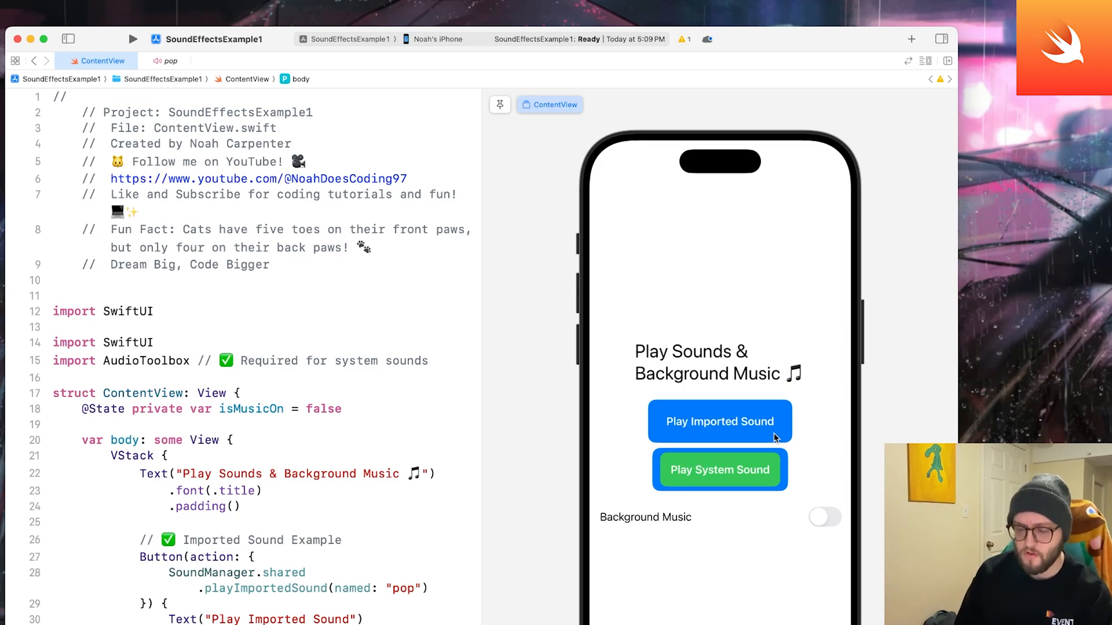
mouse_move(762, 442)
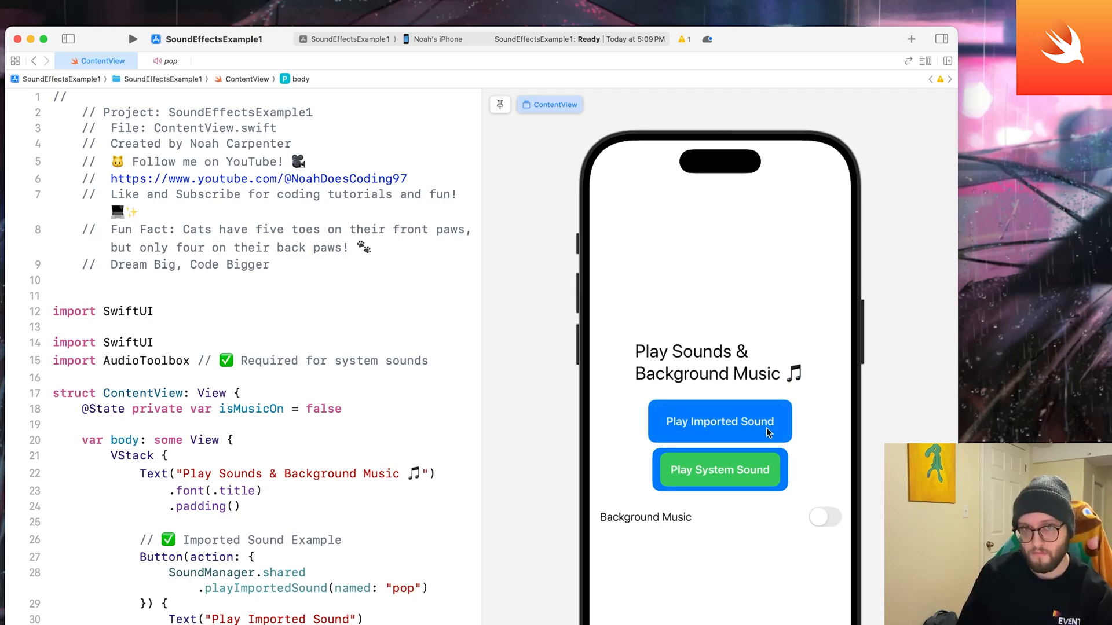
mouse_move(765, 471)
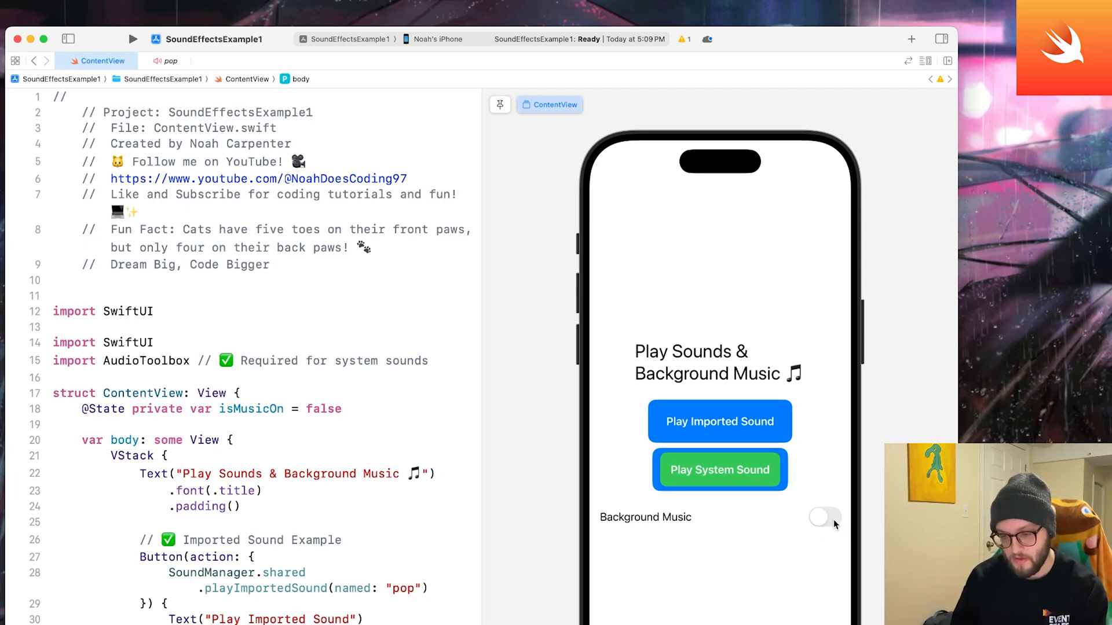
- Create a new iOS App project named SoundEffectsExample saved on the Desktop
left_click(823, 516)
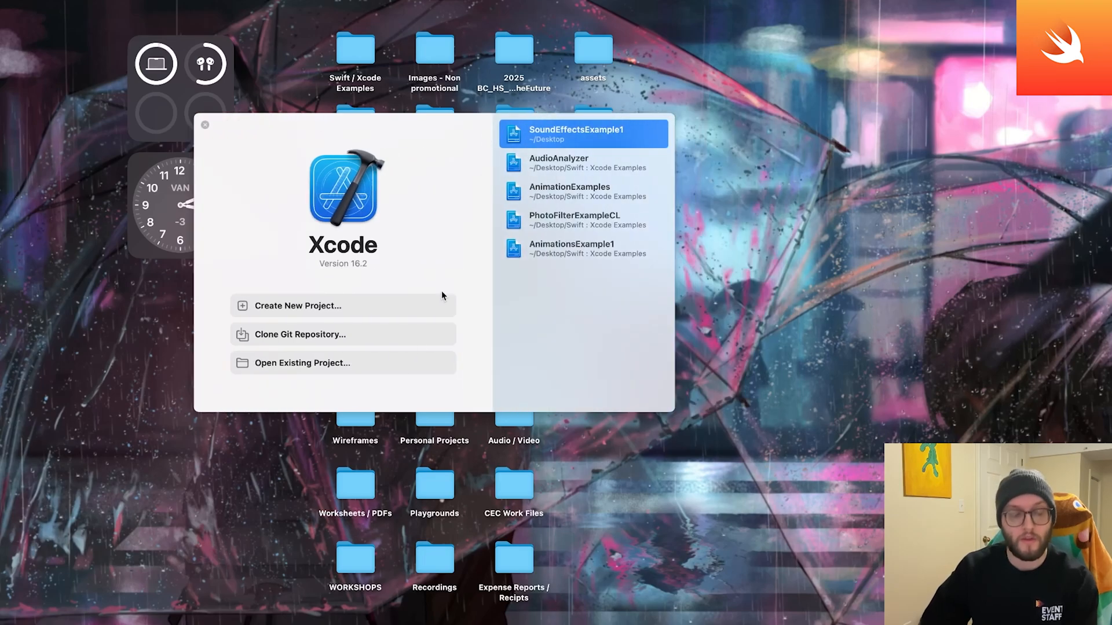
left_click(296, 306)
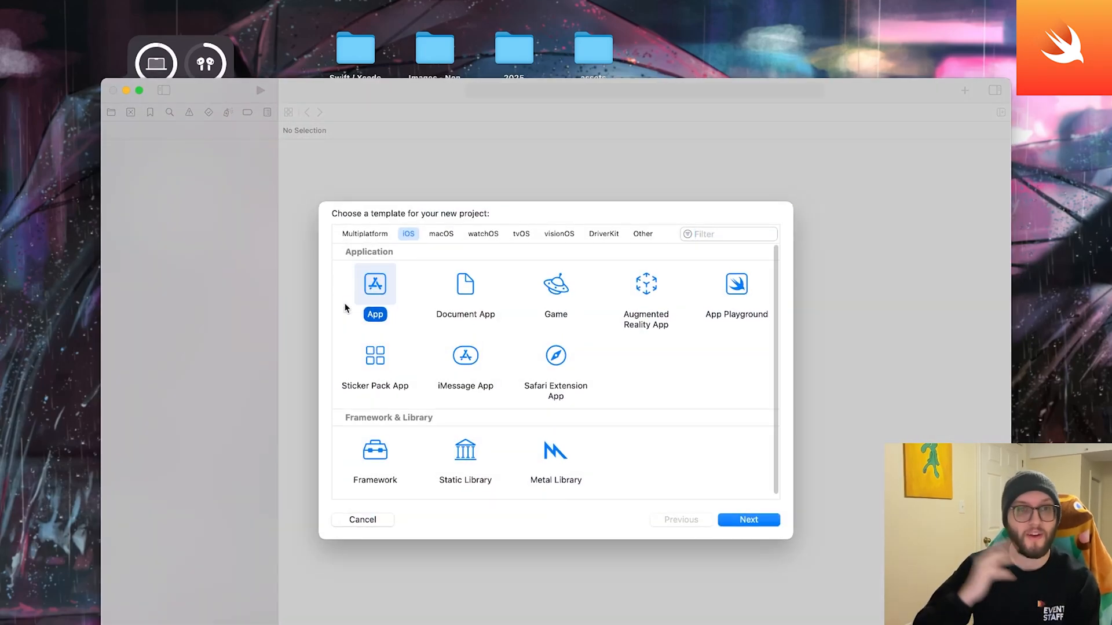
left_click(747, 518)
type("SoundEffectsExample")
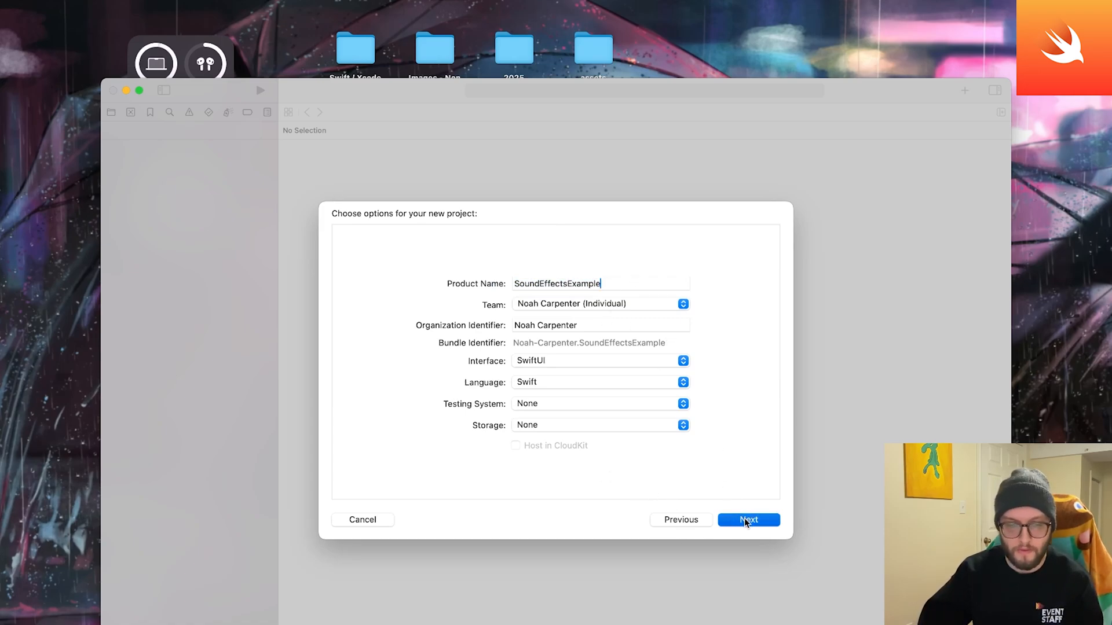
left_click(747, 520)
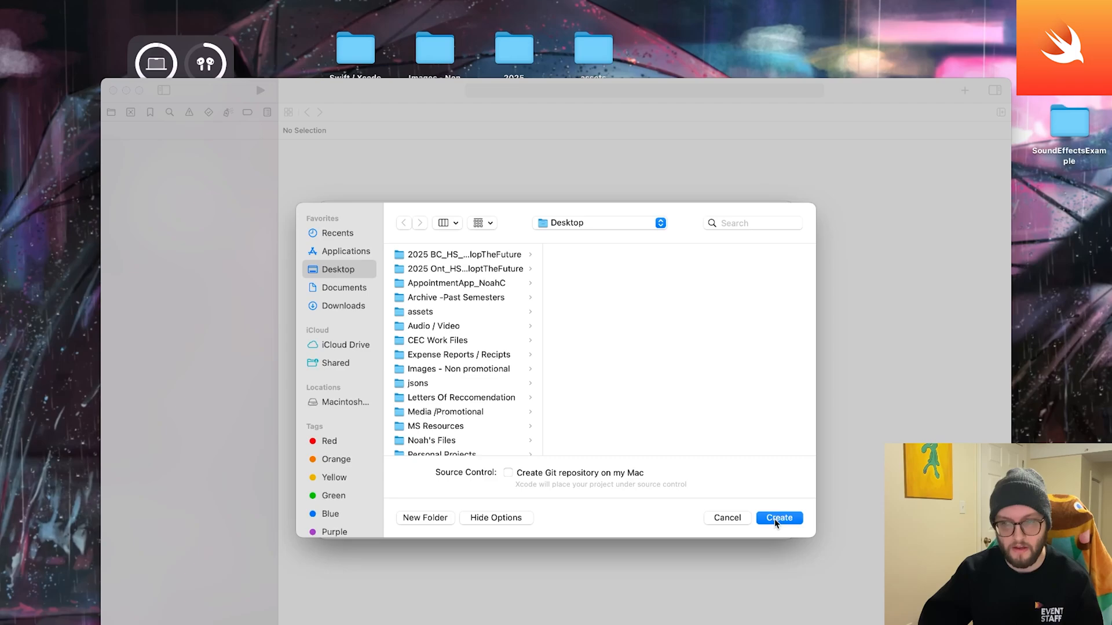
left_click(779, 518)
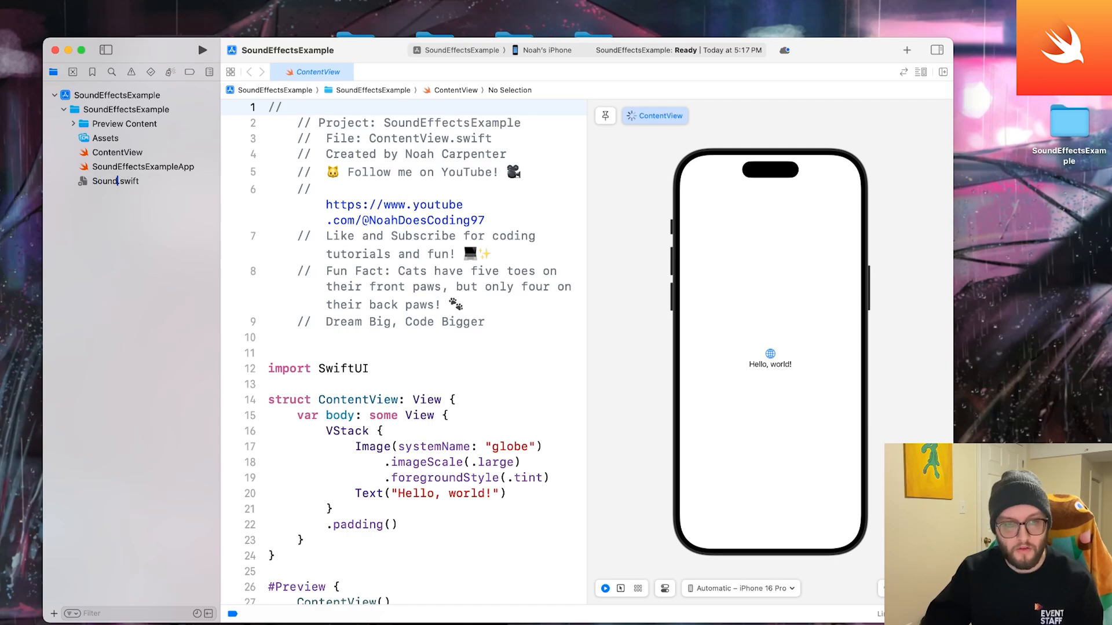
- In SoundManager.swift import AVFoundation, comment 'class to manage sound effects & BGM', and declare class SoundManager
left_click(122, 181)
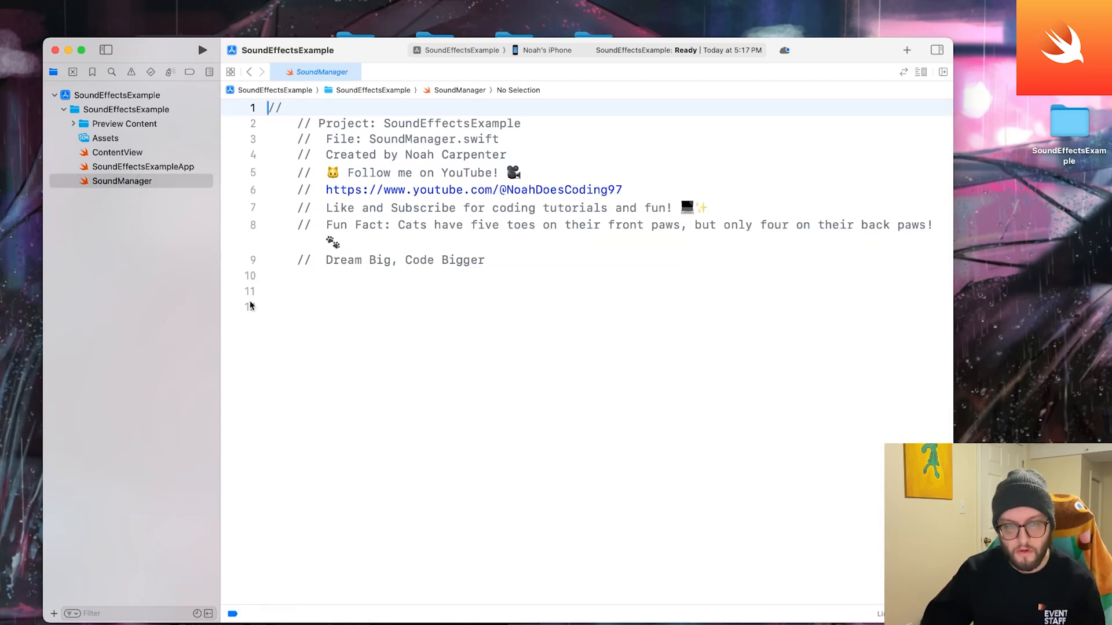
type("im")
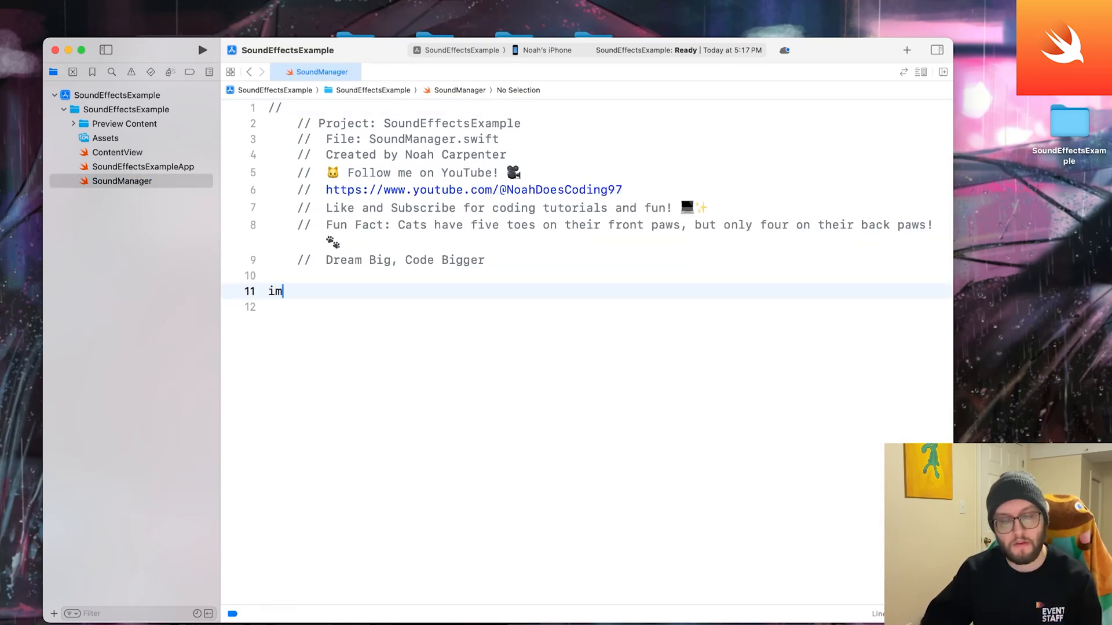
type("port")
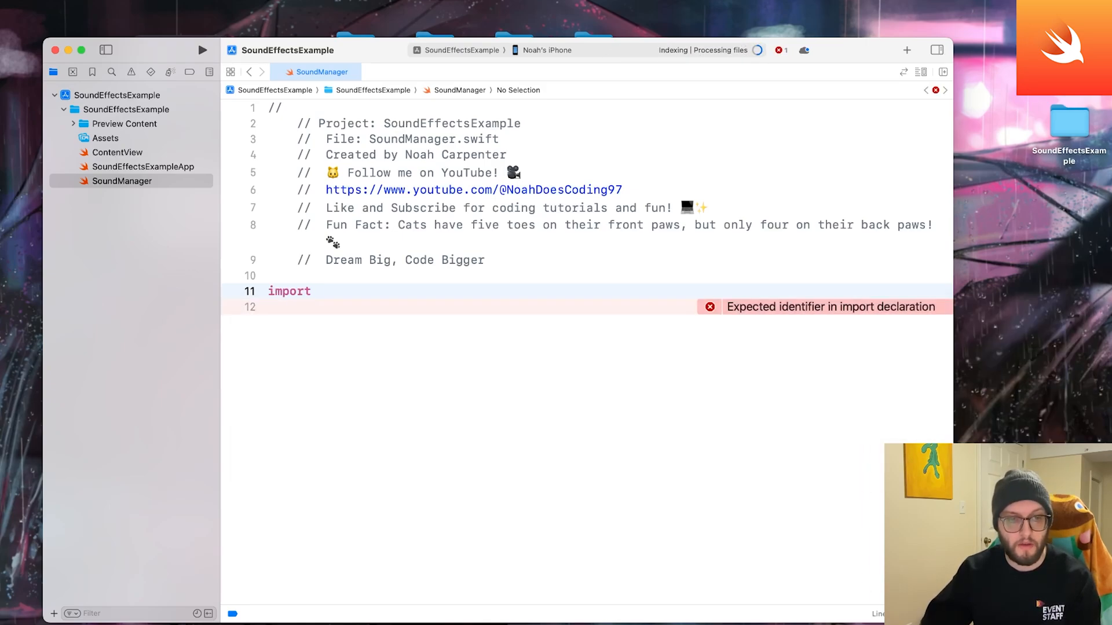
type("Av")
type("//")
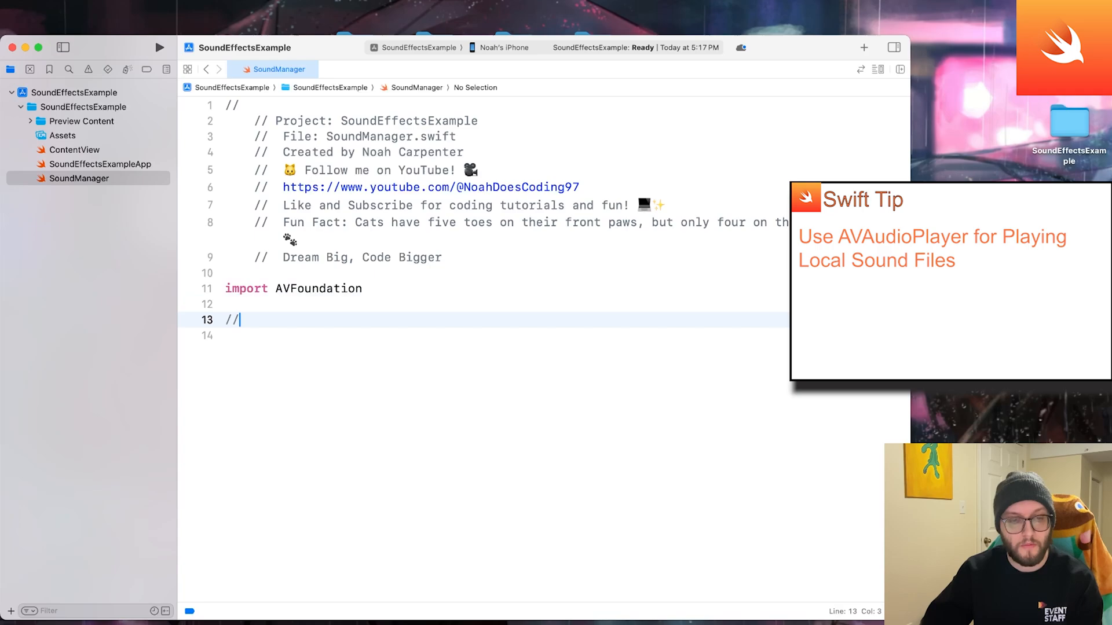
type("class to man")
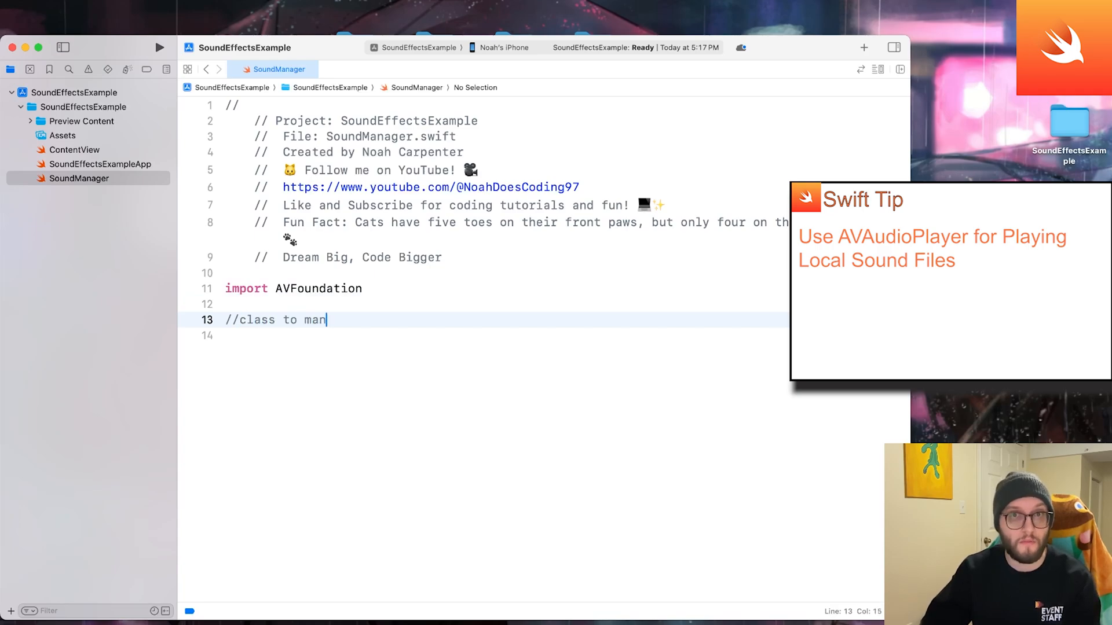
type("age sound effec")
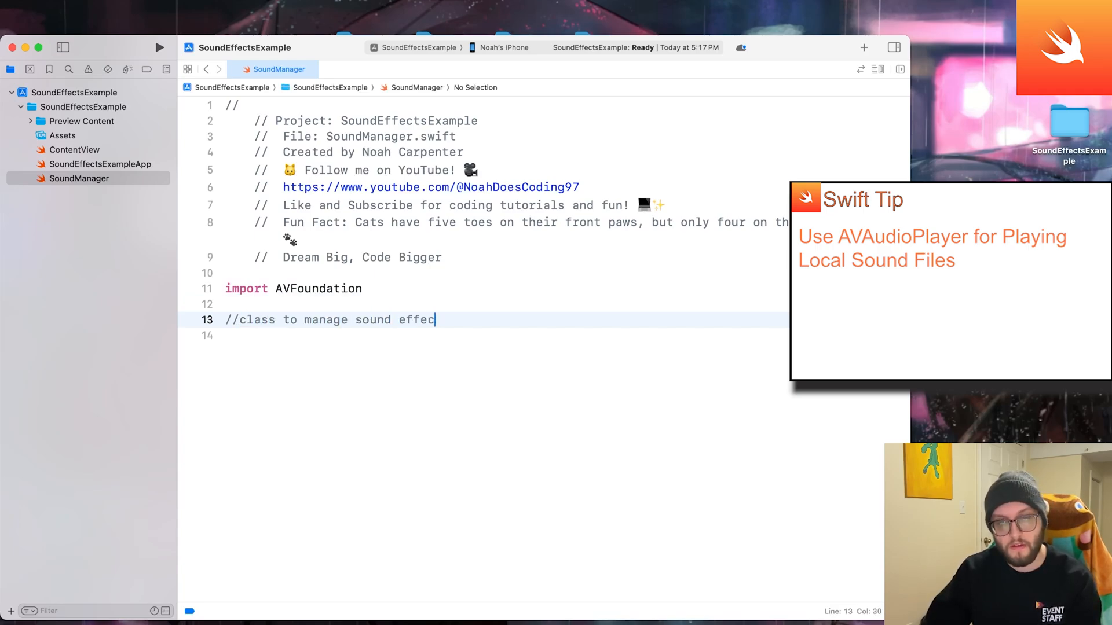
type("ts & Bag")
type("class")
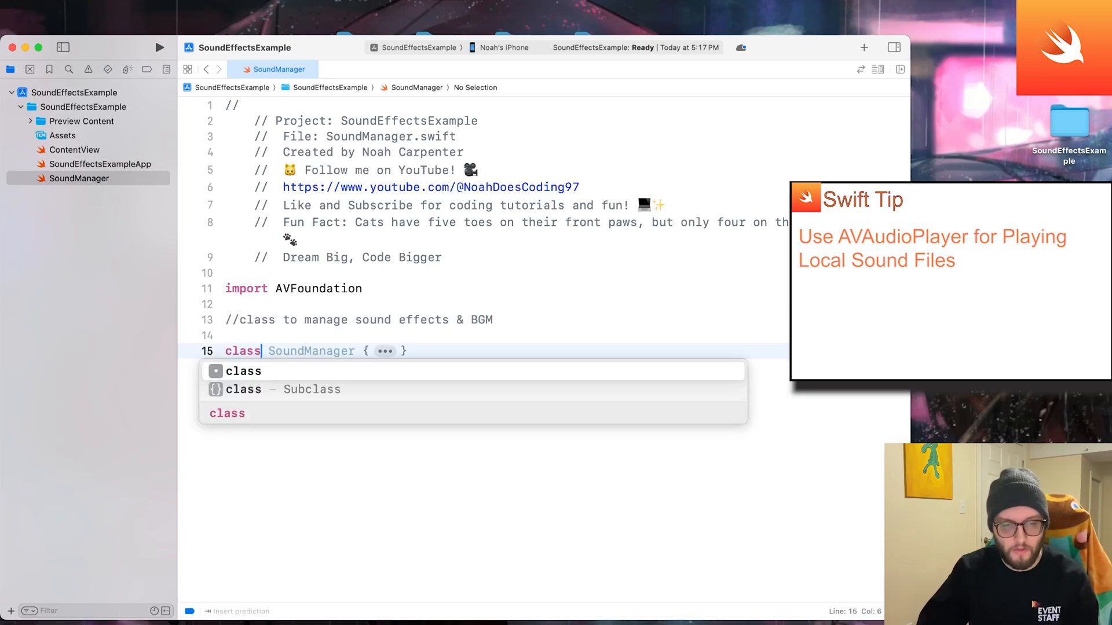
key("Escape")
type(" SoundManager{")
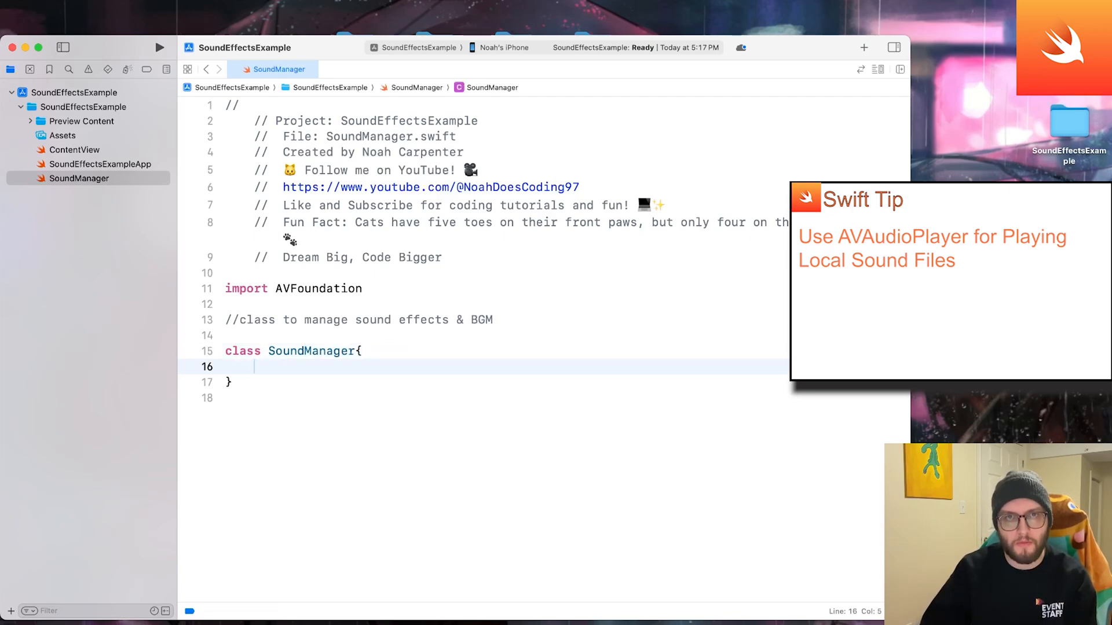
- Add static let shared = SoundManager() and a private soundEffectPlayer: AVAudioPlayer? property
type("static let")
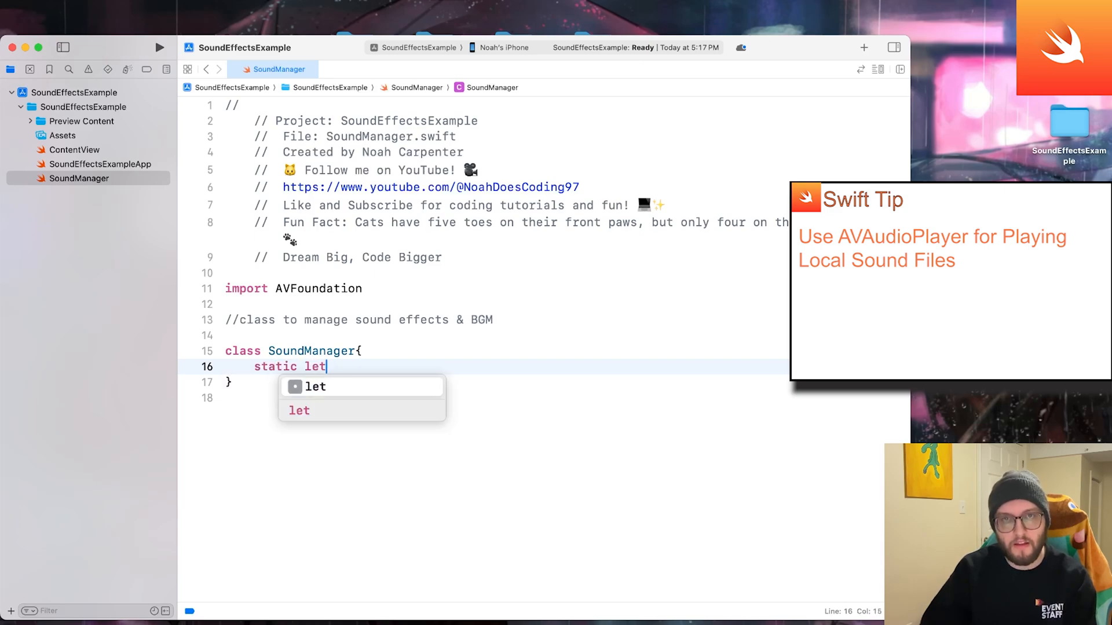
type("shared = SoundManager()")
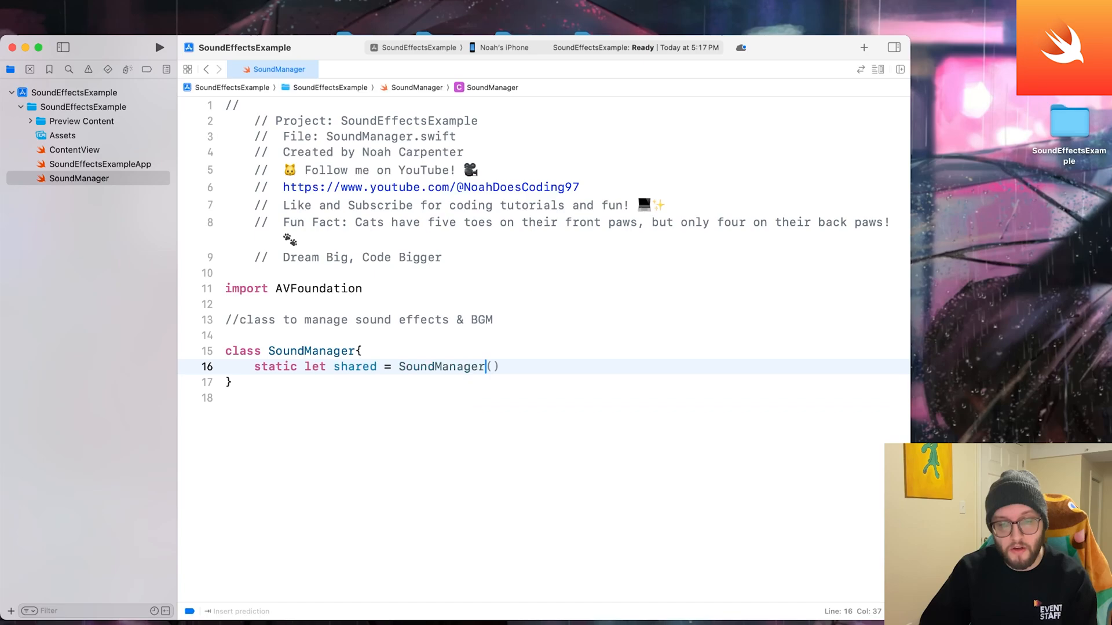
type("pro")
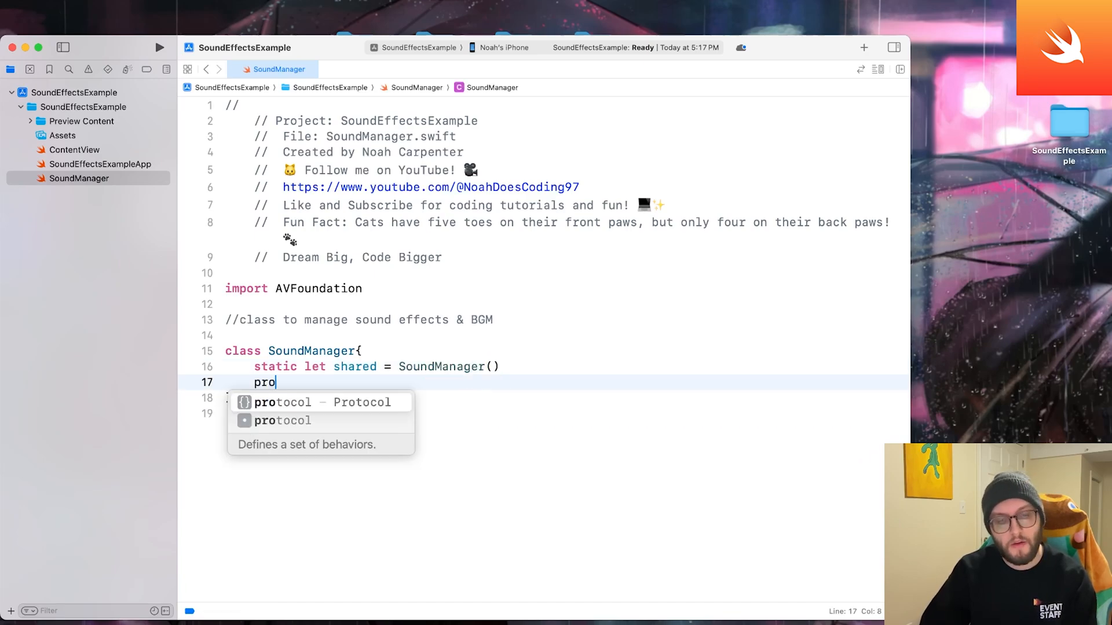
type("private var")
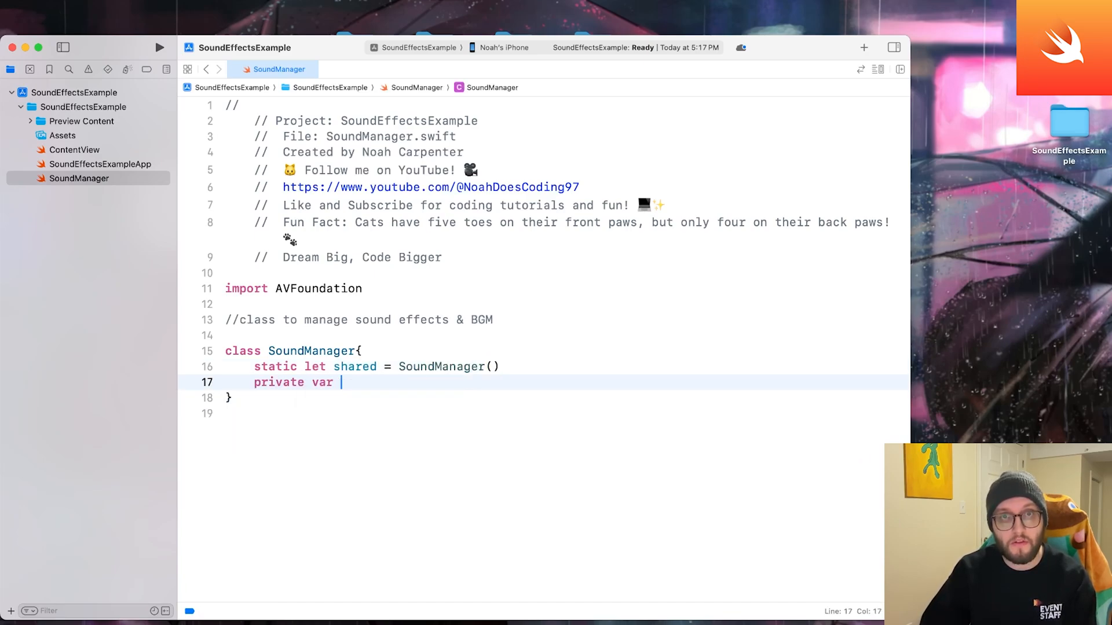
type("sound")
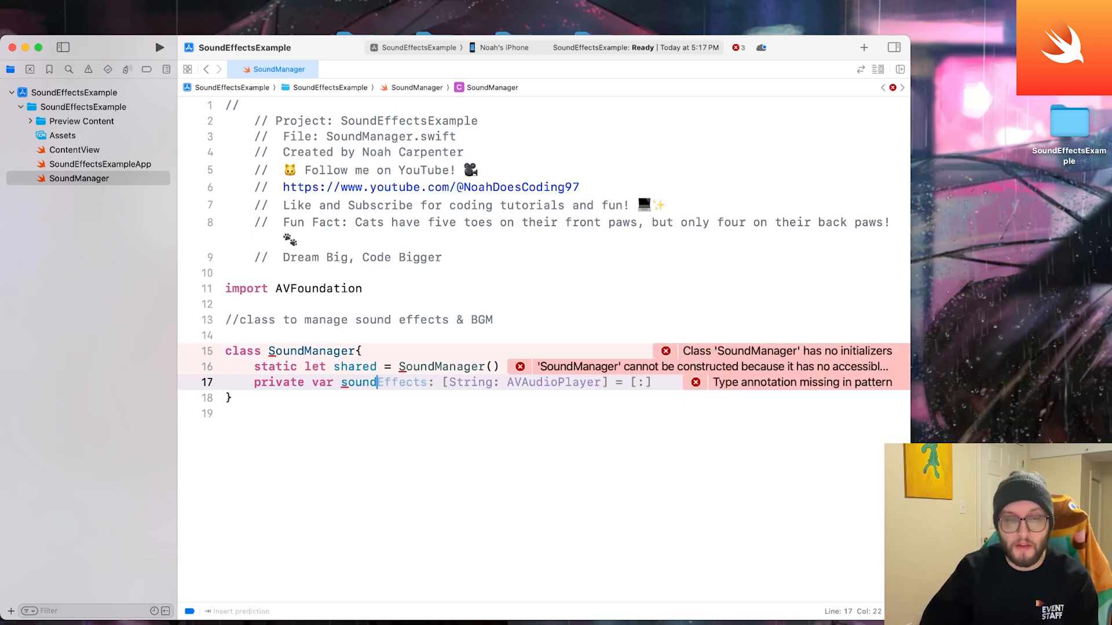
type("P")
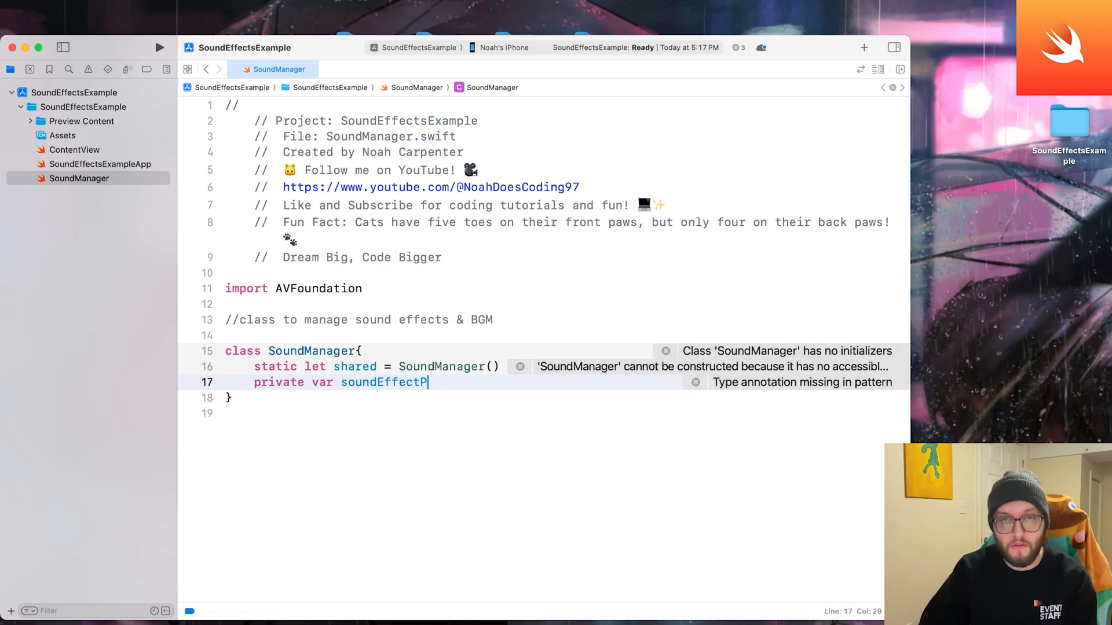
type("layer: A")
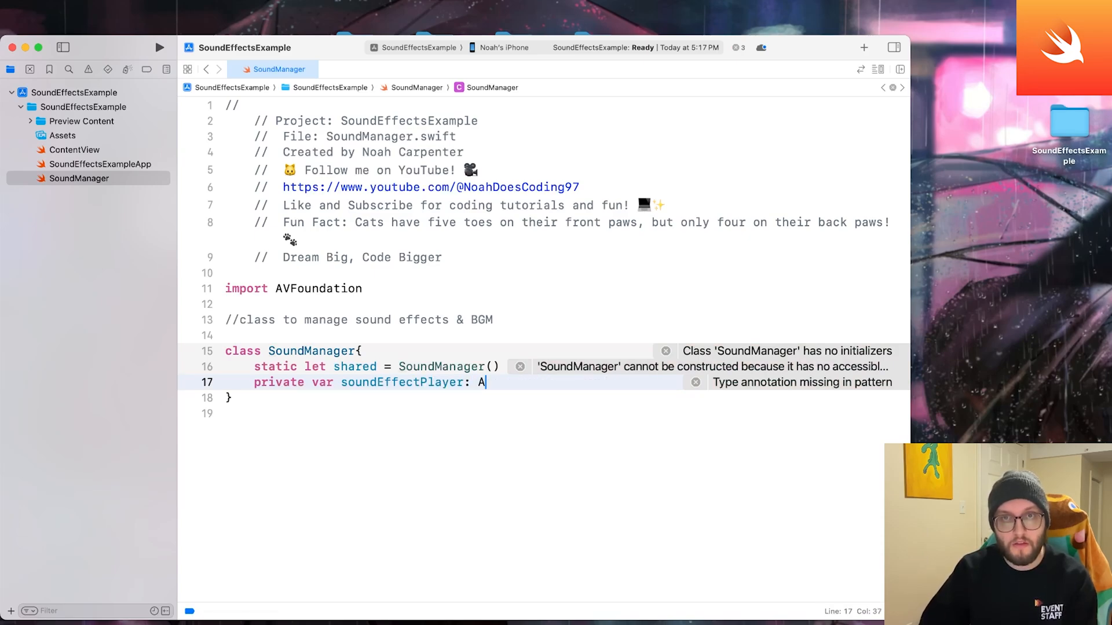
type("VAudioPlayer?")
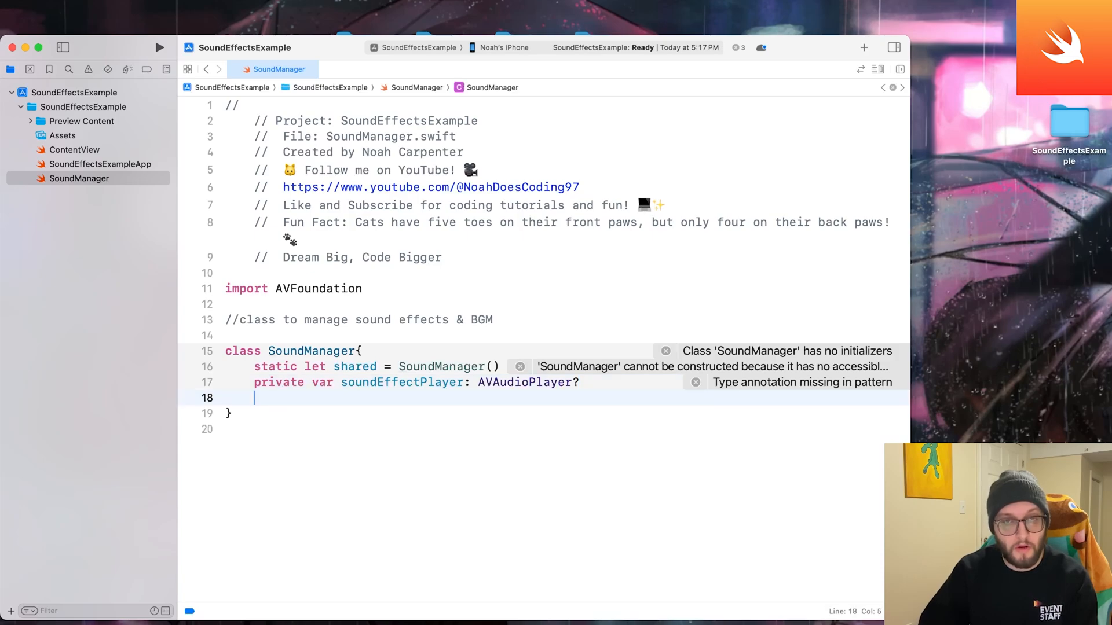
- Add a private backgroundMusicPlayer: AVAudioPlayer? property for the background music
type("private va")
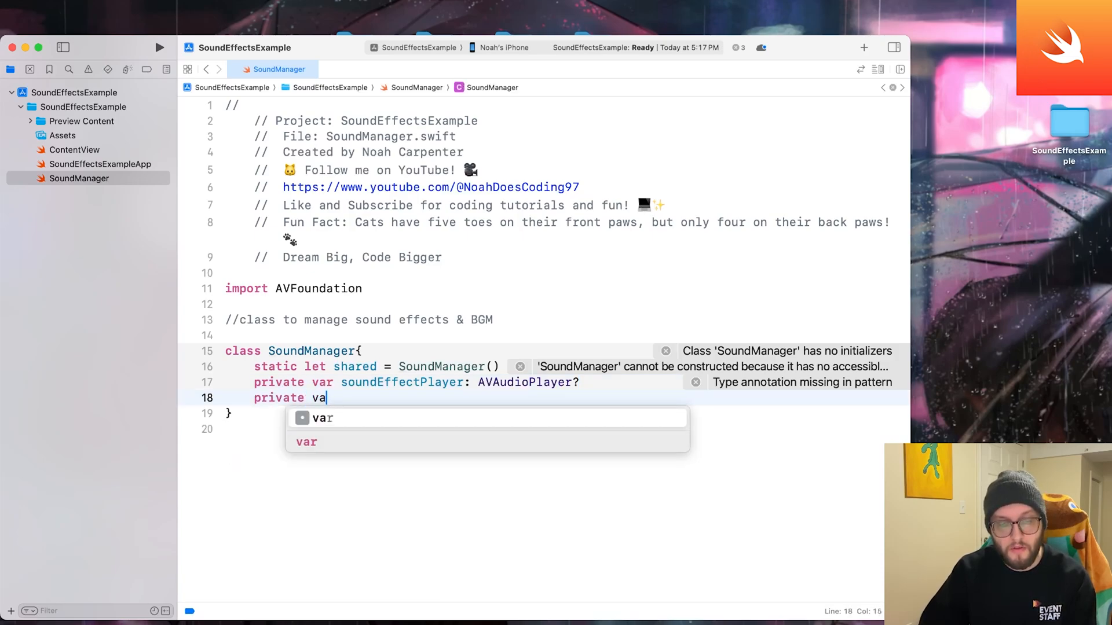
type("bgmPlayer: AVAudioPlayer?")
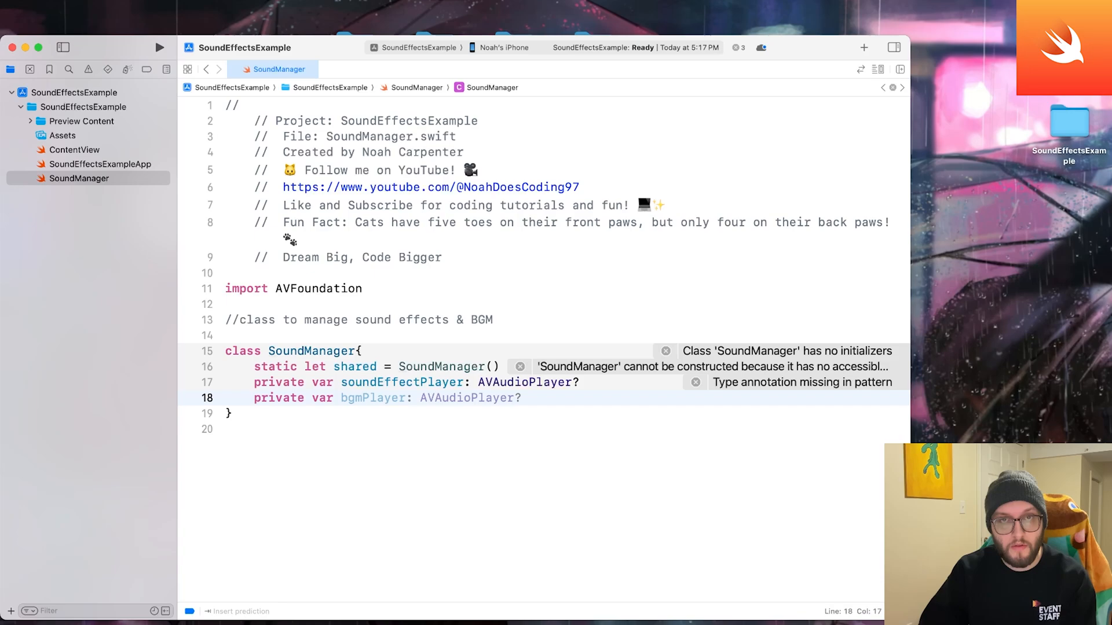
type("back")
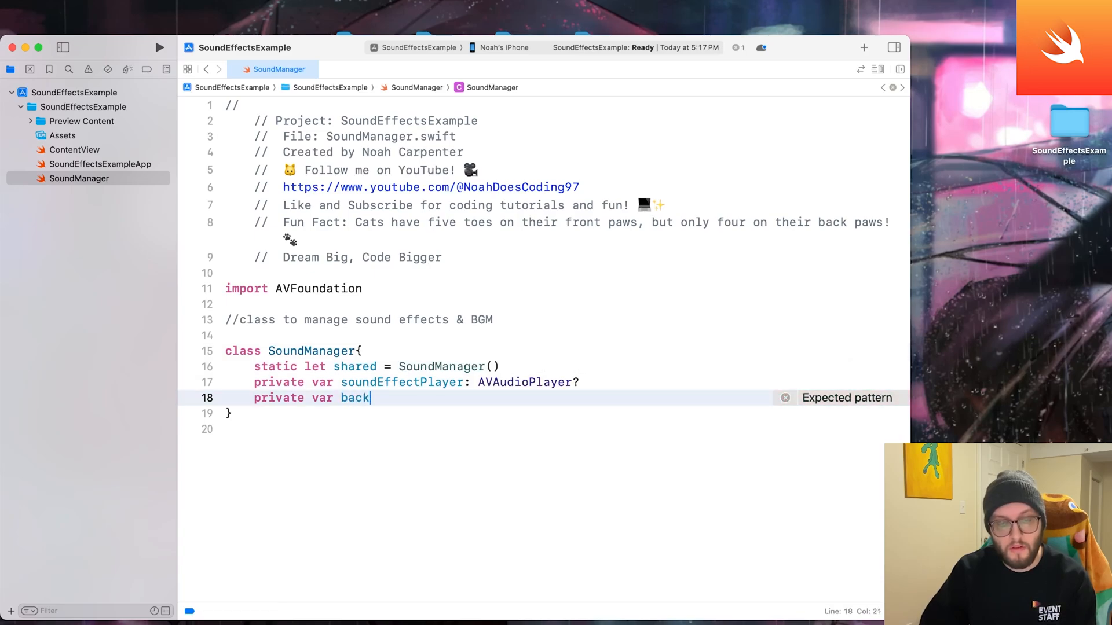
type("gorundMuicPlayer")
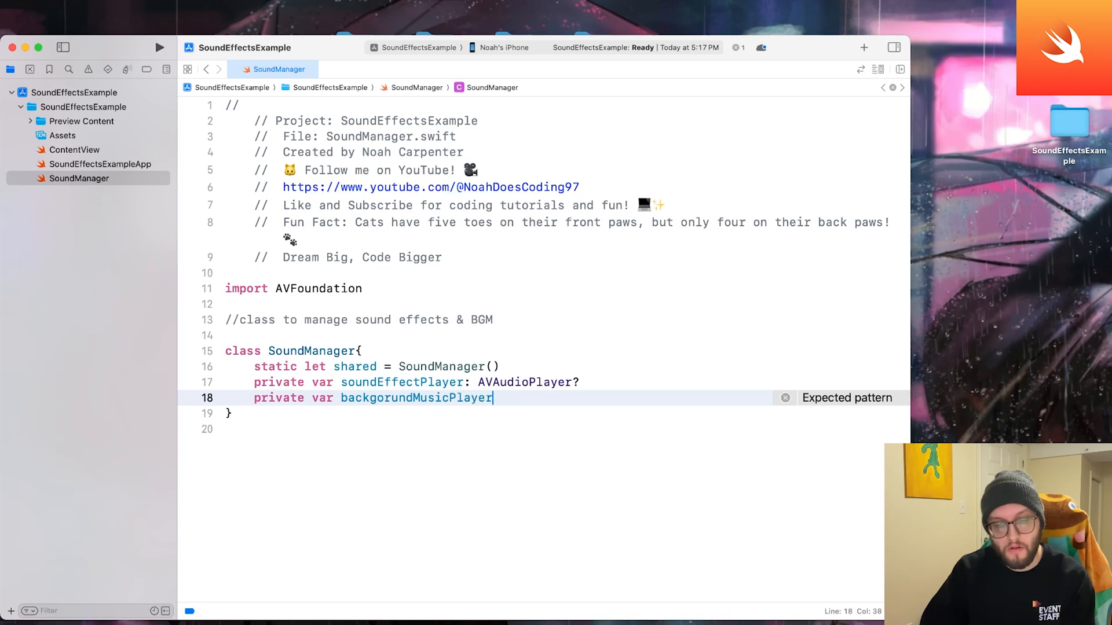
type(": Av")
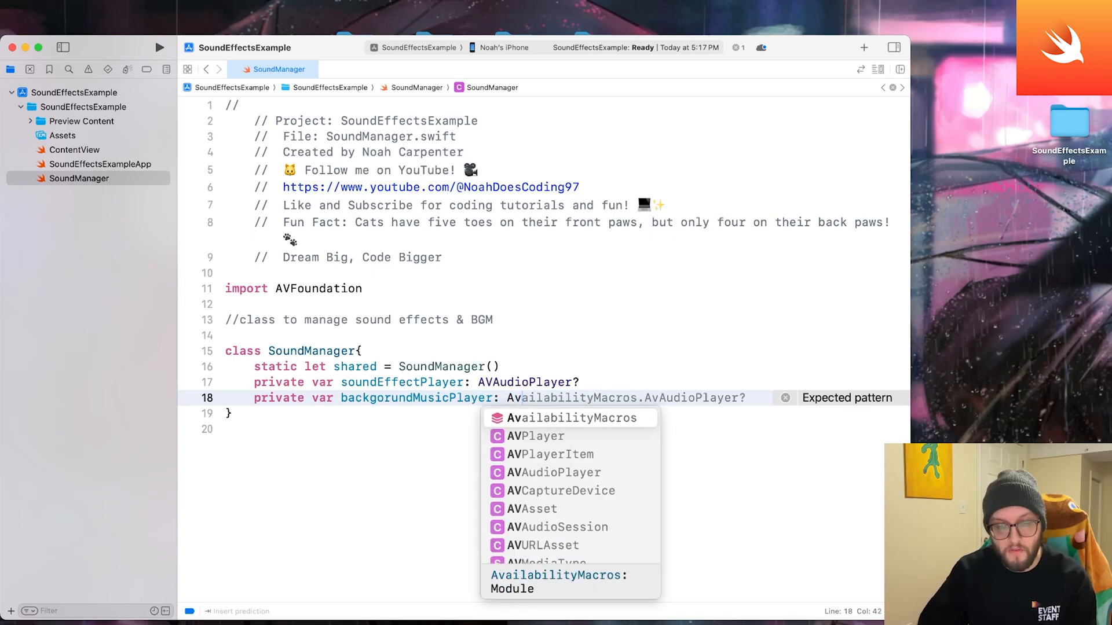
type("AVAudioPlayer?")
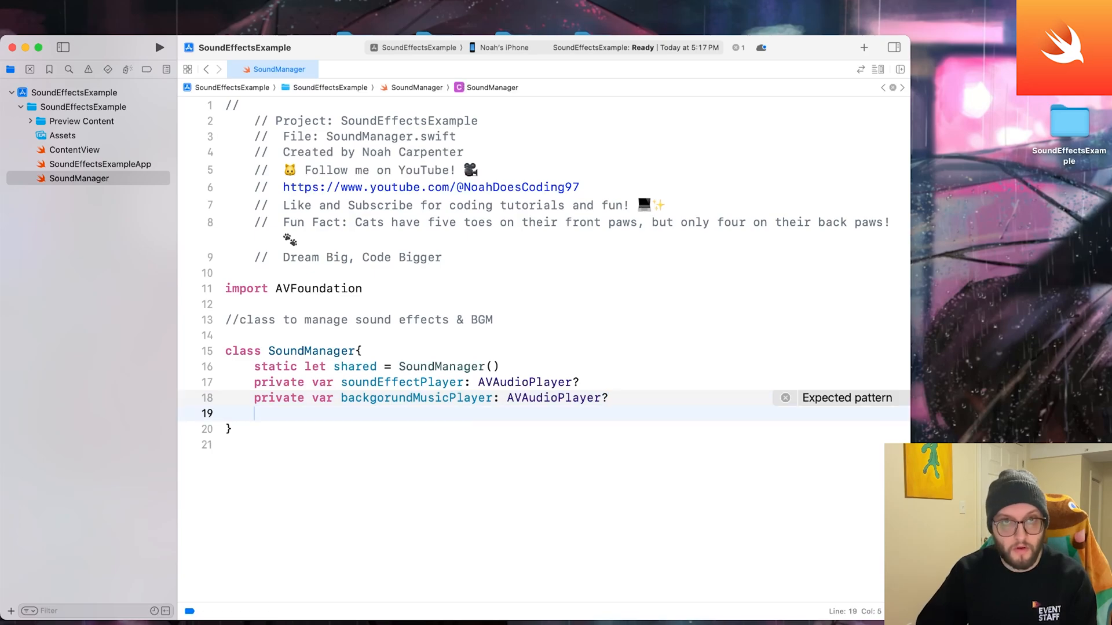
- Declare func playImportedSound(named soundName: String) with an empty body
type("func playImportedSound(")
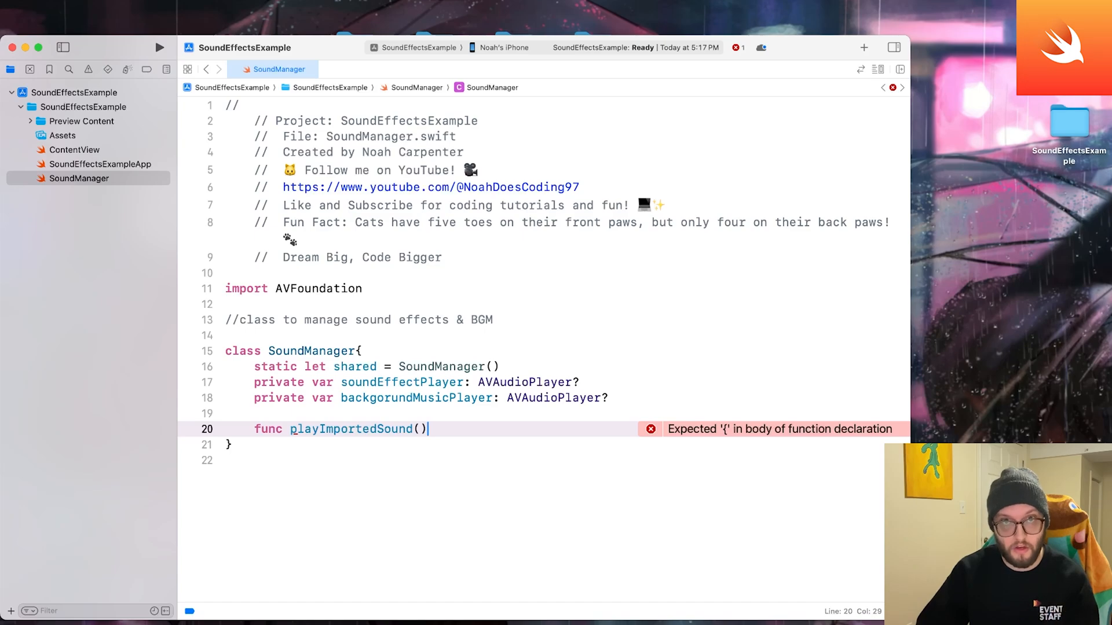
key("Backspace")
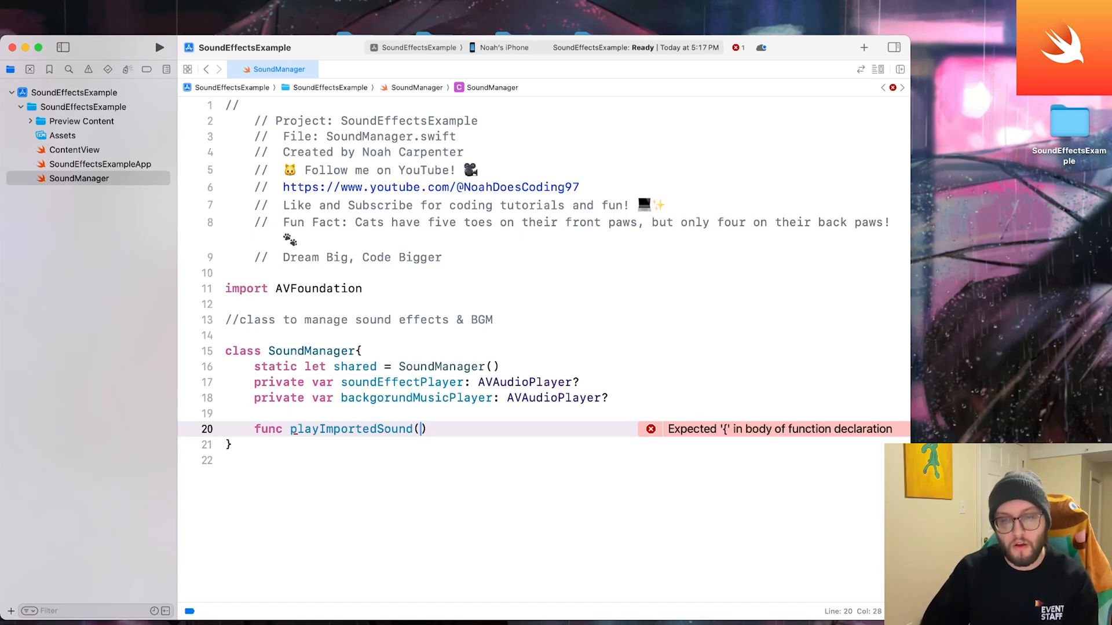
type("named")
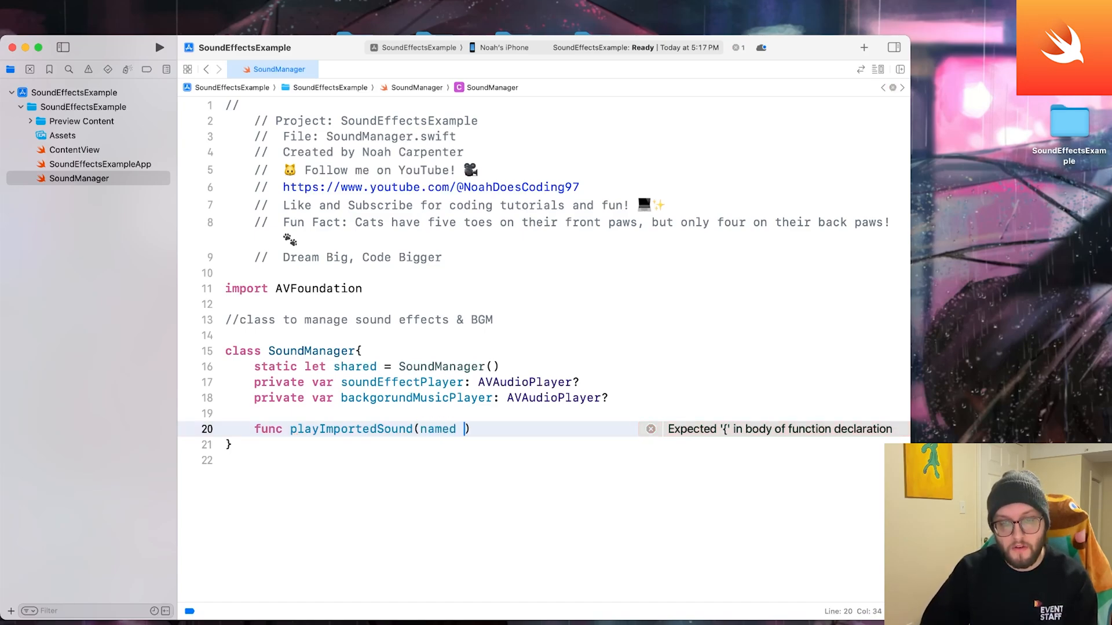
type("soundNam")
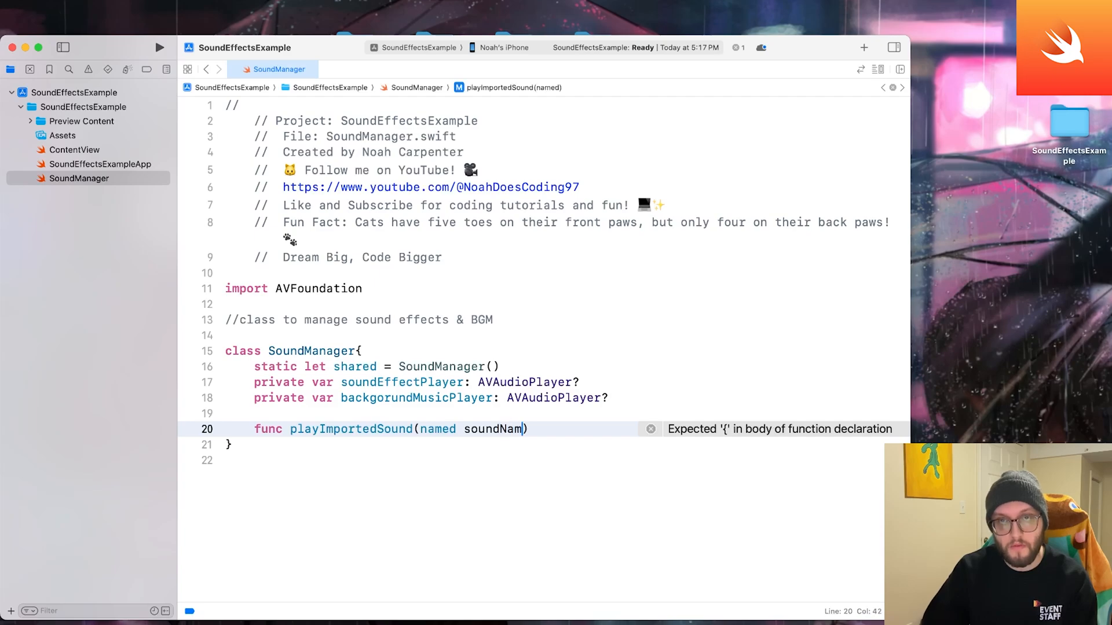
type("e: String")
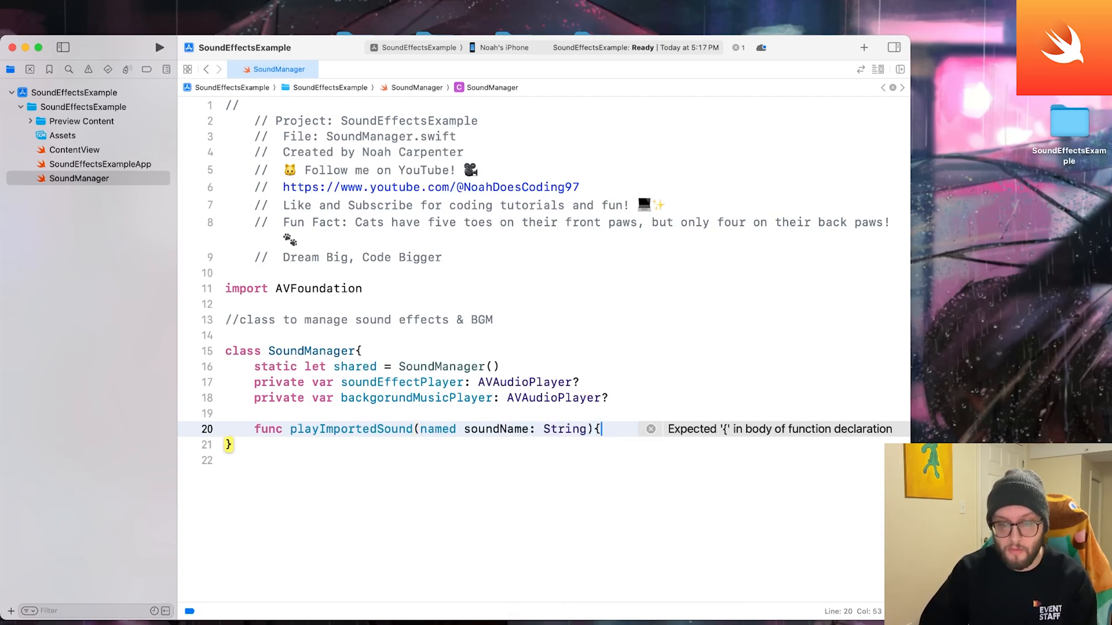
key("return")
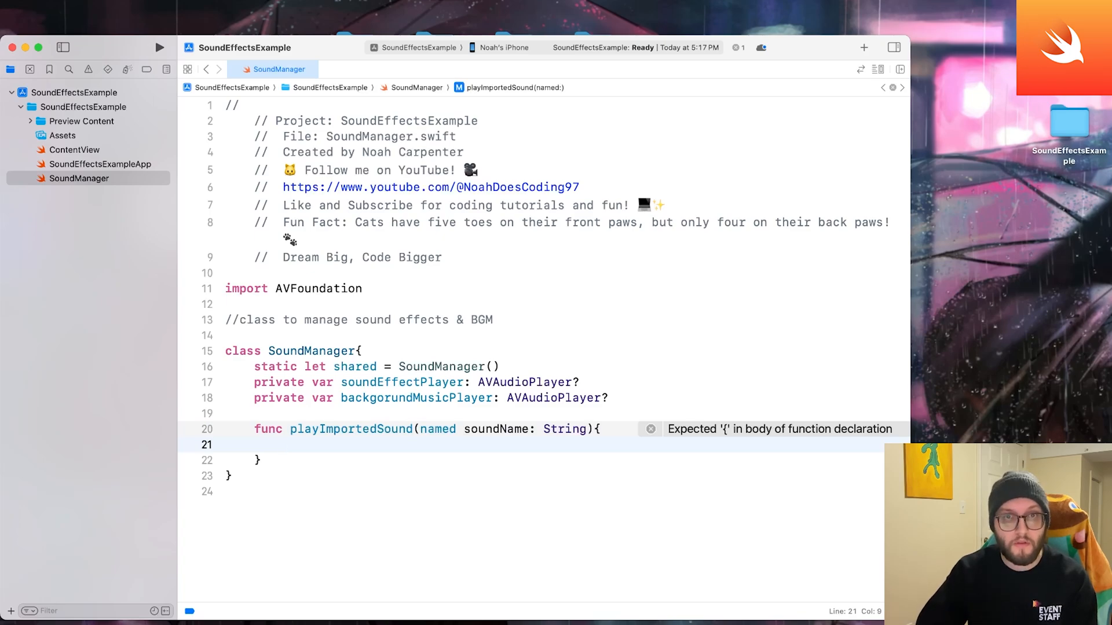
- Add if let url = Bundle.main.url(forResource: soundName, withExtension: "mp3") opening a block
type("if let")
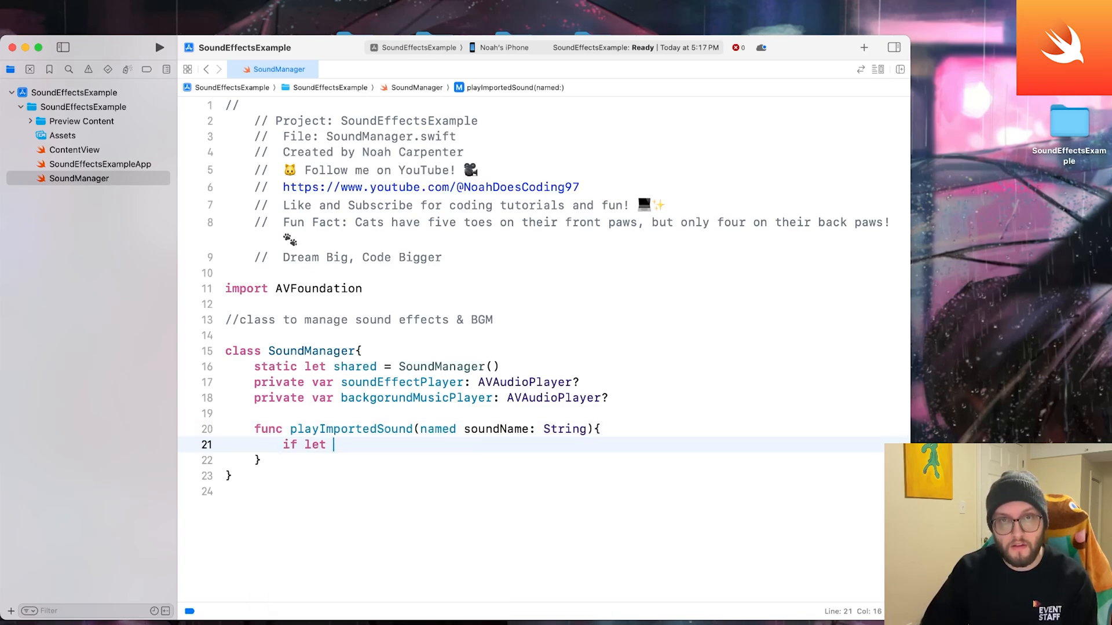
type("url = B")
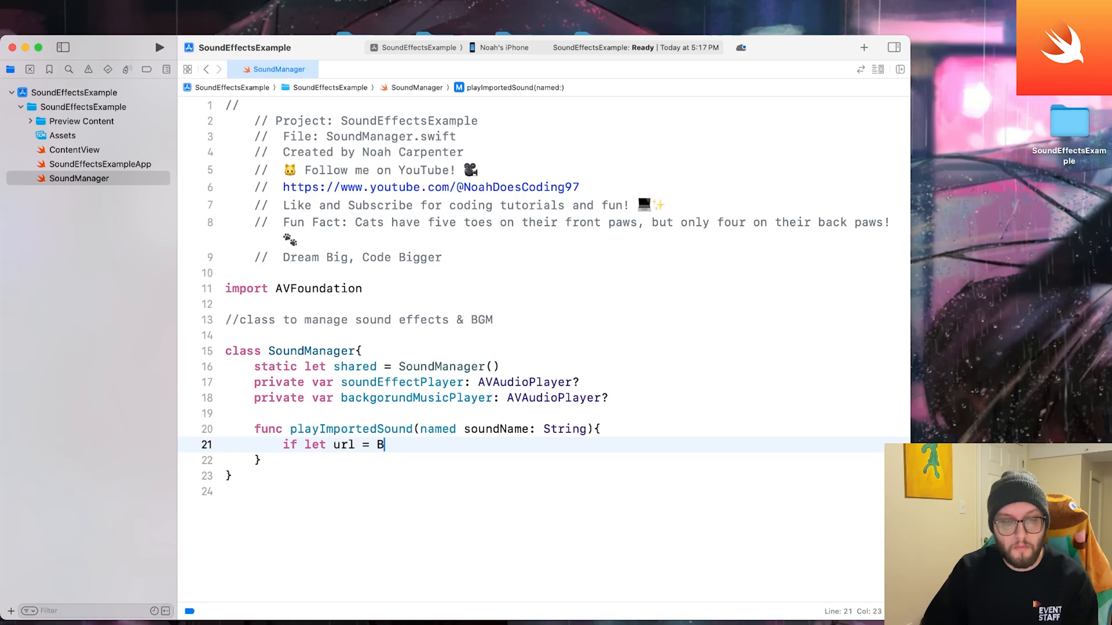
type("undle.main.url(")
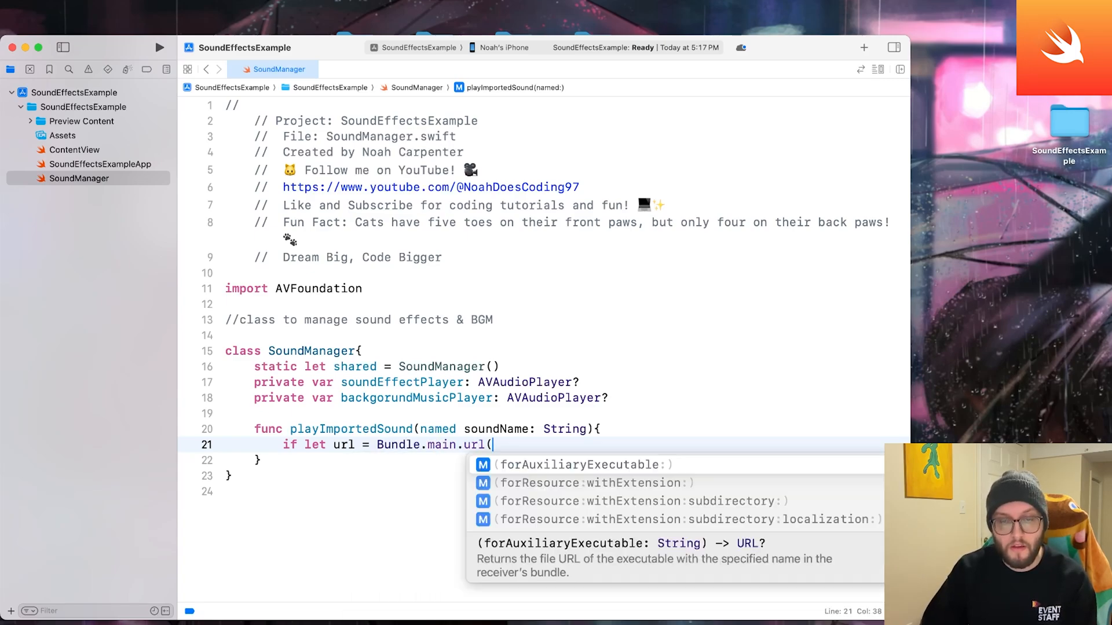
type("for)")
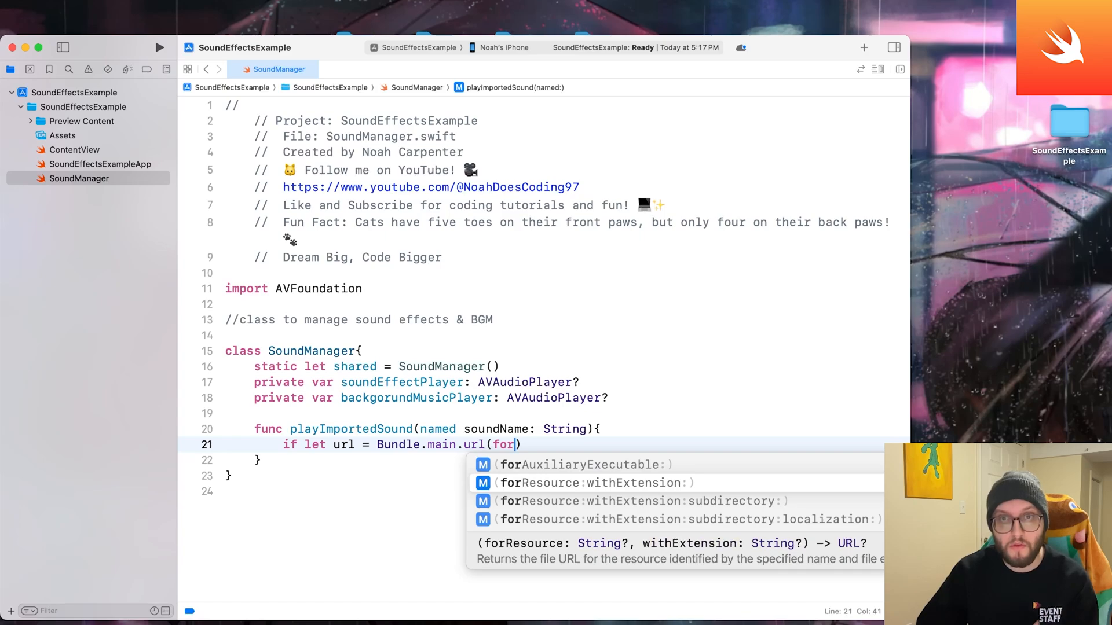
left_click(595, 483)
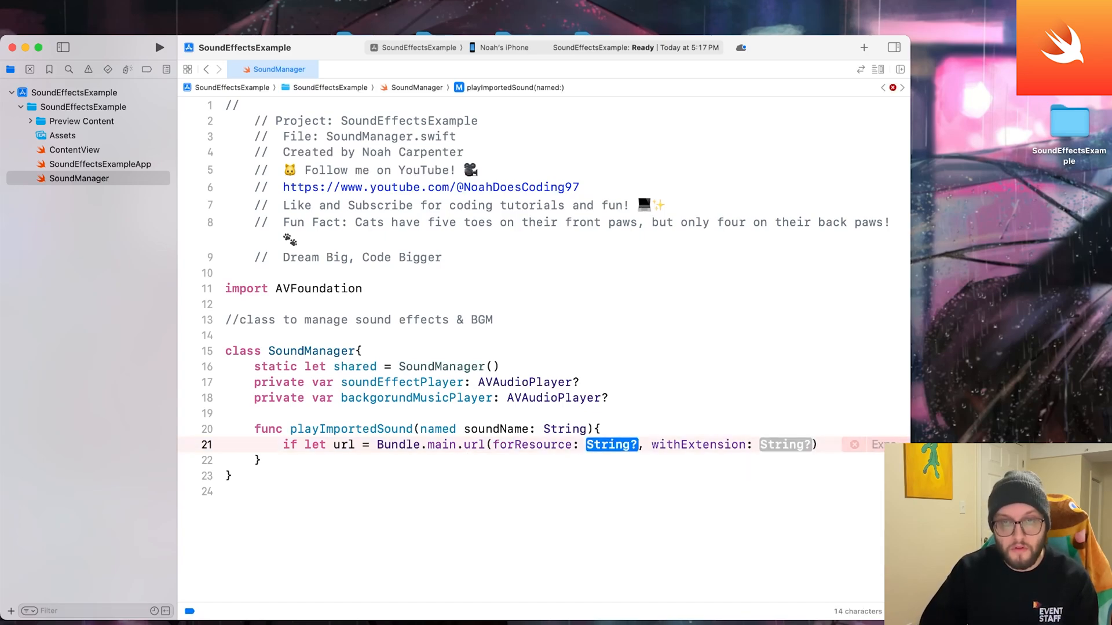
type("soundName")
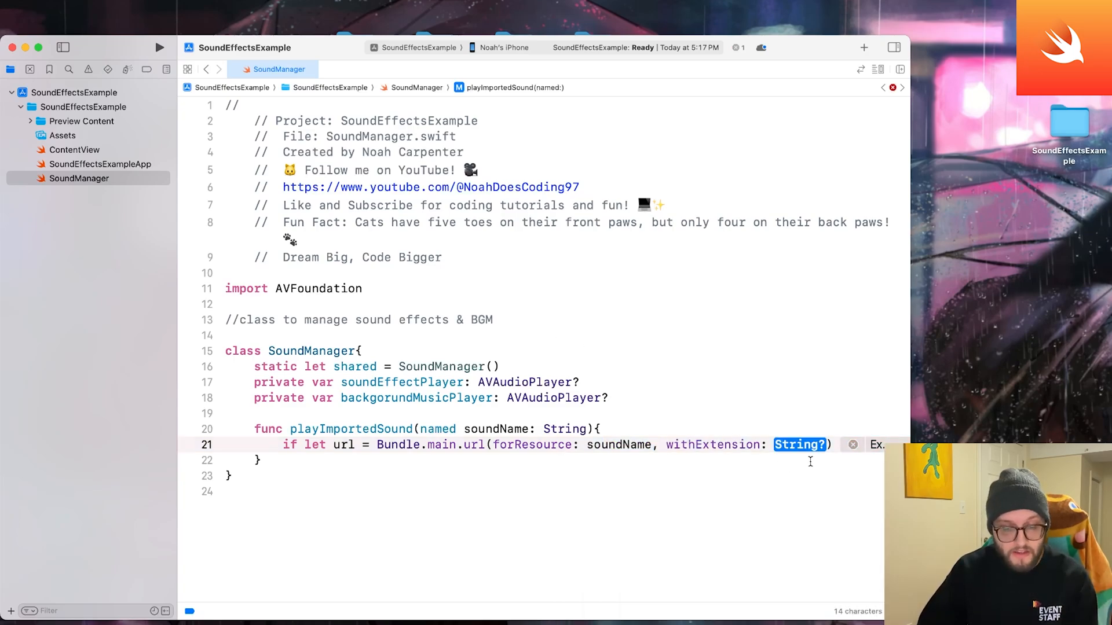
type(".")
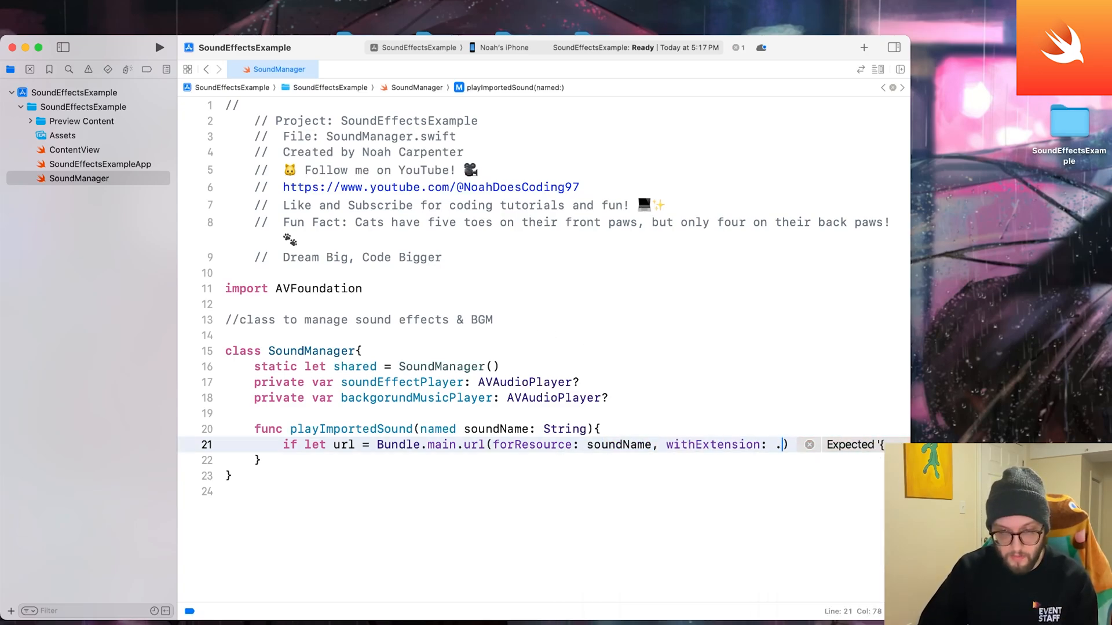
type("mp3\",\"")
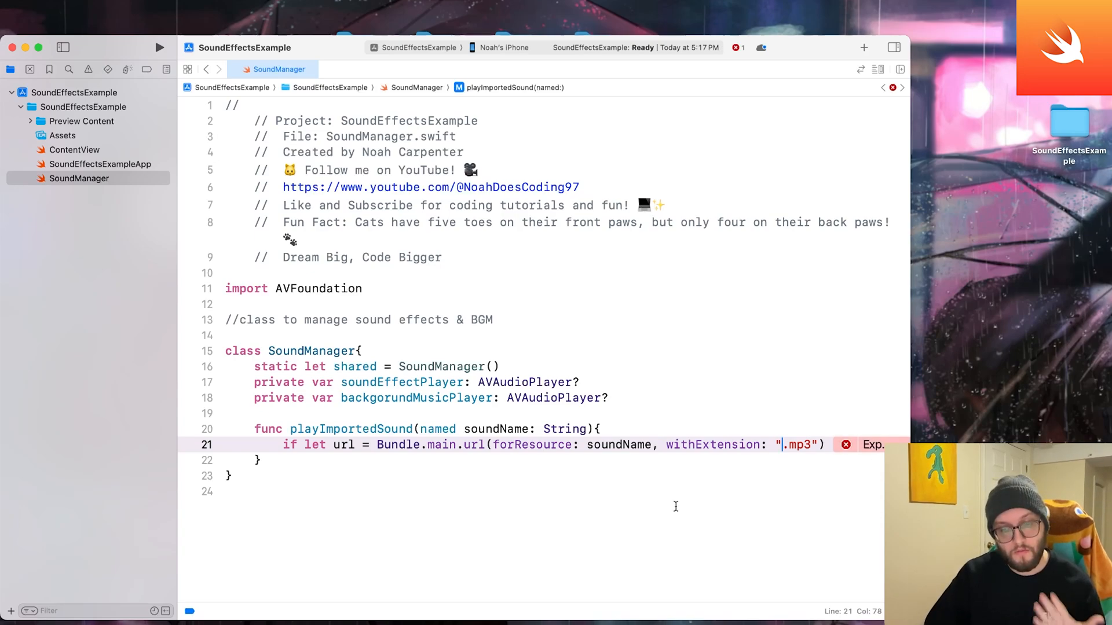
mouse_move(627, 449)
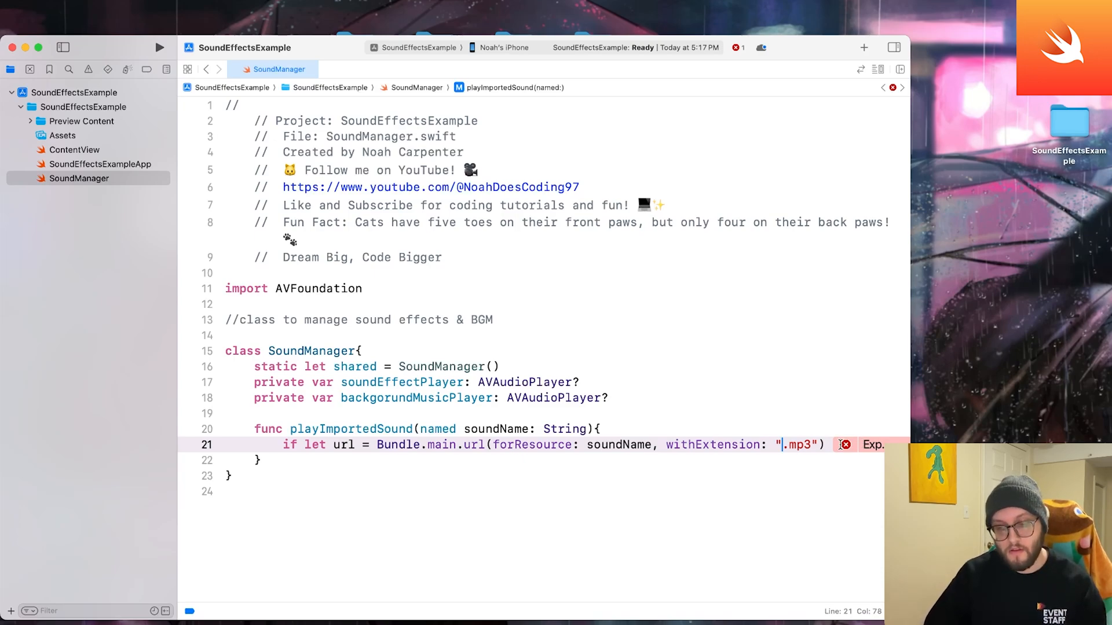
type("\"){\"")
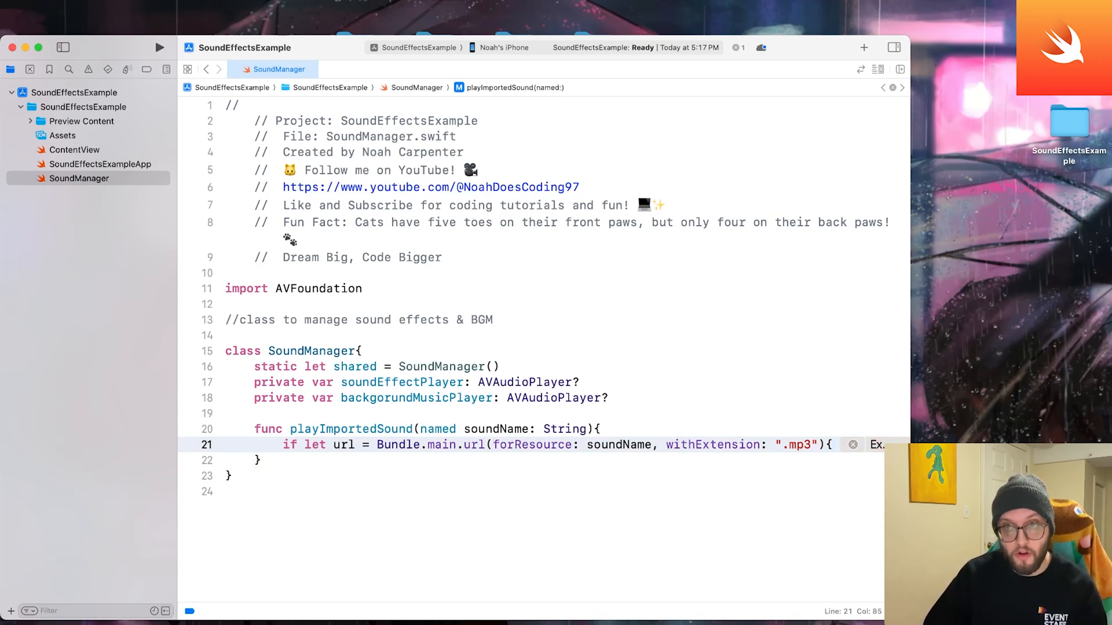
key("return")
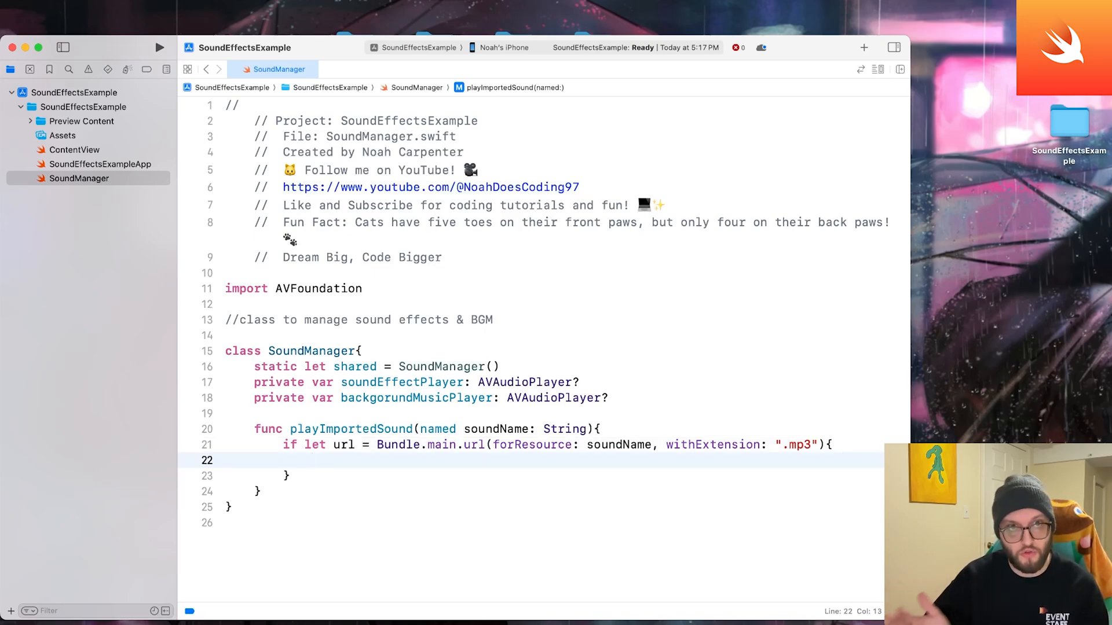
mouse_move(662, 289)
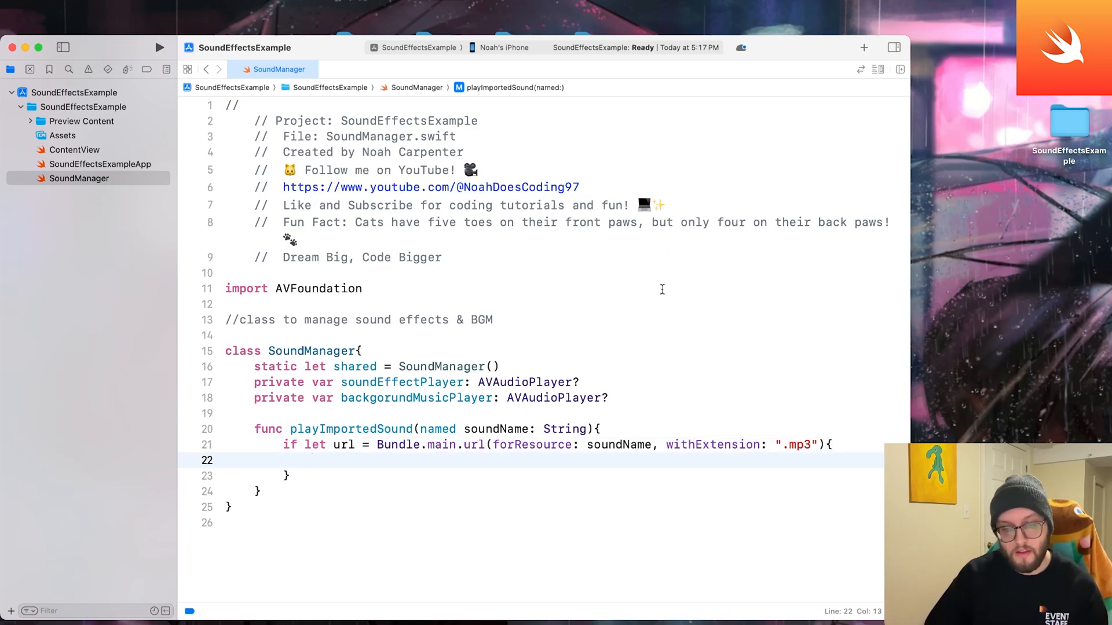
mouse_move(567, 471)
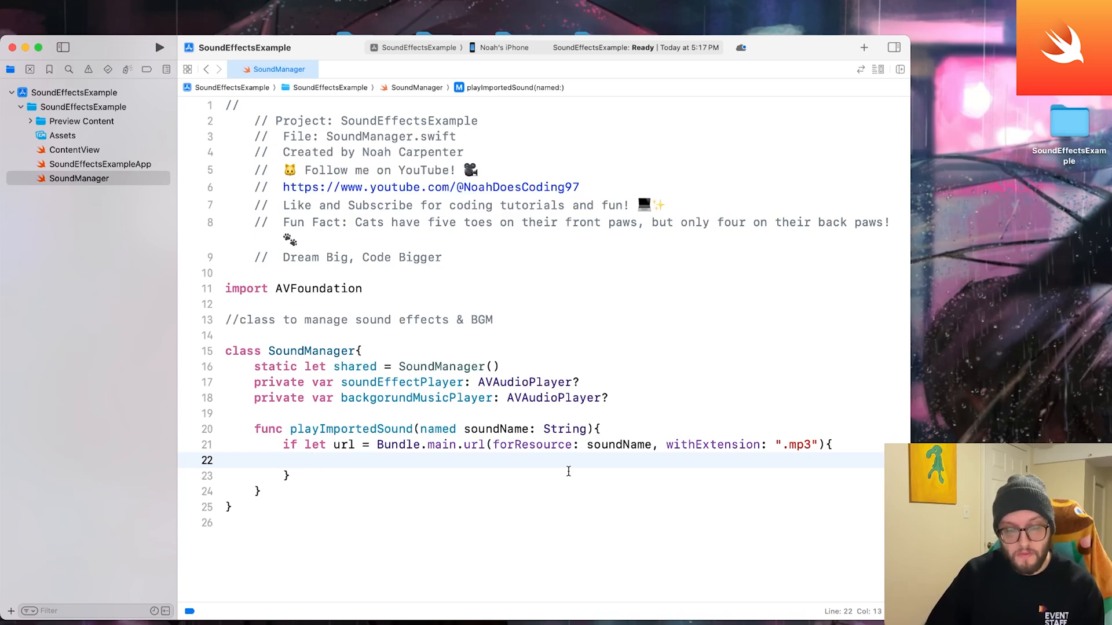
- Inside a do block set soundEffectPlayer = try AVAudioPlayer(contentsOf: url) and call play()
type("do {")
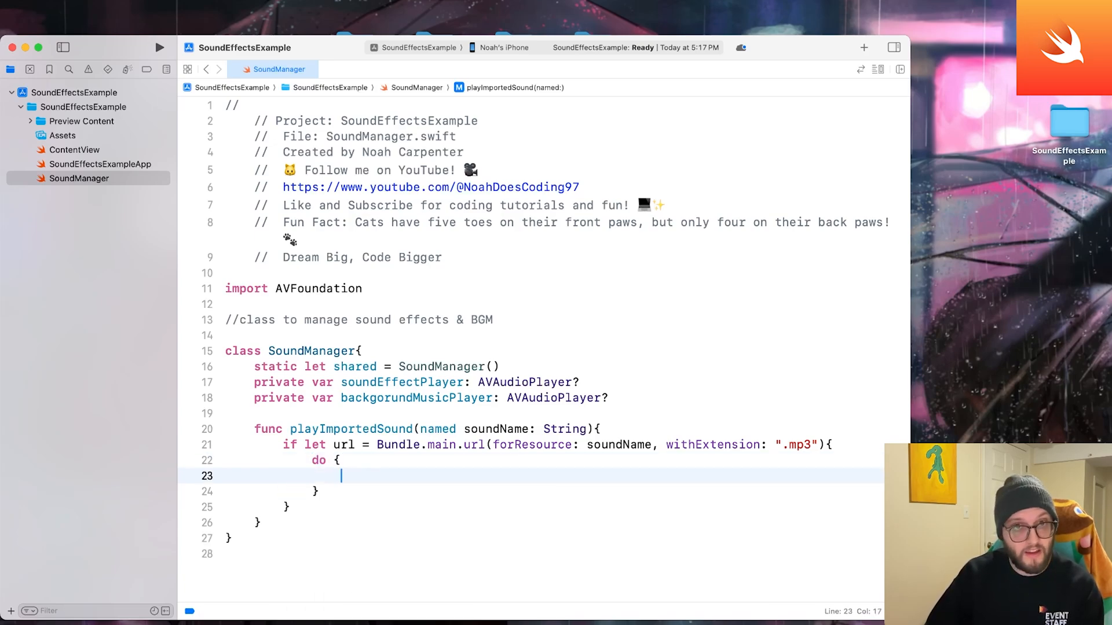
type("soundEffectPlayer")
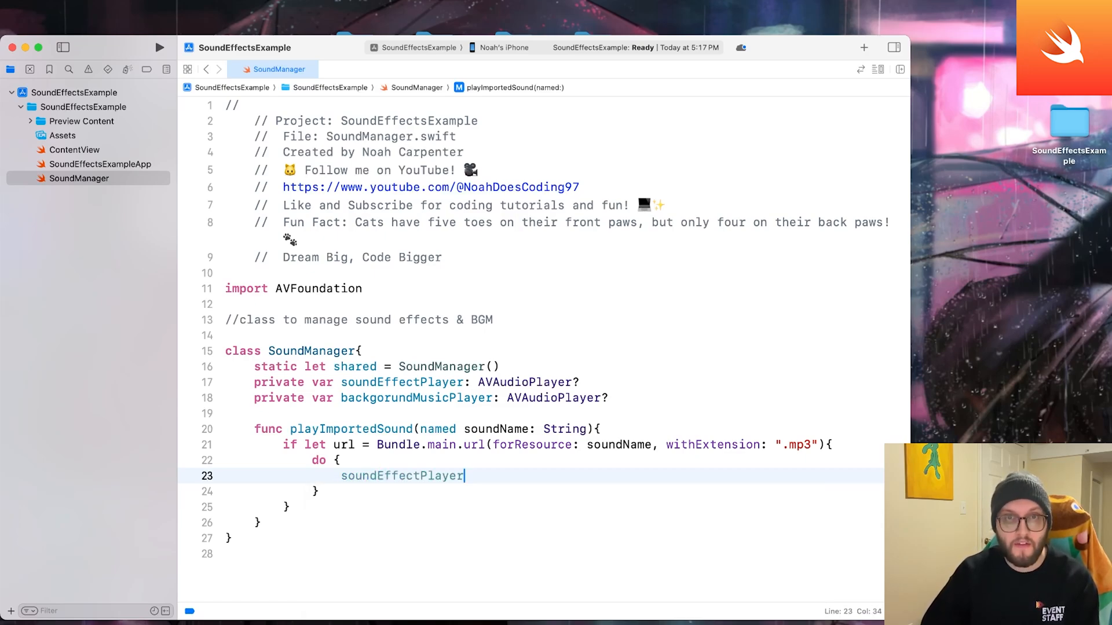
type("= try AVAudioPlayer")
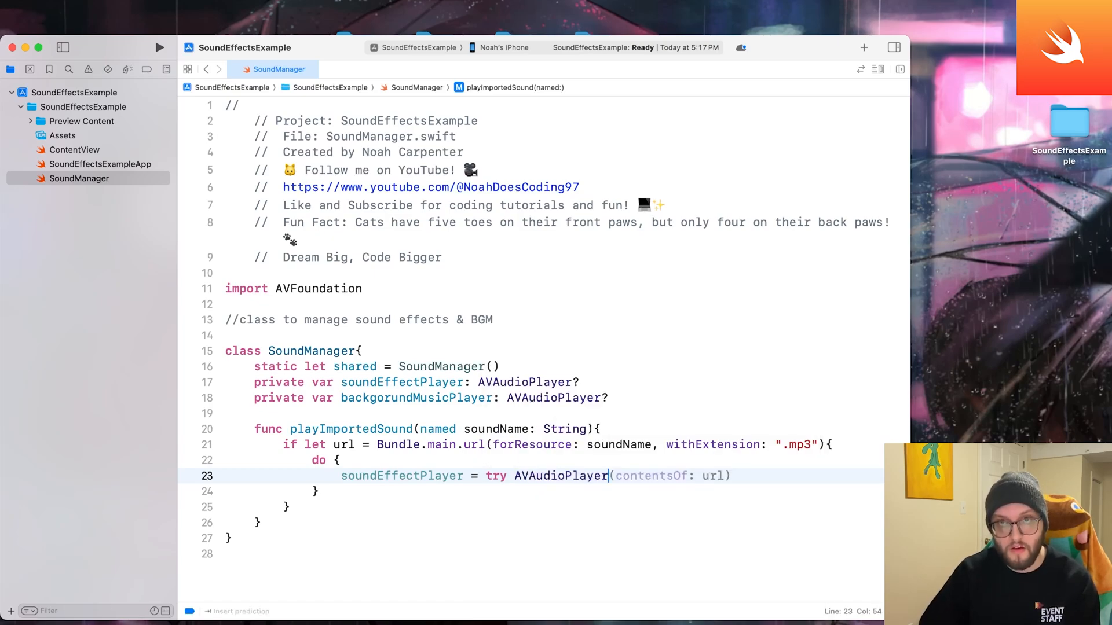
type("(contentsOf: URL")
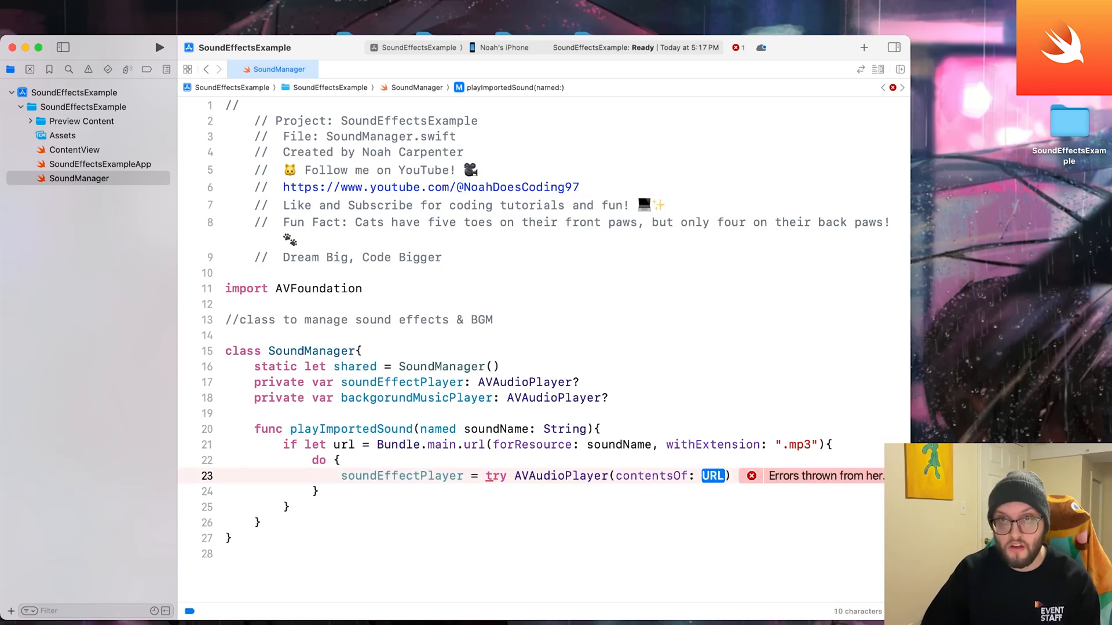
type("url")
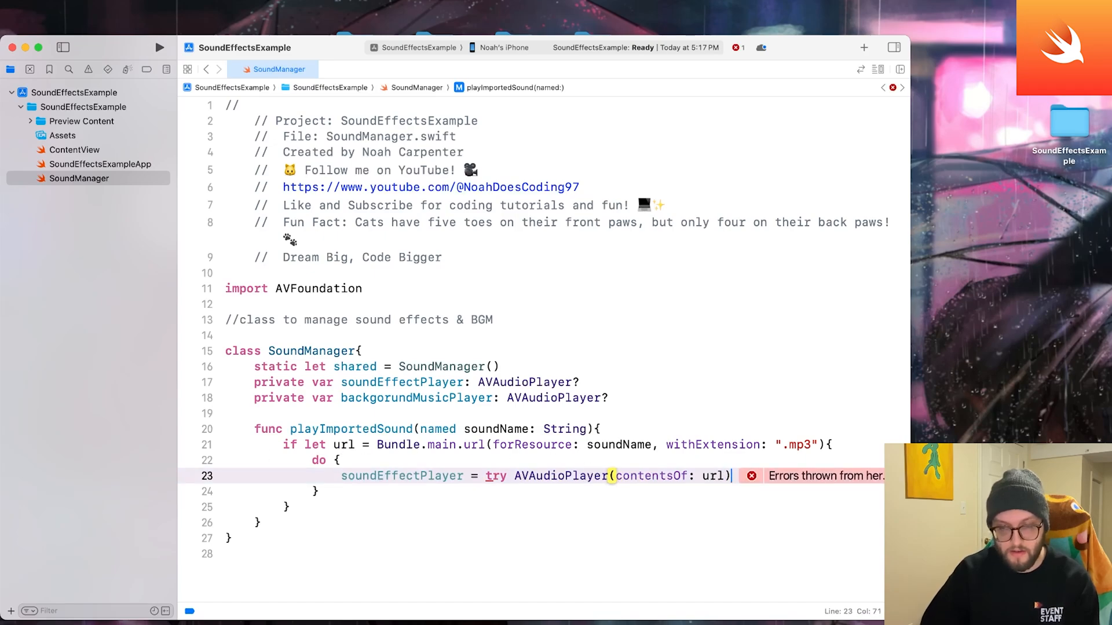
key("return")
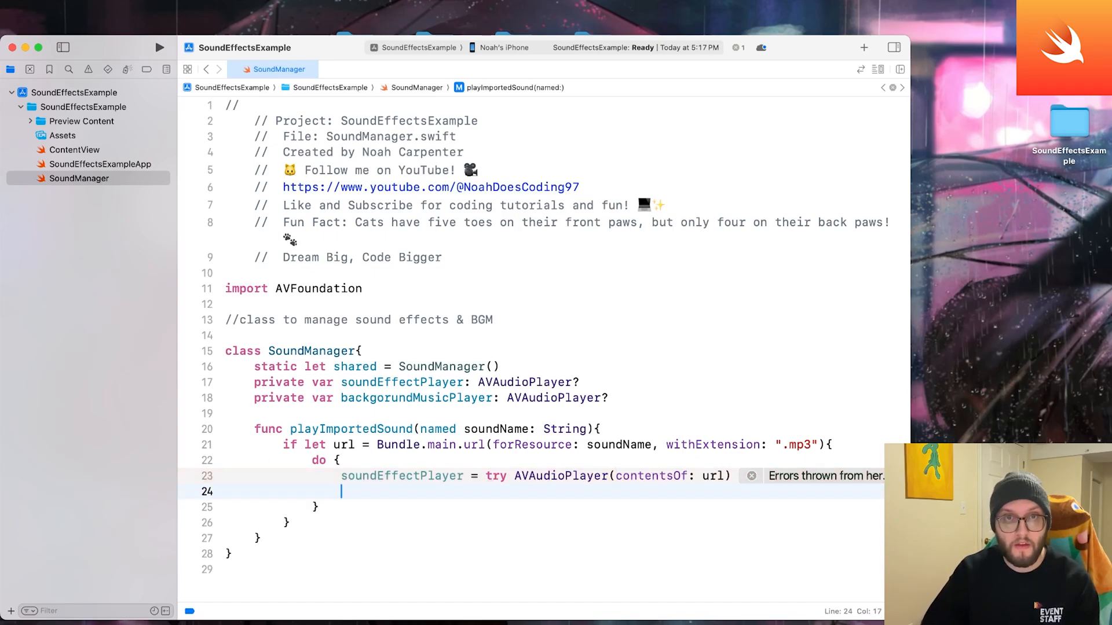
type("soundEffectPlayer?")
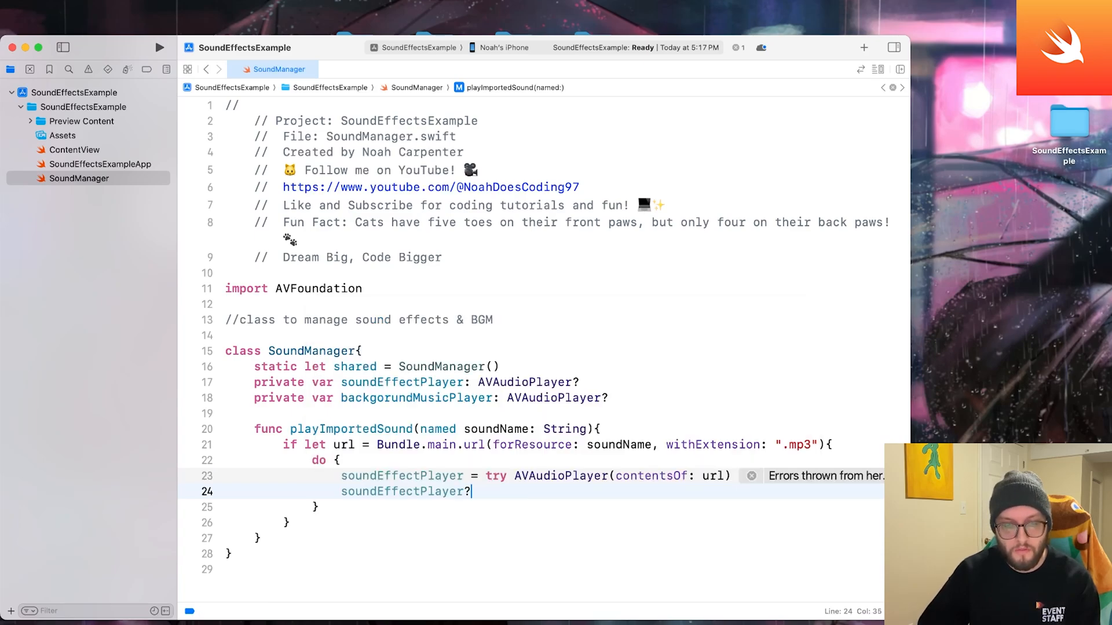
type(".play*(")
left_click(594, 506)
type(" catch")
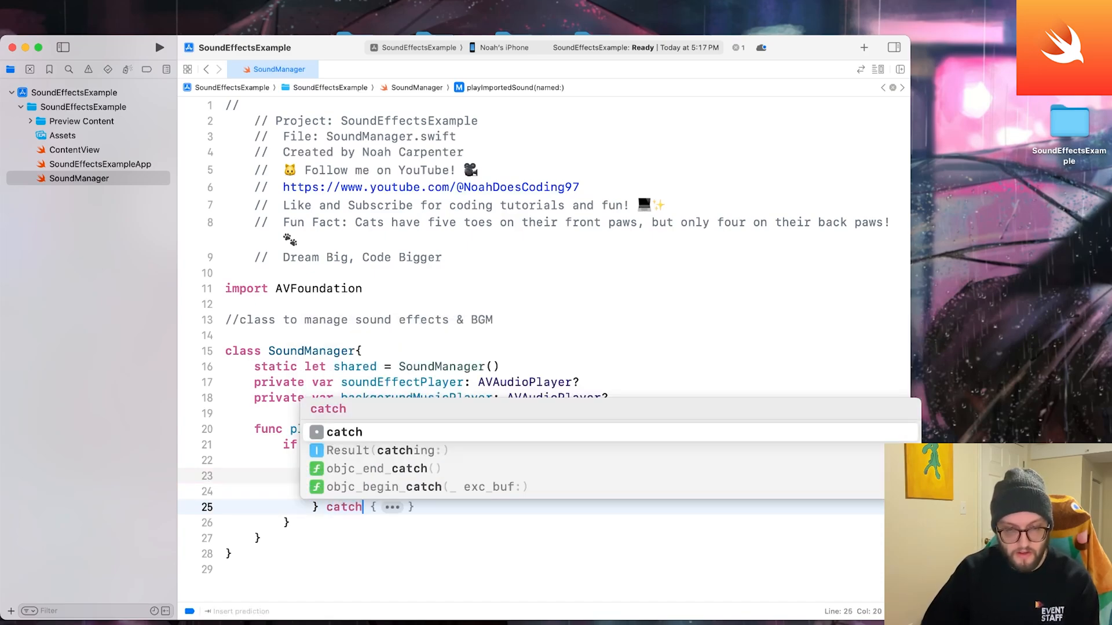
- Add a catch block printing "Error playing Sound \(soundName): \(error.localizedDescription)"
key("Return")
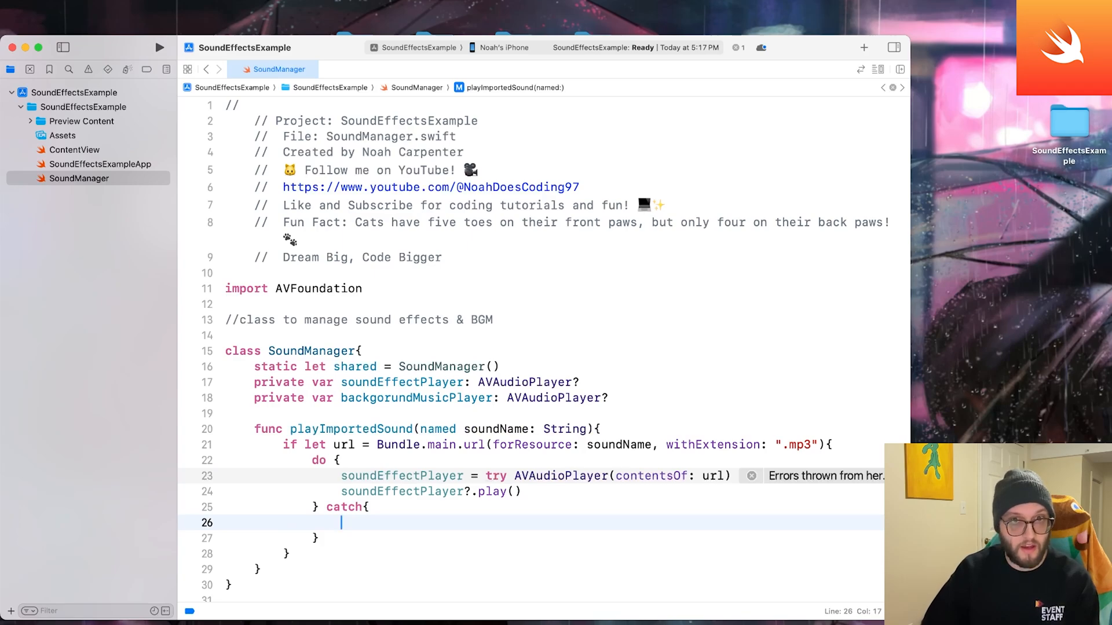
type("print")
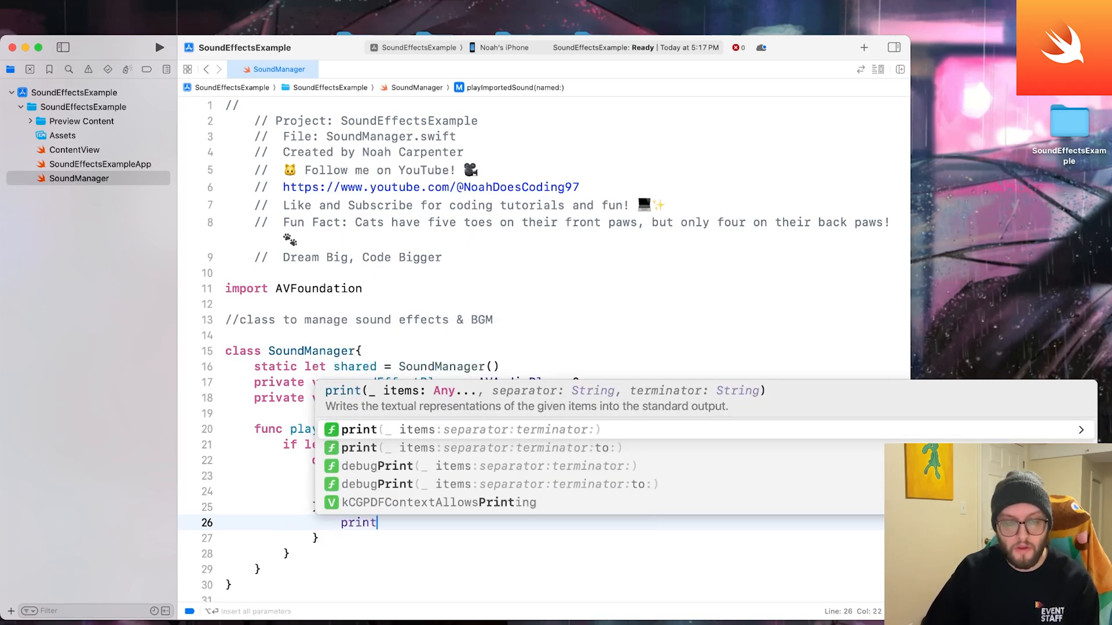
type("(\"Err")
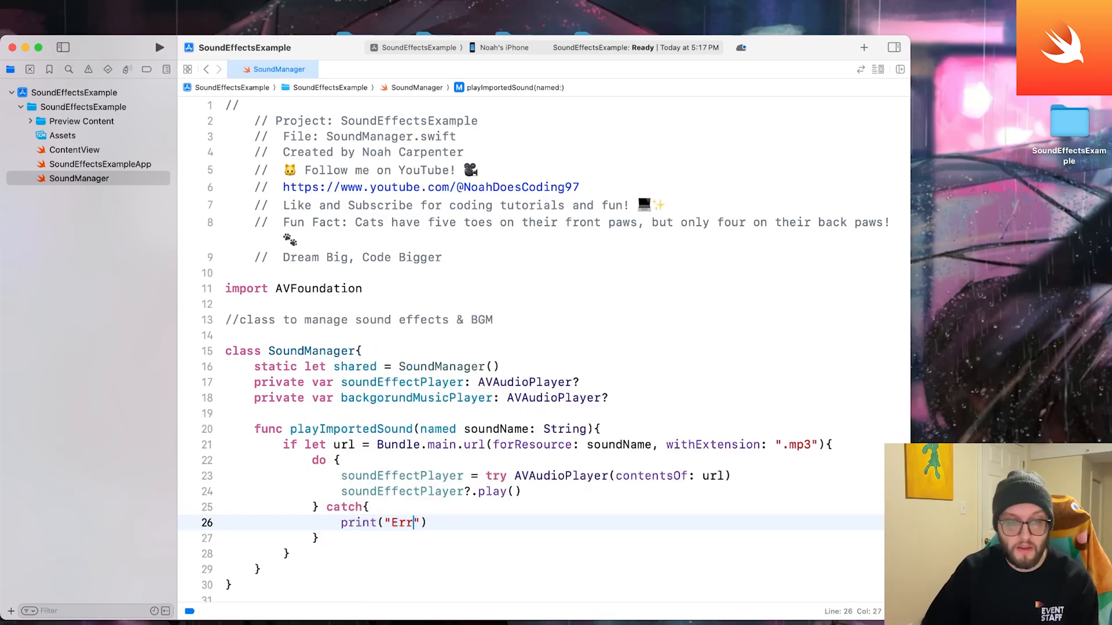
type("or")
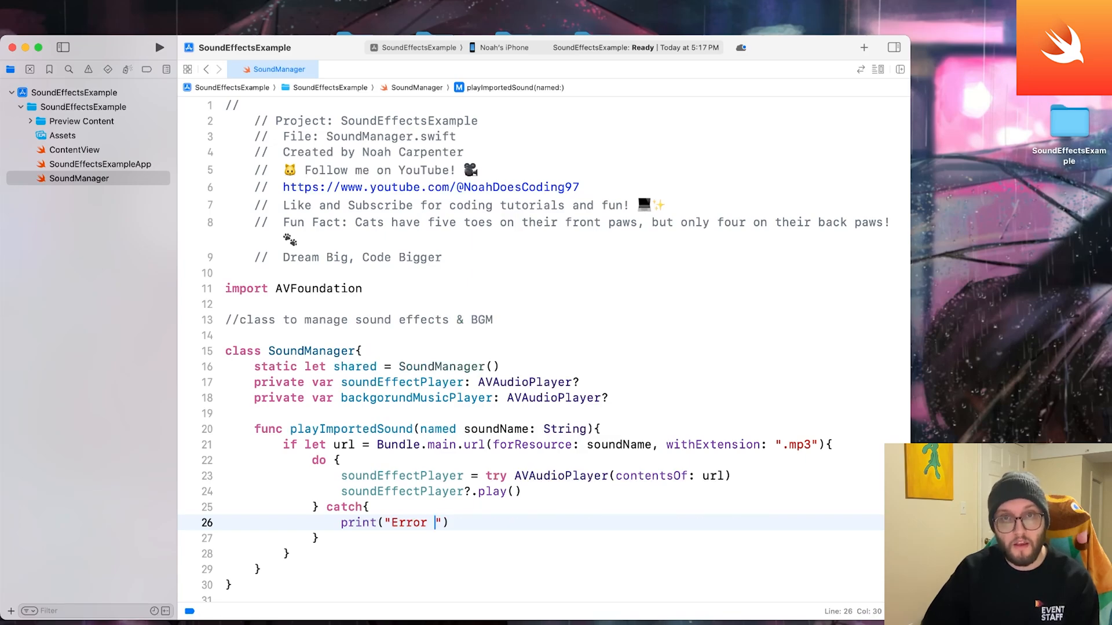
type("playing Sound")
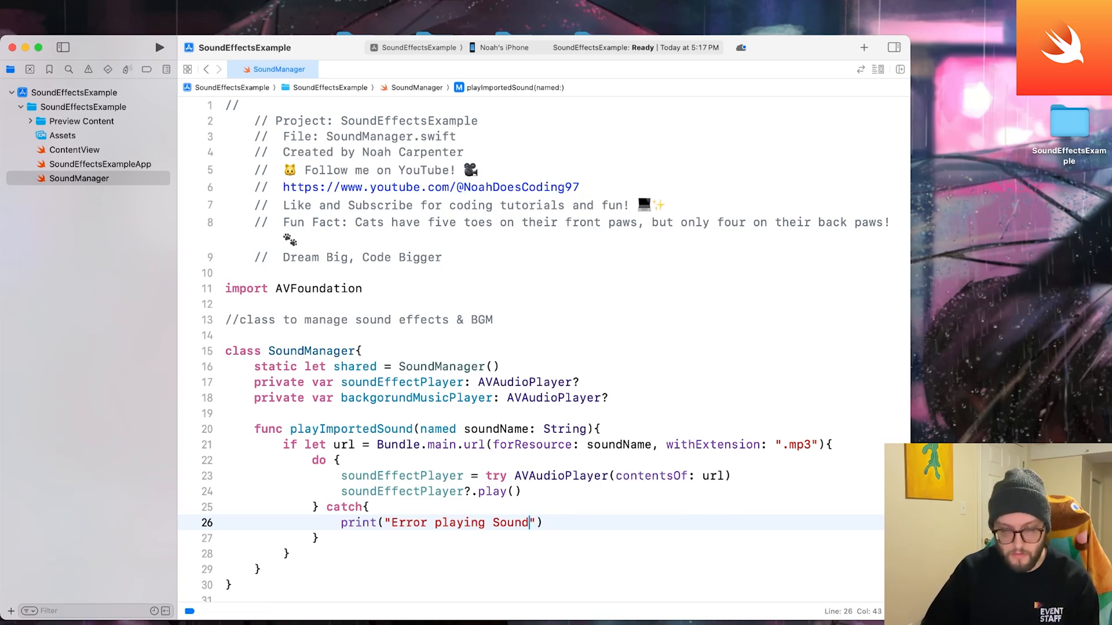
type("\\(soundName): \\(error.localizedDescription)")
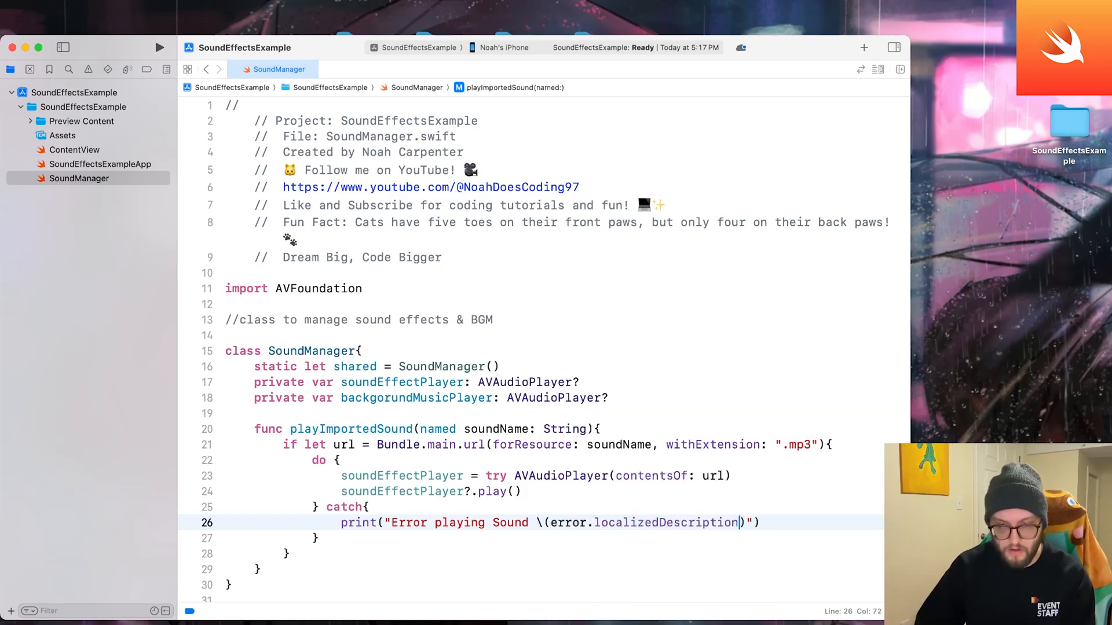
type(")")
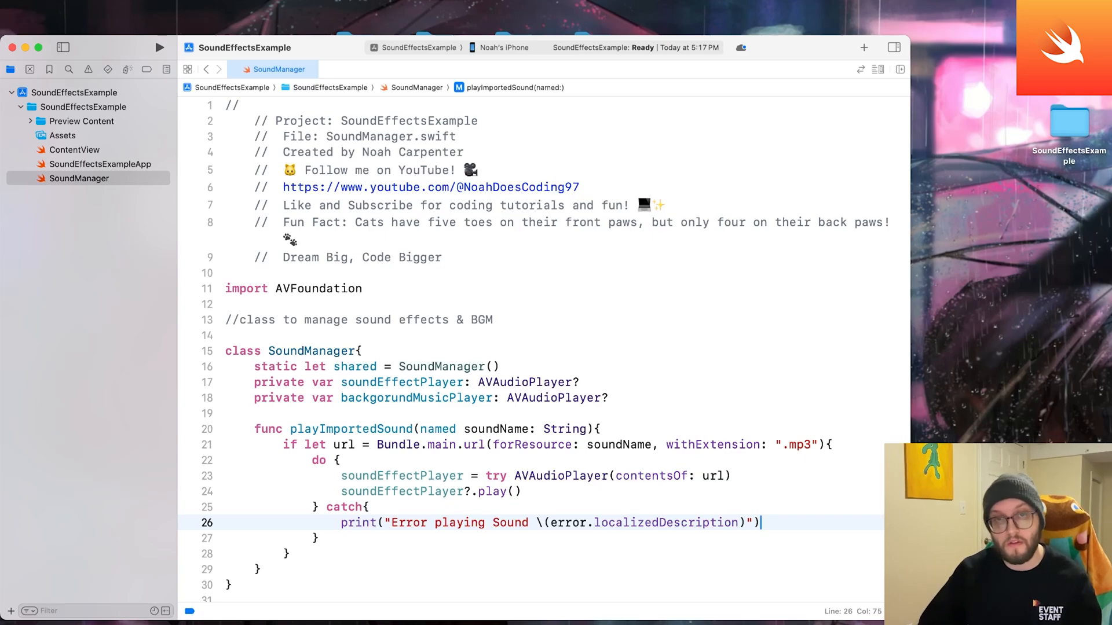
left_click(334, 476)
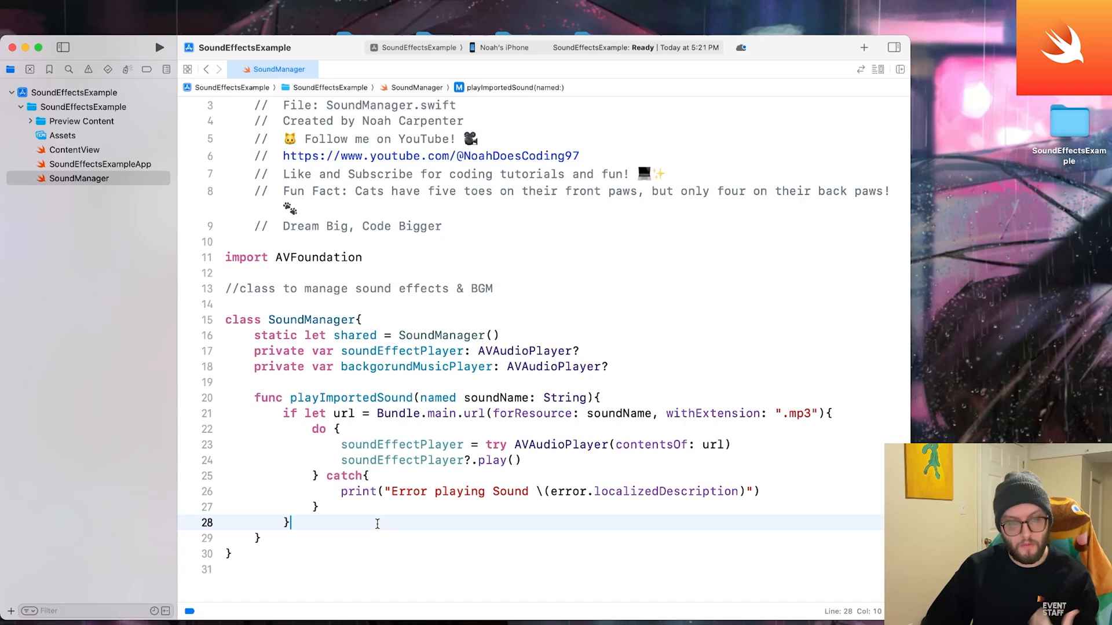
- Add an else branch printing "Sound file not found \(soundName)" when the mp3 is missing
type("else {")
type("print(")
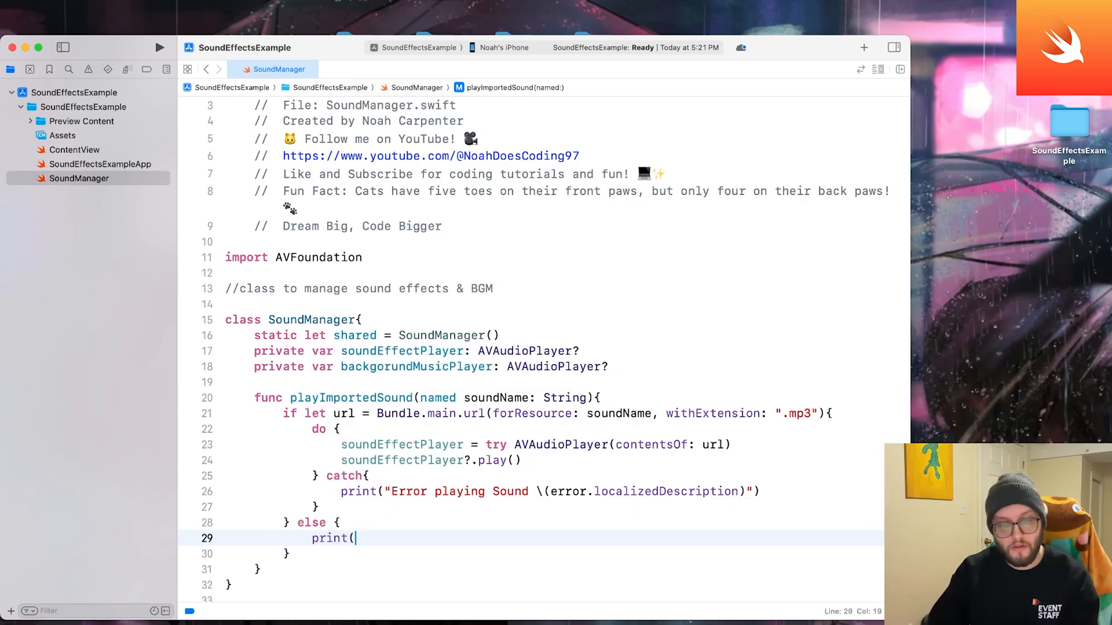
type("\"Sound file n\")")
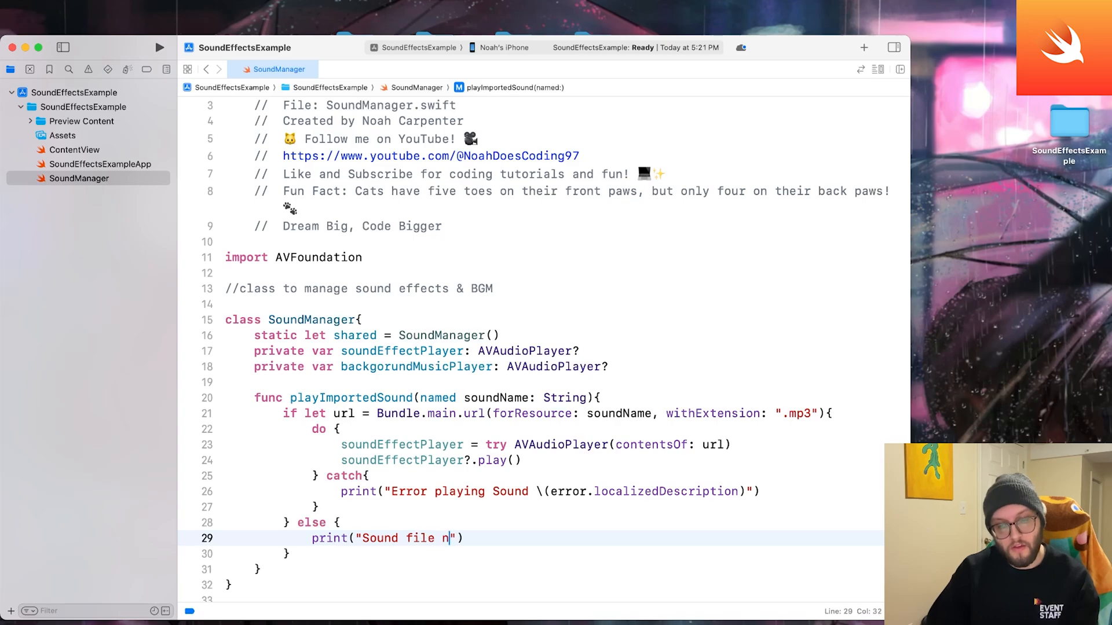
type("ot found")
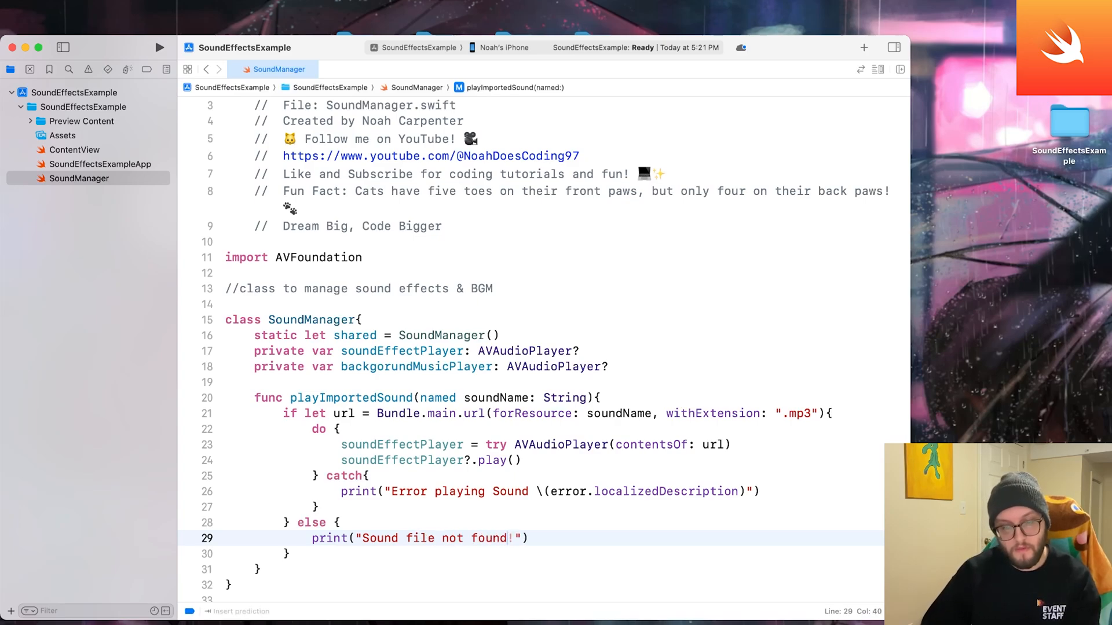
type("\\(")
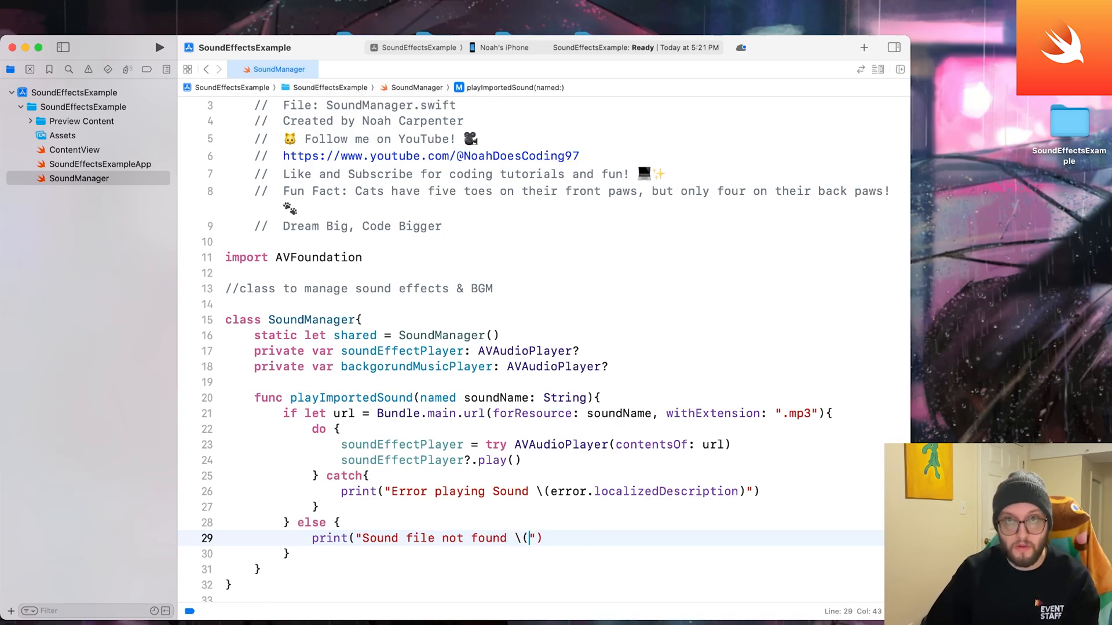
type("soundName")
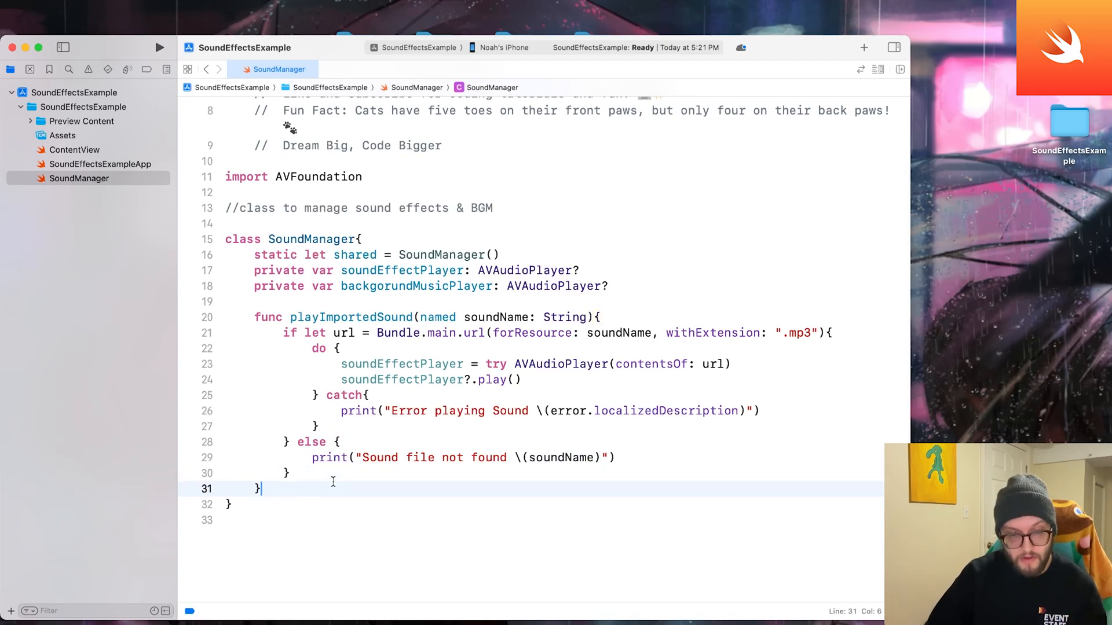
mouse_move(272, 489)
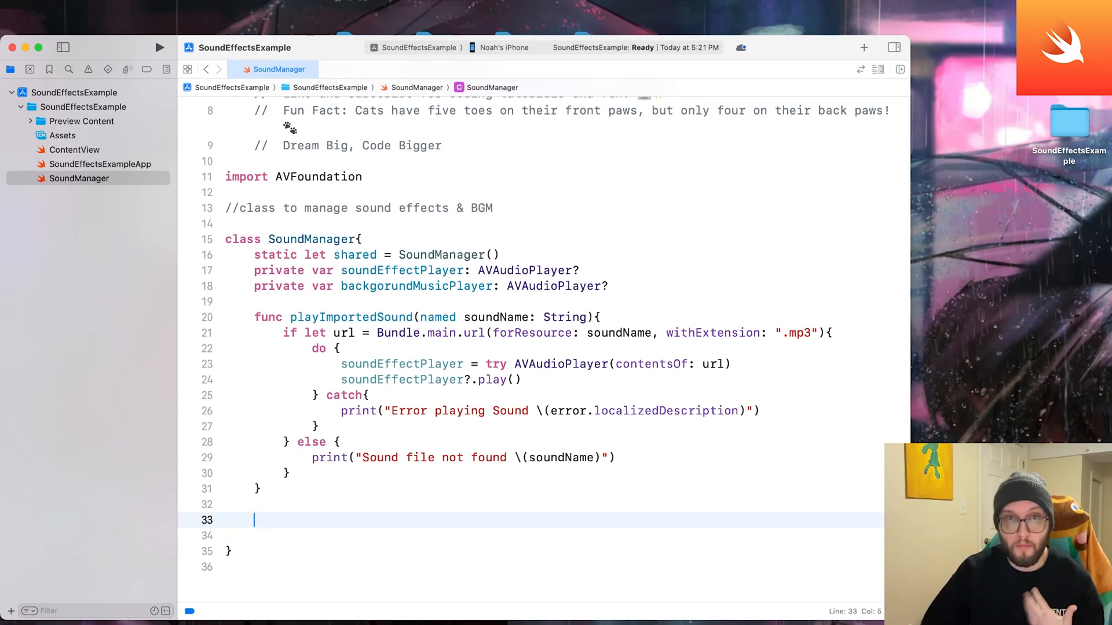
- Comment '// plays BGM when on', declare func toggleBackgroundMusic(isOn: Bool), and begin if isOn with an if let url line
type("// plays")
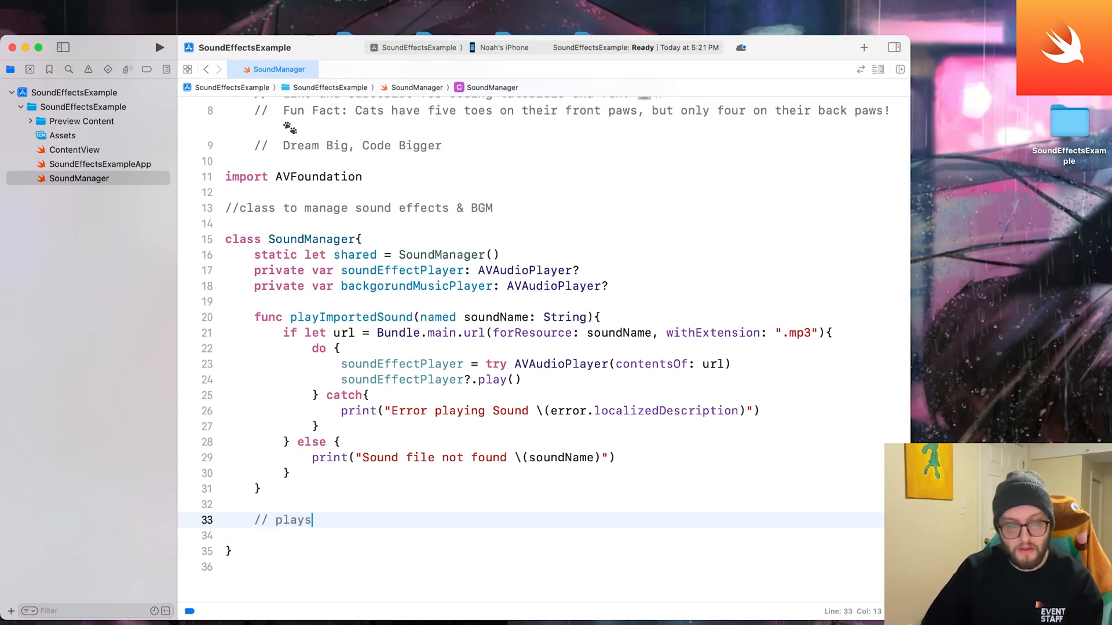
type("BGM when")
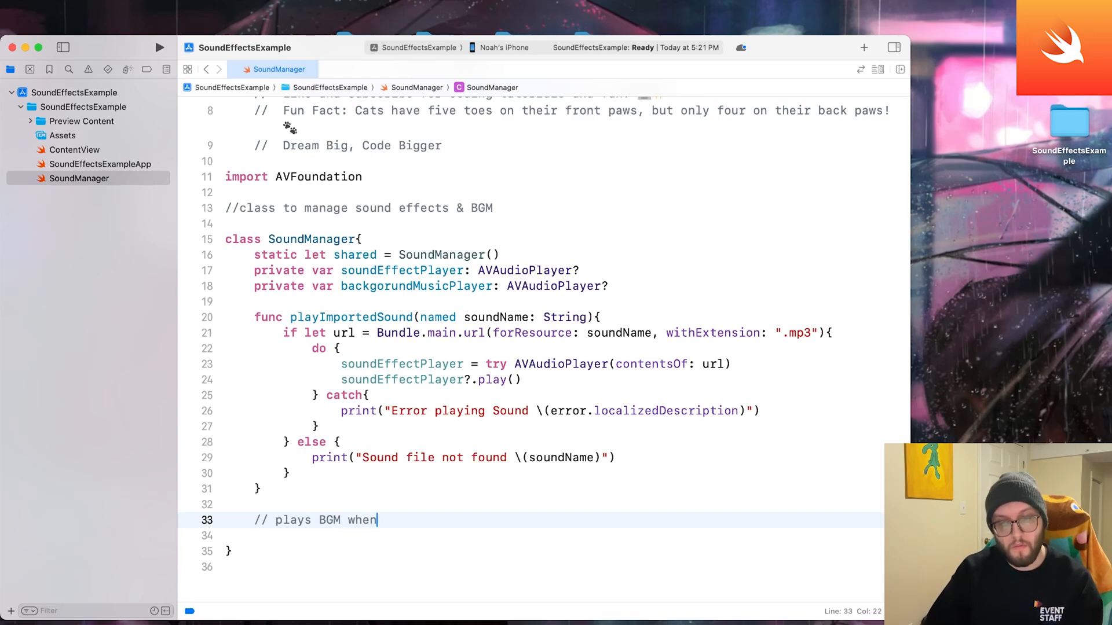
type("on")
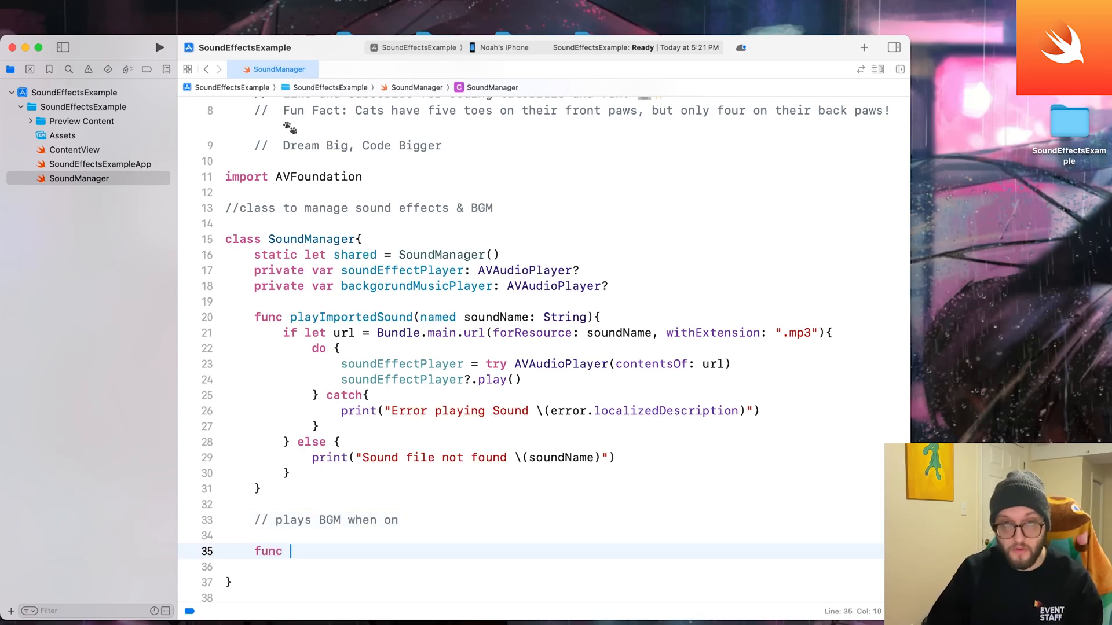
type("toggle")
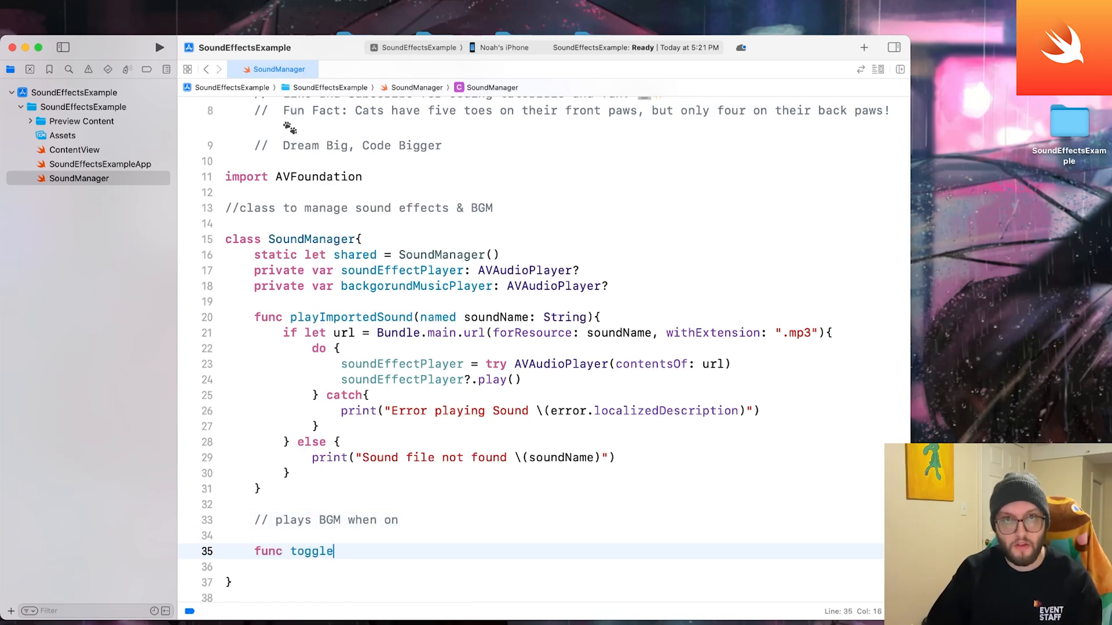
type("BackgroundMusic(){")
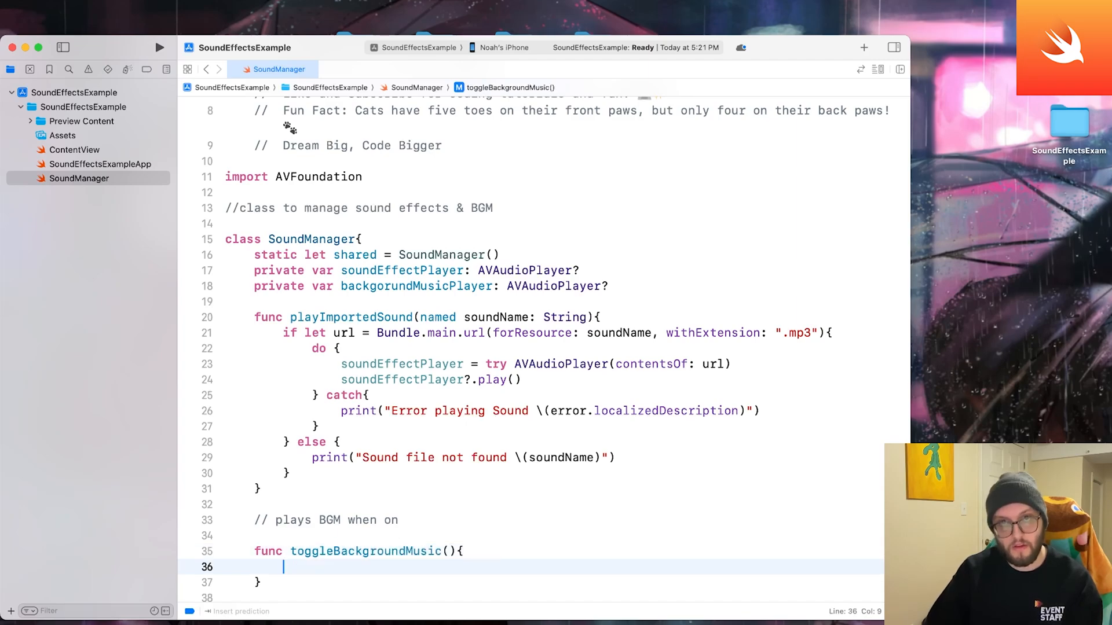
left_click(452, 551)
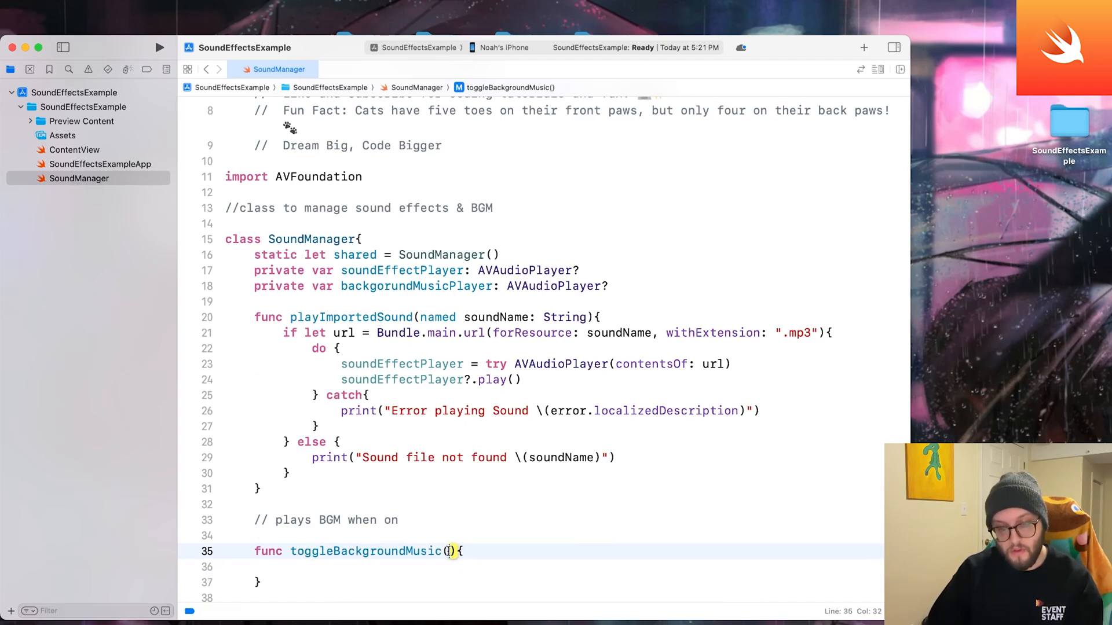
type("isOn: Bool")
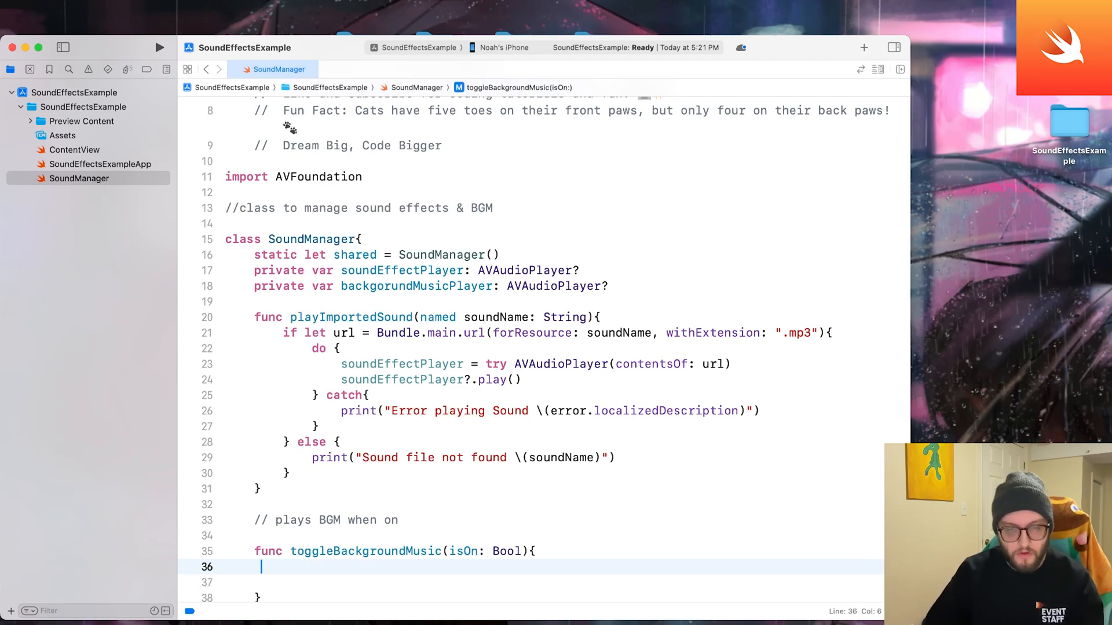
type("if isOn{")
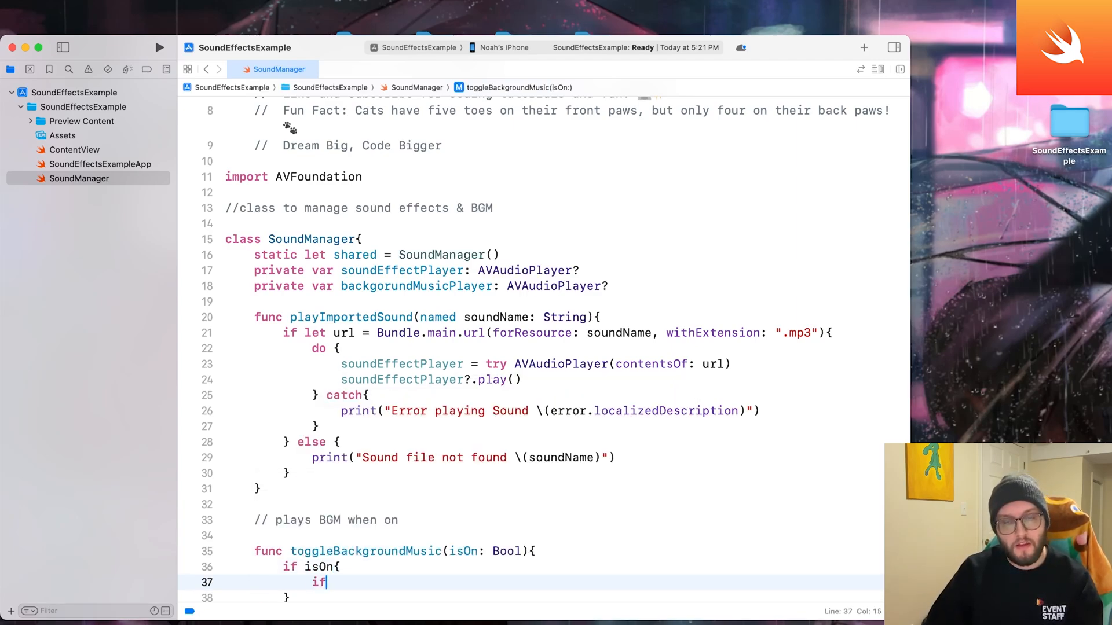
type("let url =")
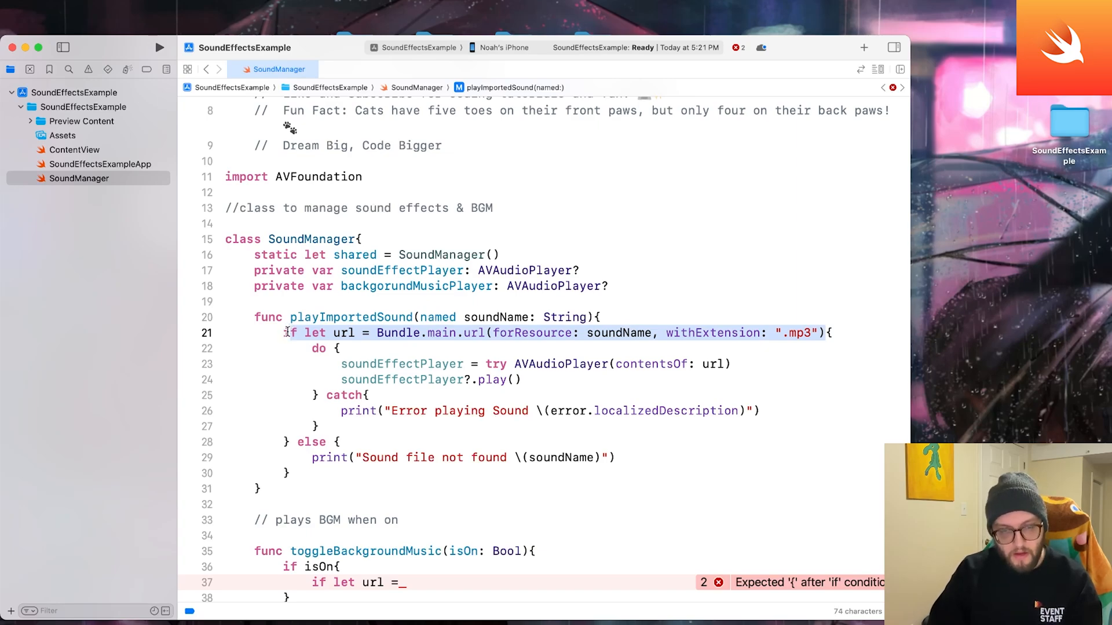
- Complete the if let url lookup for "background-music" .mp3 and start a do block
scroll("down", 3)
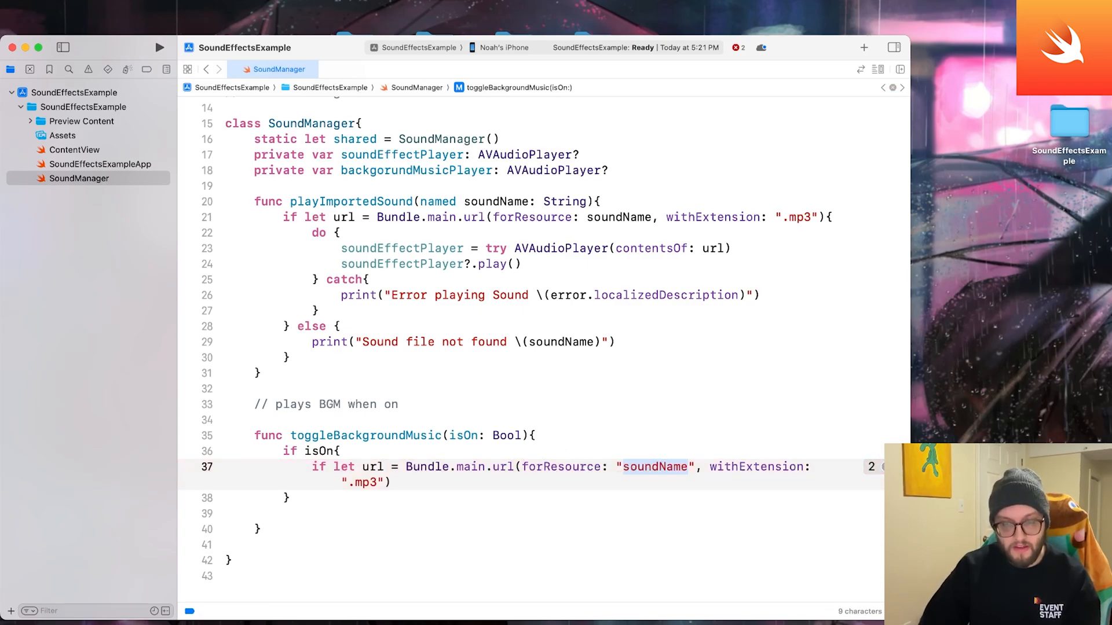
type("backgro")
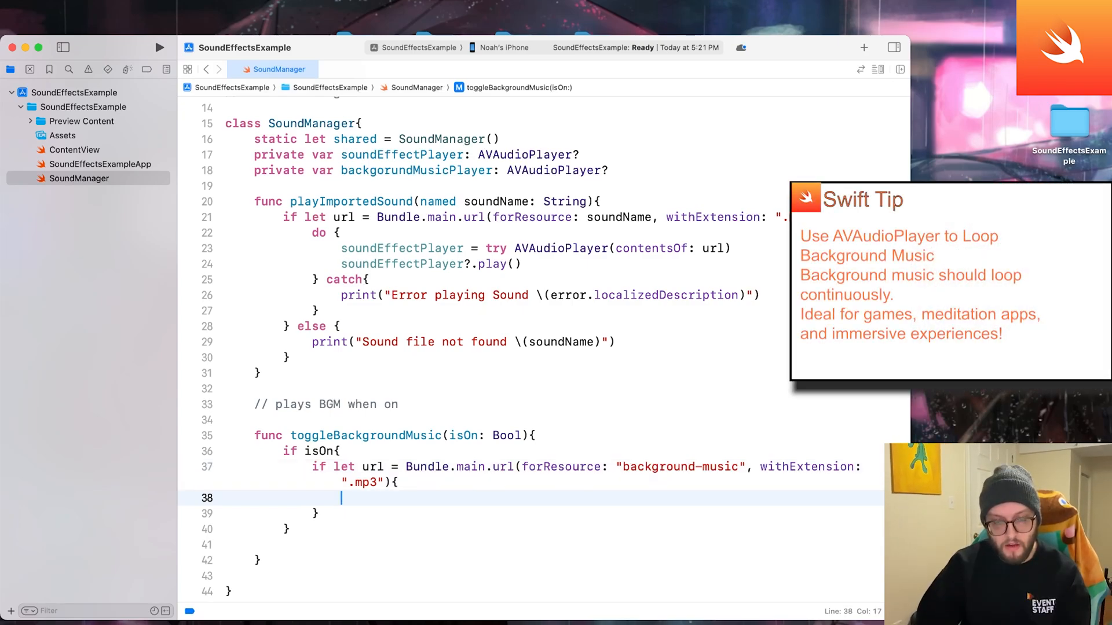
type("do{")
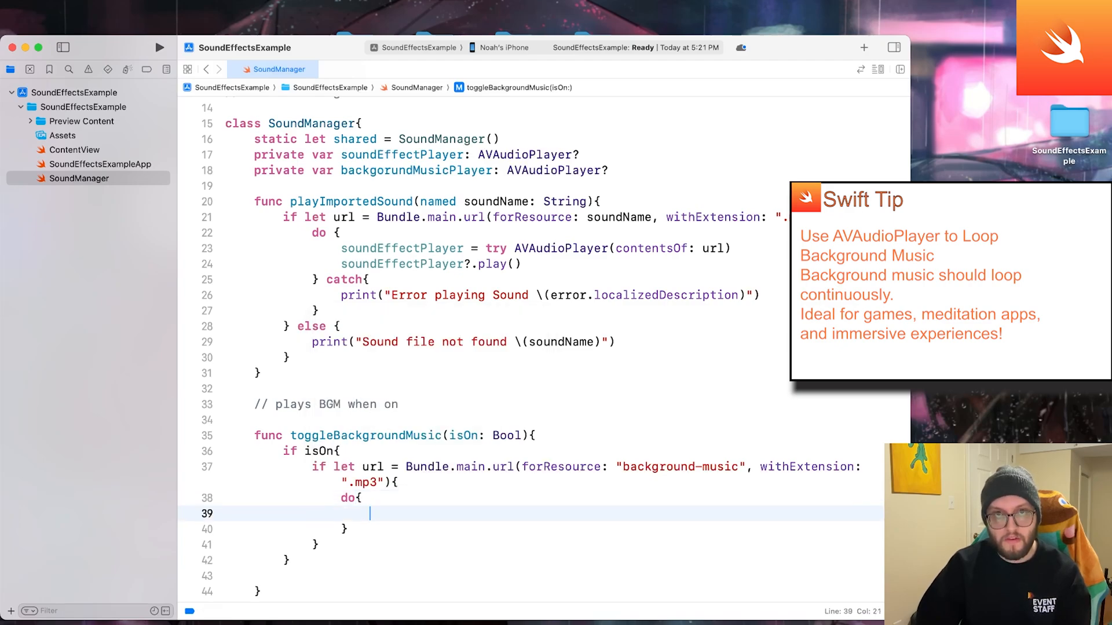
type("backg")
left_click(431, 171)
type("r")
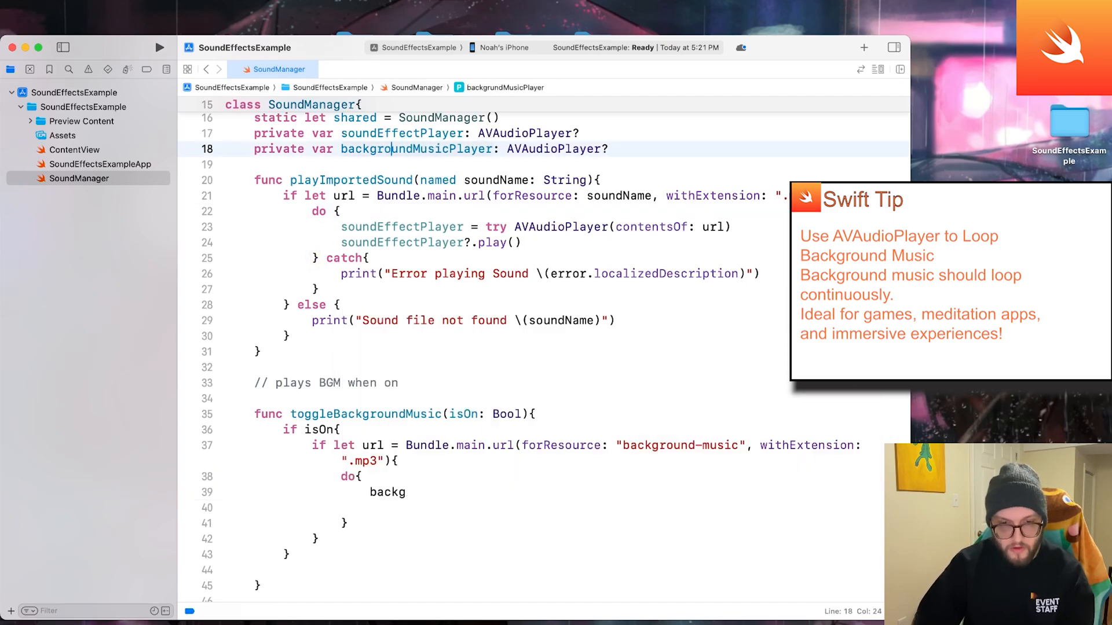
- Fix the backgroundMusicPlayer spelling and set it to try AVAudioPlayer(contentsOf: url)
left_click(408, 492)
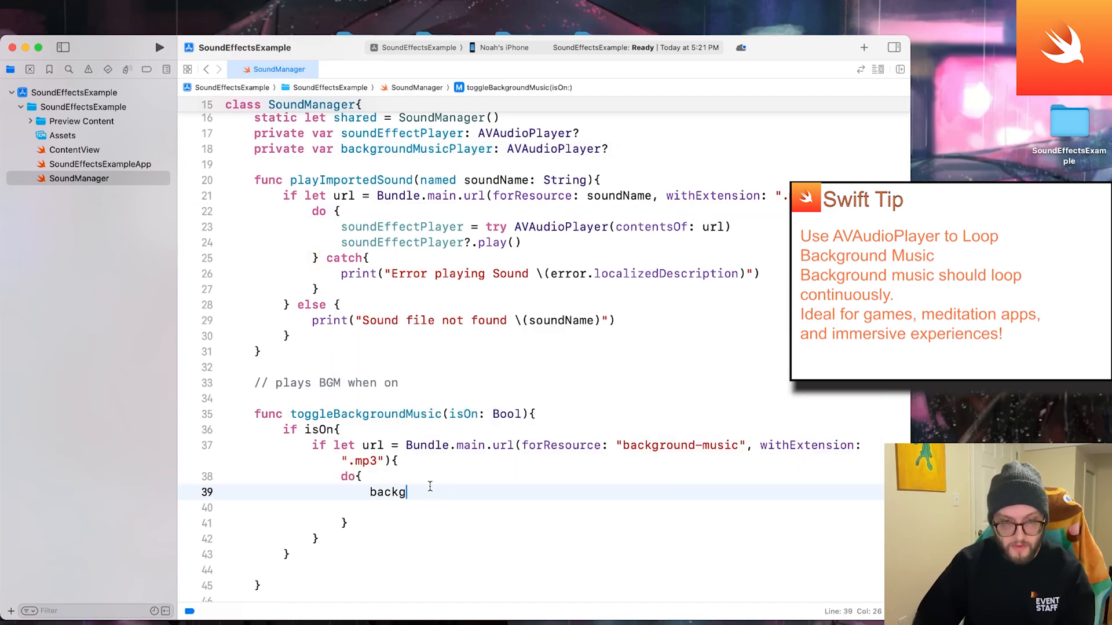
type("roundMusicPlayer")
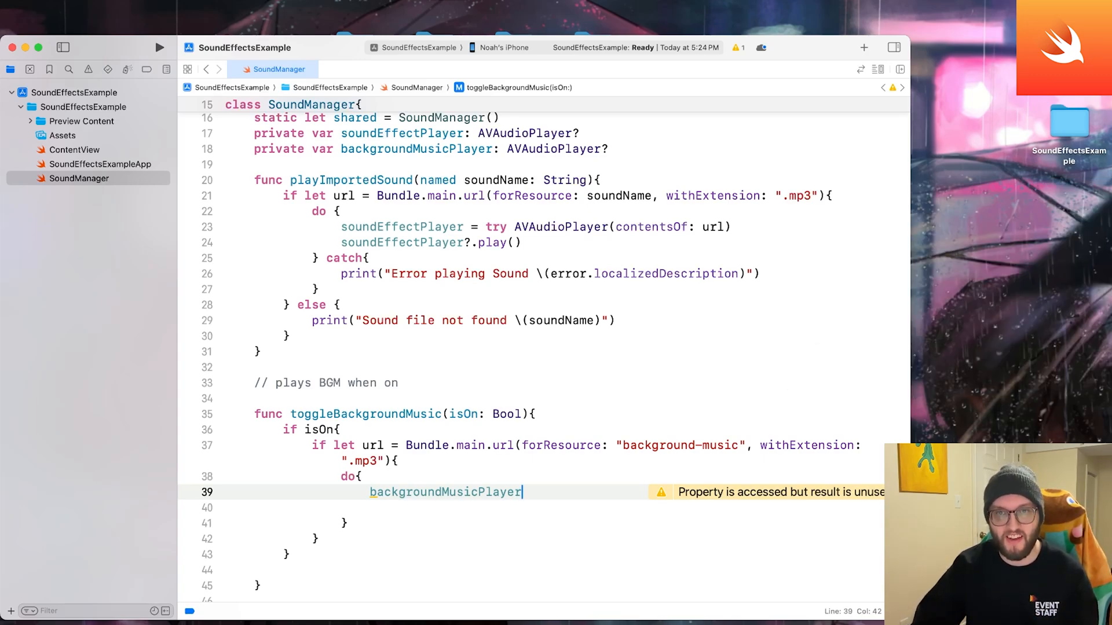
type("= t")
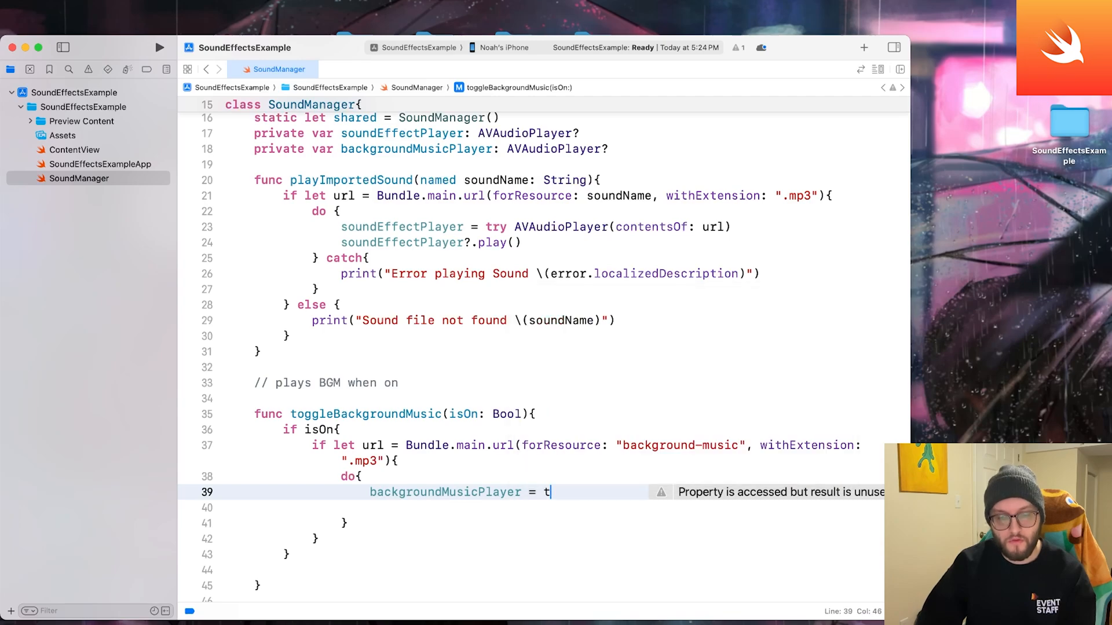
type("ry AVAudioPlayer(contentsOf: url")
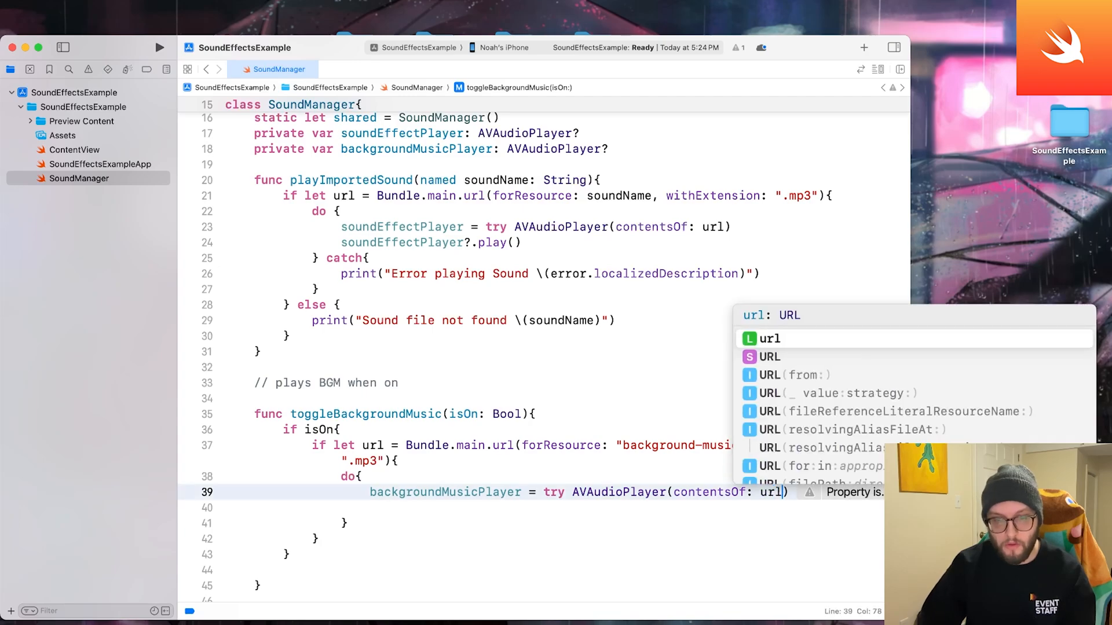
key("Return")
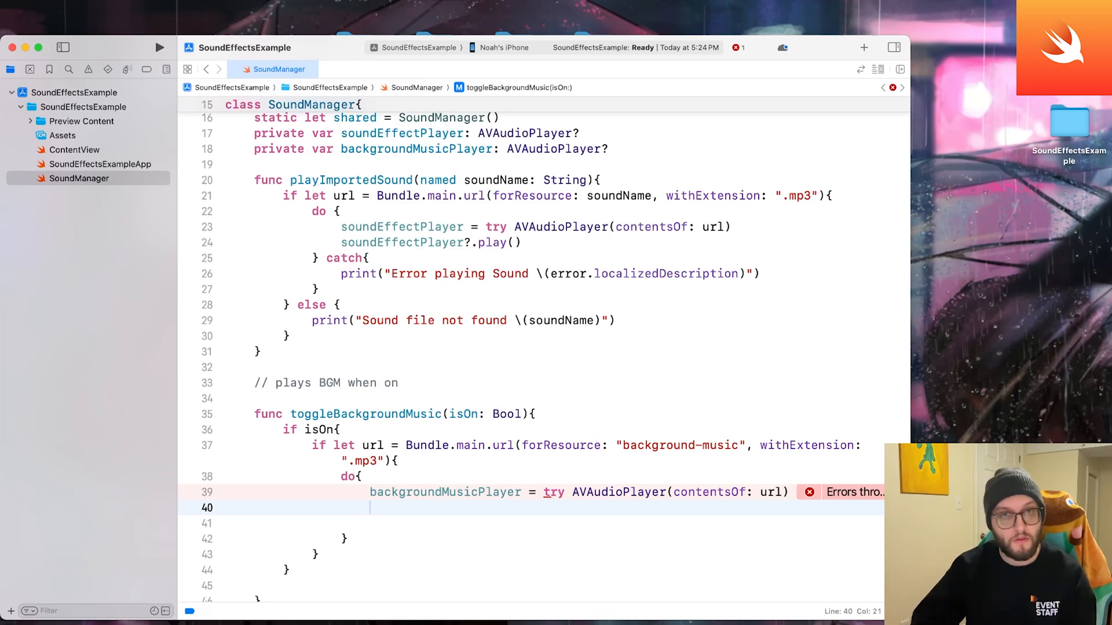
type("backgroundMusicPlayer")
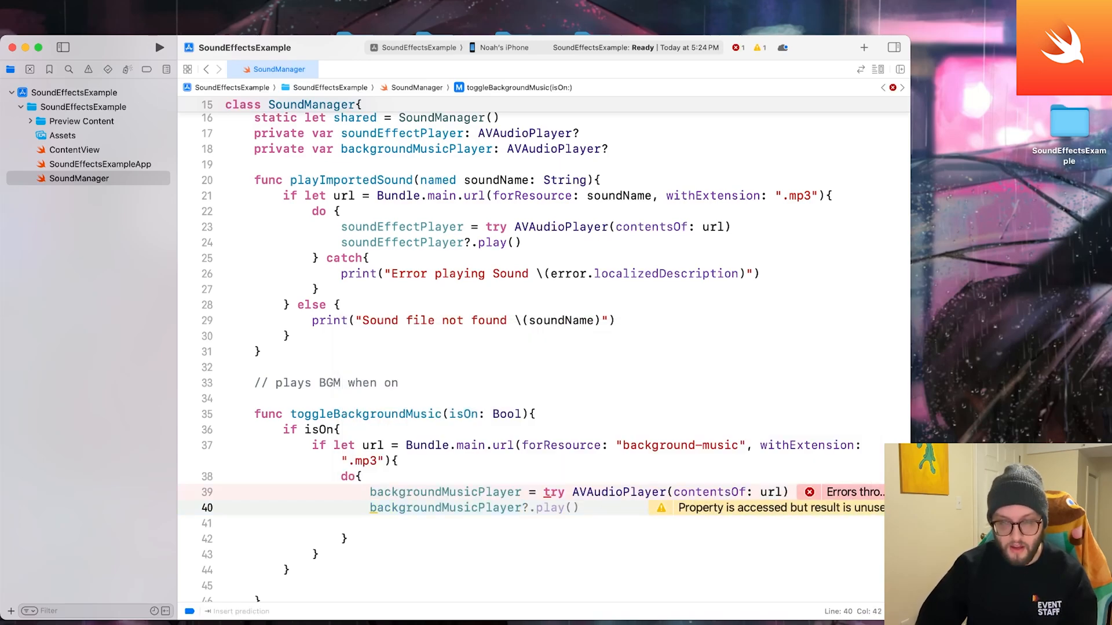
- Set backgroundMusicPlayer numberOfLoops to loop forever, volume 0.5, and call play()
type("numberOfLoops = -1")
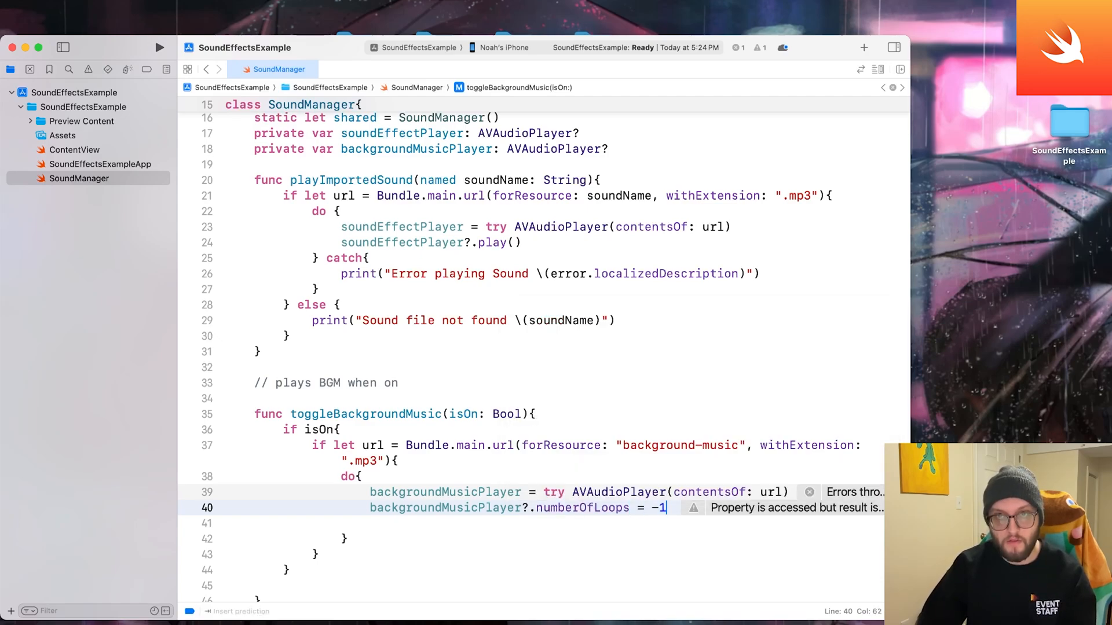
type("// loops infinitely")
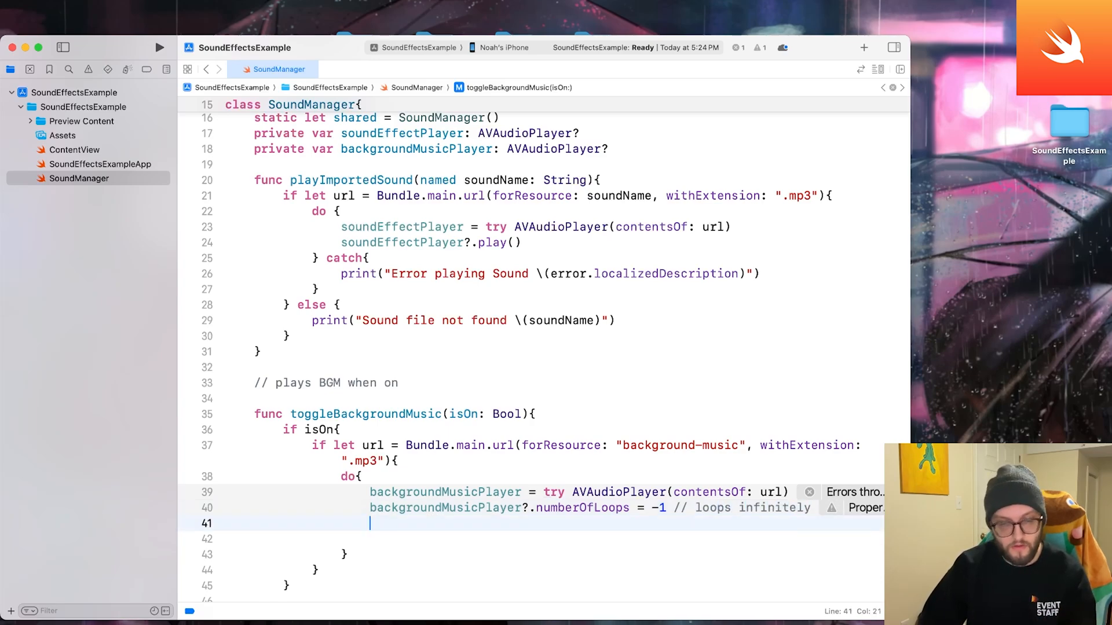
type("backgroundMusicPlayer?.play()")
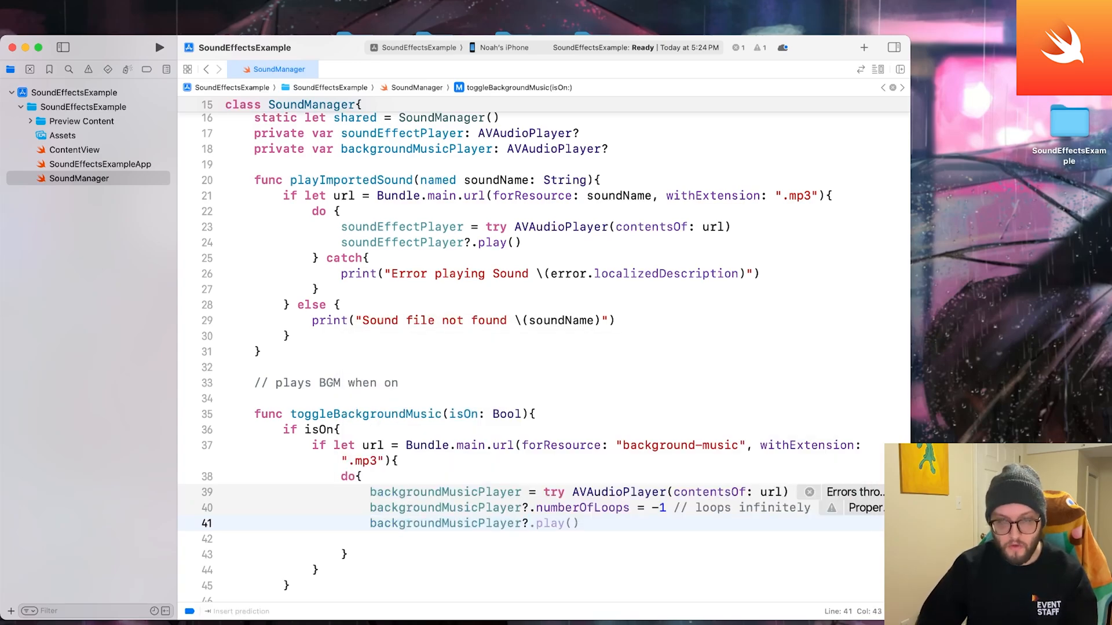
type("v")
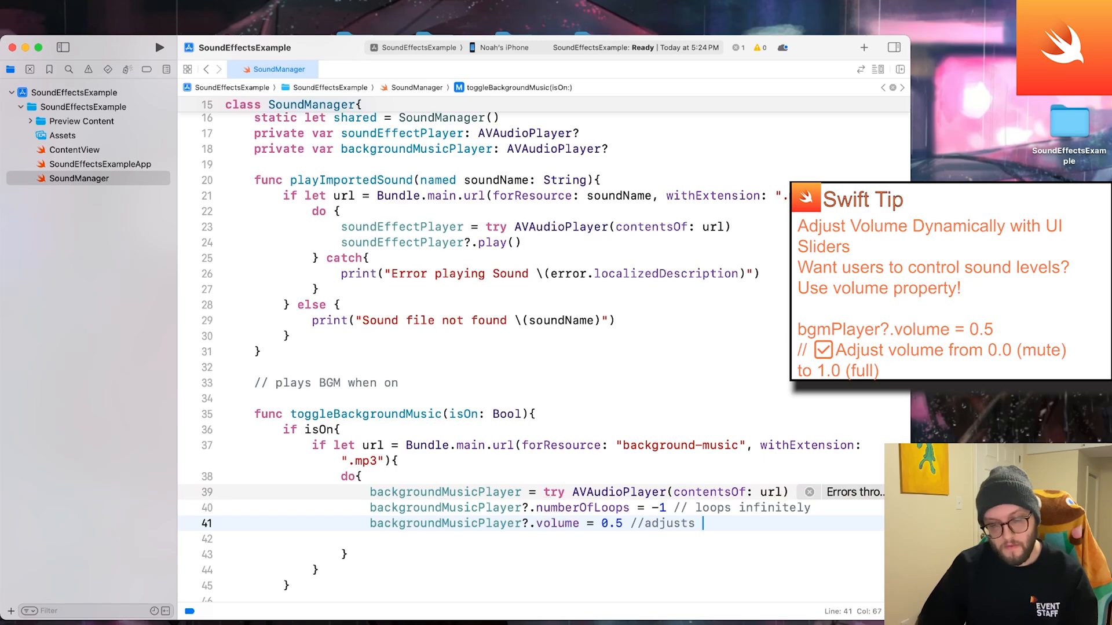
type("volume")
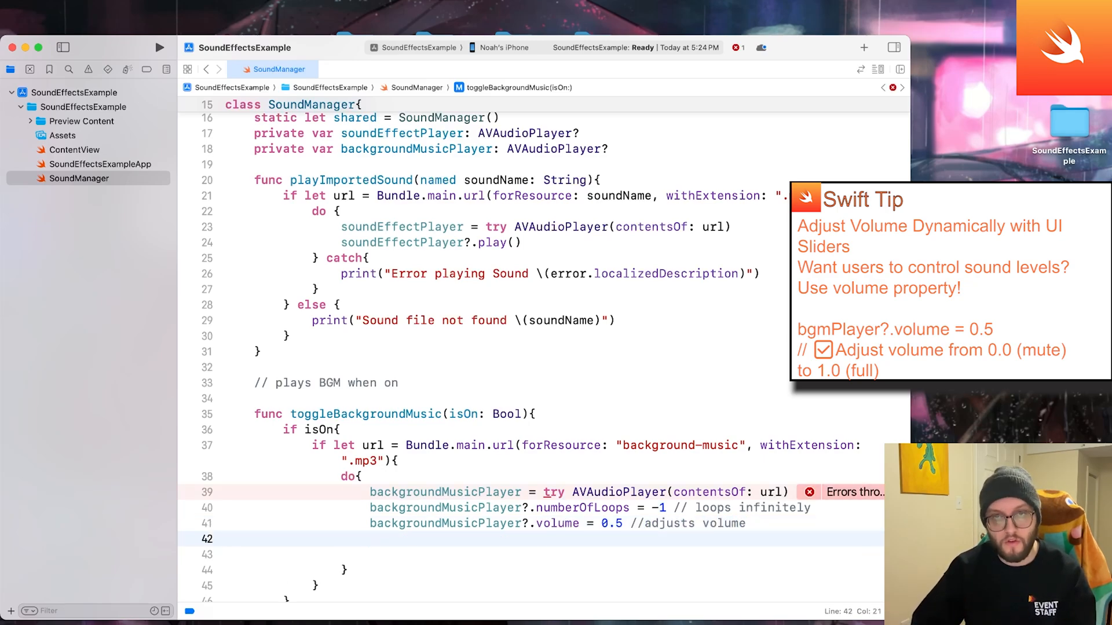
type("b")
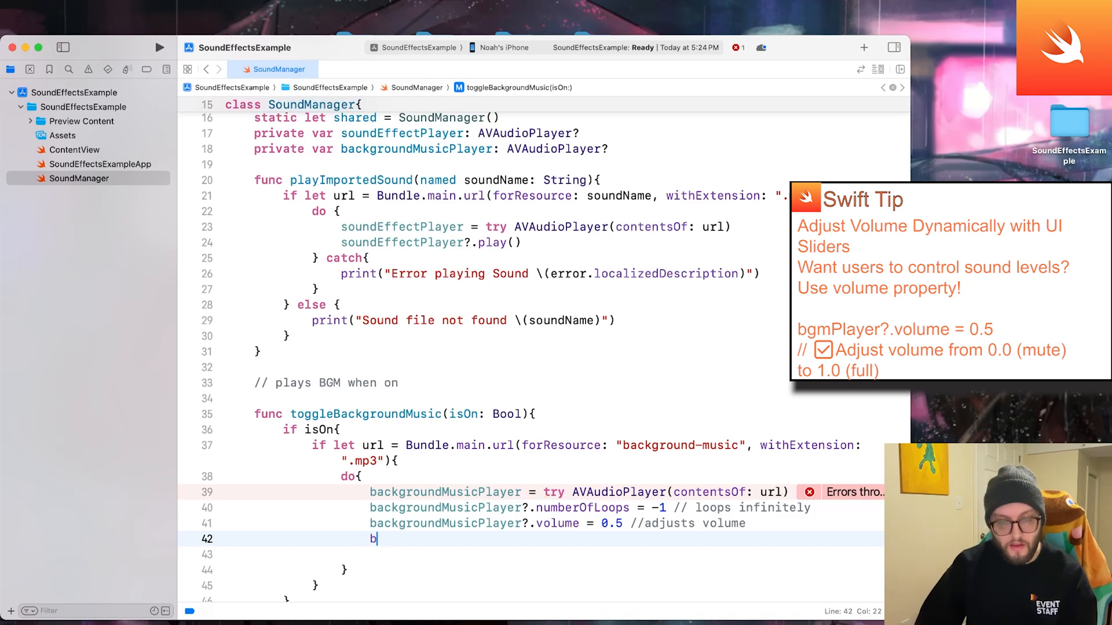
type("ackgroundMusicPlayer?.play(")
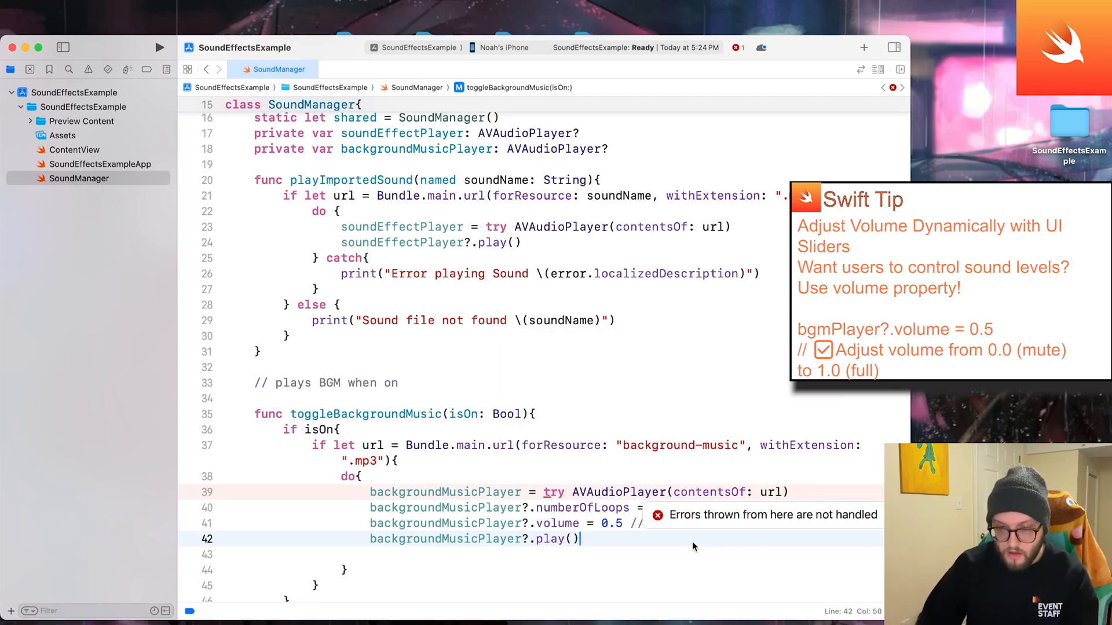
mouse_move(694, 542)
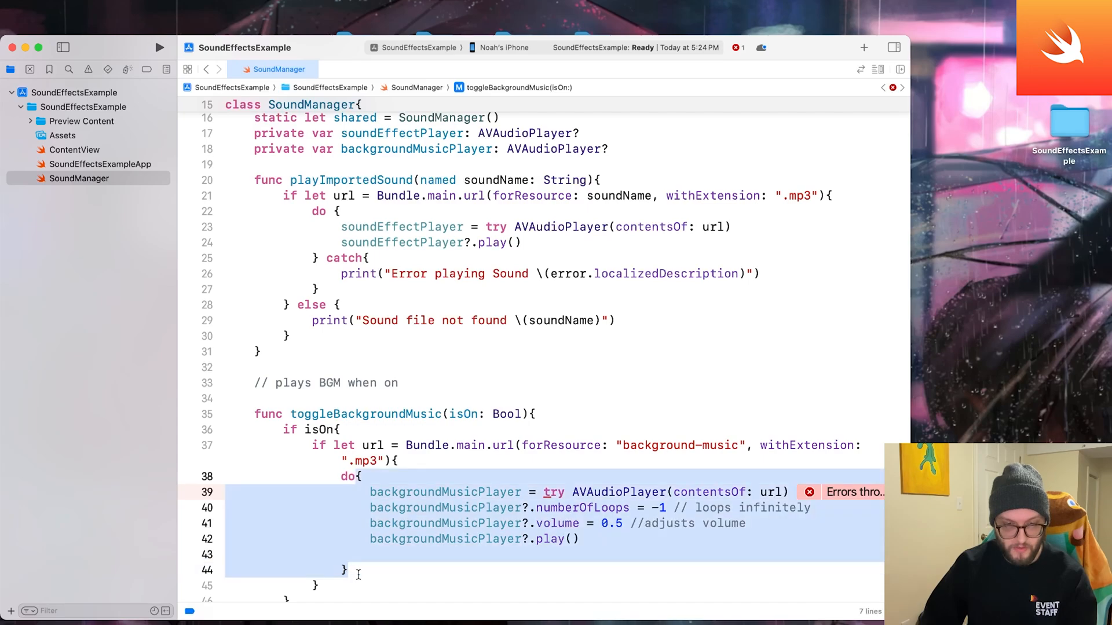
- Add a catch block printing "error playing BGM: \(error.localizedDescription)"
type("catch{")
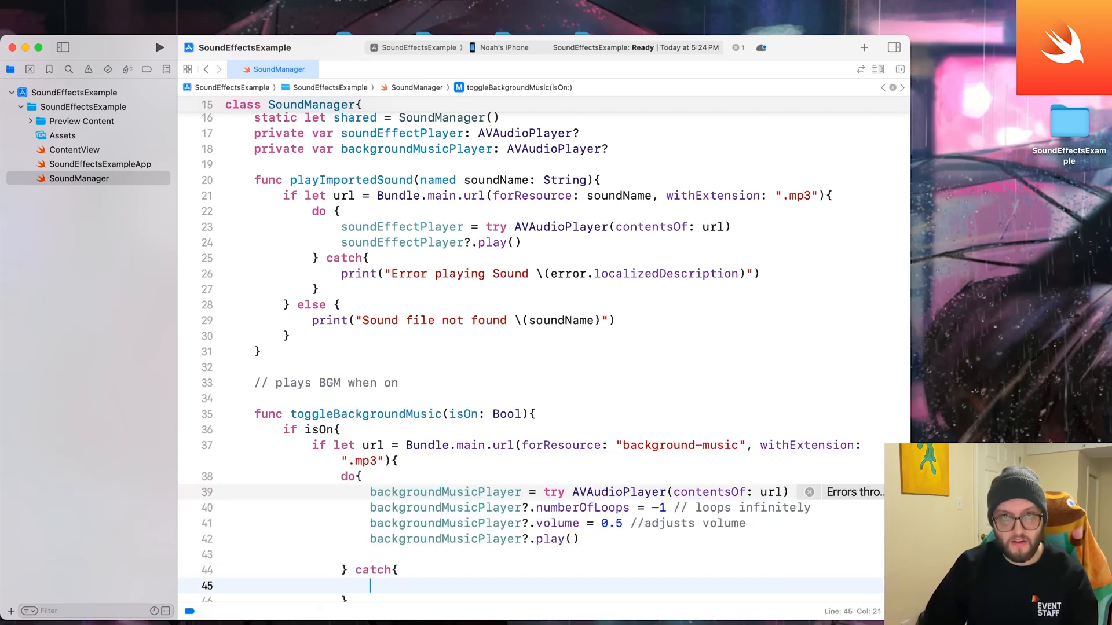
type("print(\"er\"")
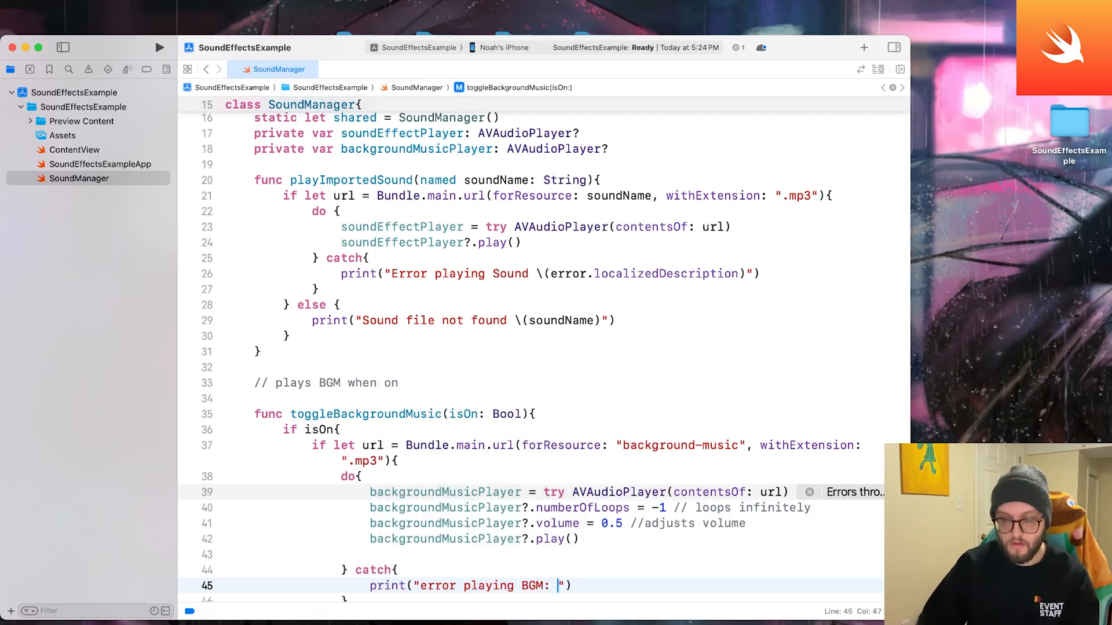
type("\\(l")
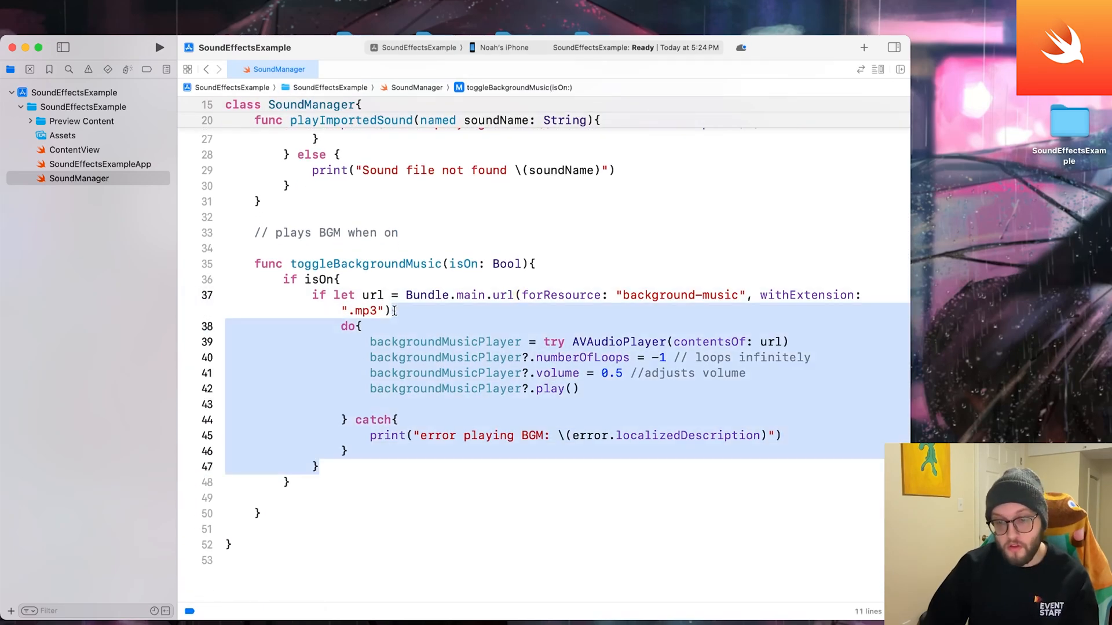
- Add an else branch calling backgroundMusicPlayer?.stop() when isOn is false
left_click(317, 467)
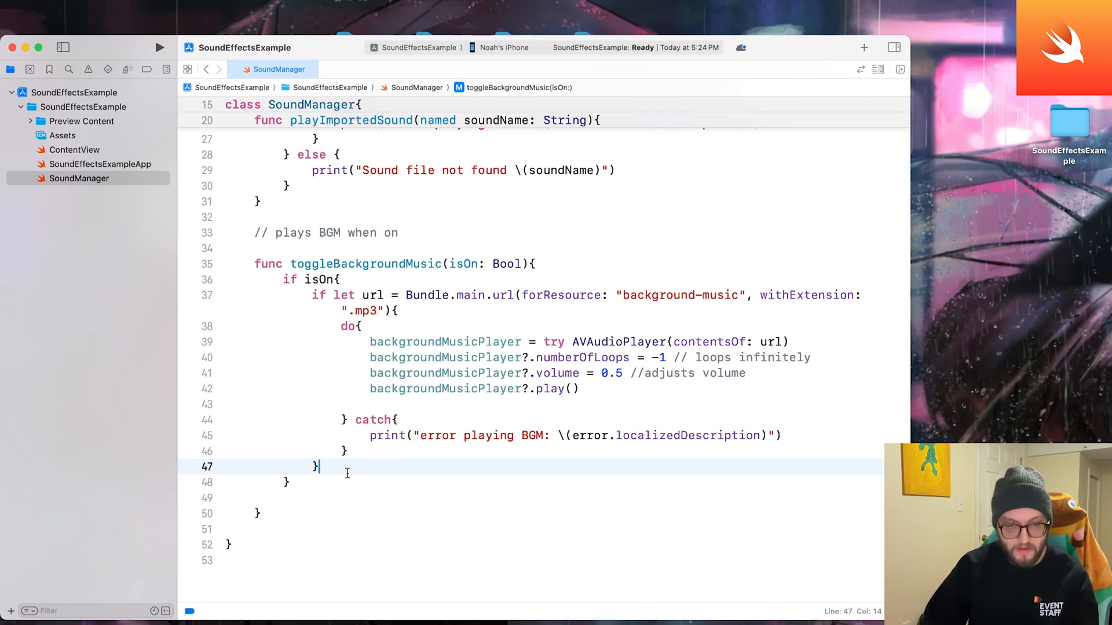
type("else {")
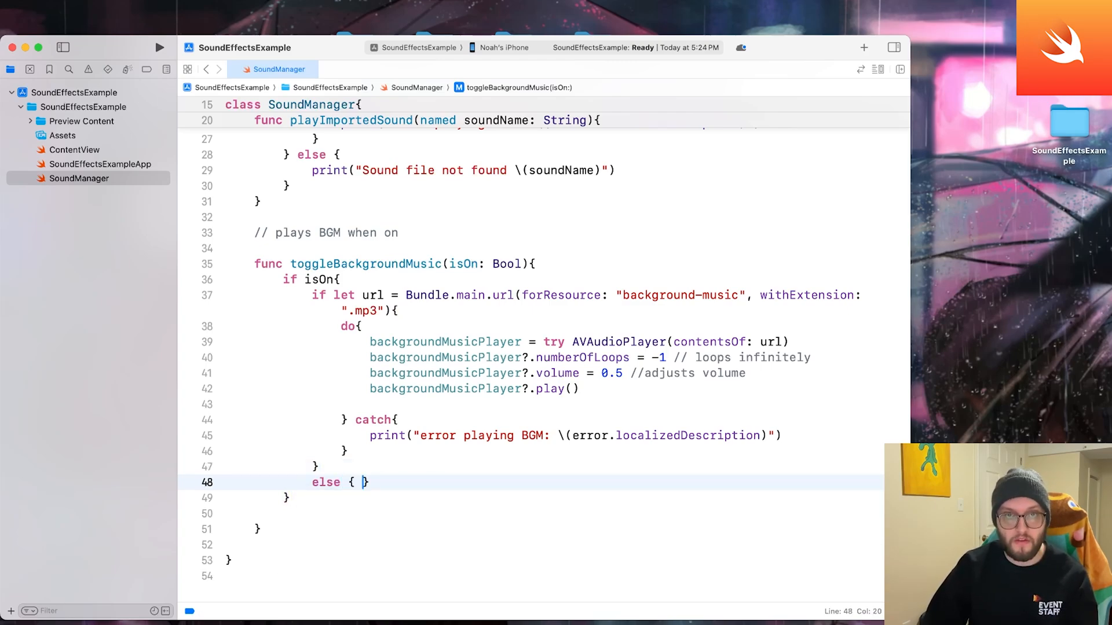
type("backgroundMusicPlayer")
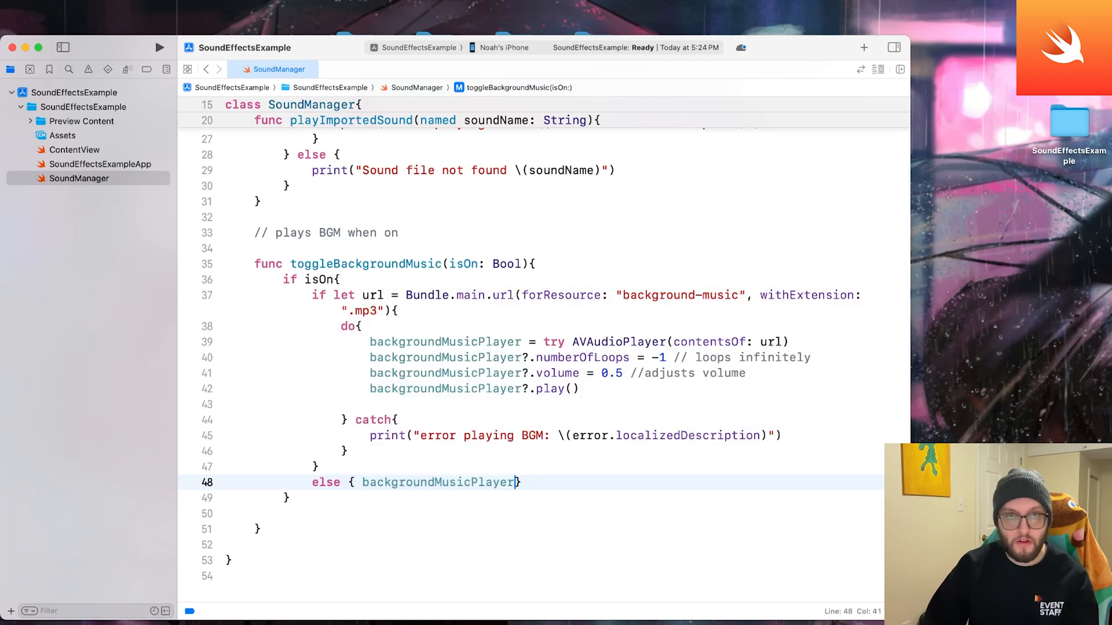
type(".stop(")
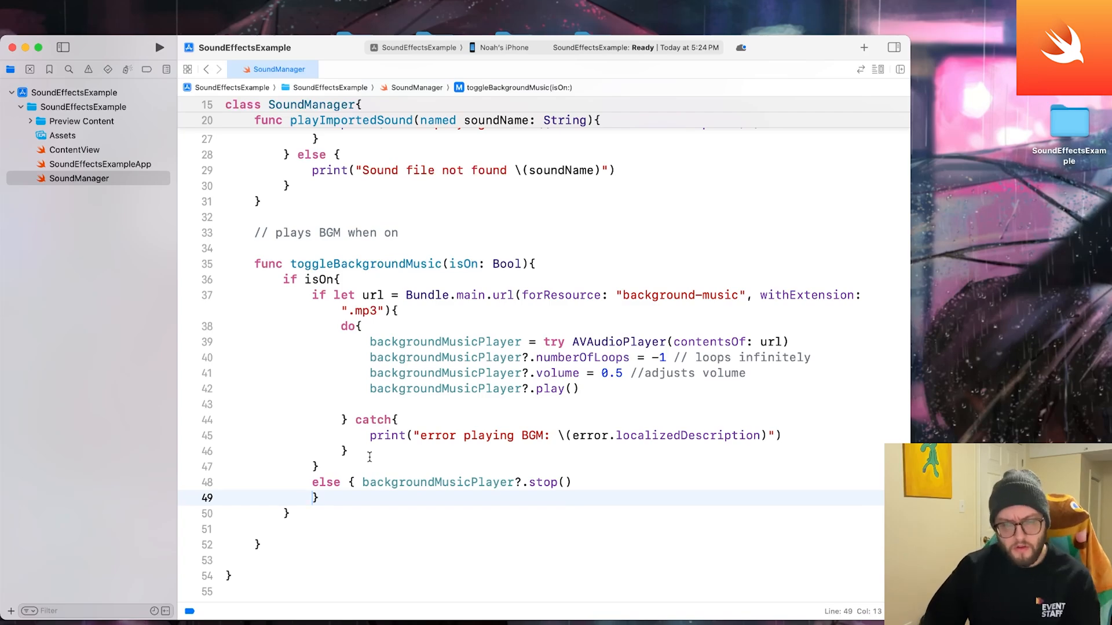
mouse_move(589, 333)
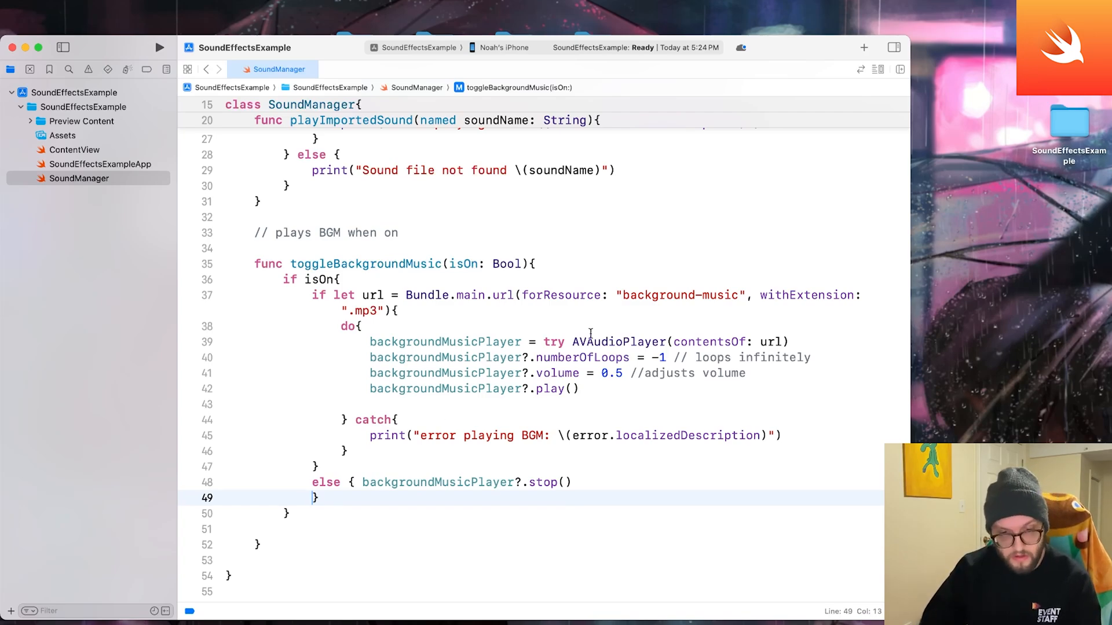
scroll("up", 3)
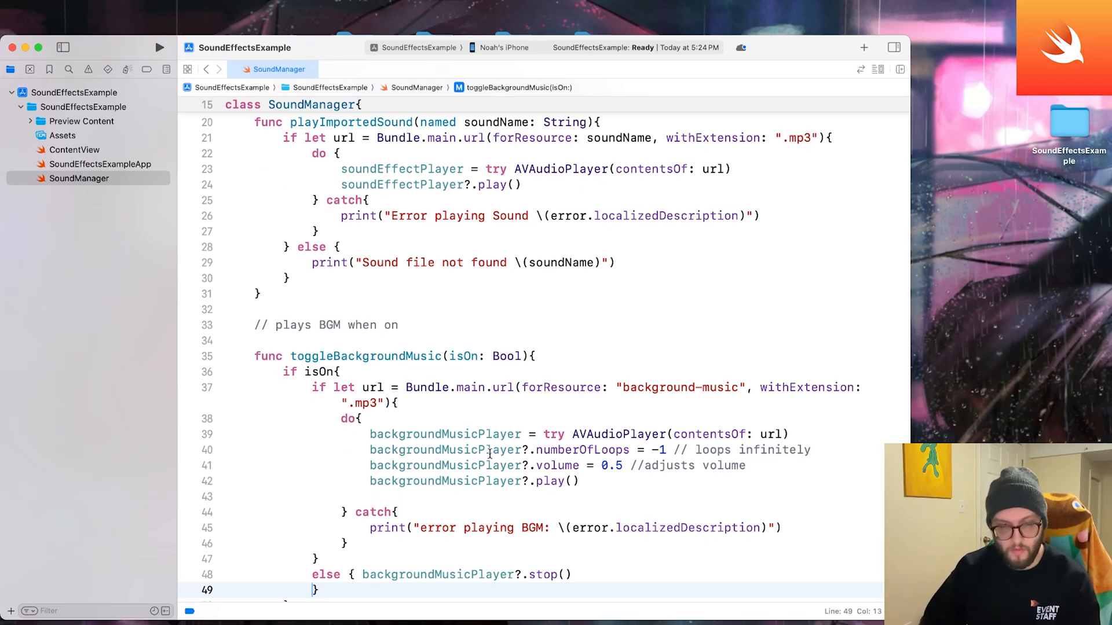
scroll("down", 3)
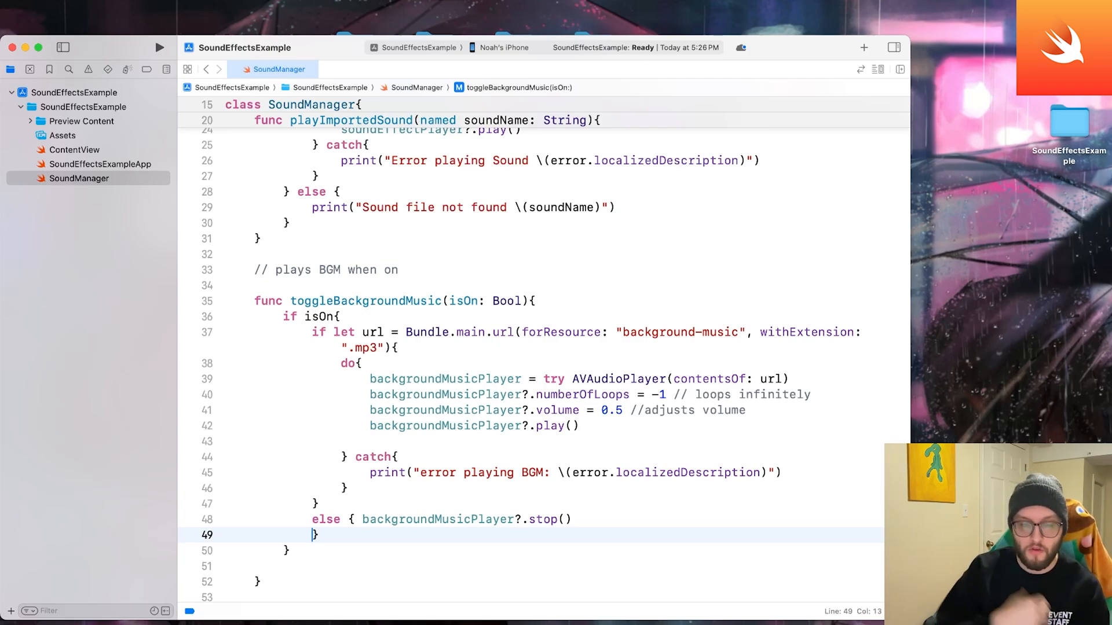
mouse_move(106, 437)
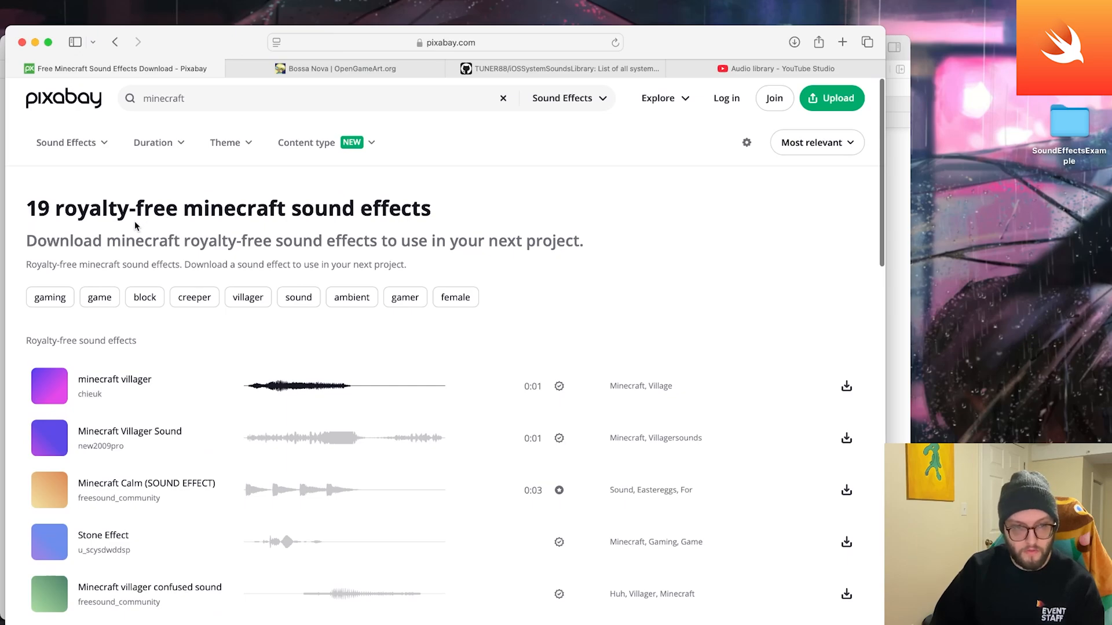
mouse_move(50, 386)
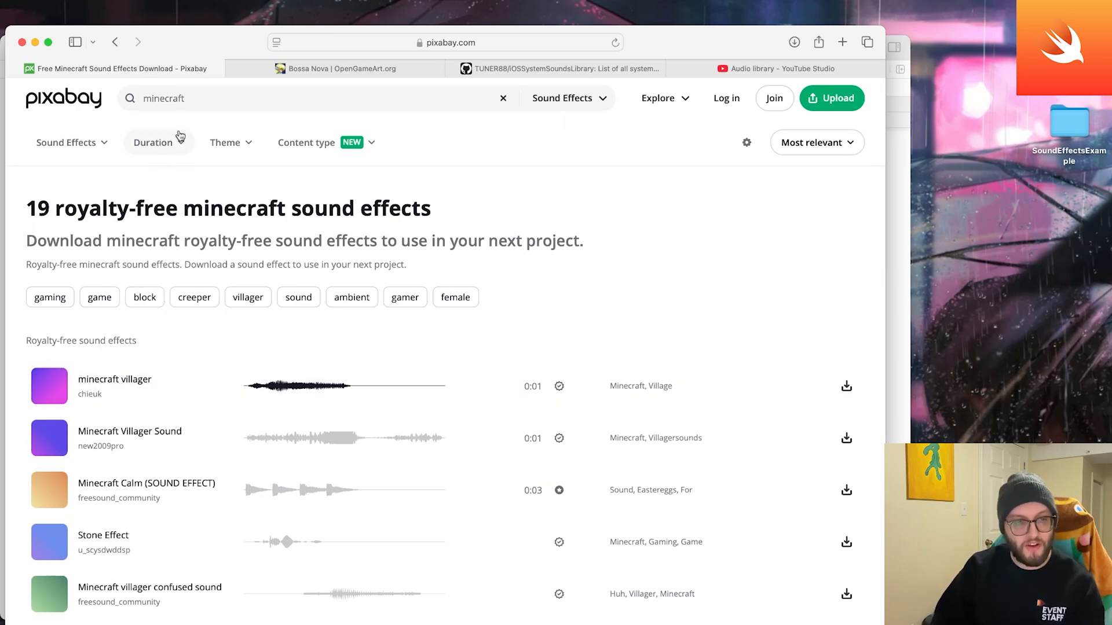
mouse_move(326, 125)
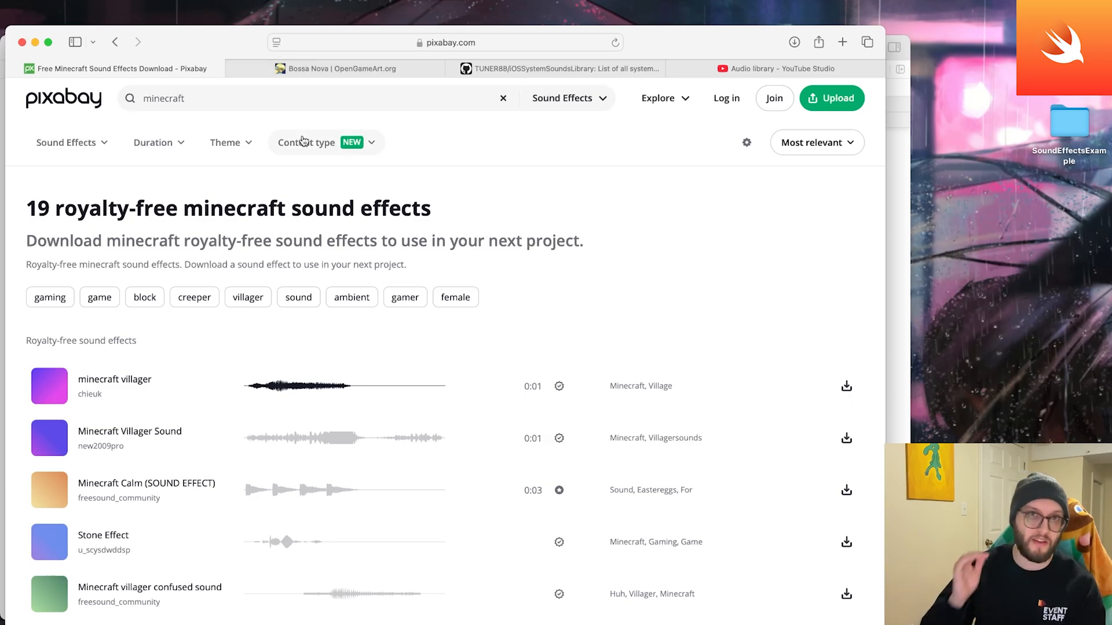
mouse_move(257, 267)
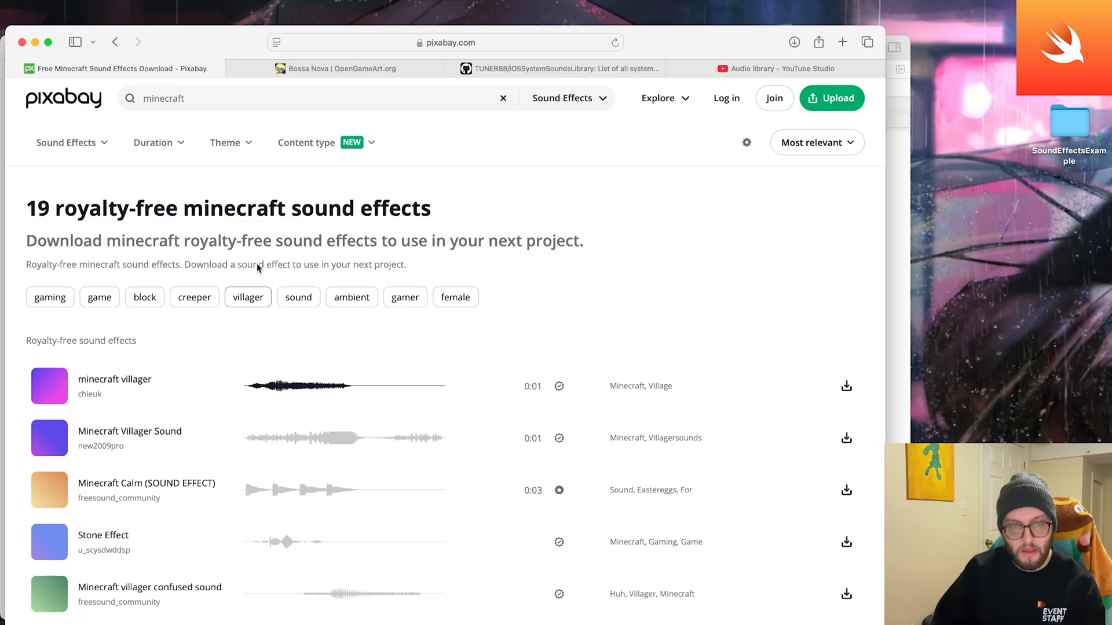
mouse_move(334, 210)
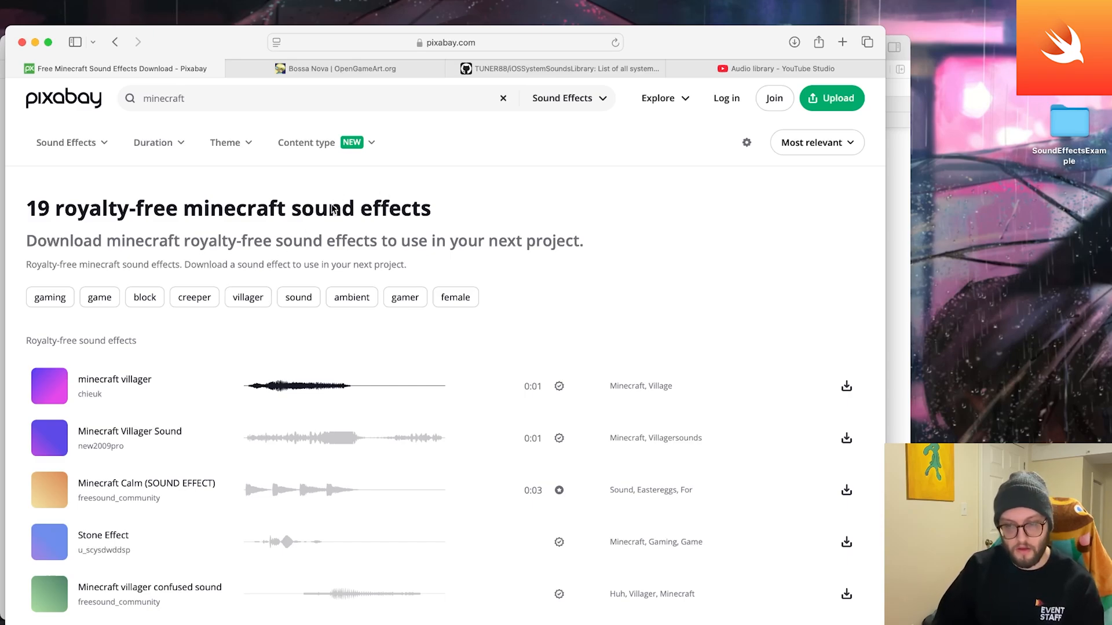
- Switch from the Pixabay minecraft results to the OpenGameArt Bossa Nova tab
left_click(341, 69)
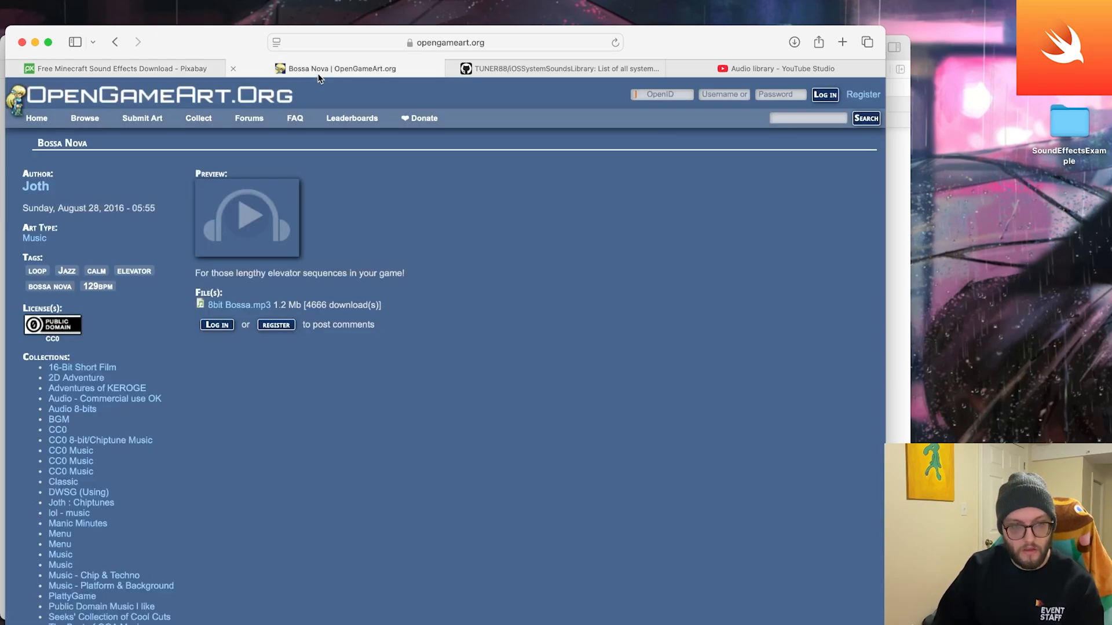
mouse_move(337, 374)
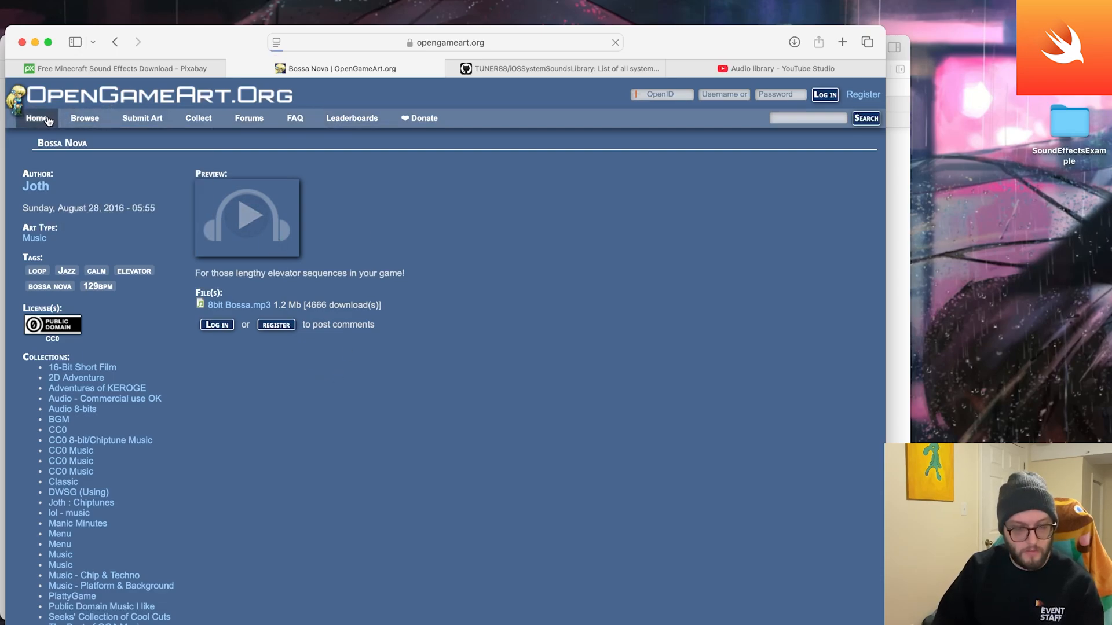
- Browse OpenGameArt's home page and the Path of Glory track, then switch to the YouTube Studio tab
left_click(36, 118)
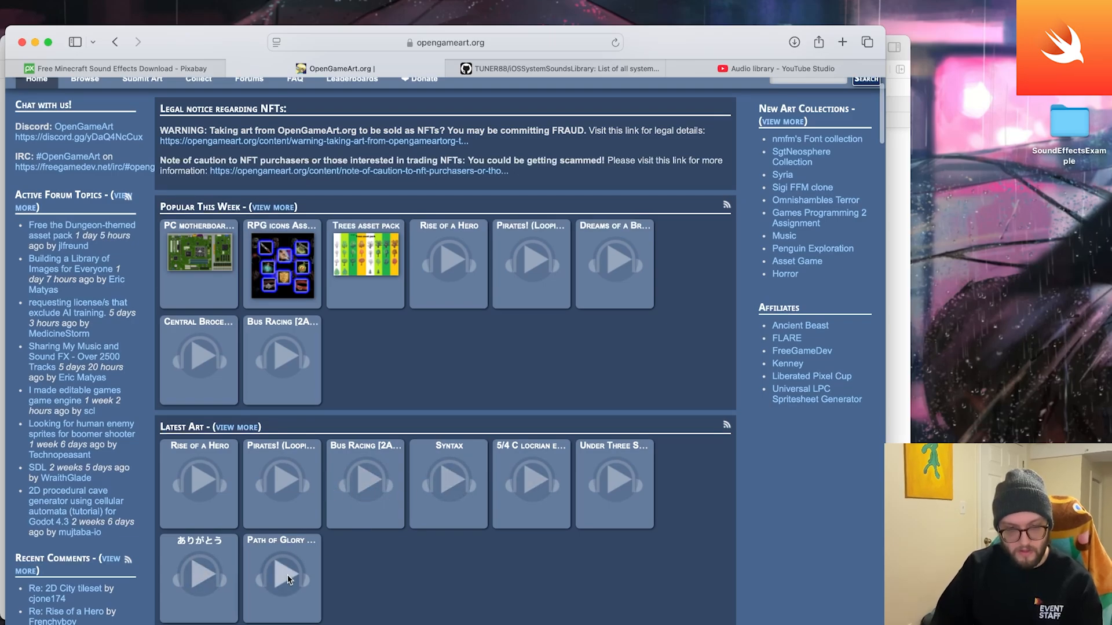
left_click(281, 576)
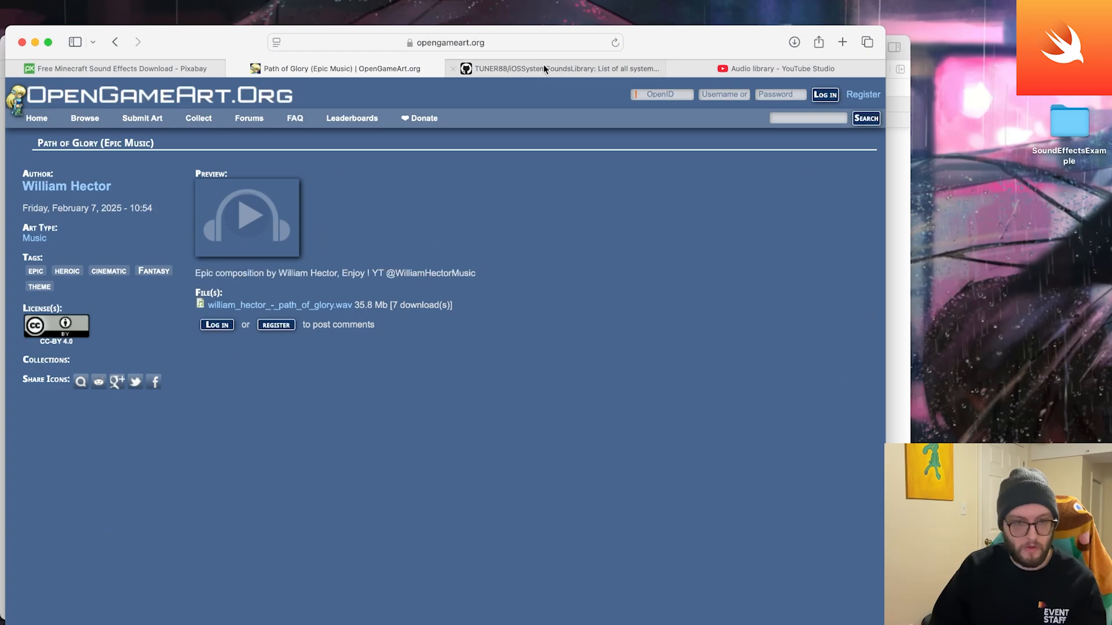
left_click(779, 68)
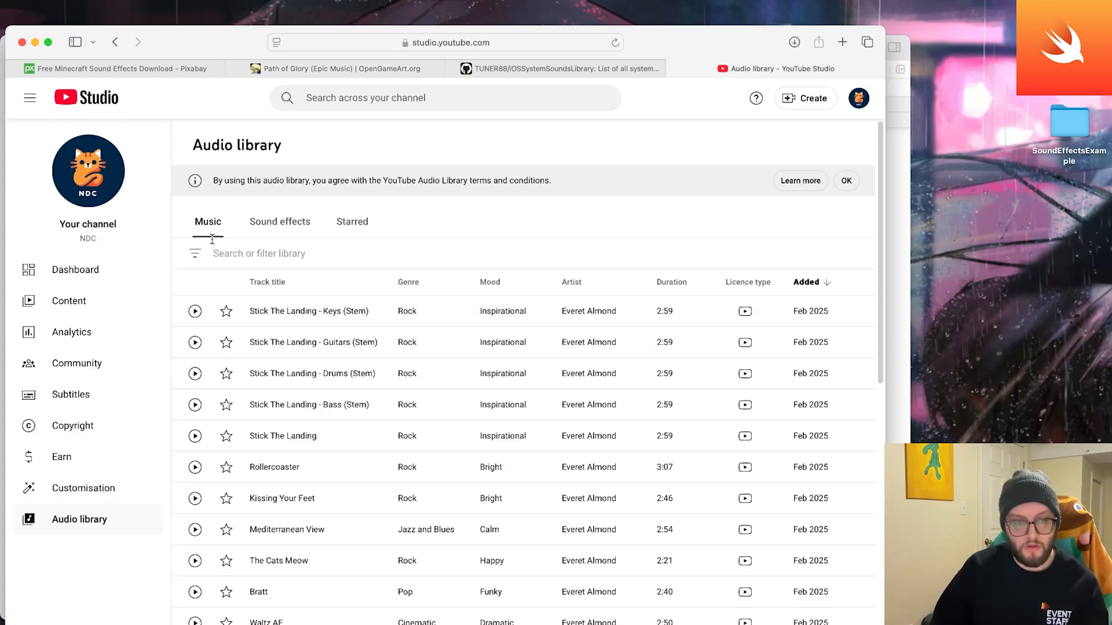
- Filter the Sound effects library by 'pop' and preview Puncture Pop briefly
left_click(279, 221)
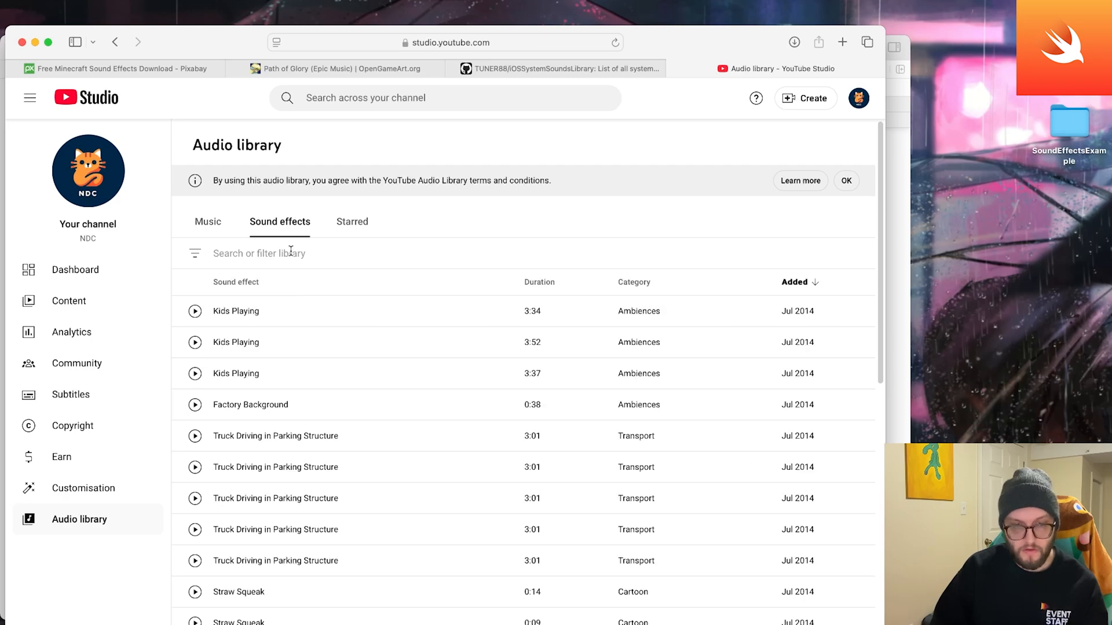
type("pop")
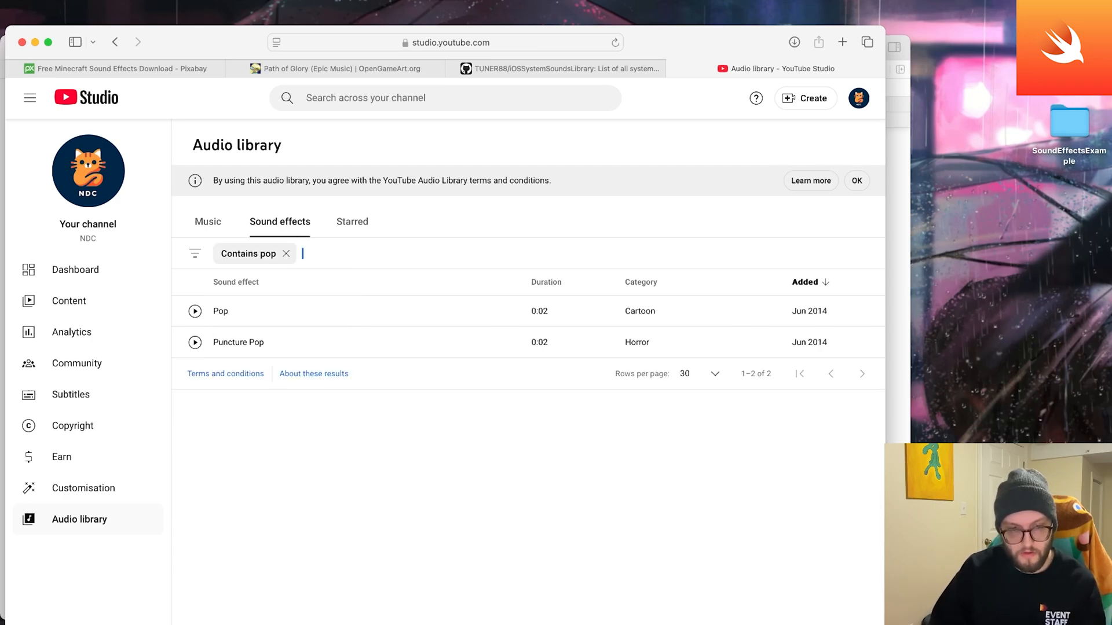
left_click(195, 310)
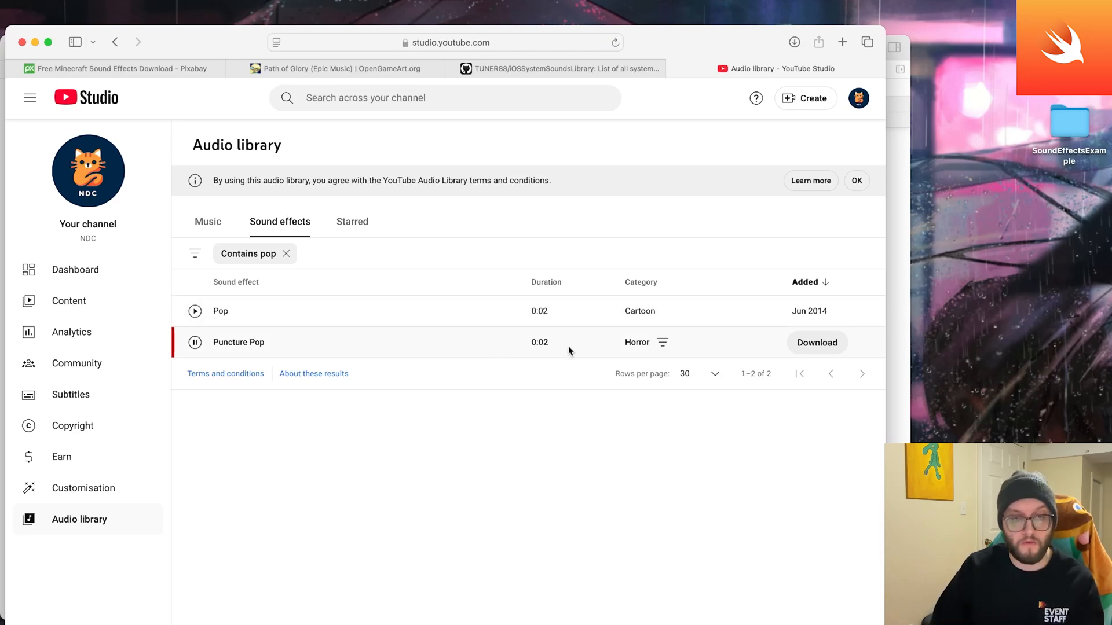
left_click(194, 343)
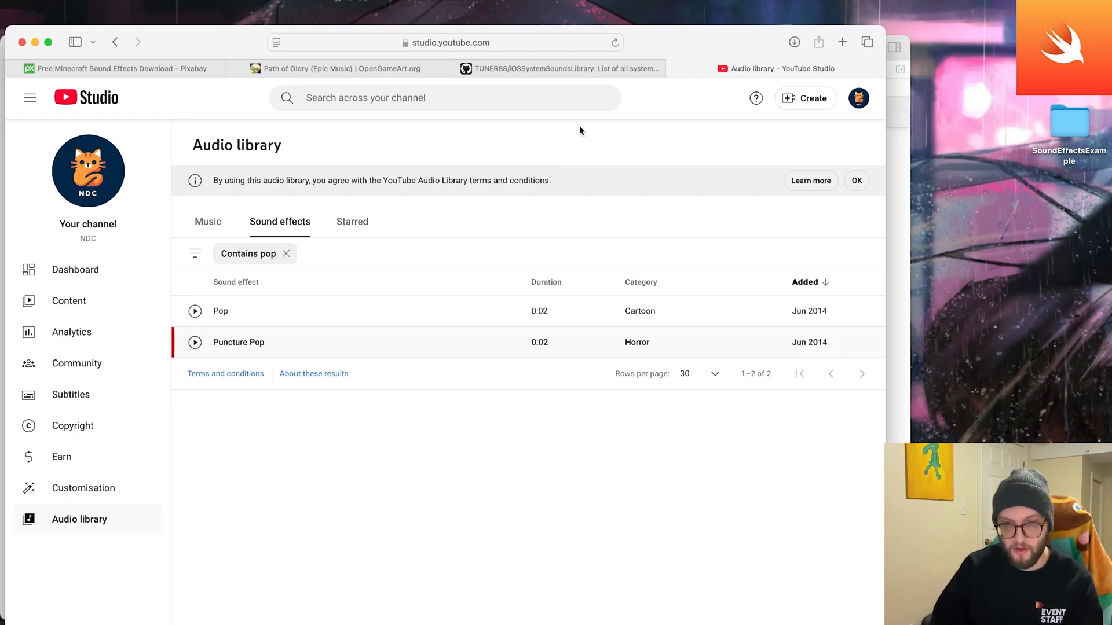
mouse_move(63, 68)
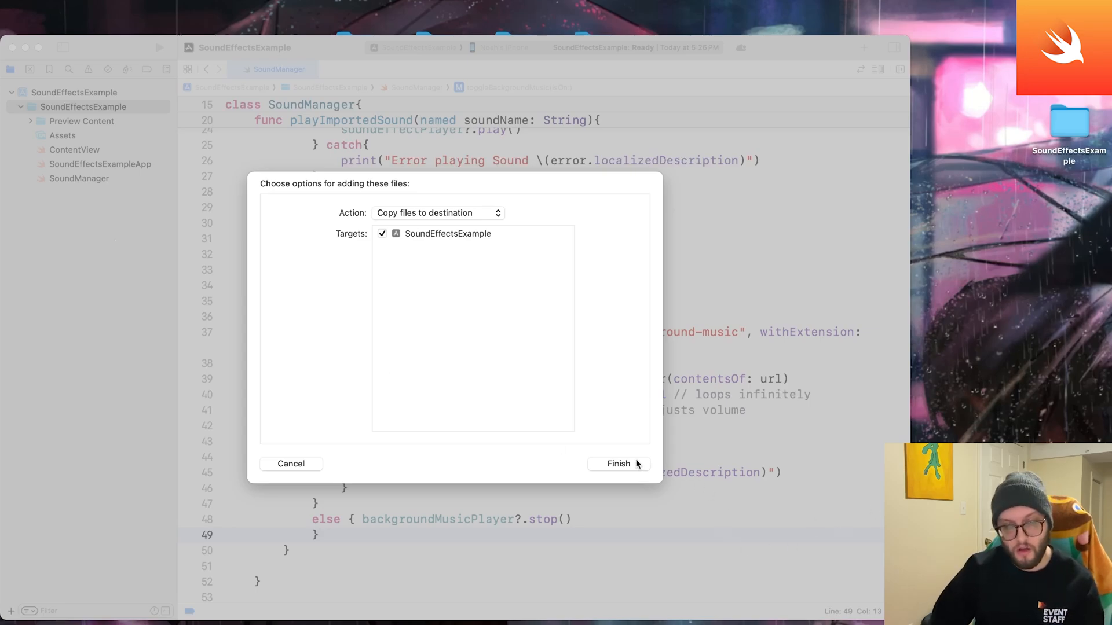
- Import the Bossanova track renamed 'background-music' and the huh sound file into the project
left_click(618, 463)
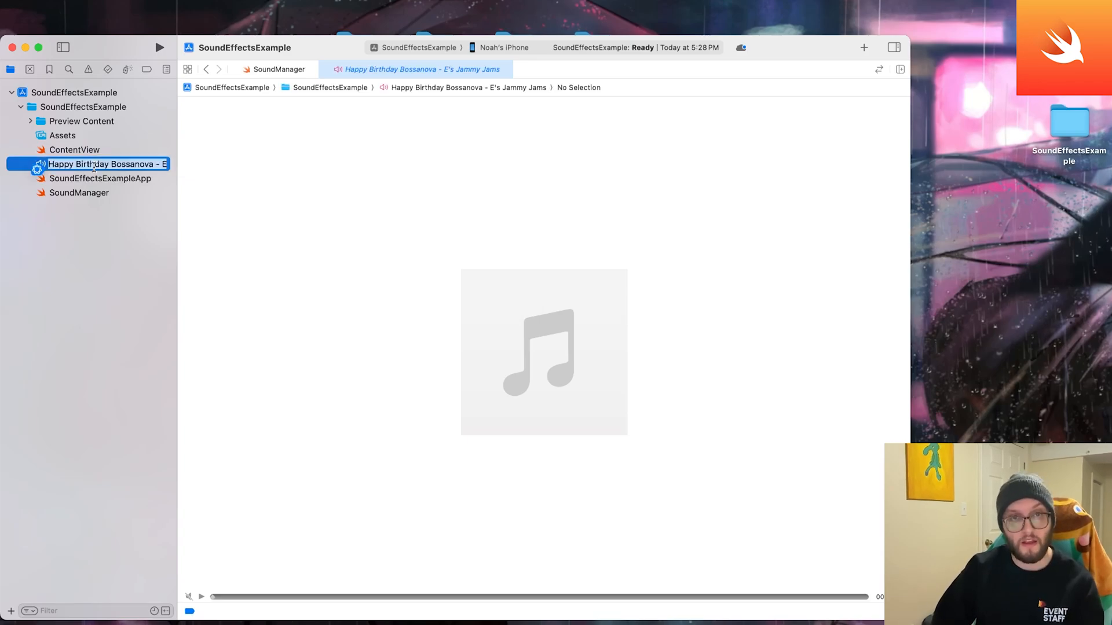
double_click(107, 163)
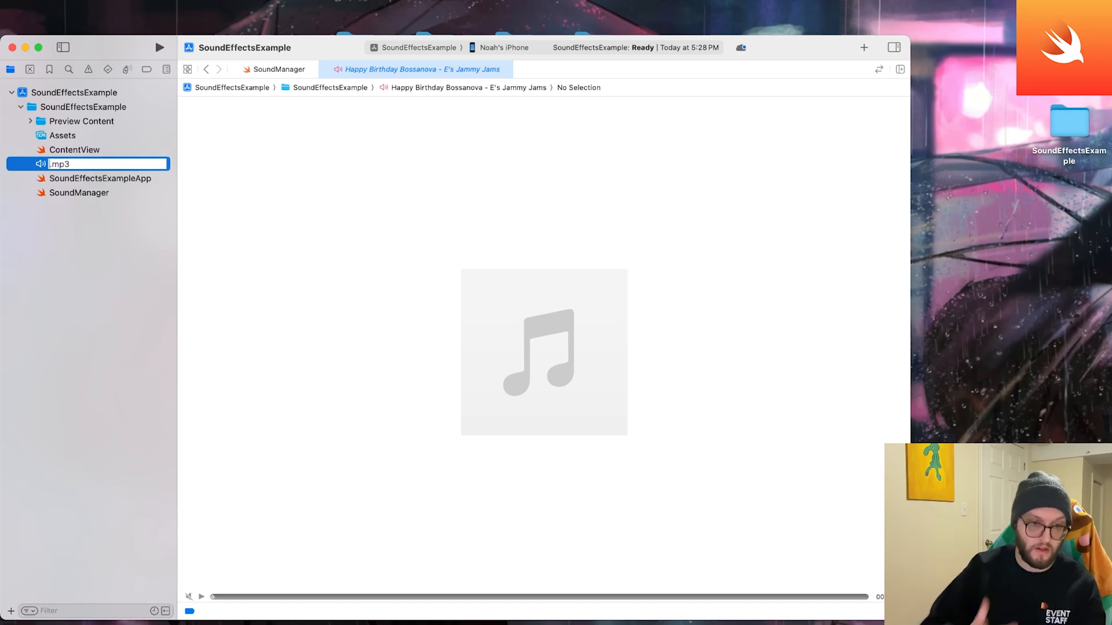
type("background-musi")
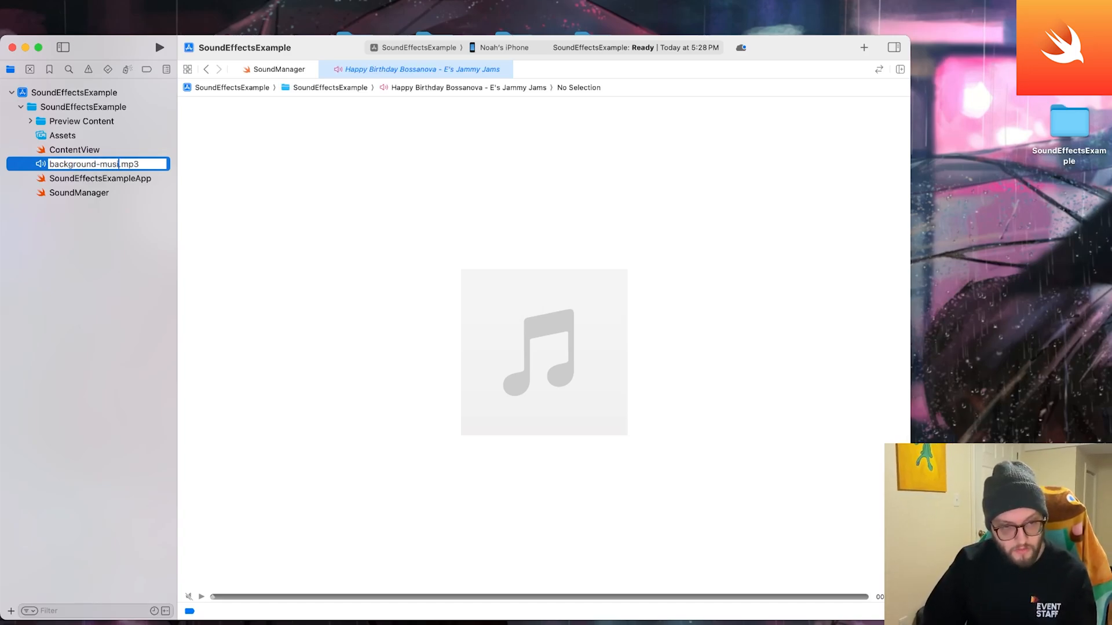
key("Return")
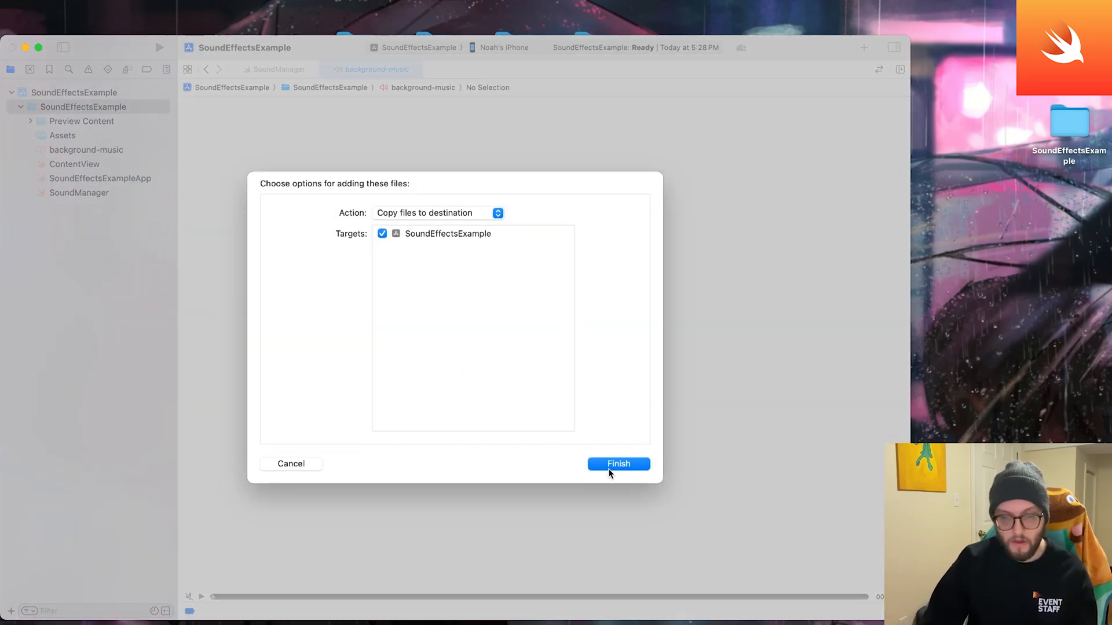
left_click(618, 463)
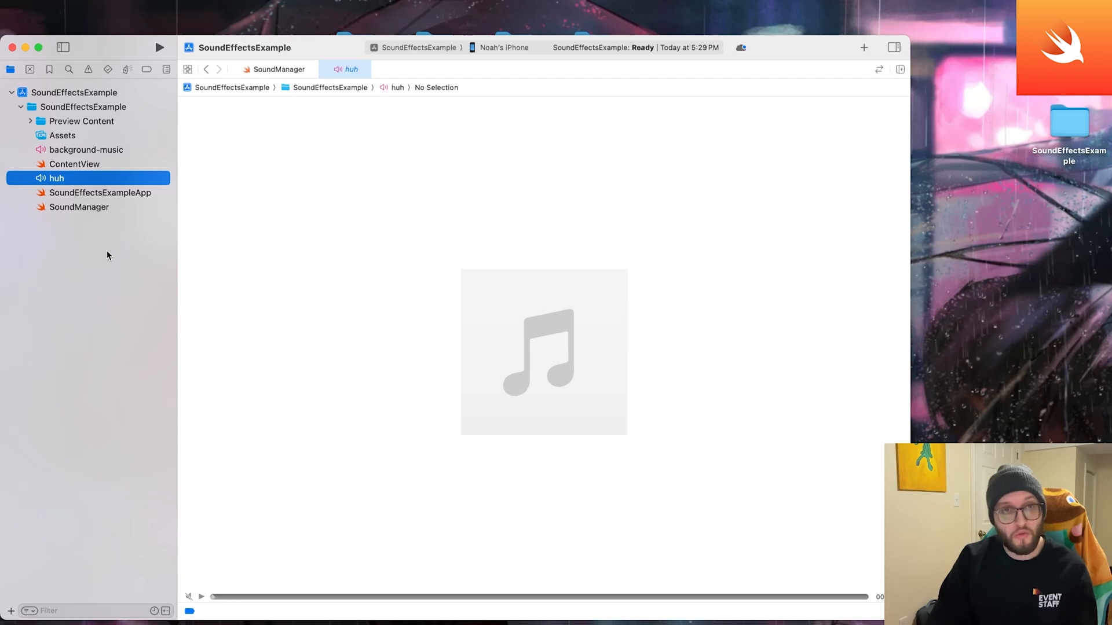
mouse_move(112, 150)
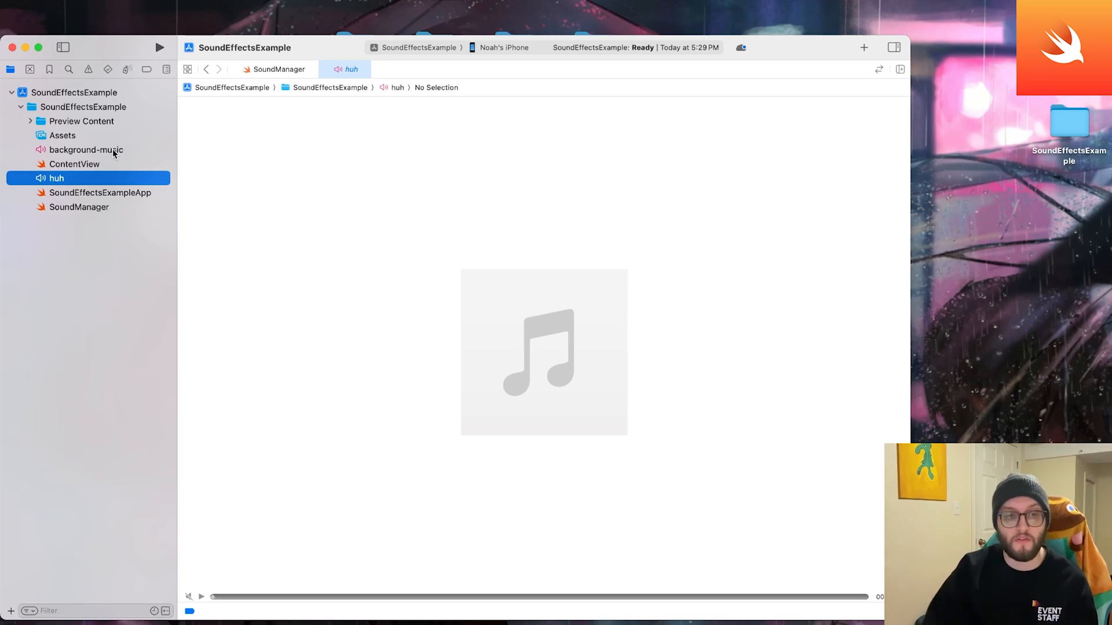
- Add 'import AudioToolbox' to ContentView.swift via autocomplete
left_click(74, 163)
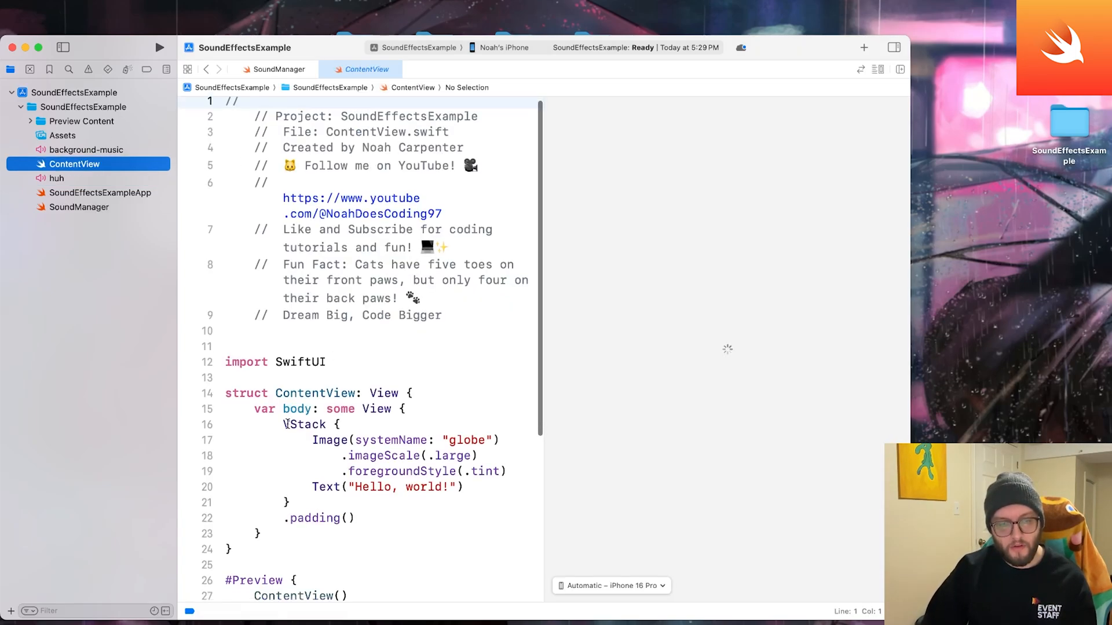
scroll("down", 3)
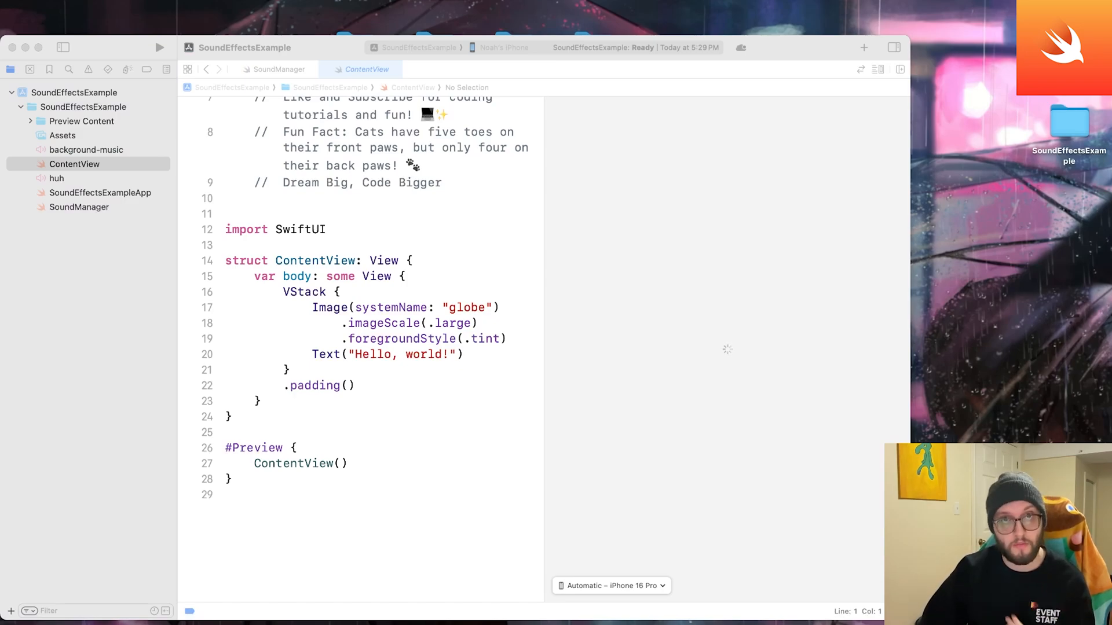
type("import")
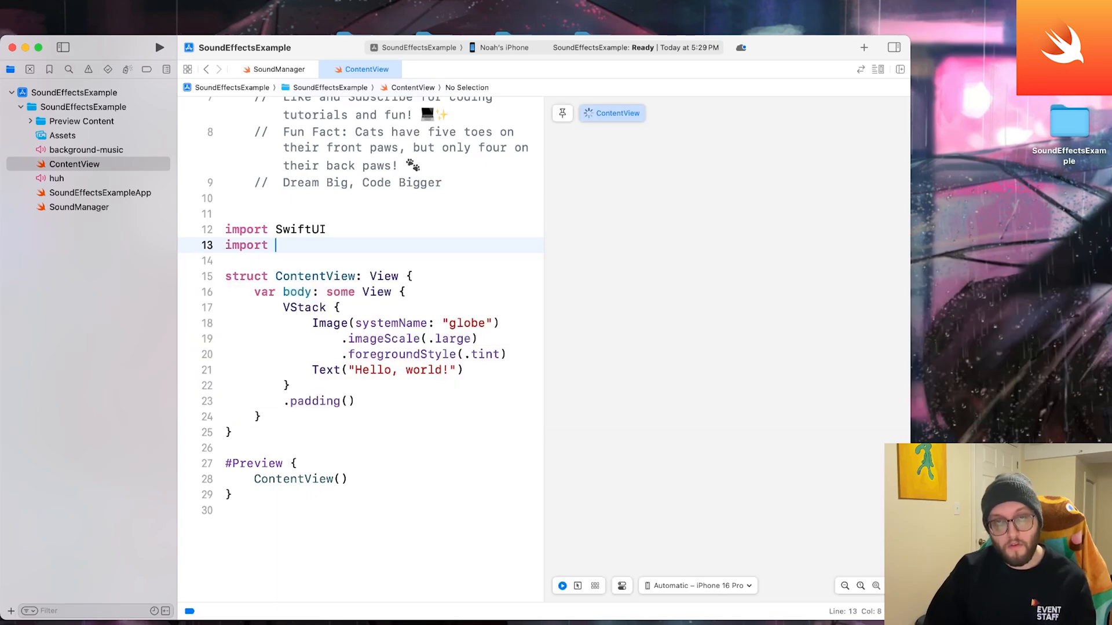
type("SwiftUICharts")
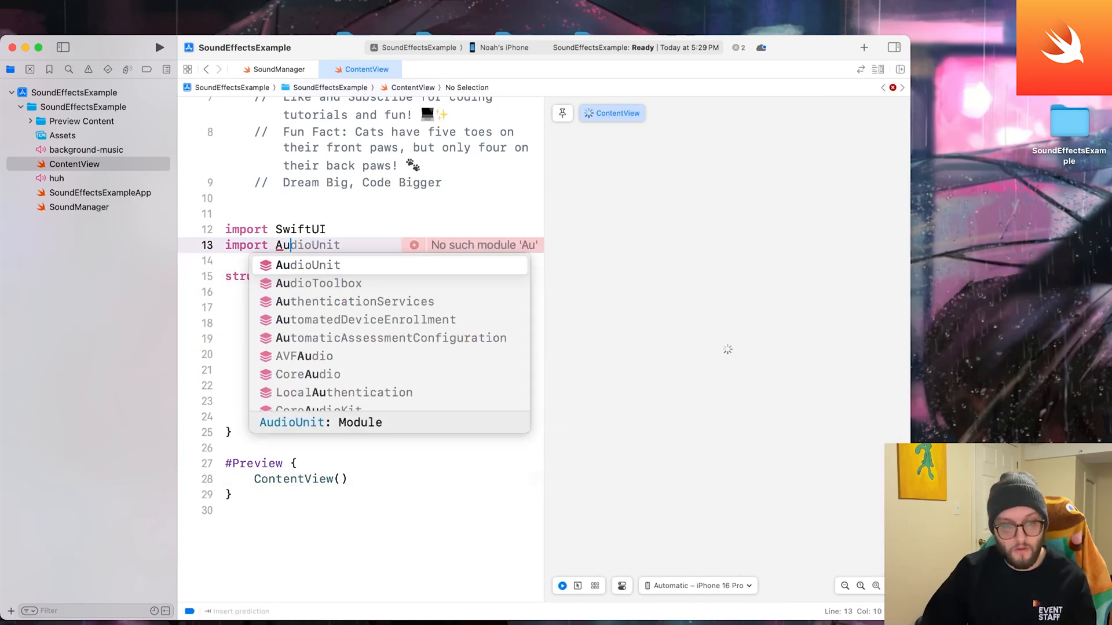
left_click(319, 283)
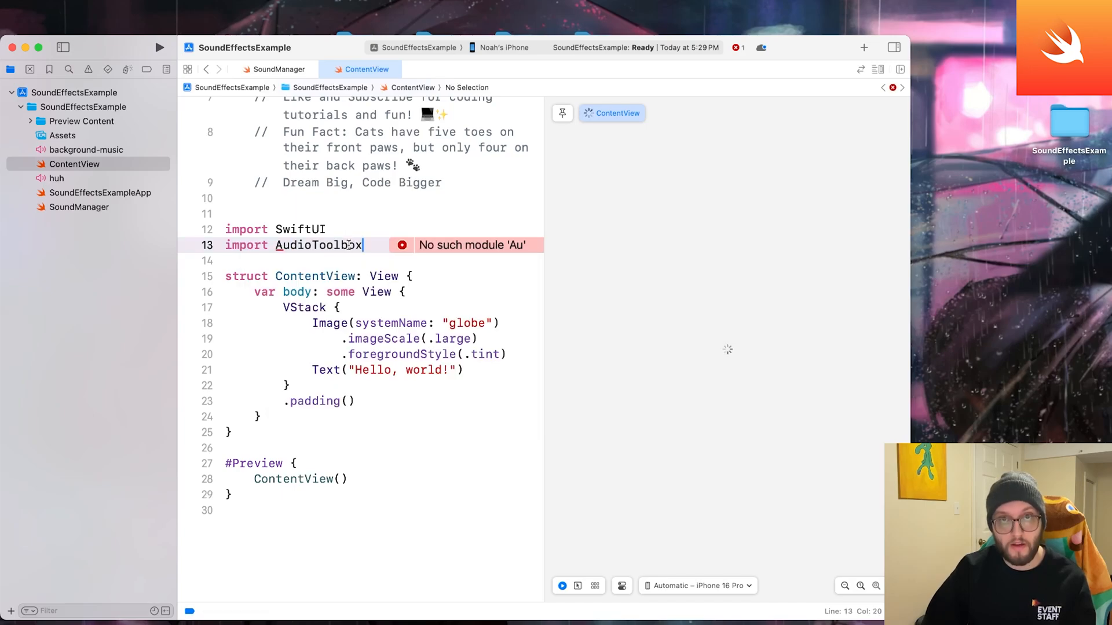
type("#if os(iOS)")
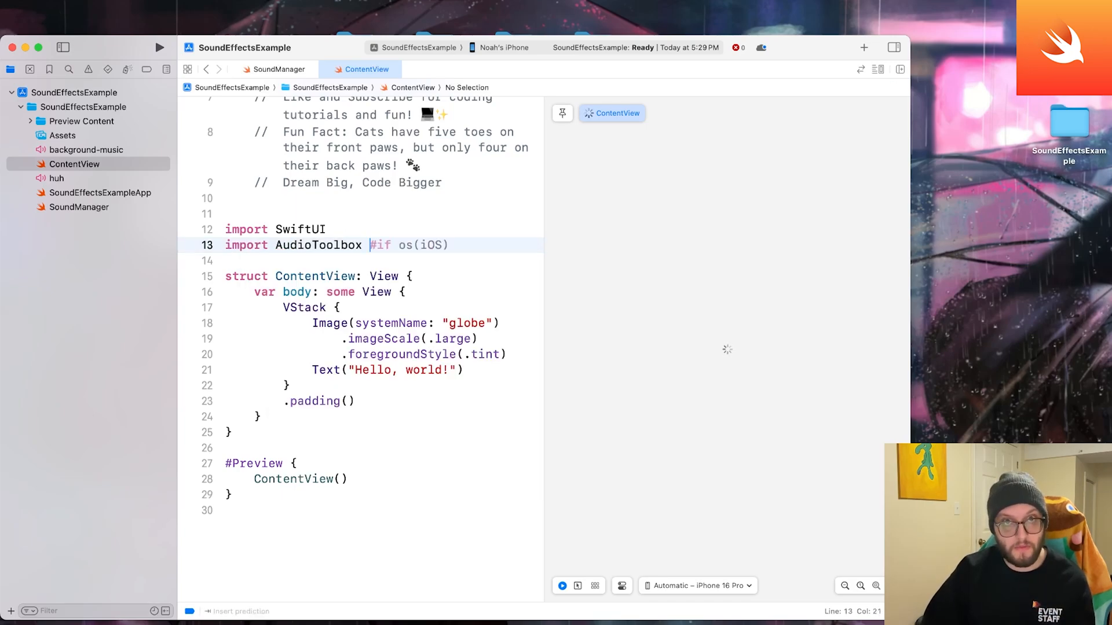
type("@State private var isM")
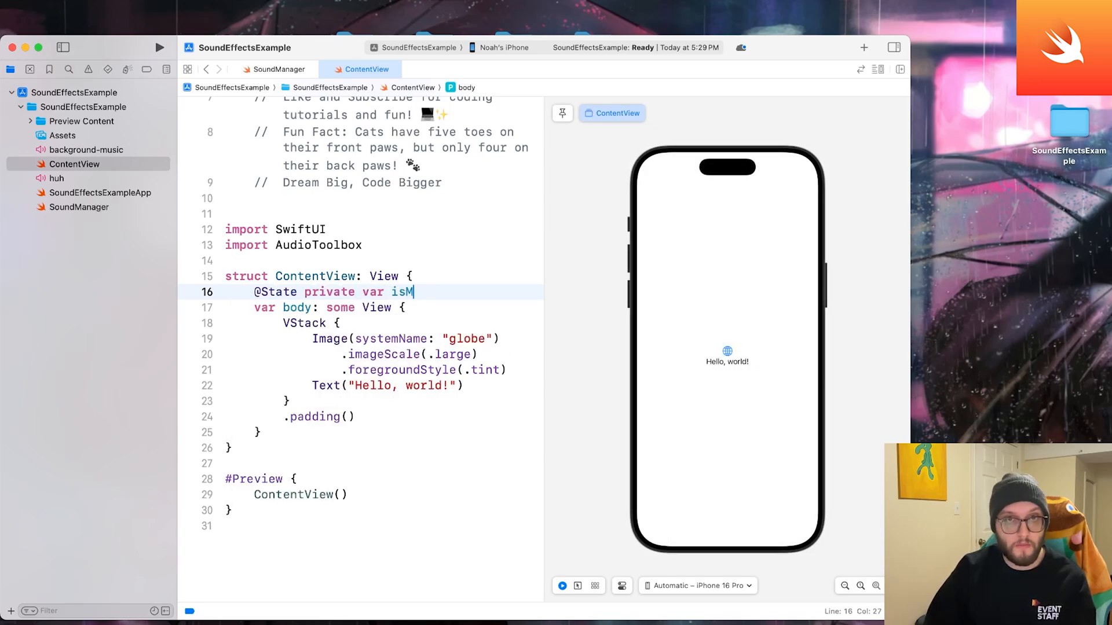
type("usicOn")
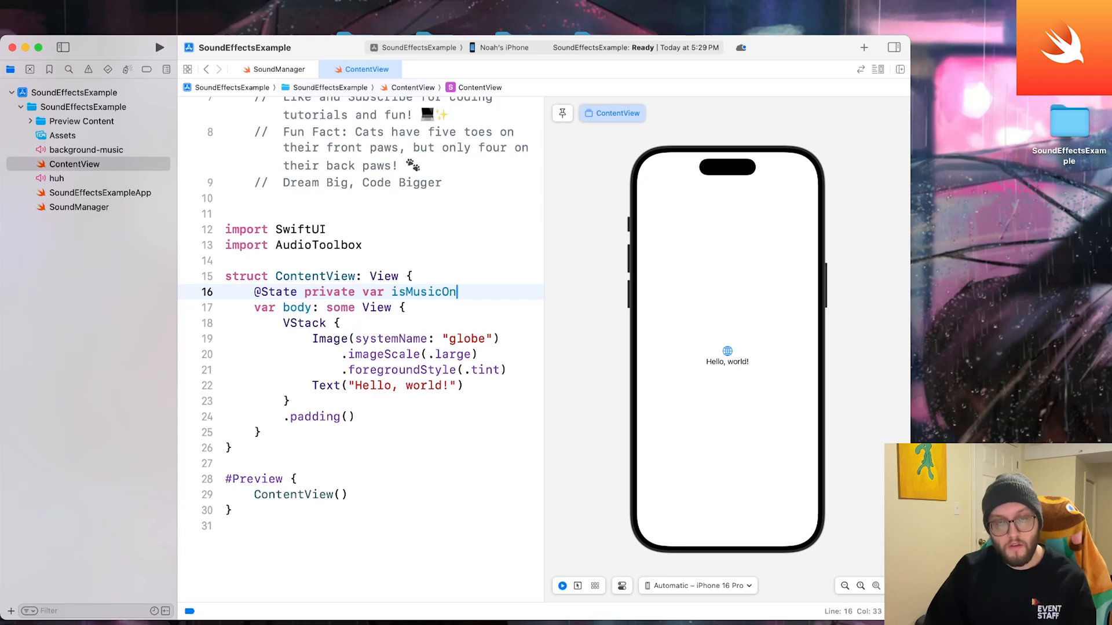
type("= false")
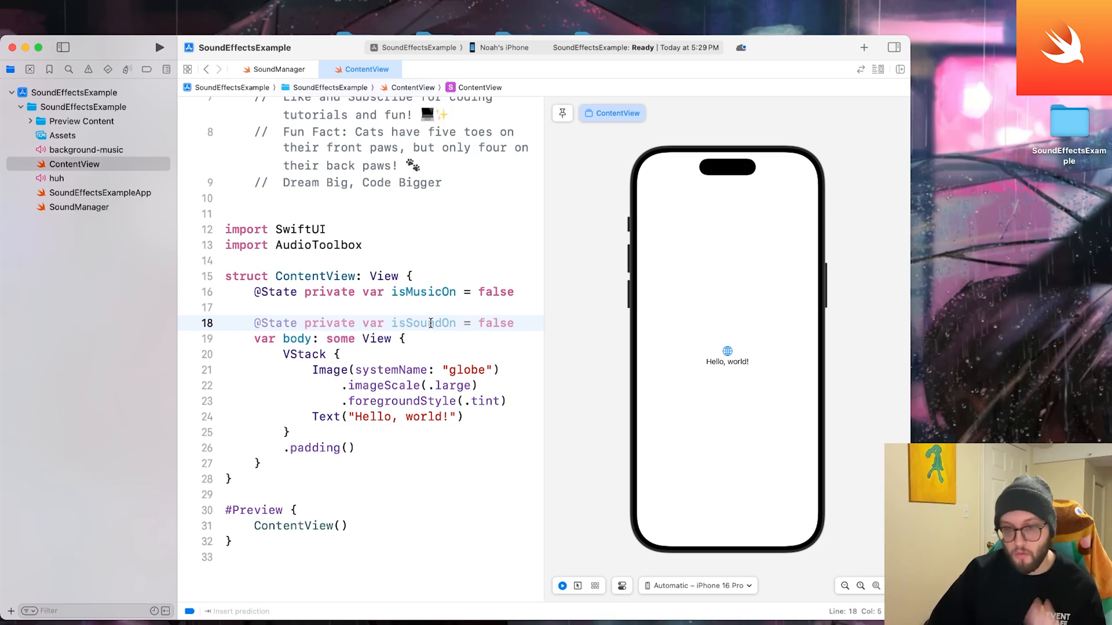
mouse_move(450, 302)
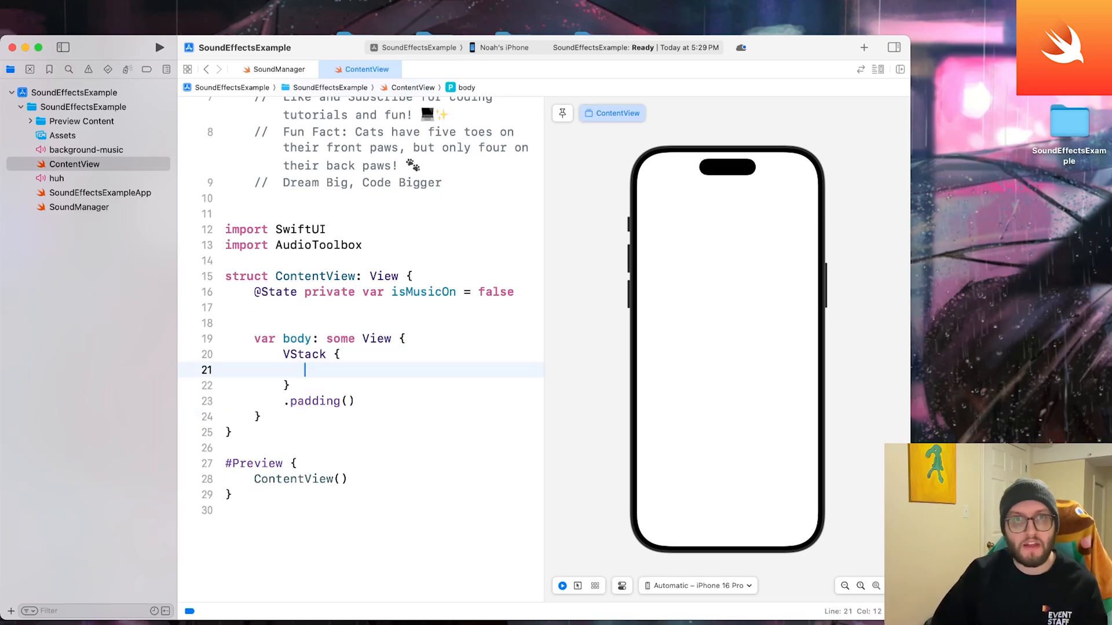
- Replace the globe and Hello world with Text("Play sounds and BGM 🎶") in .font(.headline)
type("Text(")
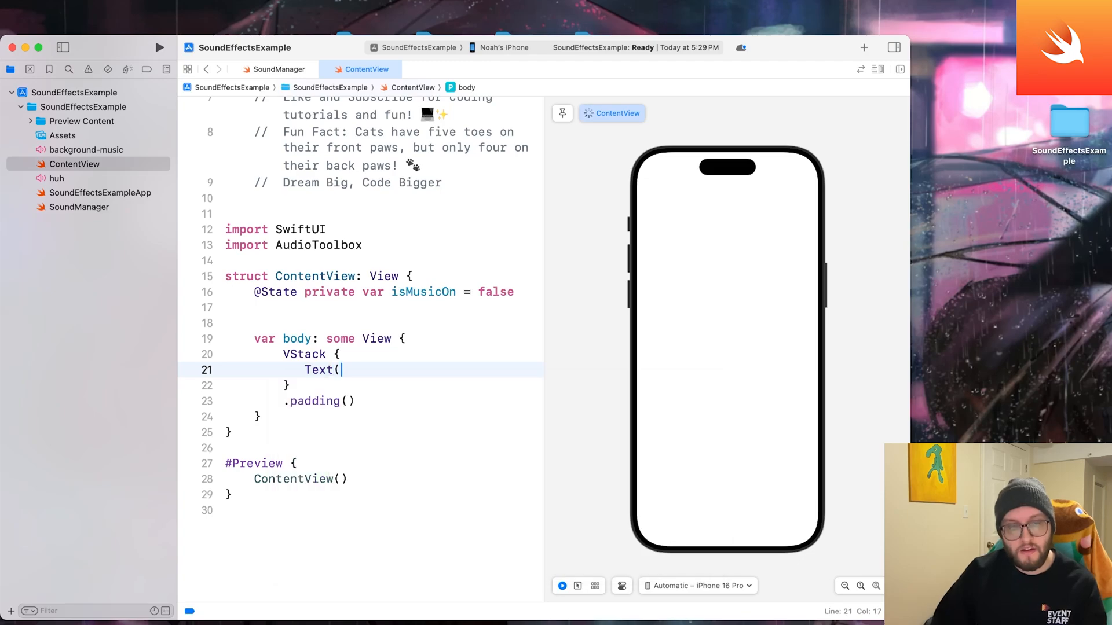
type("\"Play\"")
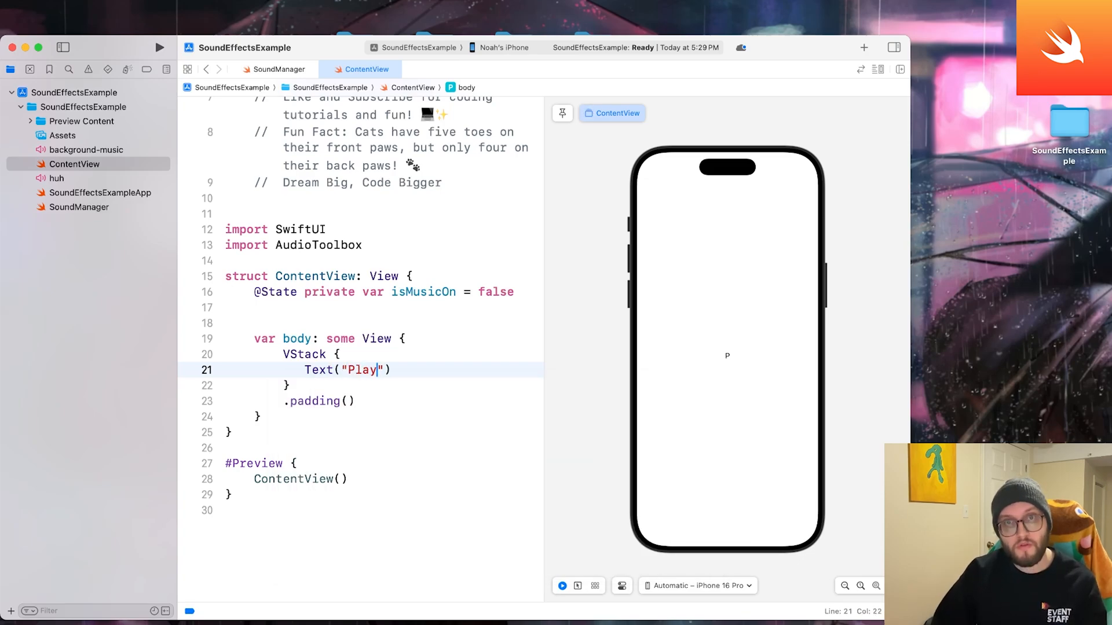
type("sounds and")
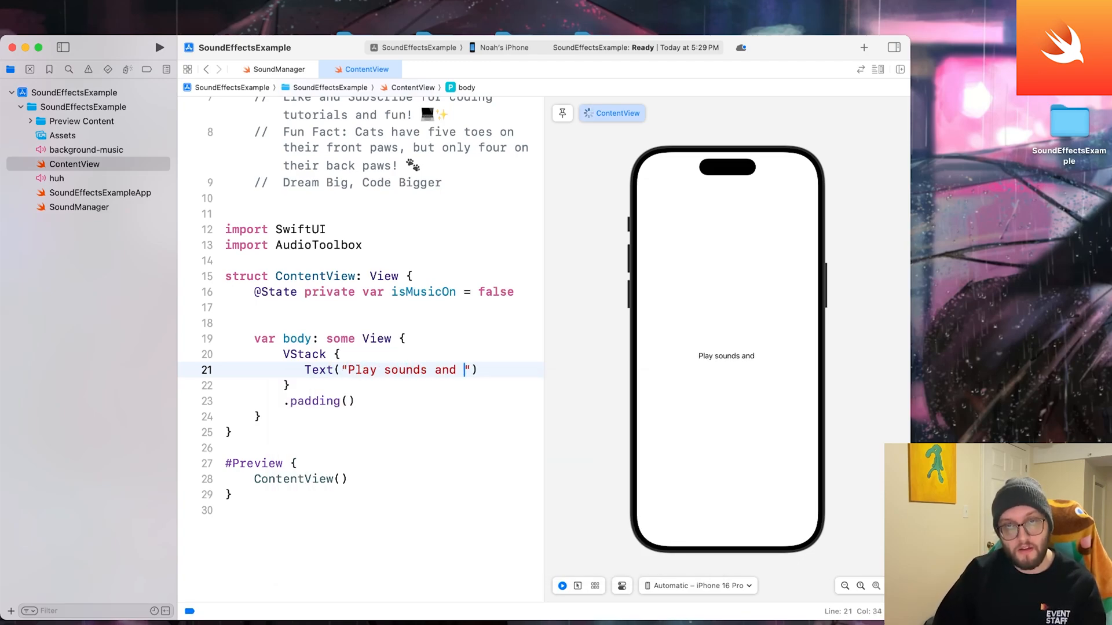
type("BGM")
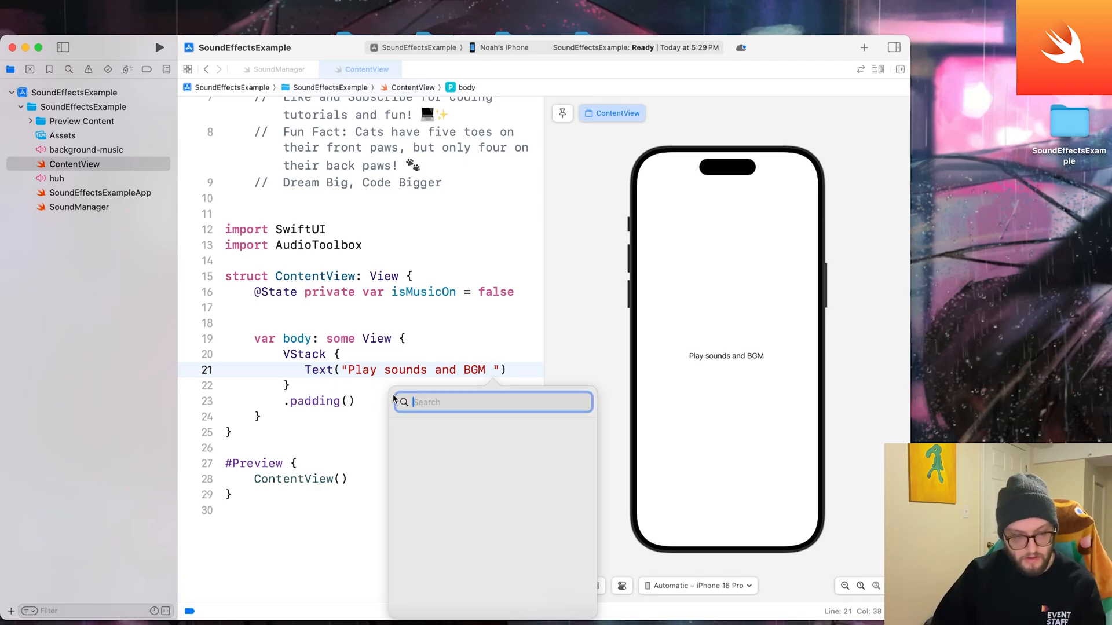
type("musi")
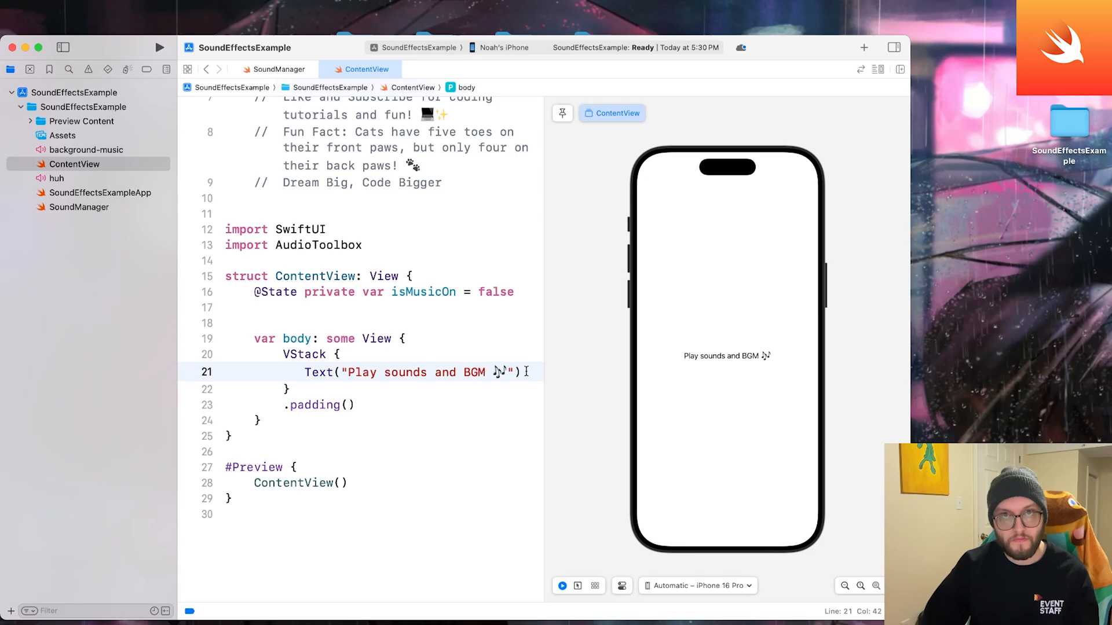
type(".f")
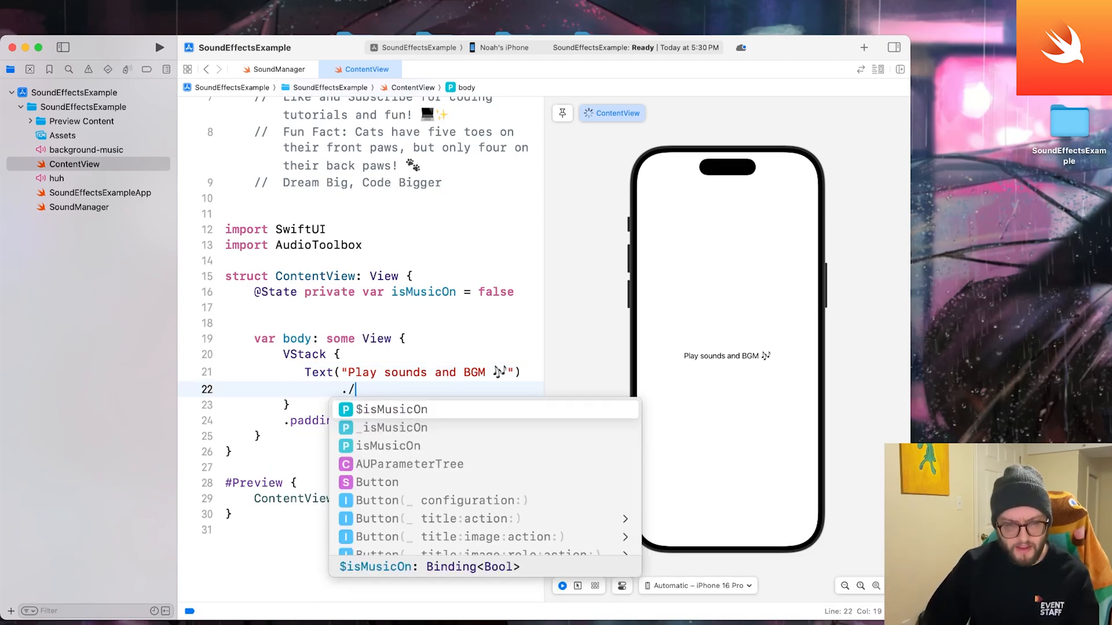
type("font(.headline")
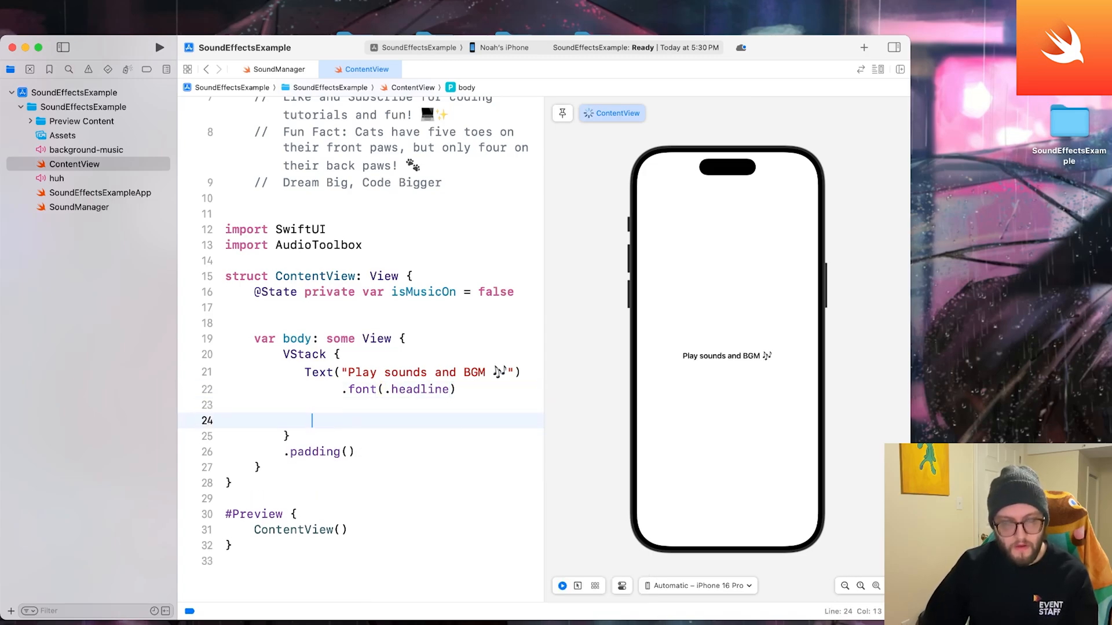
type("Button(action:")
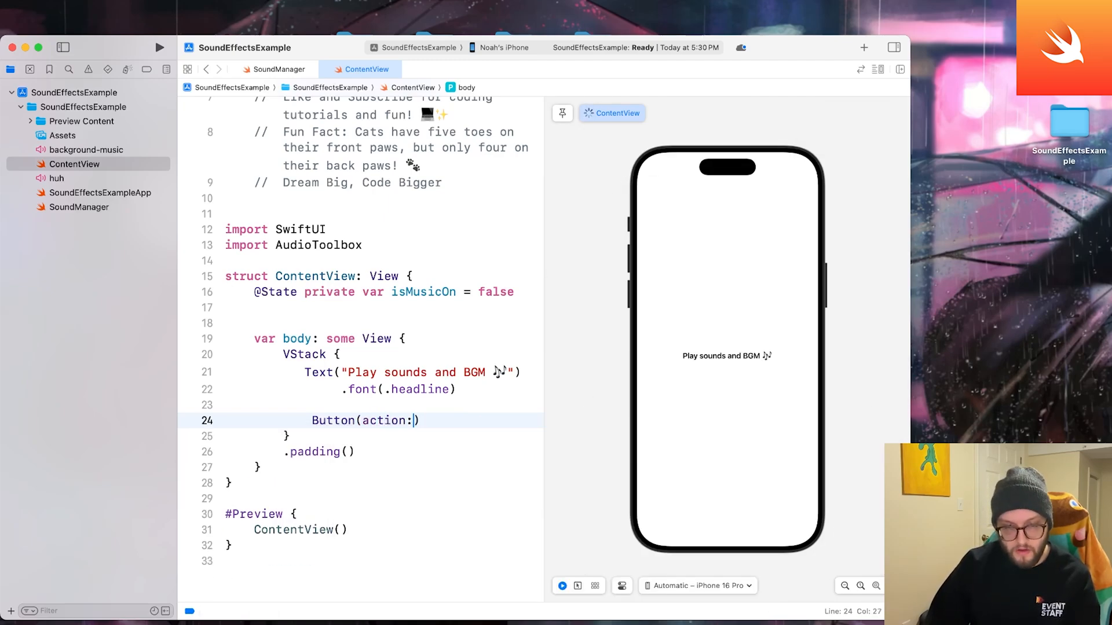
- Give the Button an action calling SoundManager.shared.playImportedSound(named: "huh")
type("{")
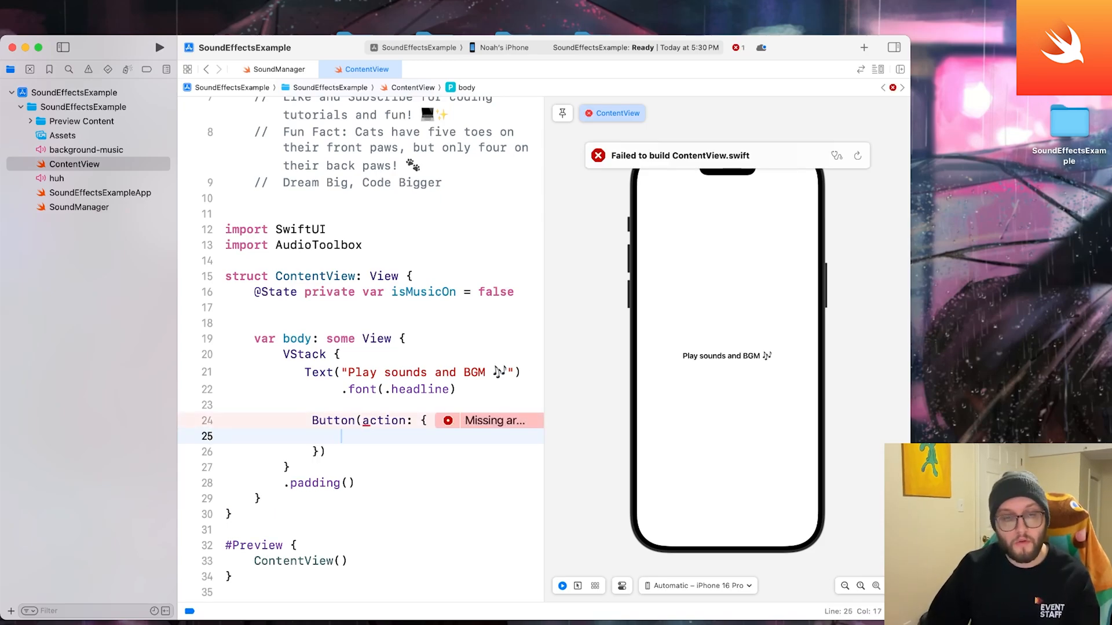
type("SoundManager.")
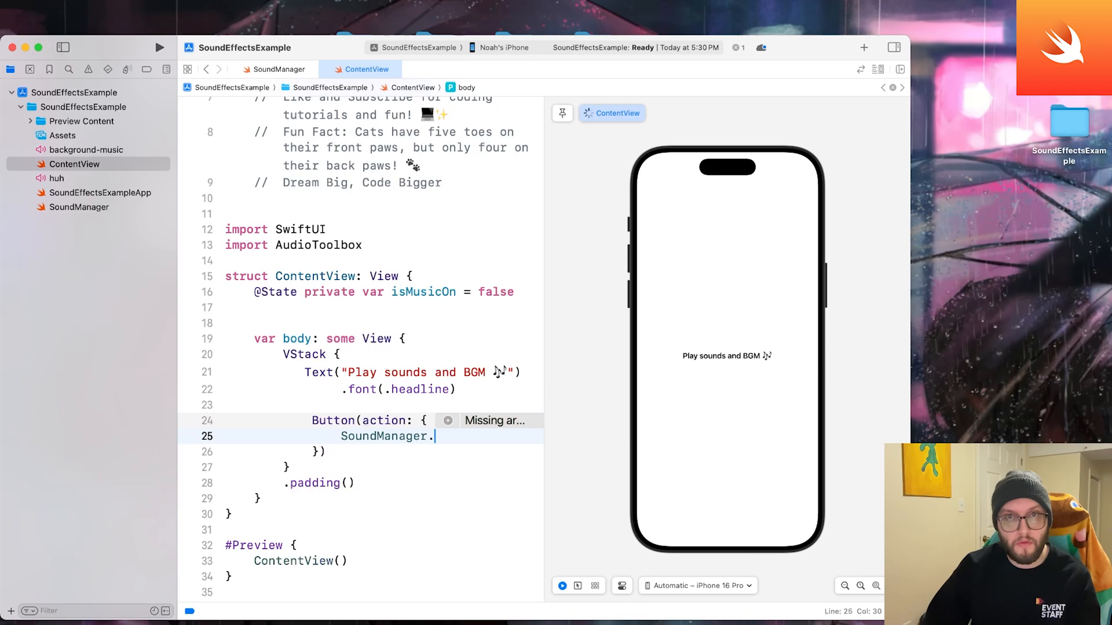
type("shared")
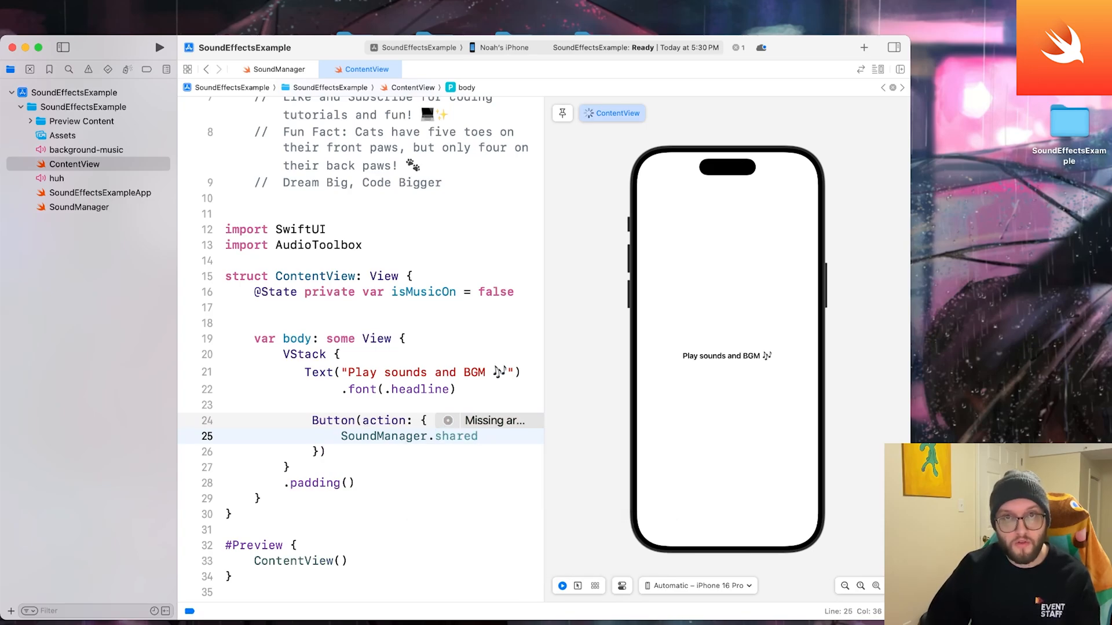
type(".playImportedSound(named: String")
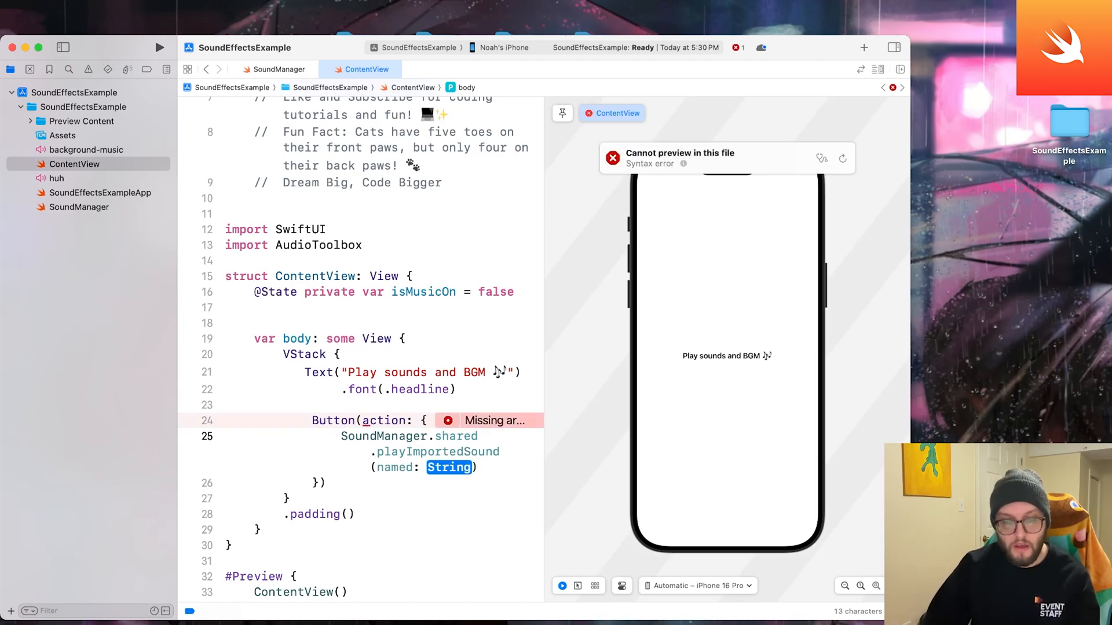
type("huh\"")
left_click(419, 483)
type("{")
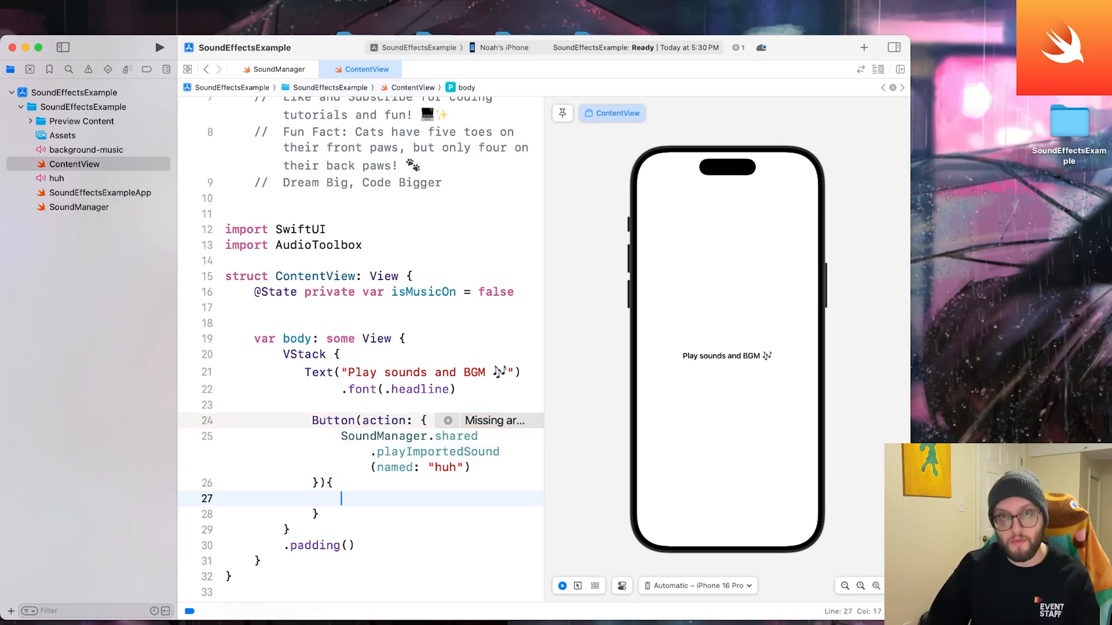
- Label it 'Play Imported Sound - HUH' in white headline text, padded, black background, corner radius 25
type("Text(\"\")")
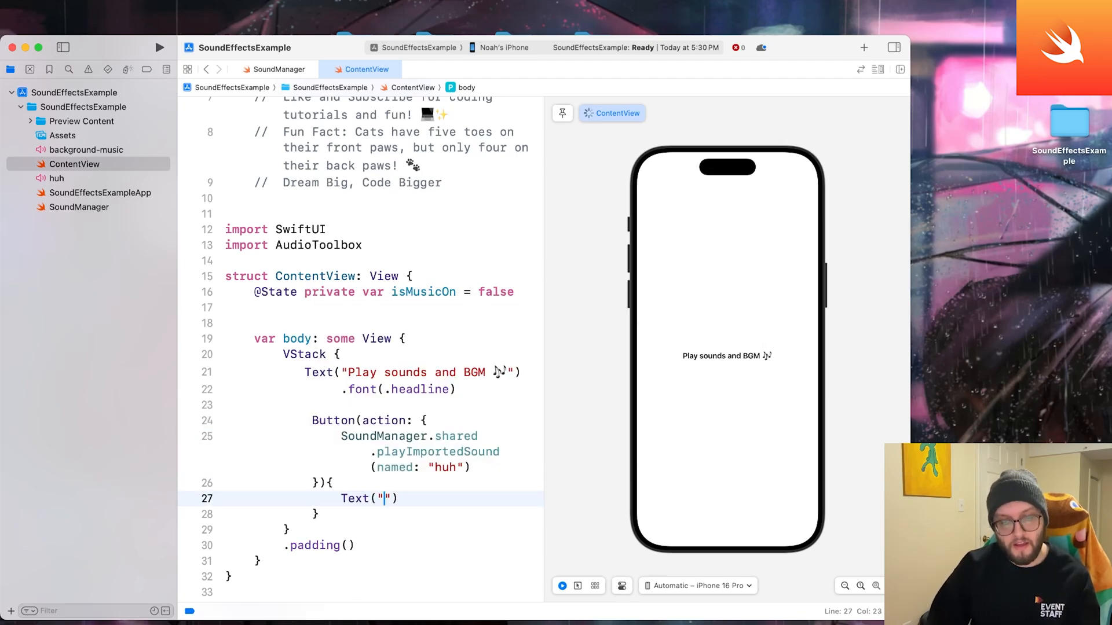
type("Play Imported Sound")
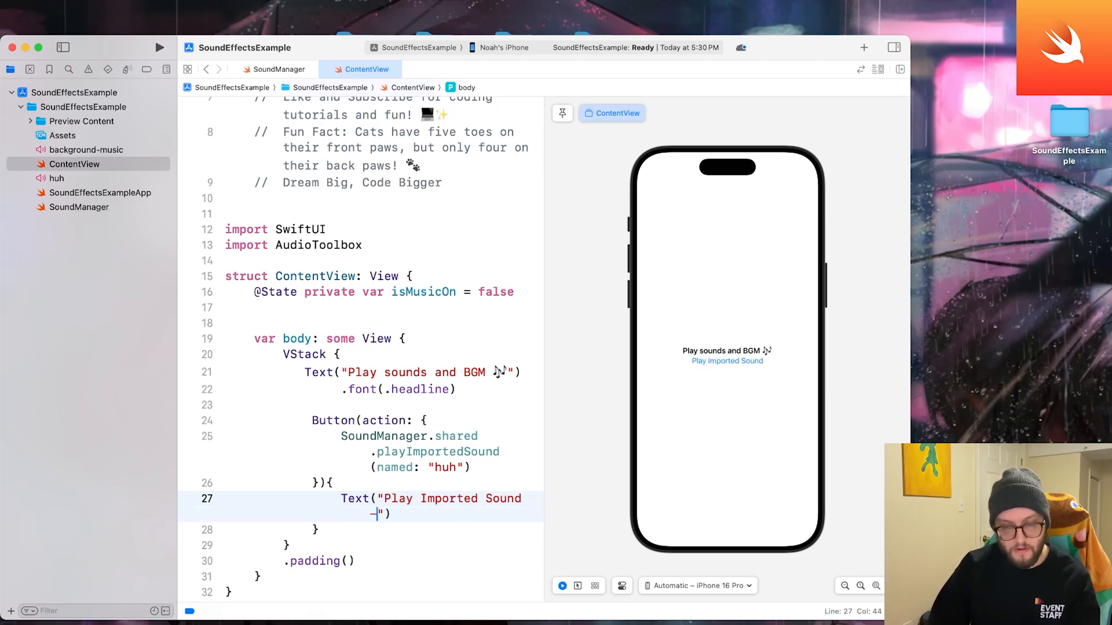
type("- HUH")
type(".font(")
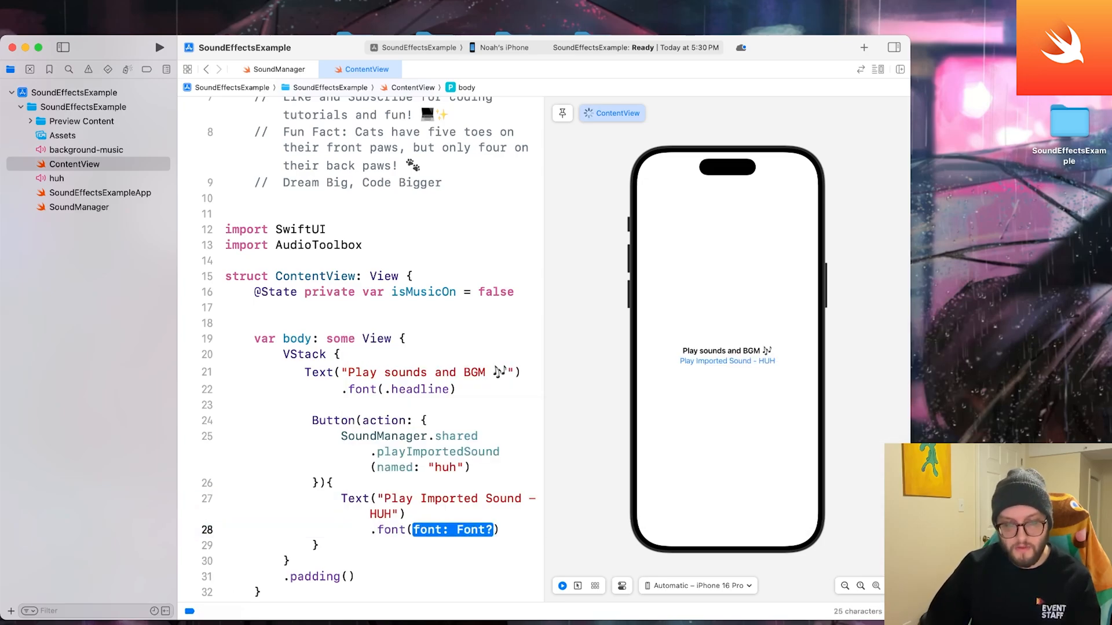
type(".headline")
type(".foregroundStyle(.white")
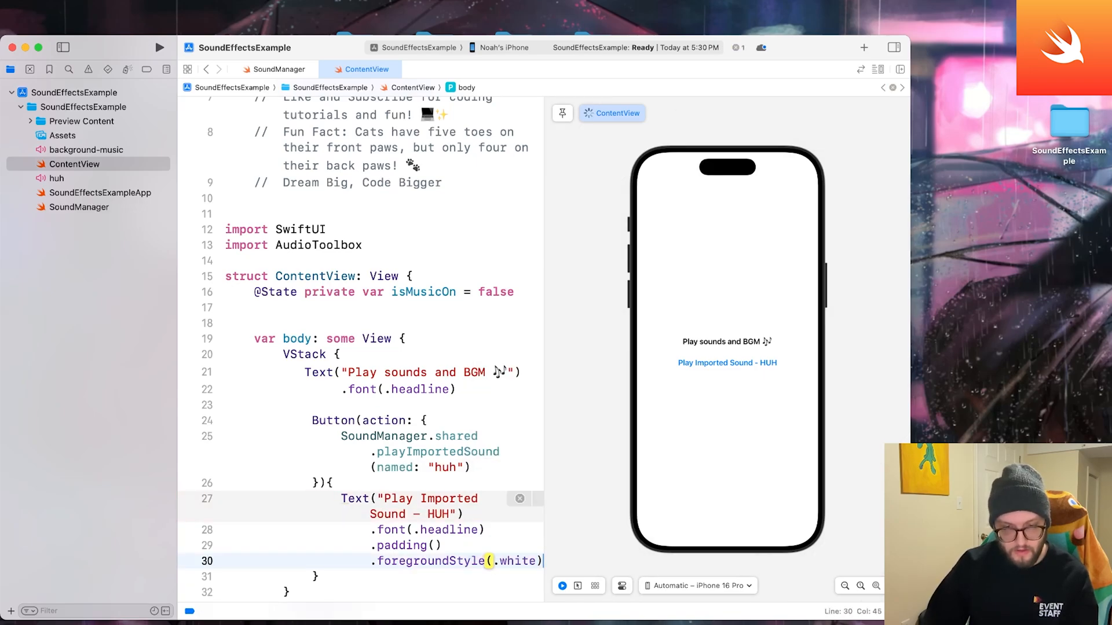
type(".background(/")
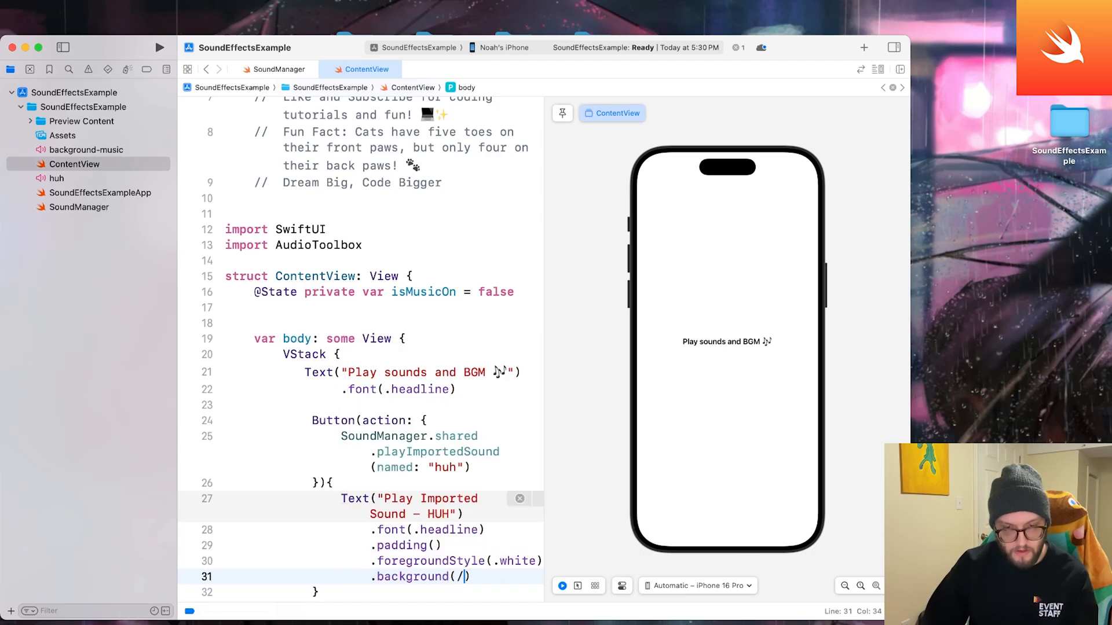
type(".black")
type(".cornerRadius(25)")
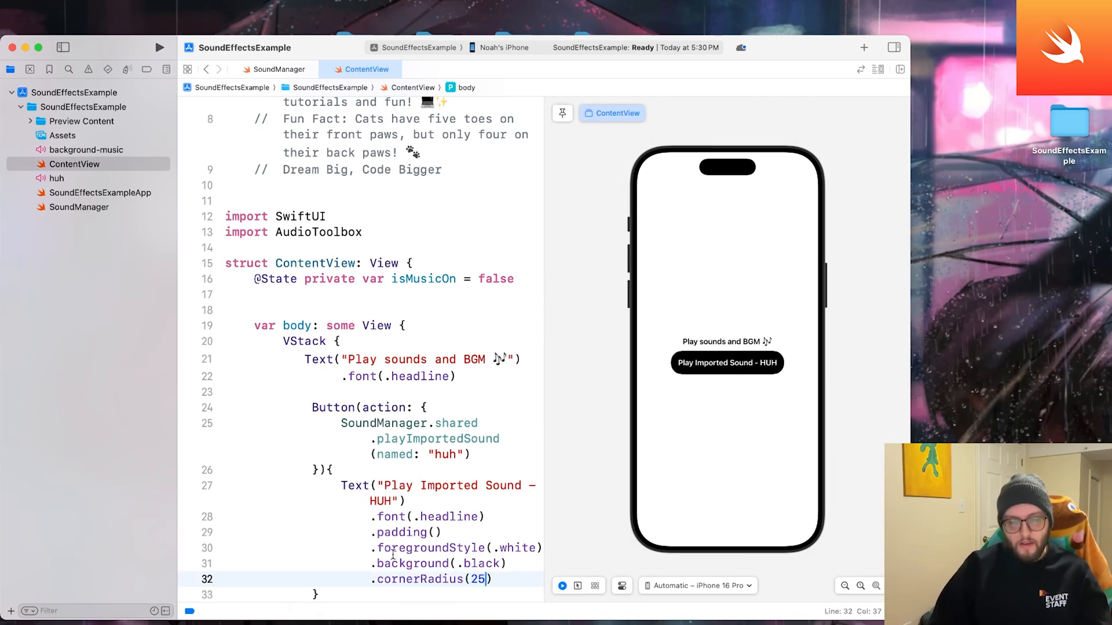
scroll("down", 3)
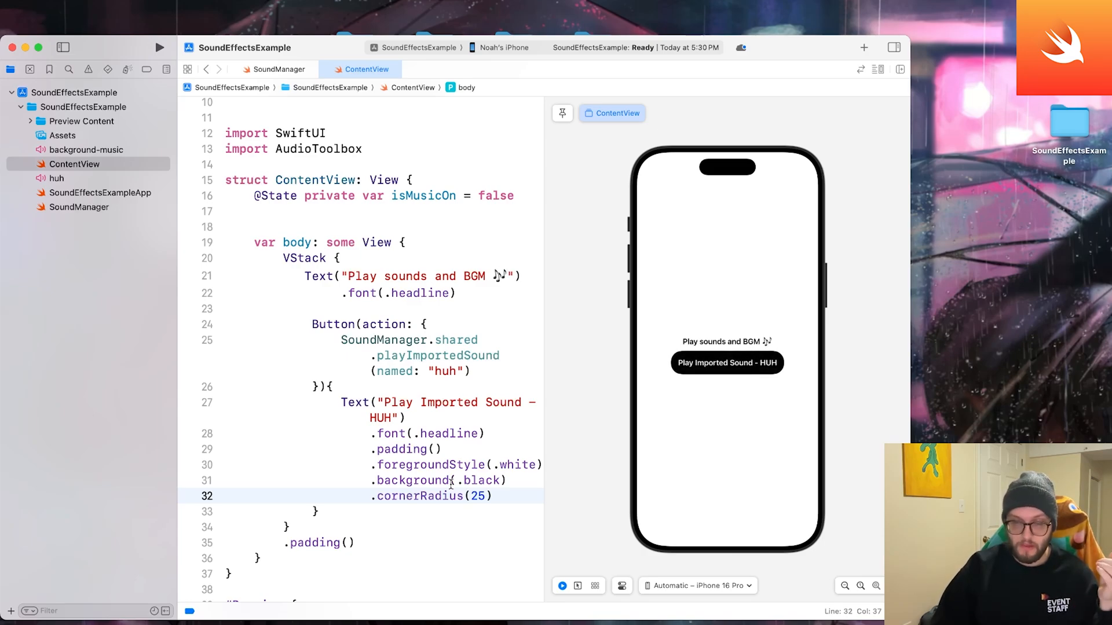
- Add a second Button below whose action calls AudioServicesPlaySystemSound with a system sound ID
key("Return")
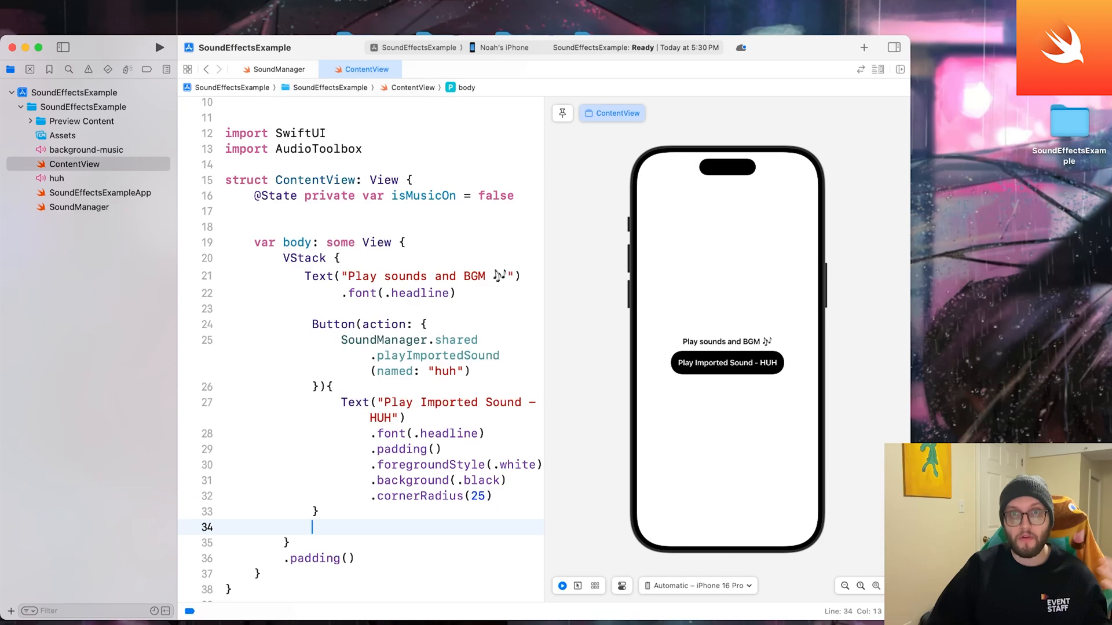
key("return")
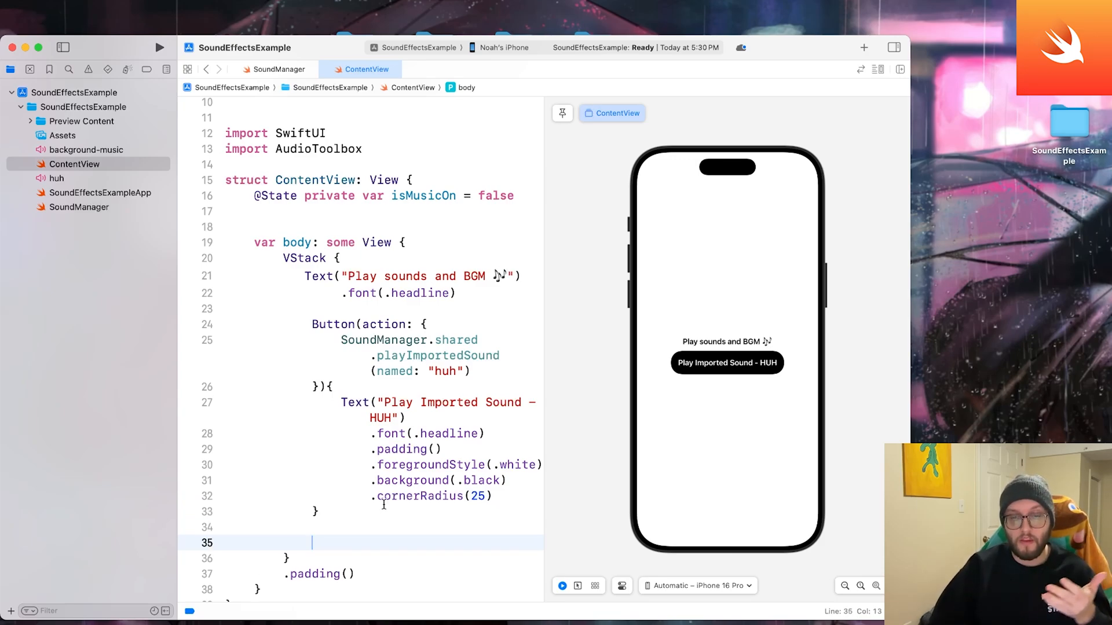
scroll("down", 3)
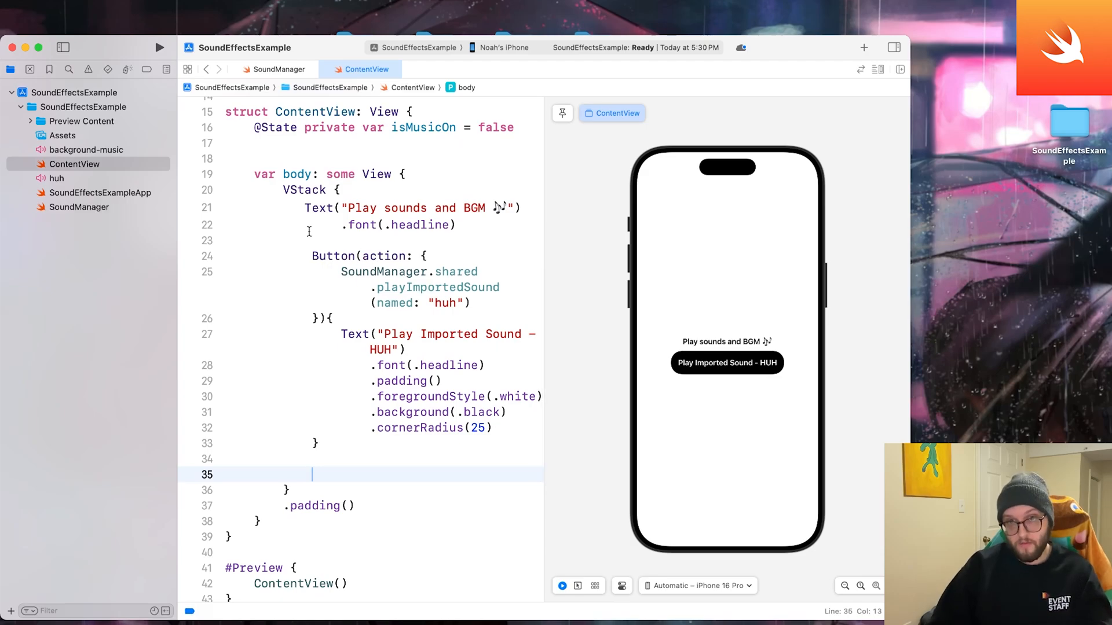
type("Button(action: {")
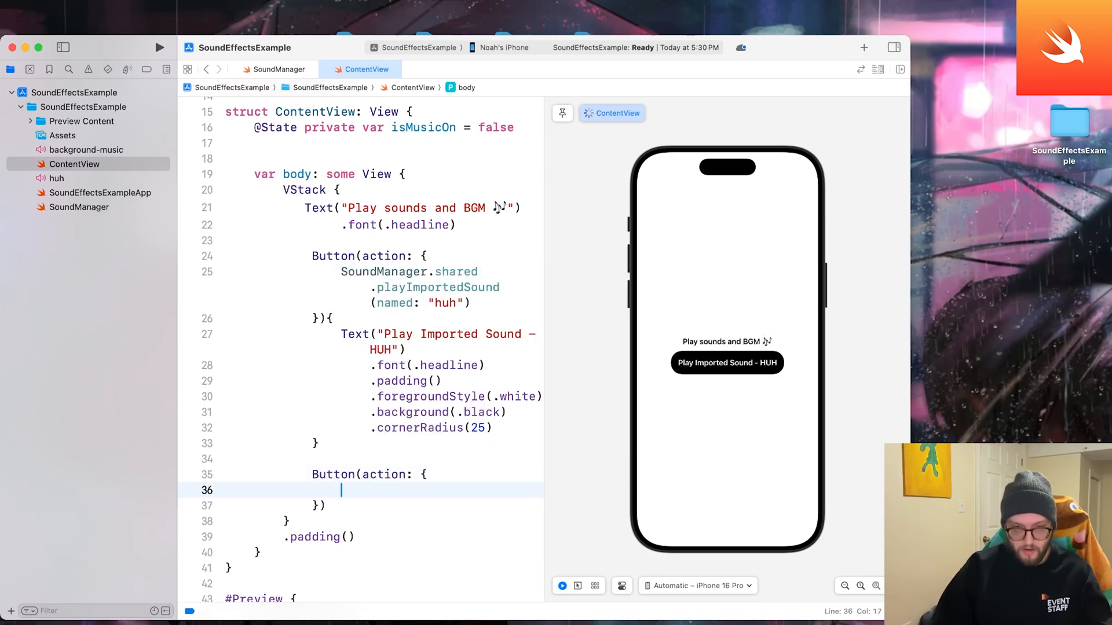
type("AudioServices")
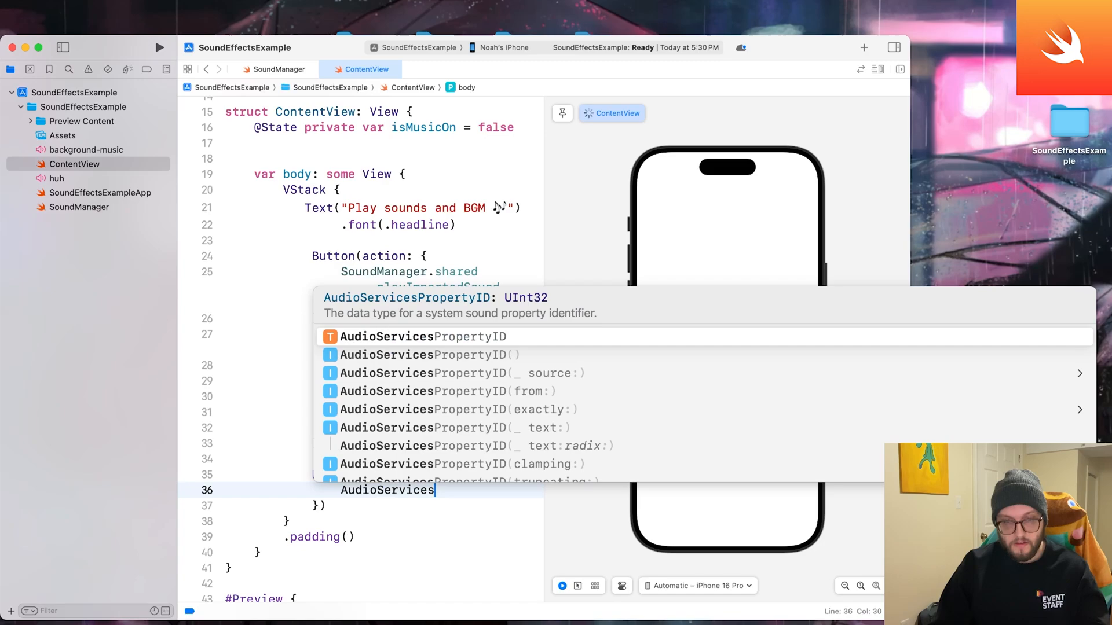
type("PlaySystemSound(110")
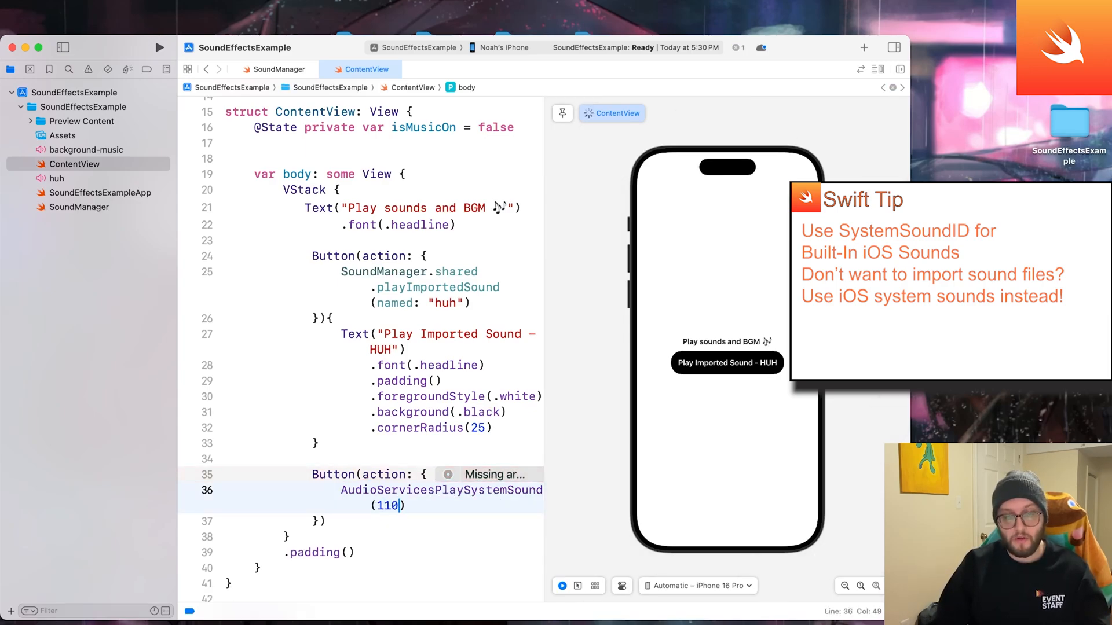
type("4")
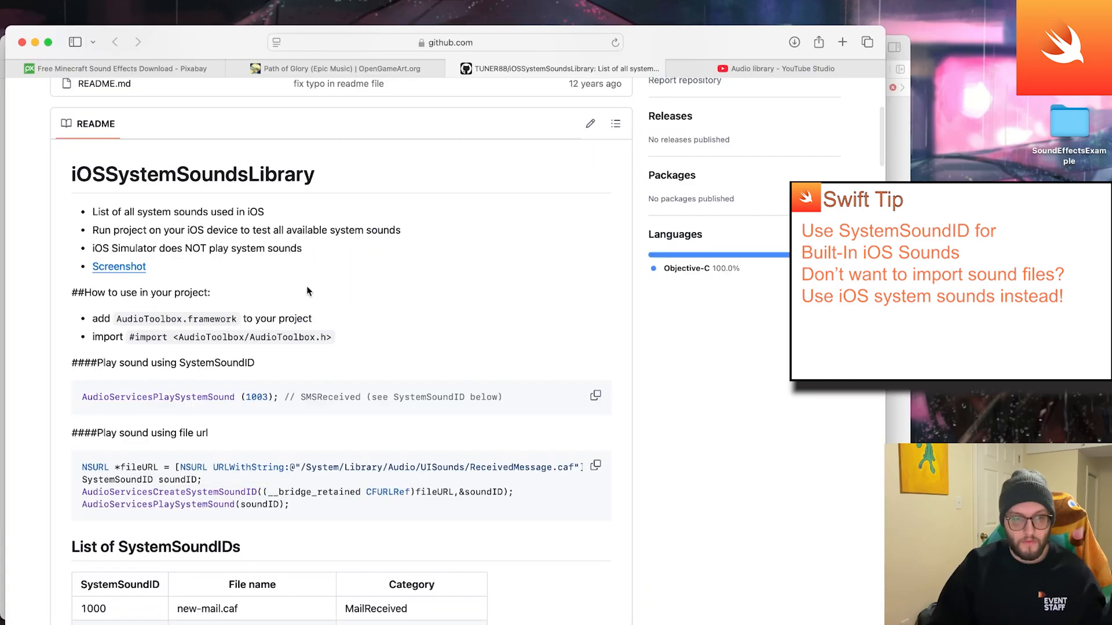
- Search the GitHub README for 'voice', stepping to the 1002 and 1015 Voicemail entries
scroll("up", 3)
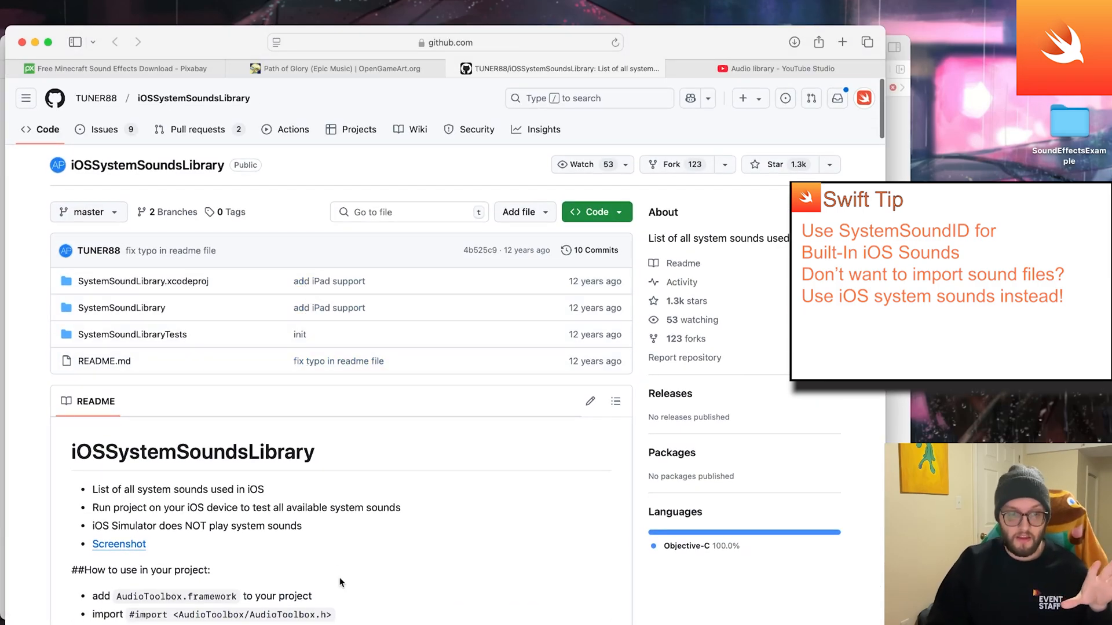
scroll("down", 3)
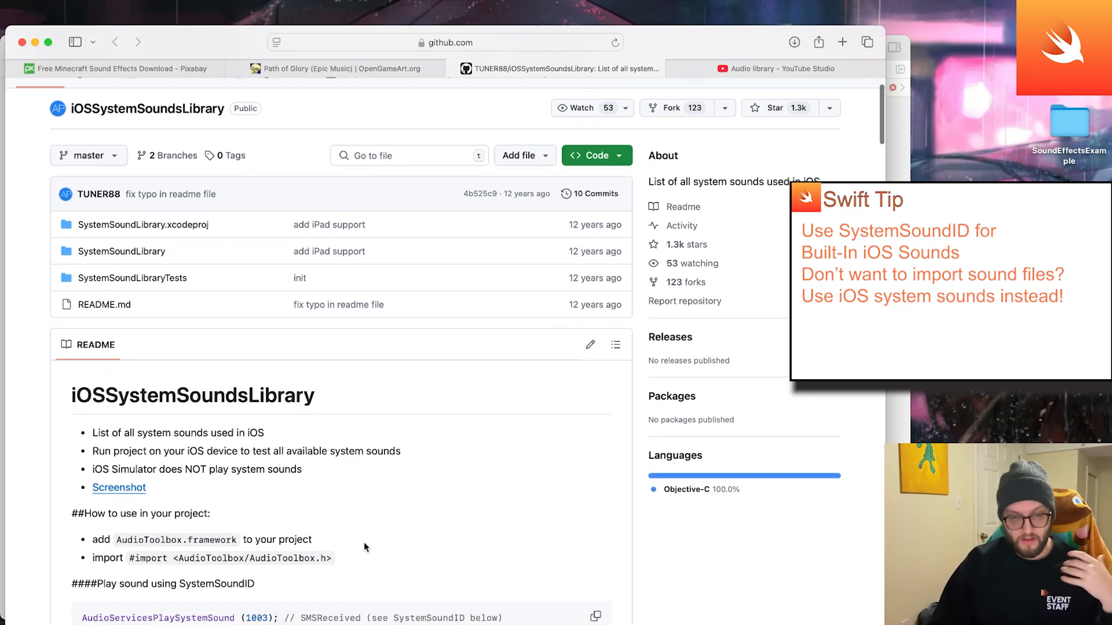
scroll("down", 3)
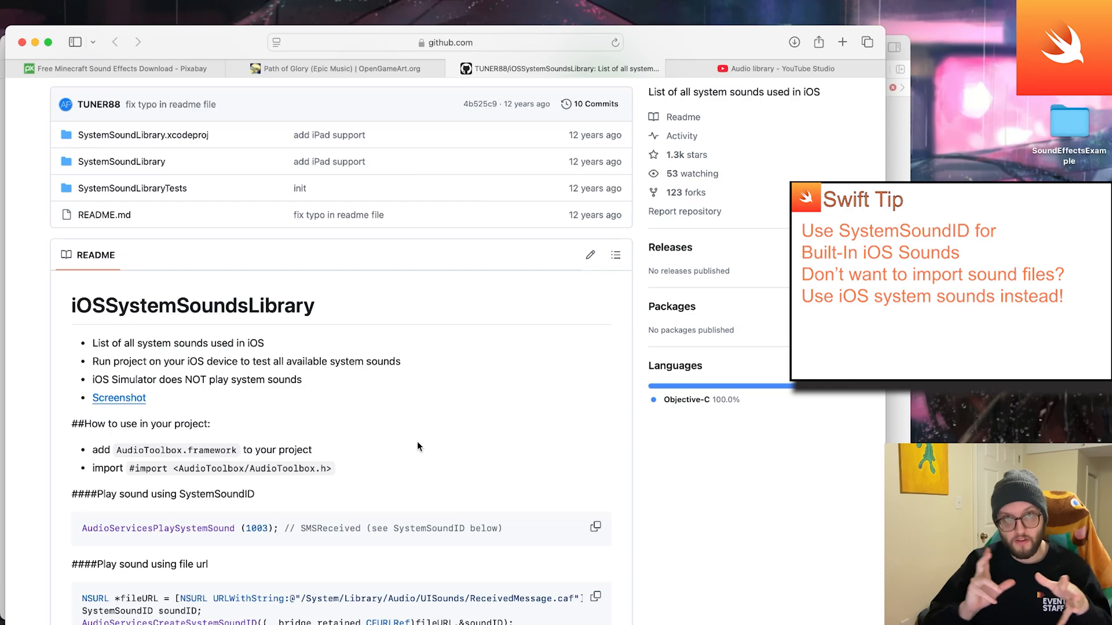
mouse_move(381, 447)
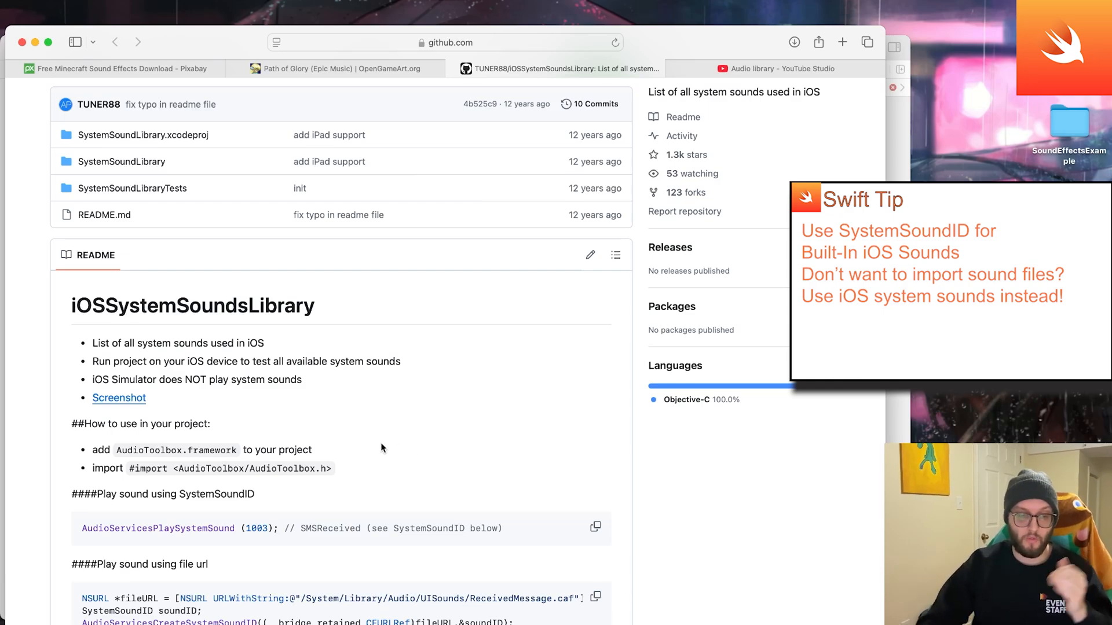
scroll("down", 3)
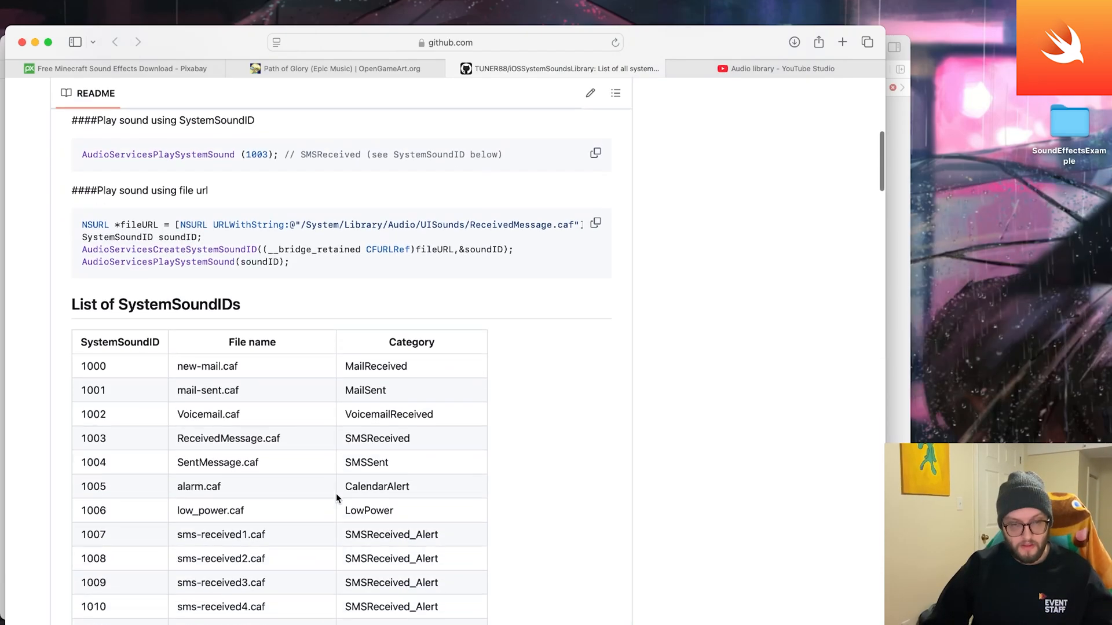
scroll("down", 3)
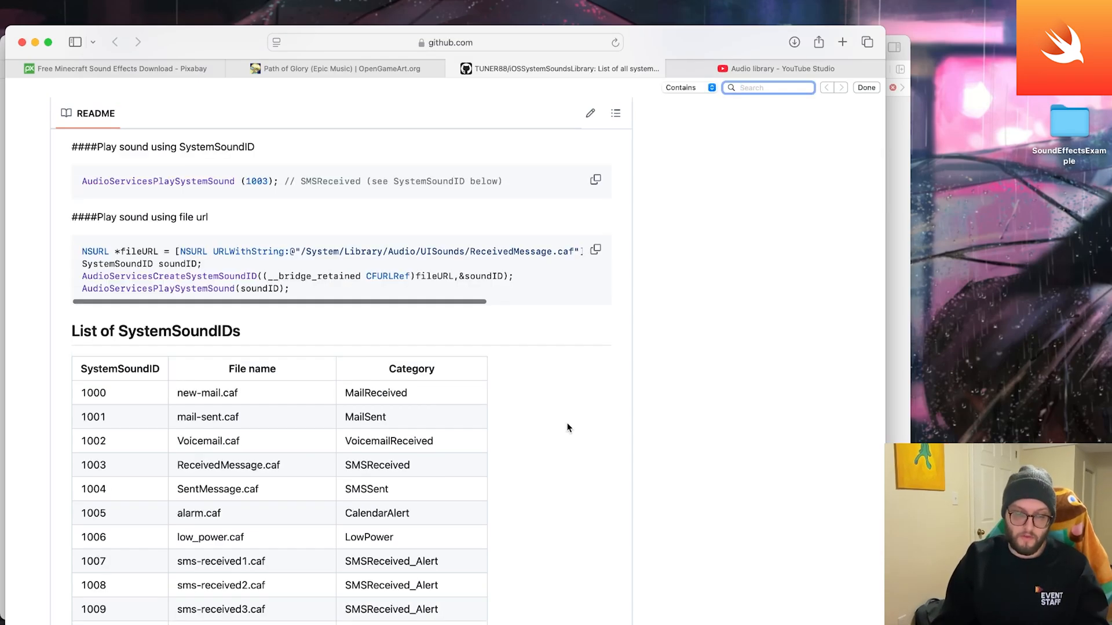
type("voice")
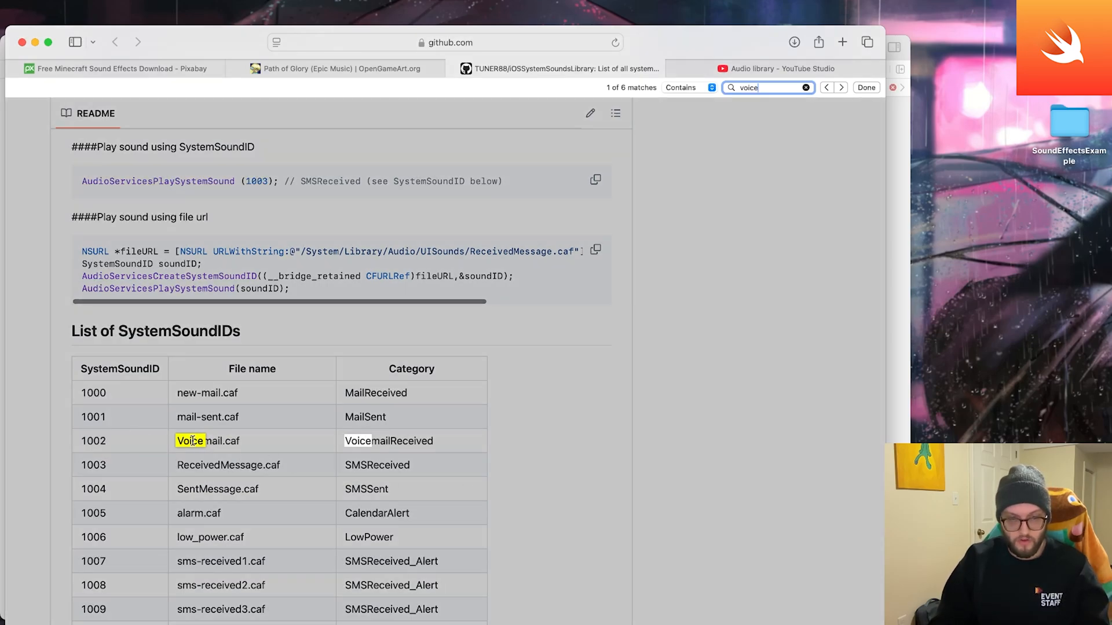
left_click(840, 87)
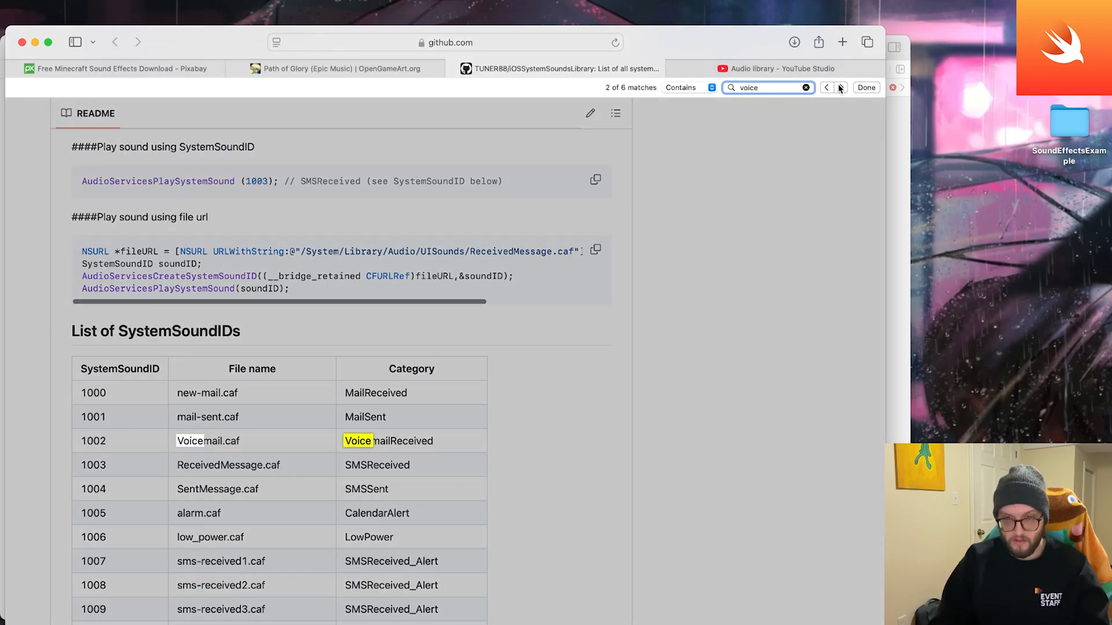
left_click(841, 87)
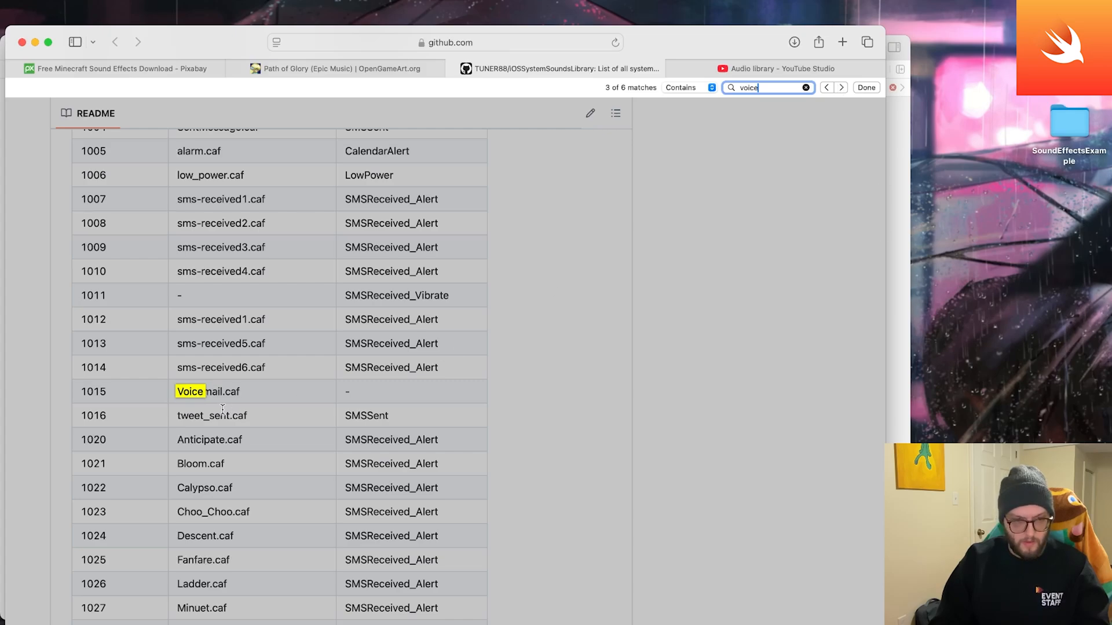
left_click(867, 87)
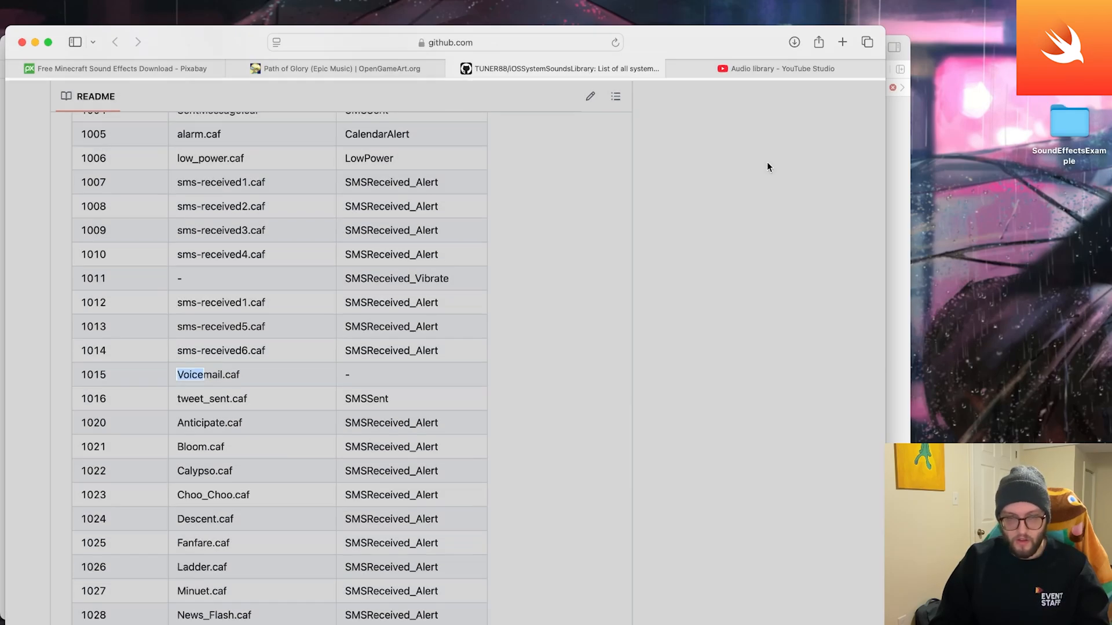
- Scroll the SystemSoundID table to the 1300s, where new-mail.caf is 1302
scroll("down", 3)
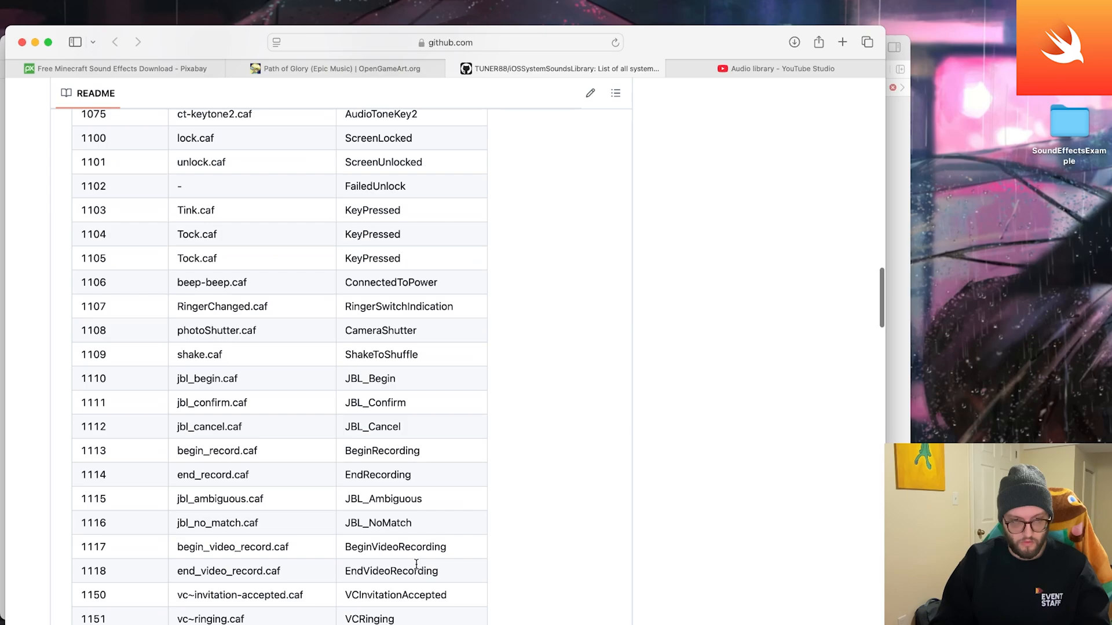
scroll("down", 3)
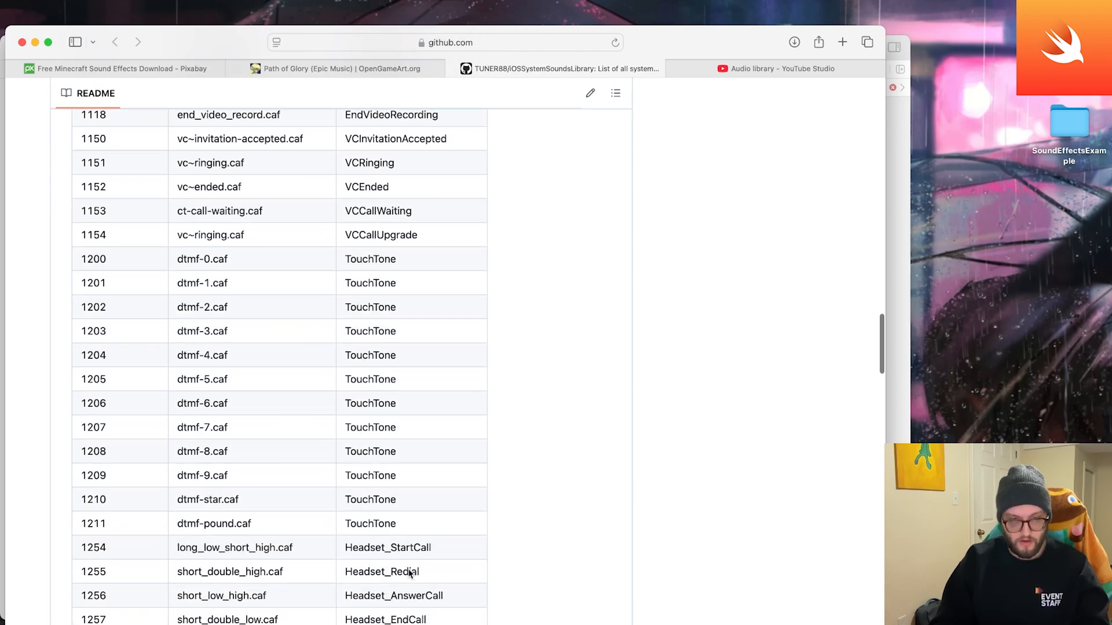
scroll("down", 3)
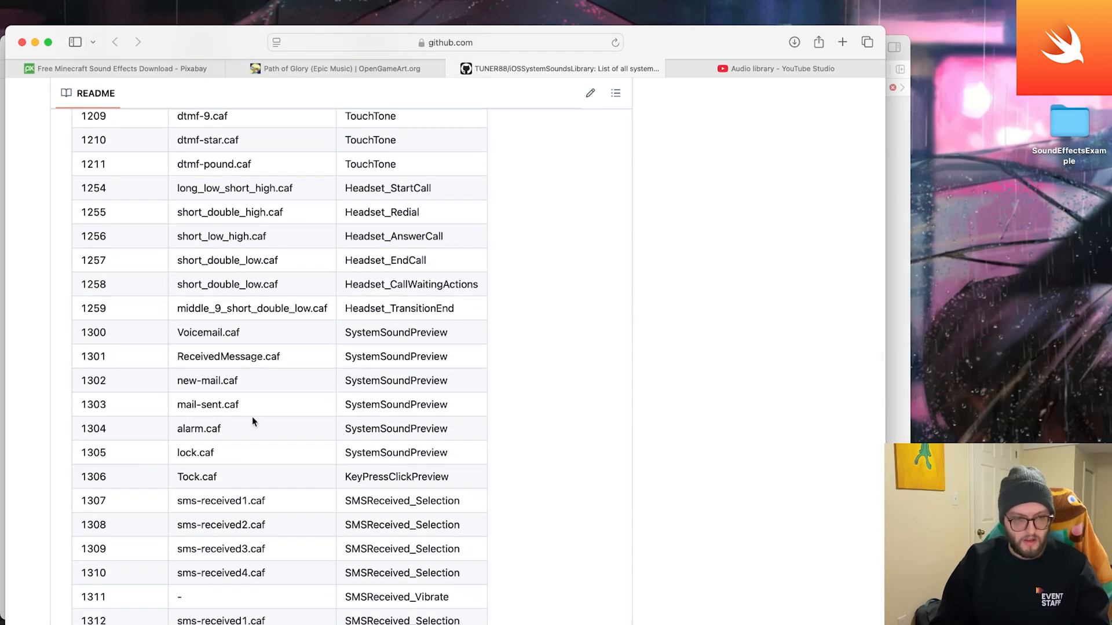
mouse_move(226, 399)
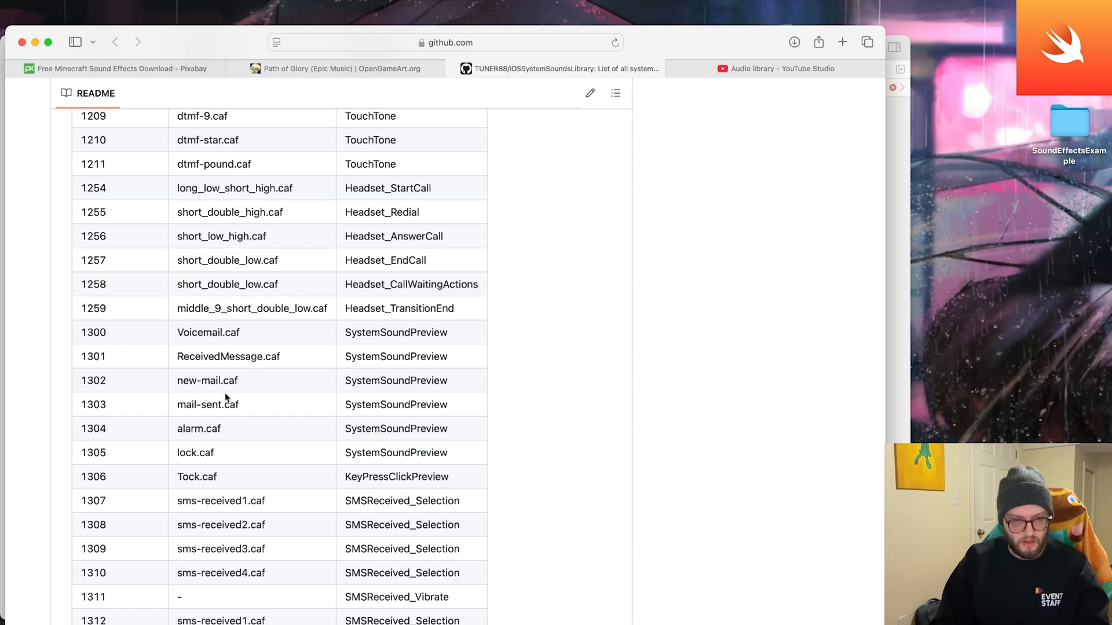
mouse_move(293, 416)
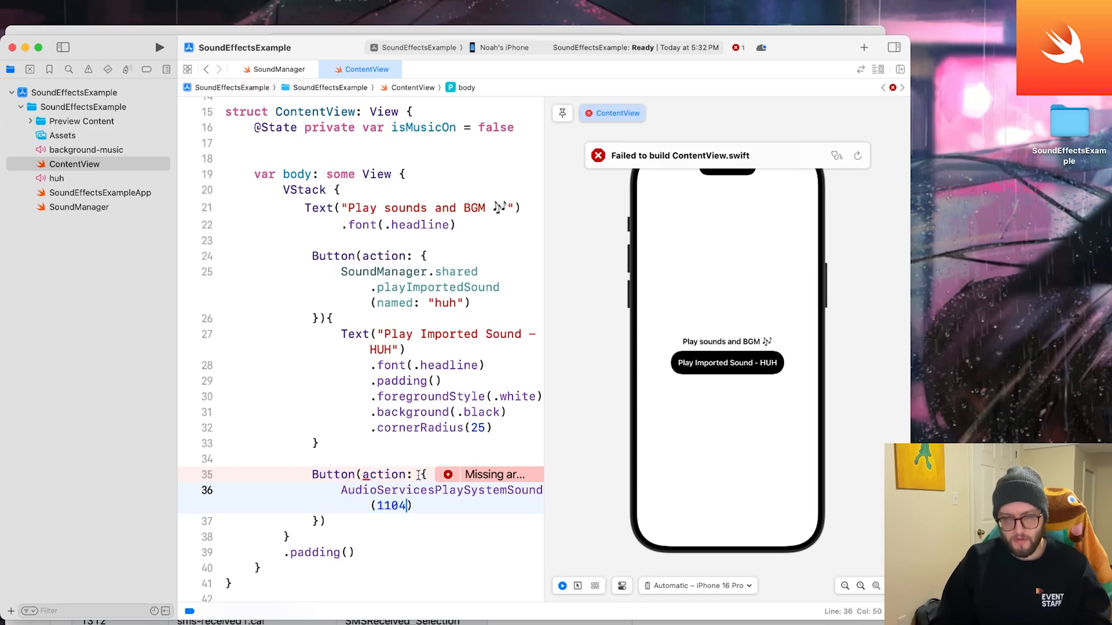
- Set the sound ID to 1302 and label it 'Play system Sound New Mail', white headline on green, corner radius 25
type("1302")
left_click(362, 521)
type("{")
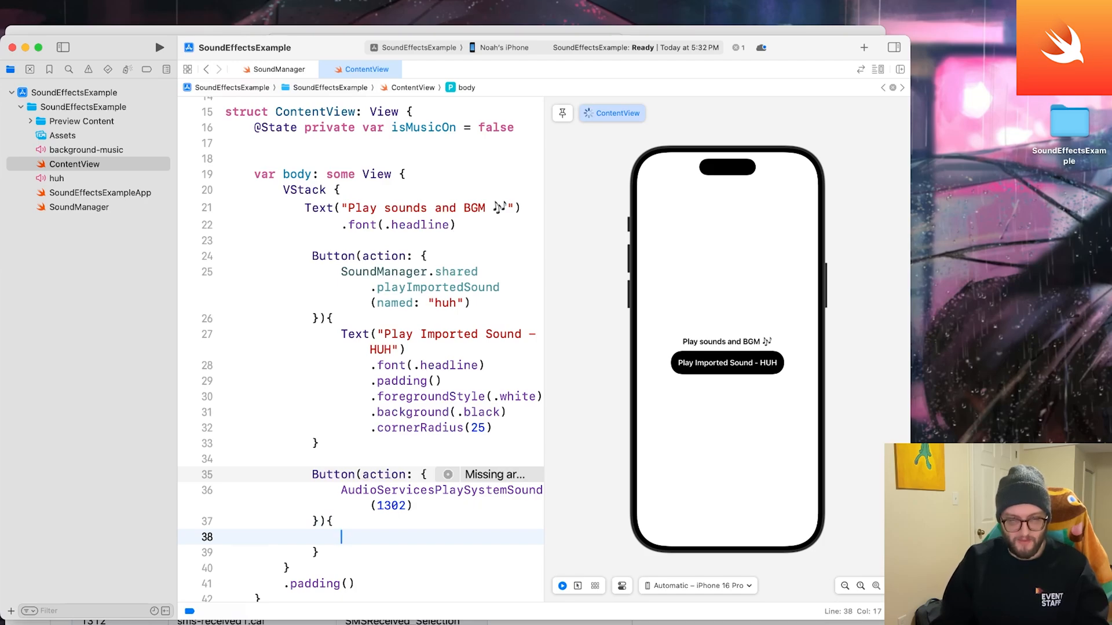
type("Text(\"Pla\")")
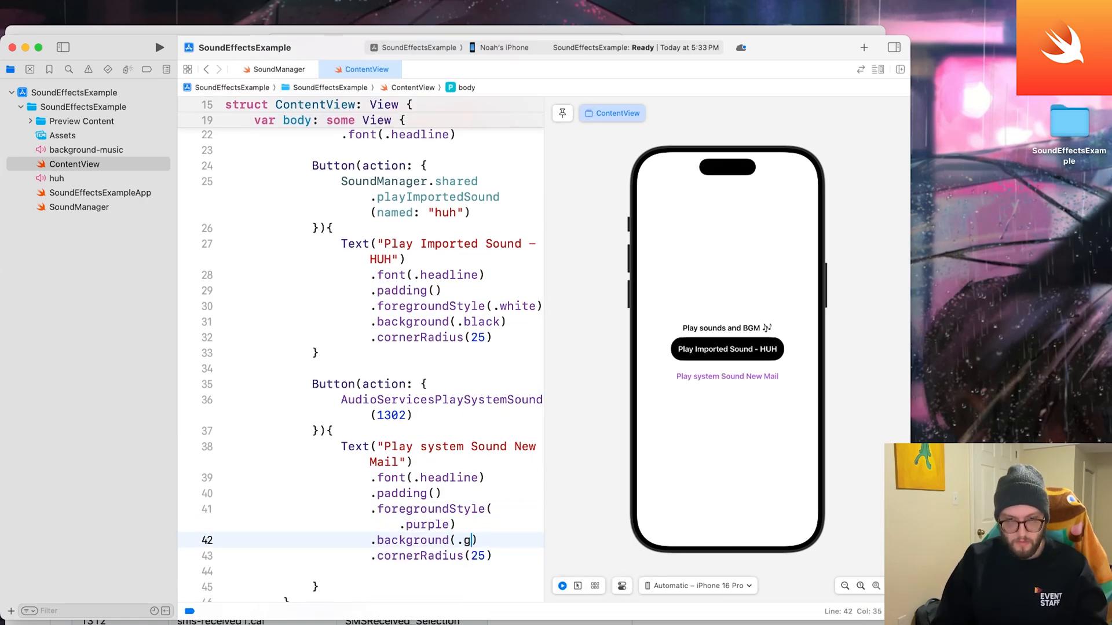
type("reen")
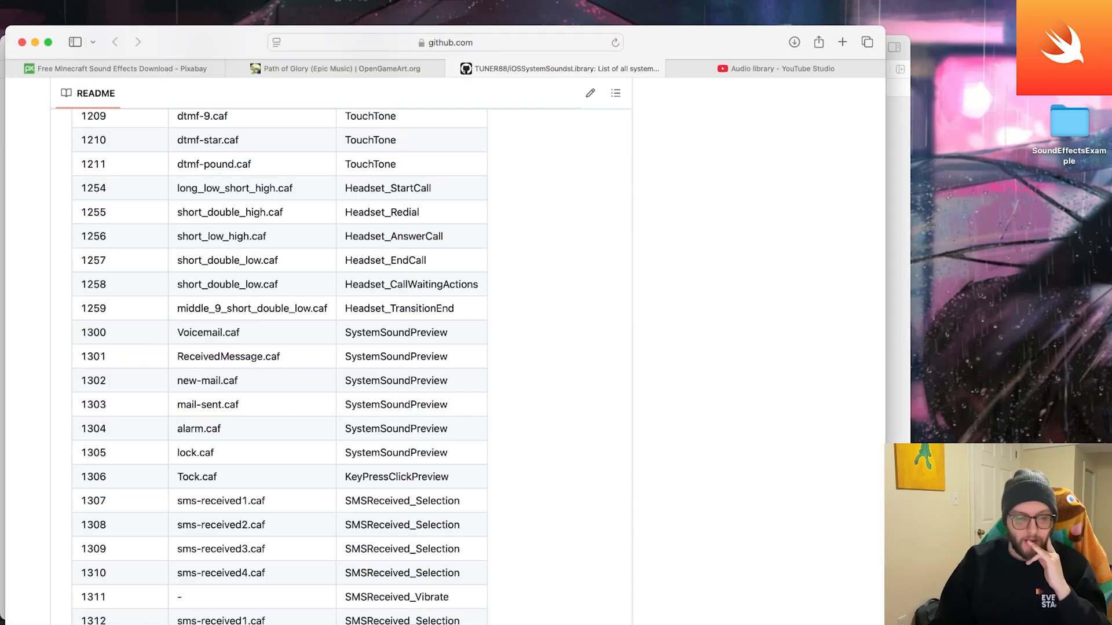
scroll("down", 3)
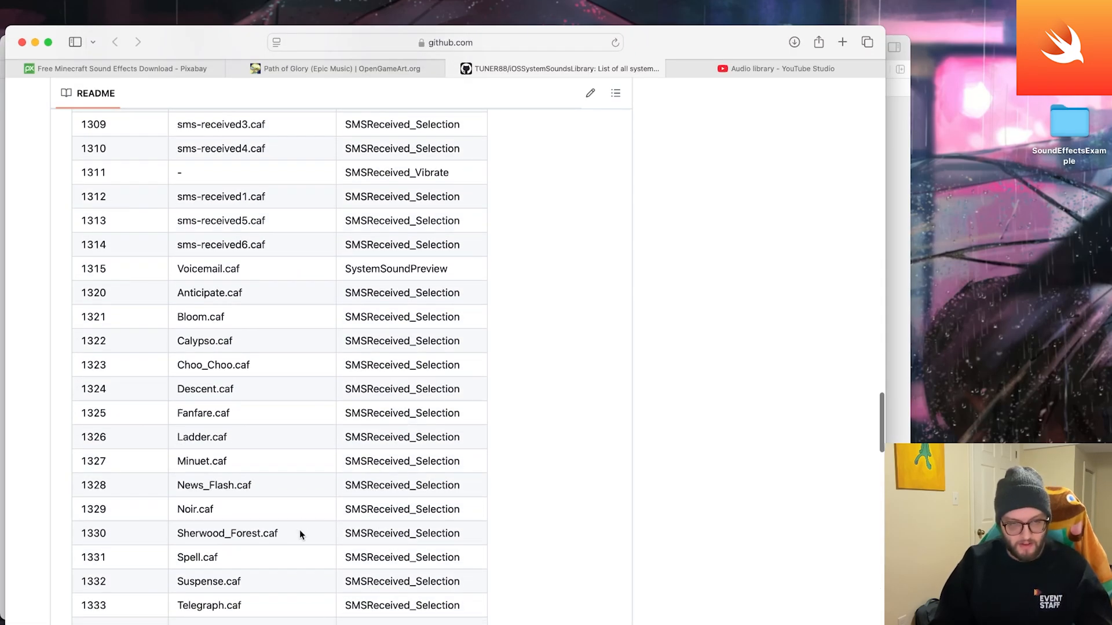
scroll("down", 3)
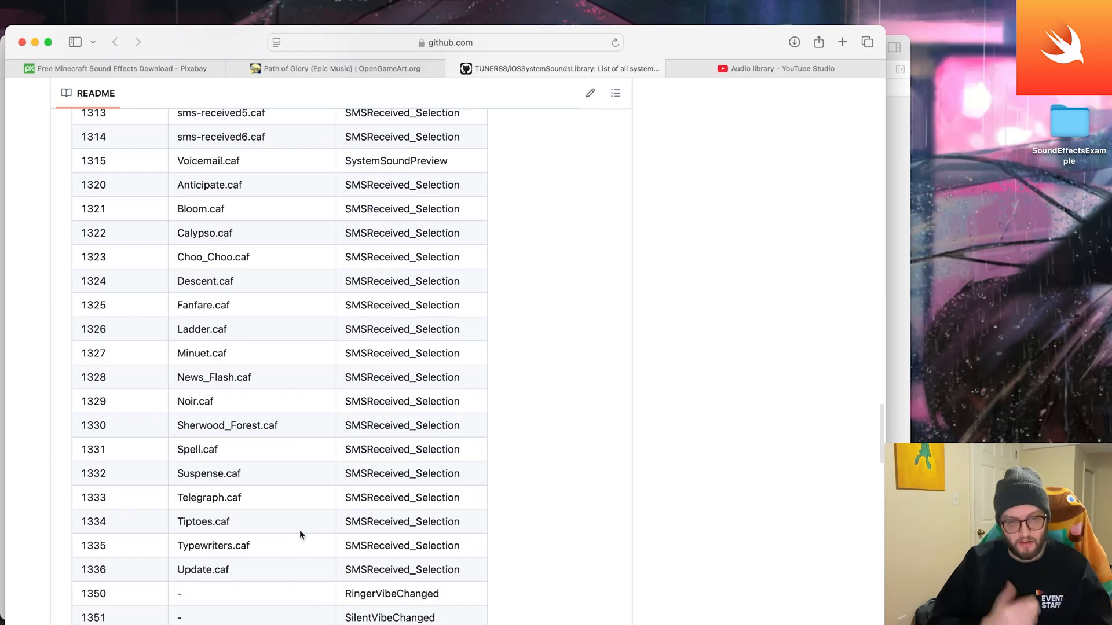
mouse_move(267, 454)
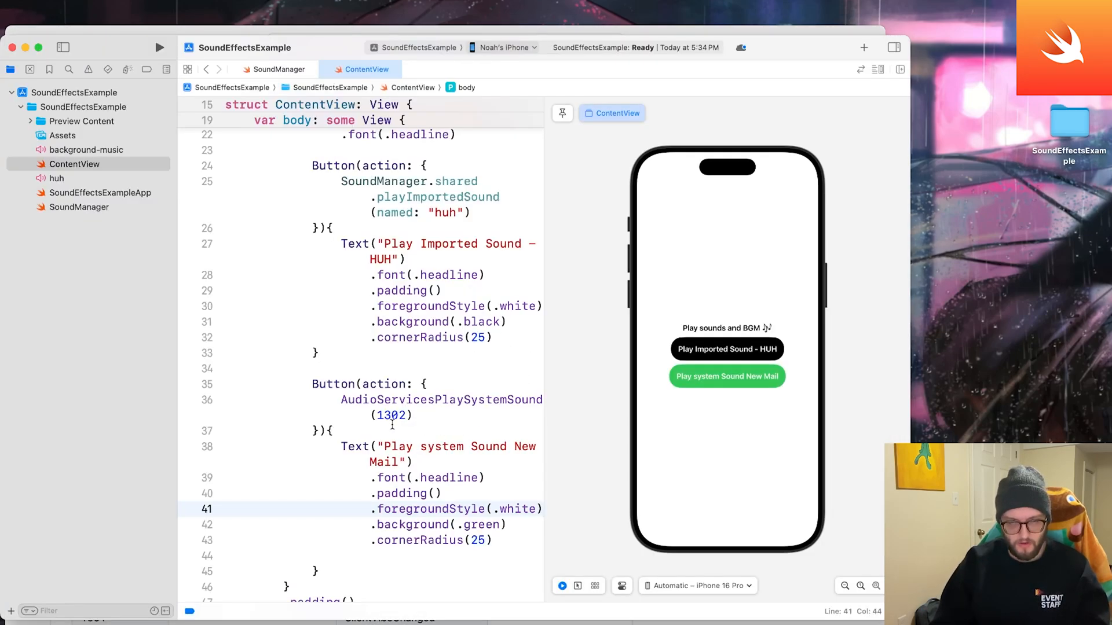
- Change the New Mail button's system sound ID from 1302 to 1331
type("1331")
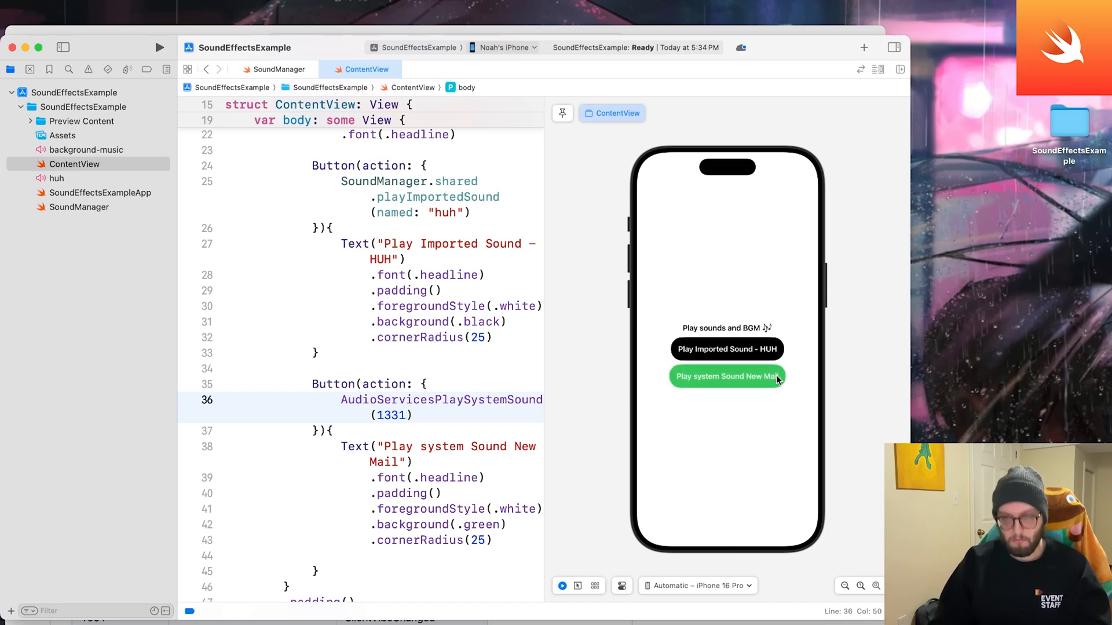
mouse_move(736, 388)
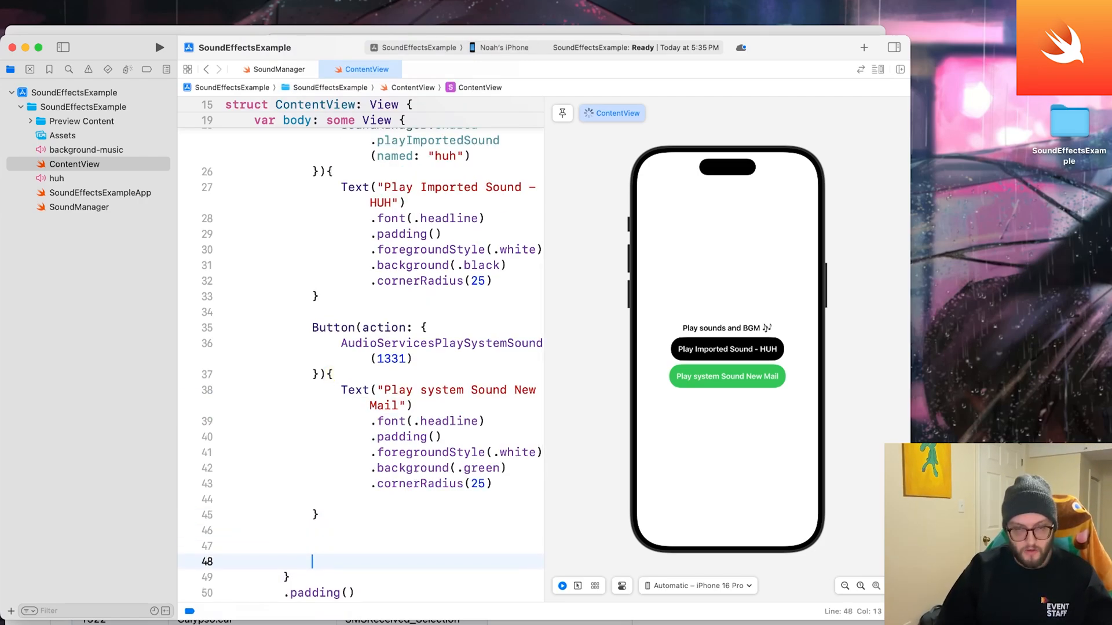
- Add a "BGM enabled?" Toggle bound to $isMusicOn with .padding()
type("Toggle(\"")
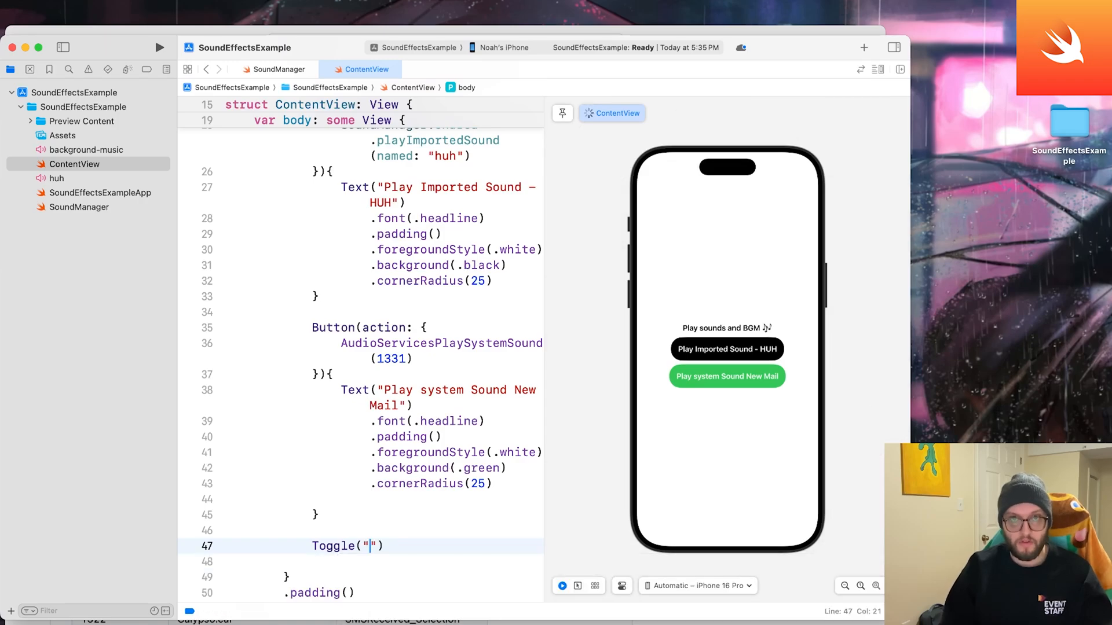
type("BGM")
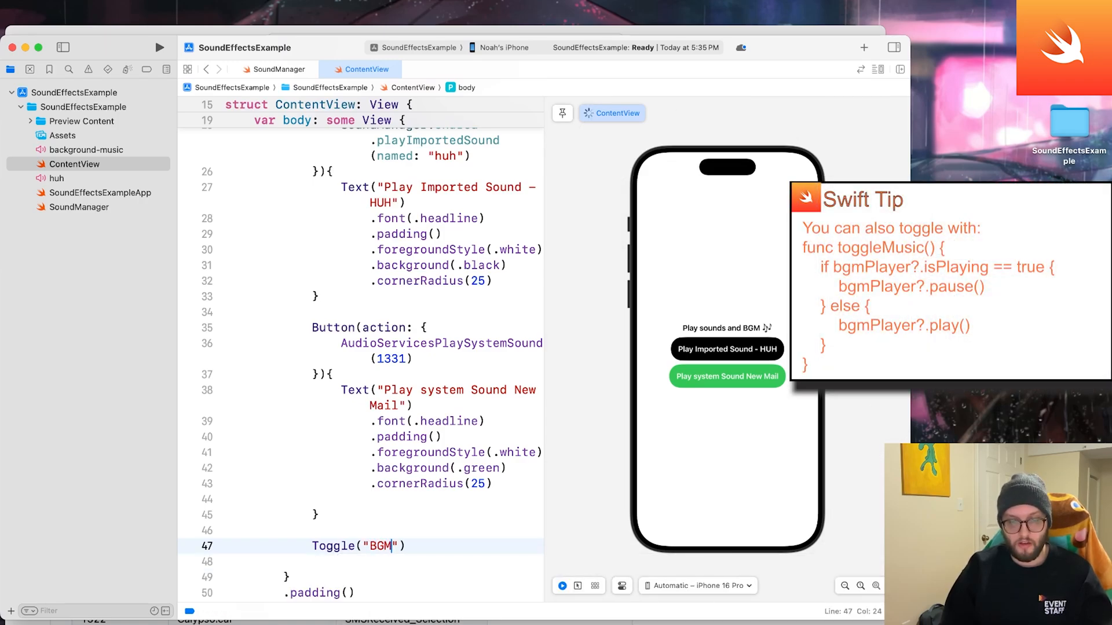
type("enabled?")
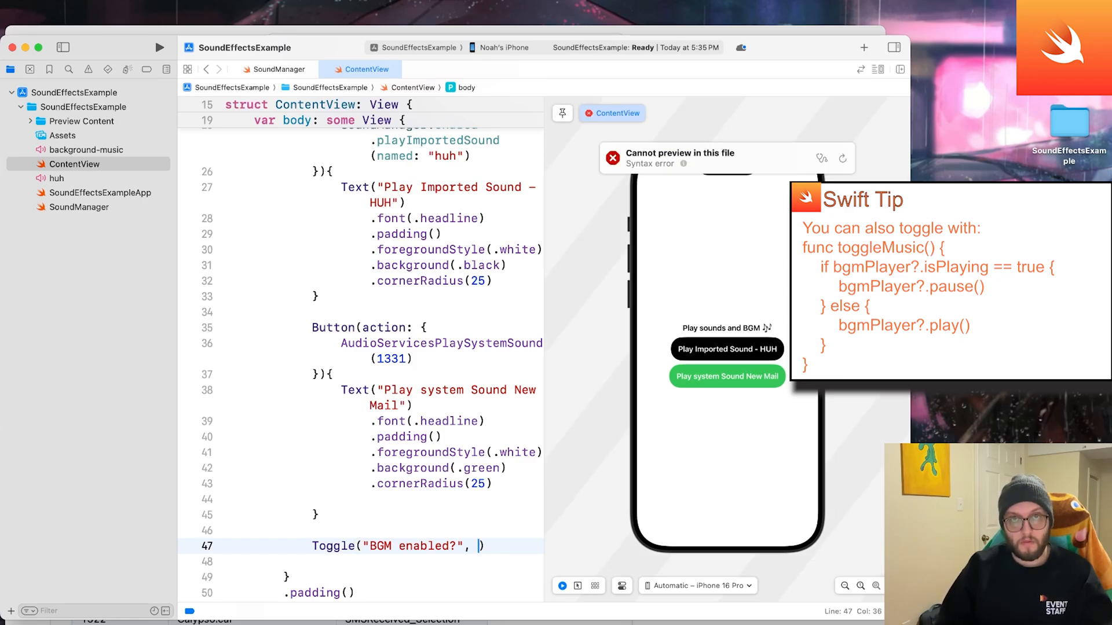
type("isOn:")
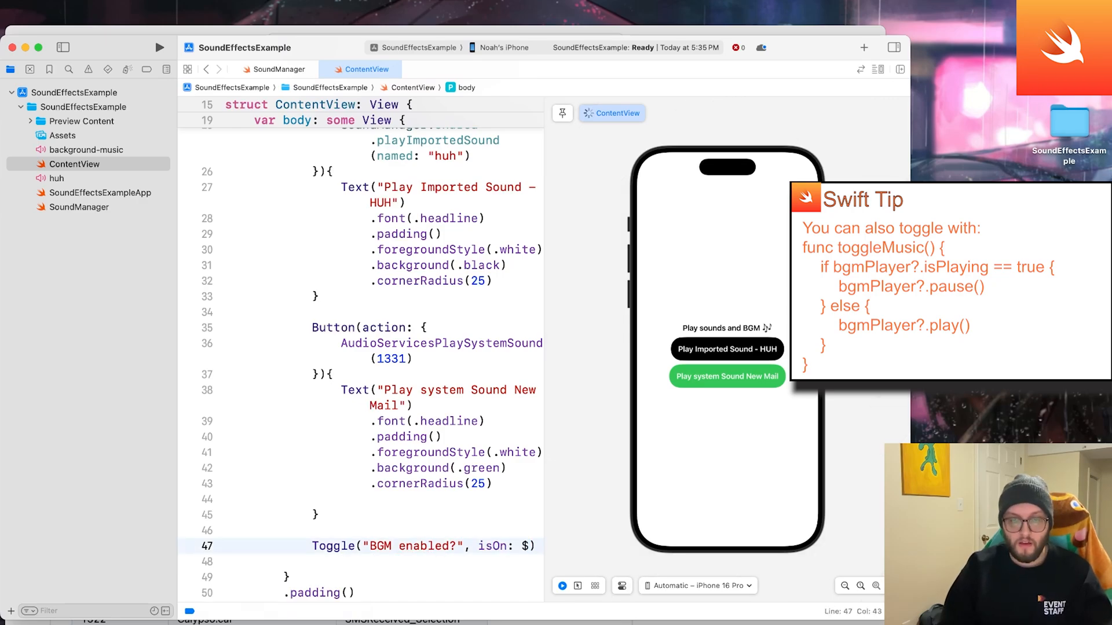
type("$isMusicOn)")
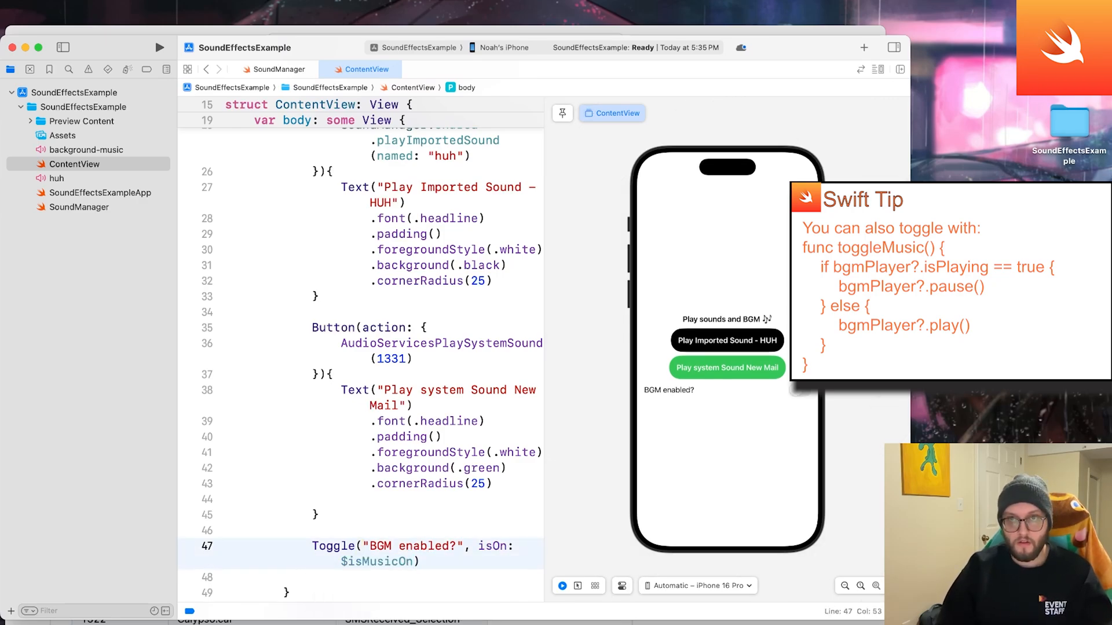
type(".padding()")
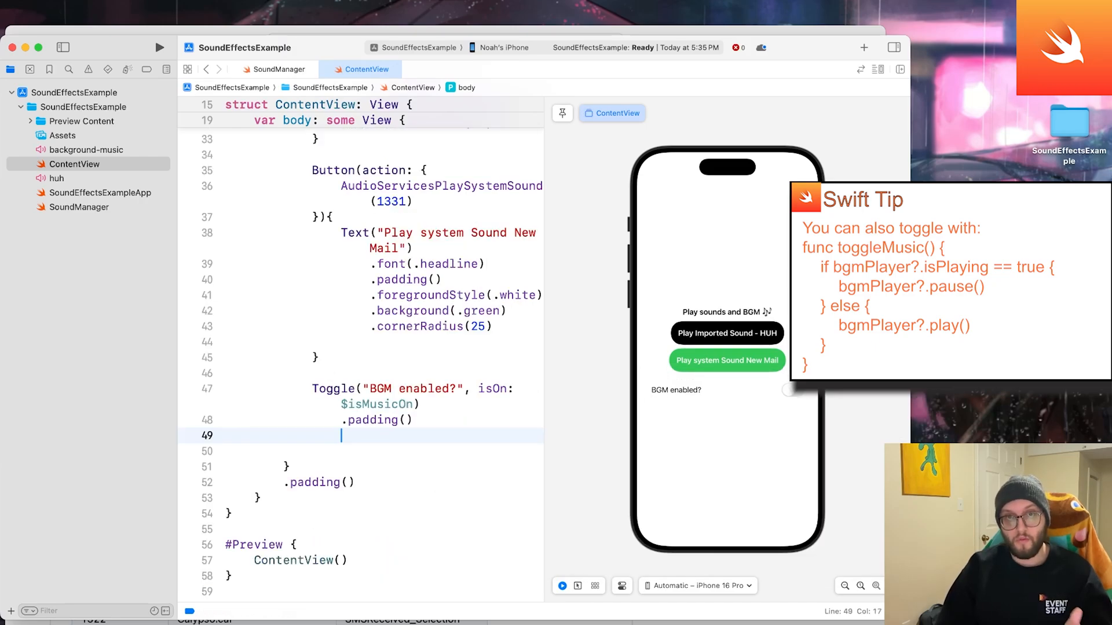
- Add .onChange(of: isMusicOn) calling SoundManager.shared.toggleBackgroundMusic(isOn: newValue)
type(".onChange(of: isMusicOn){")
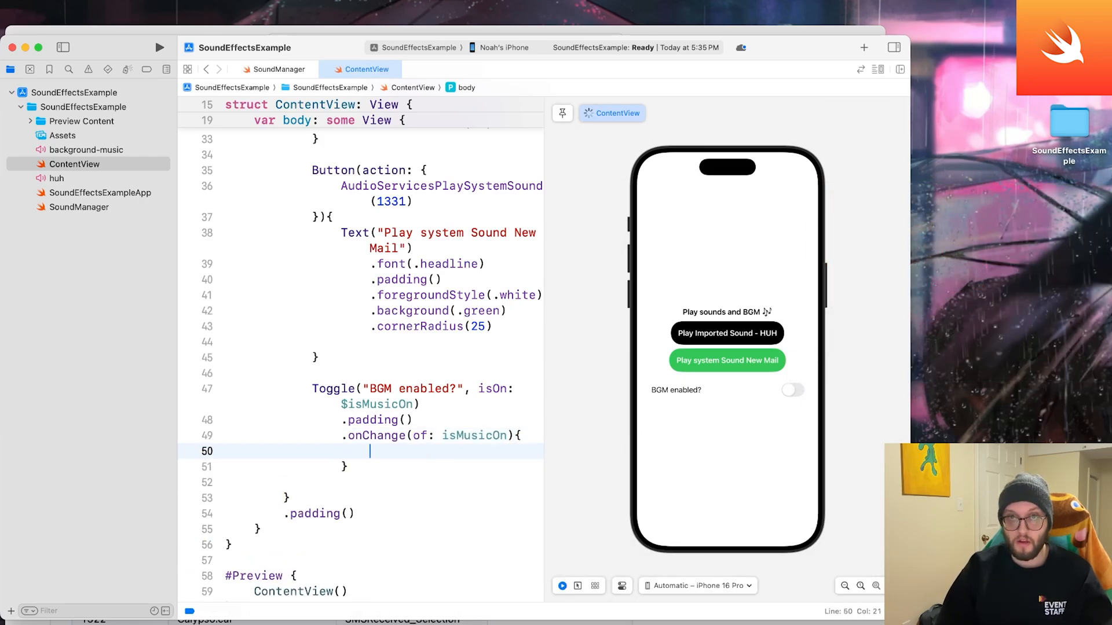
type("new")
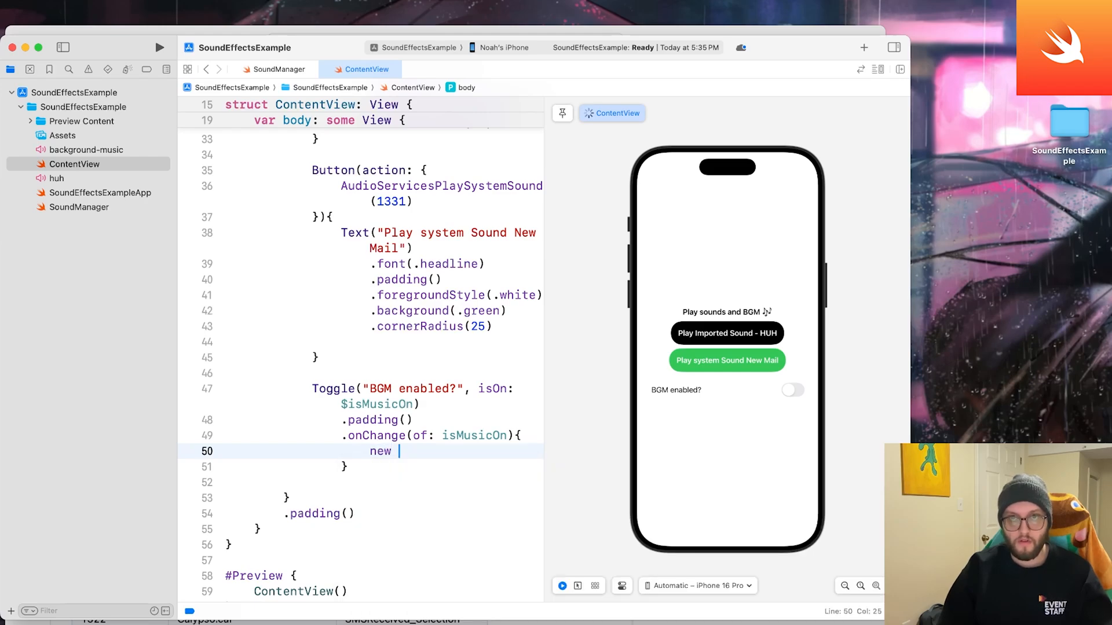
type("Value in")
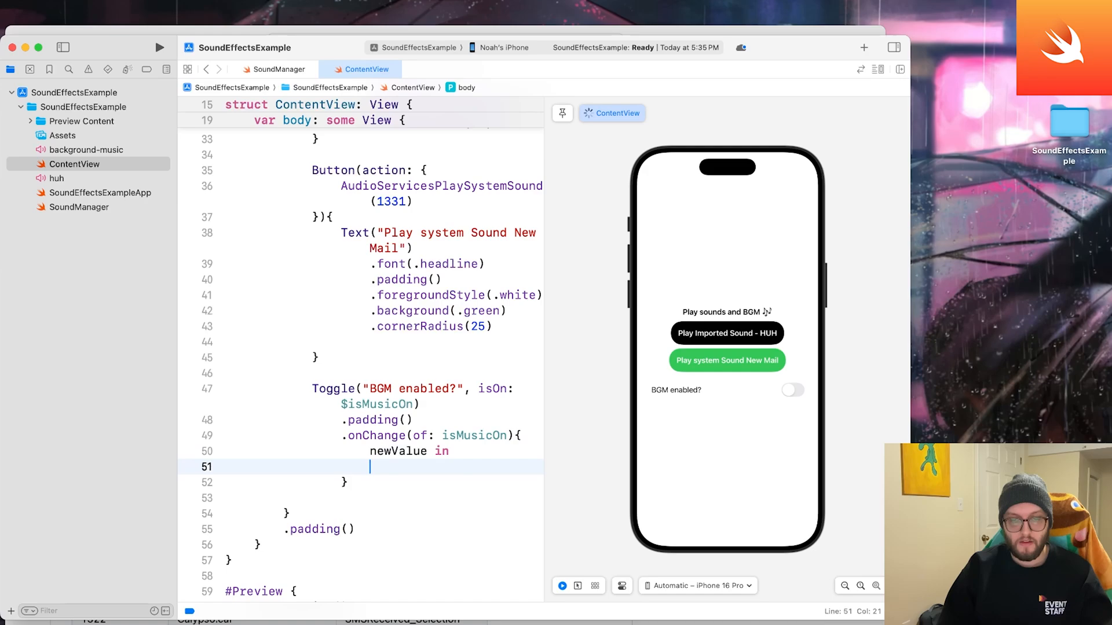
type("SoundManager")
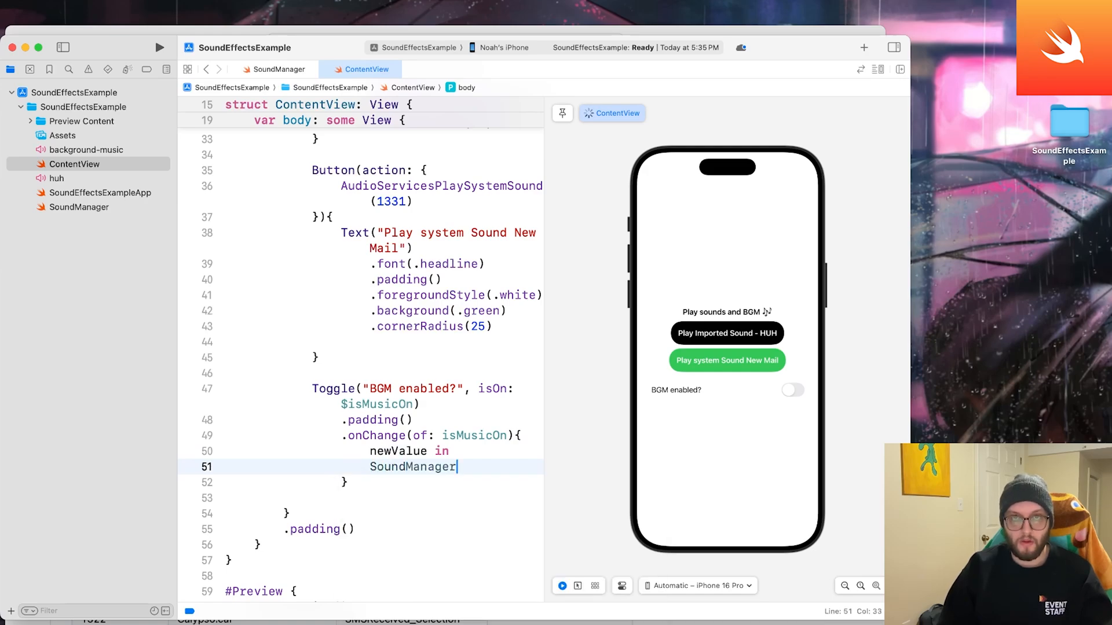
type(".shared.")
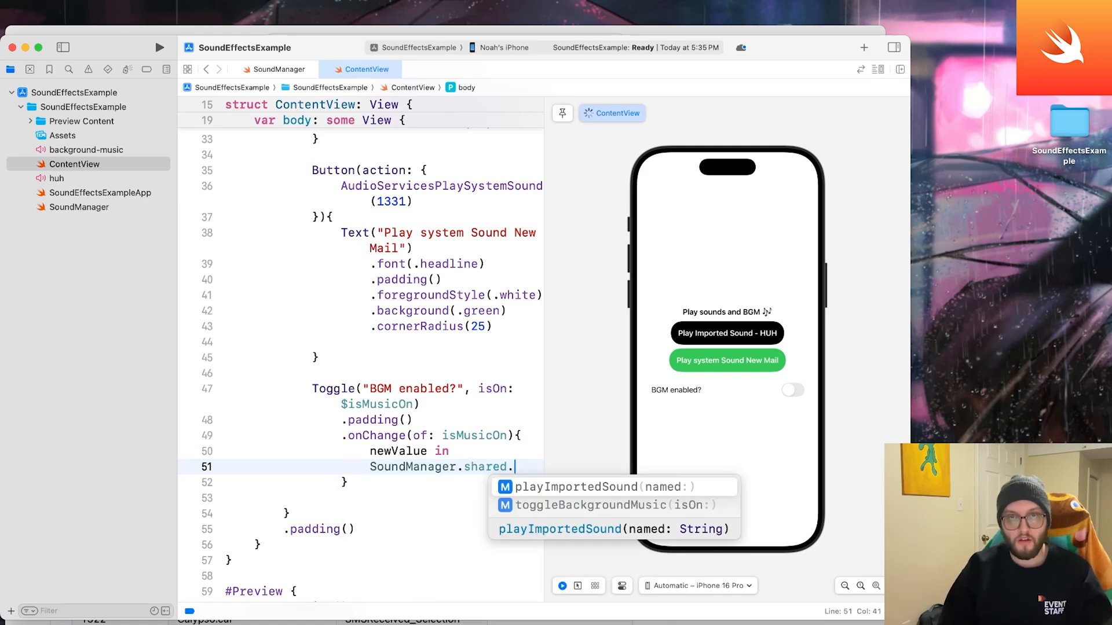
left_click(604, 505)
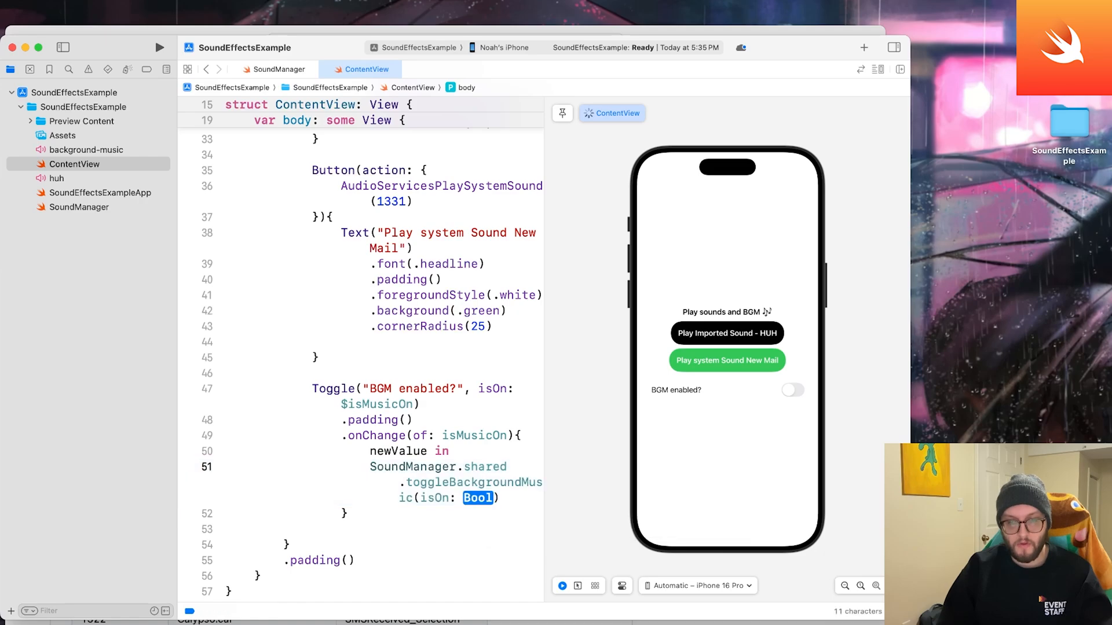
type("newValue")
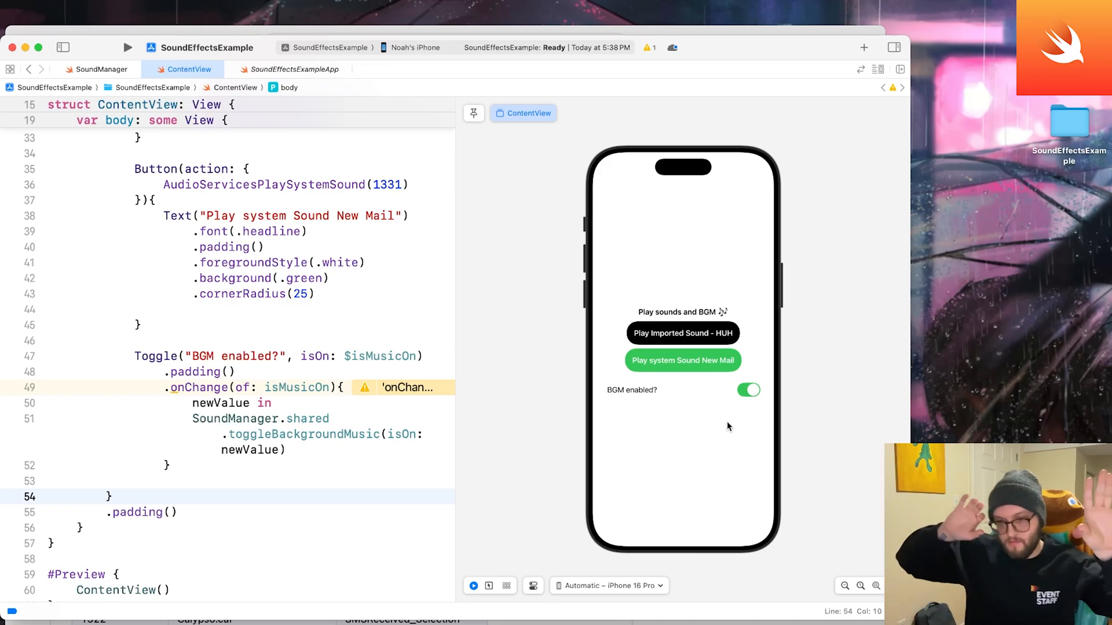
- Try the BGM toggle and both sound buttons in the preview, then return to SoundManager
left_click(682, 360)
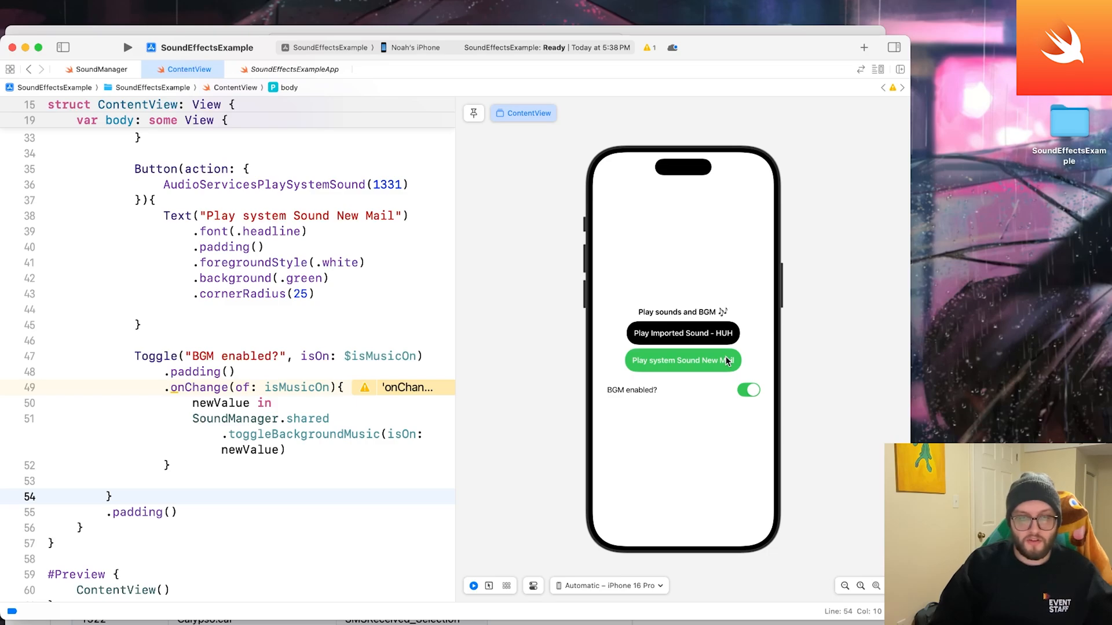
left_click(681, 333)
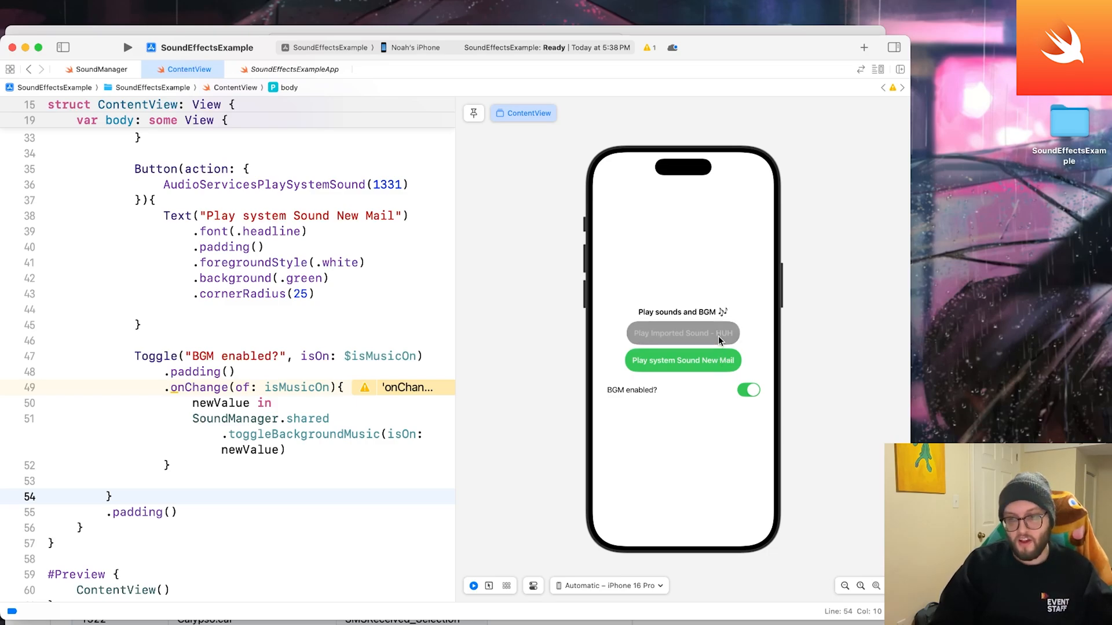
left_click(748, 390)
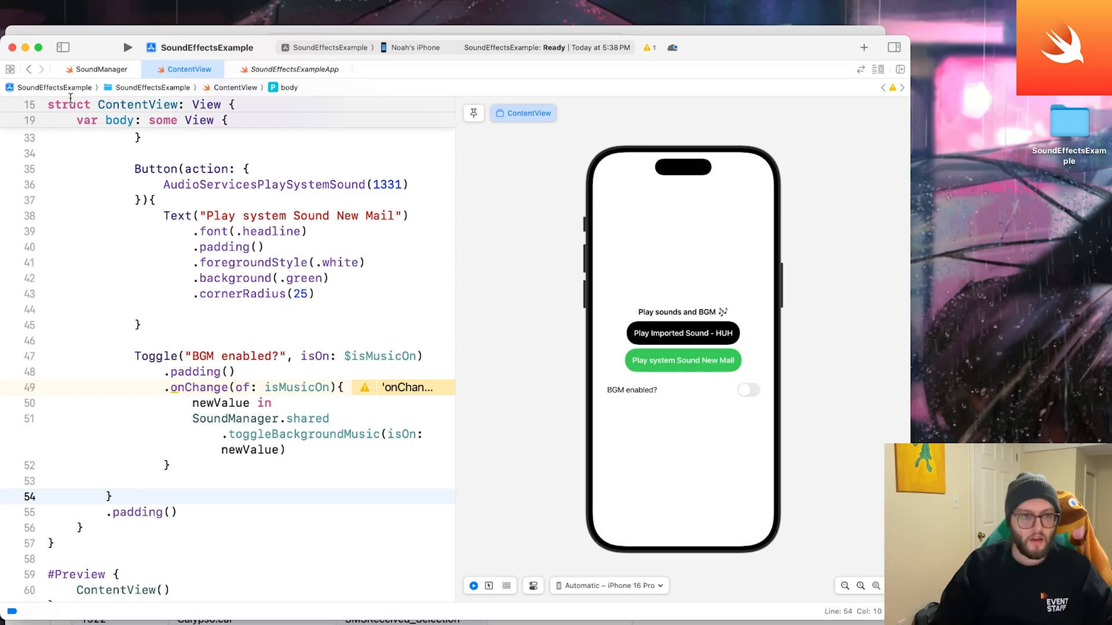
left_click(102, 68)
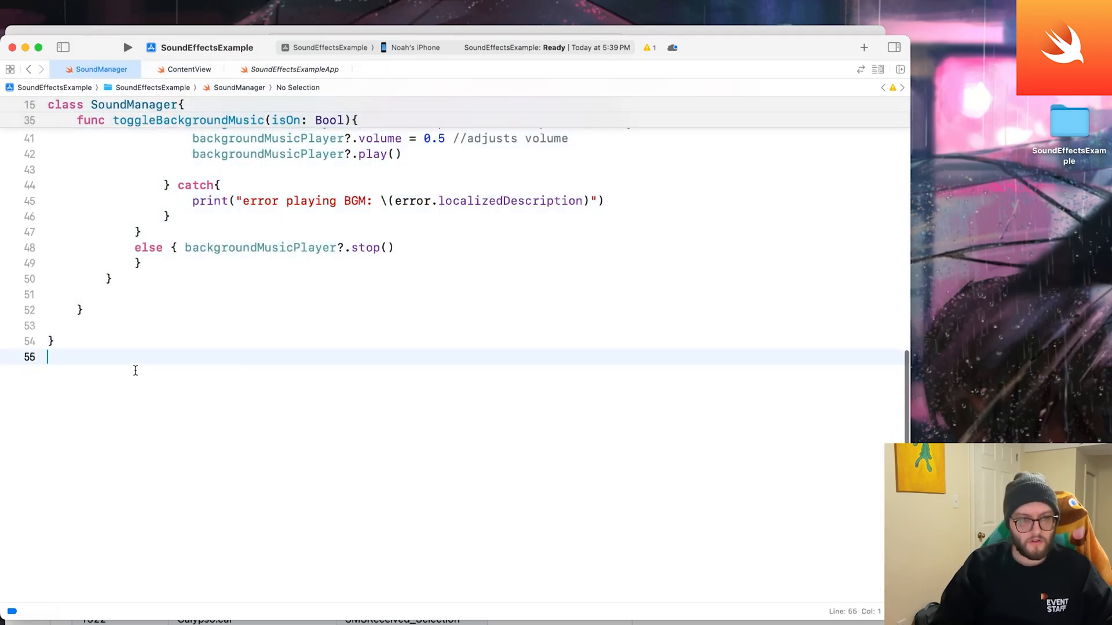
- Close the if isOn block before the else branch in toggleBackgroundMusic so stop pairs with isOn
left_click(188, 68)
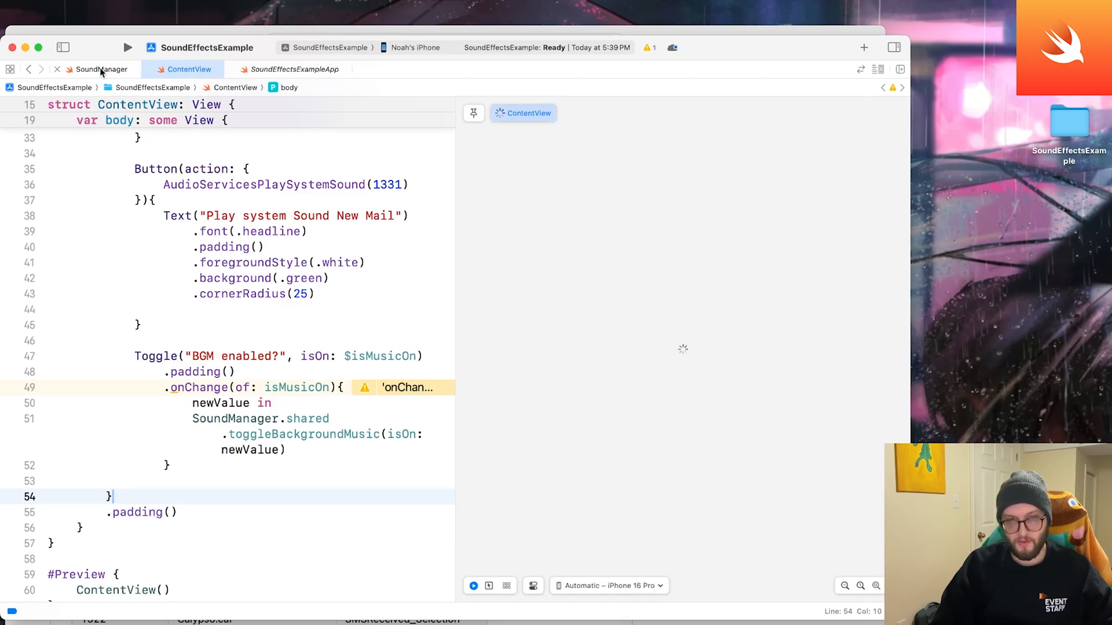
left_click(100, 69)
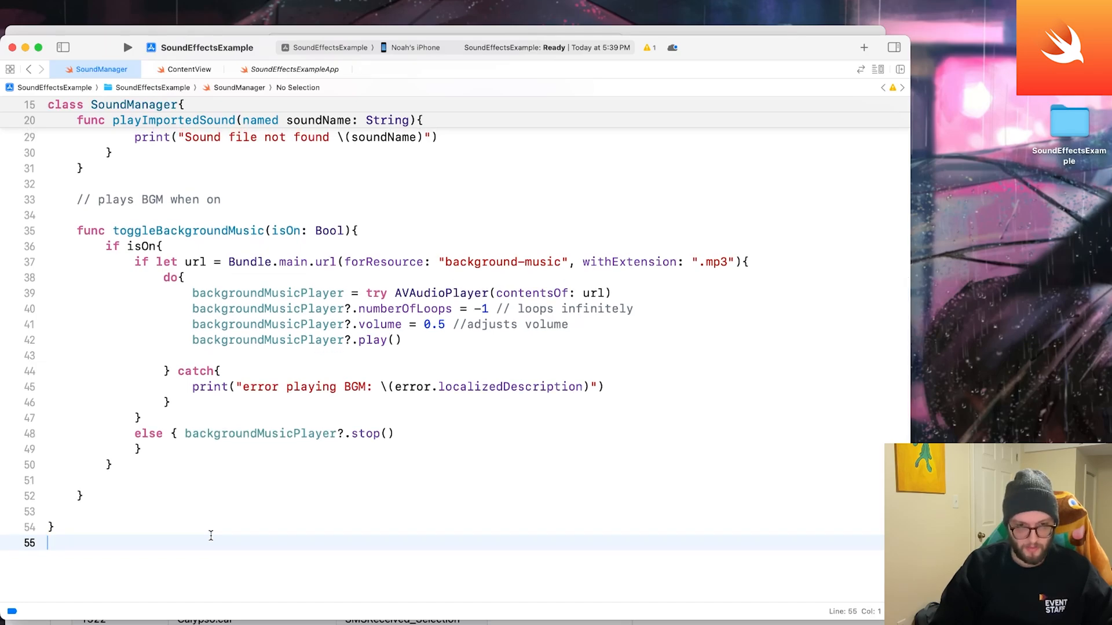
scroll("up", 3)
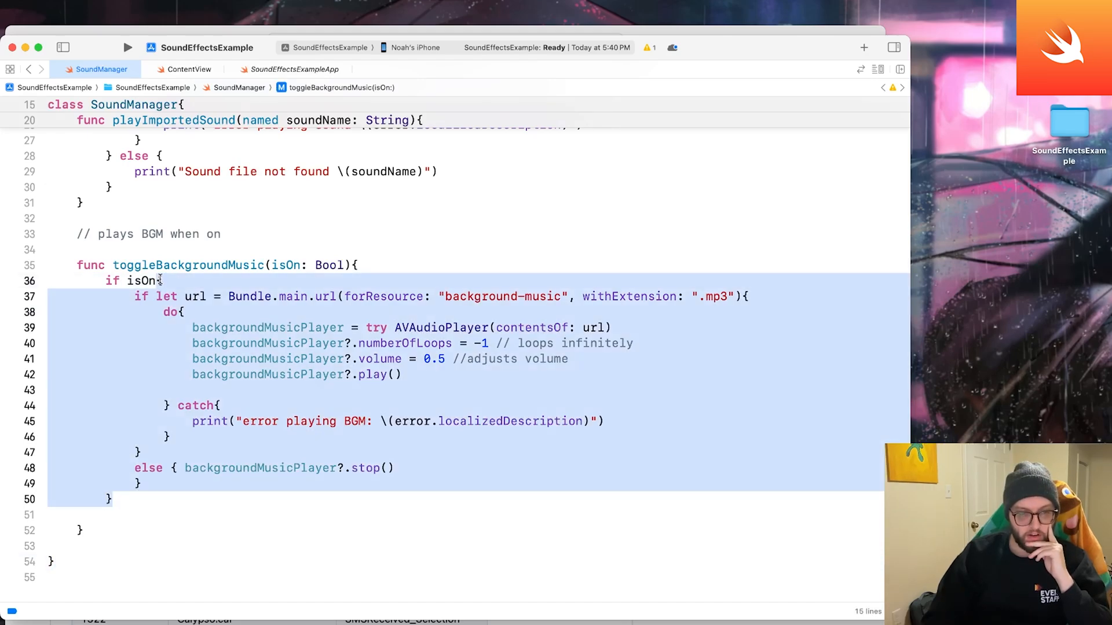
mouse_move(132, 333)
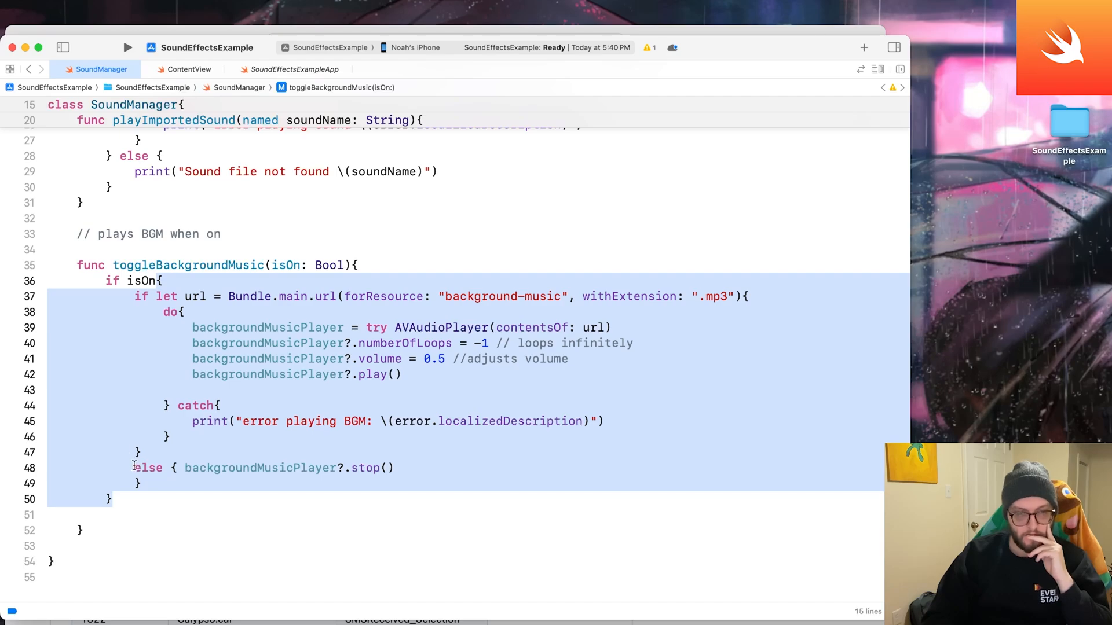
left_click(162, 281)
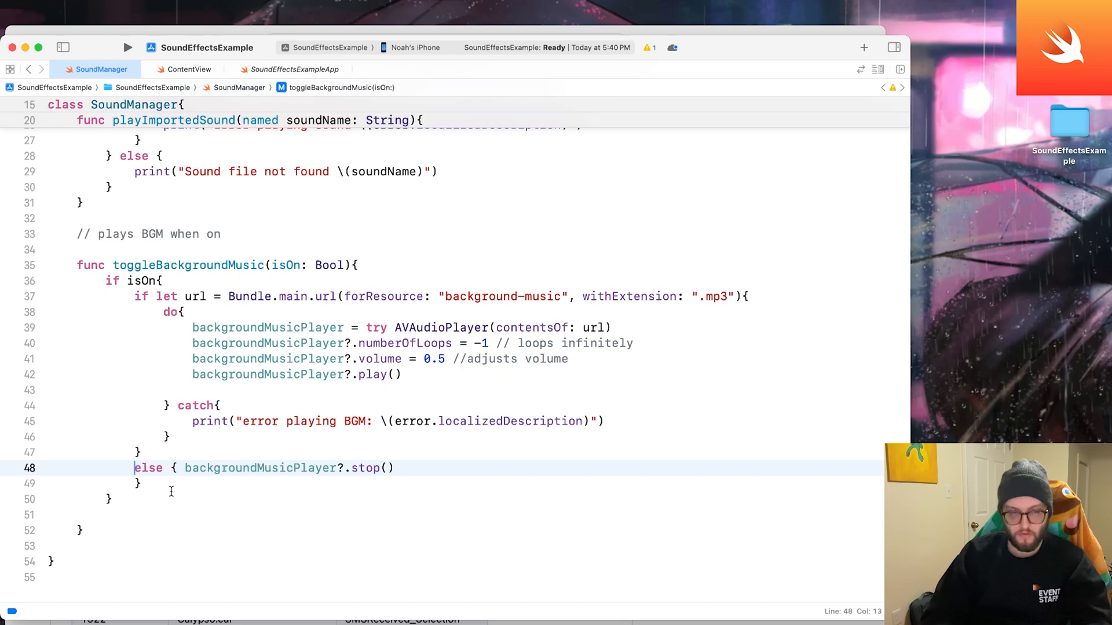
key("Return")
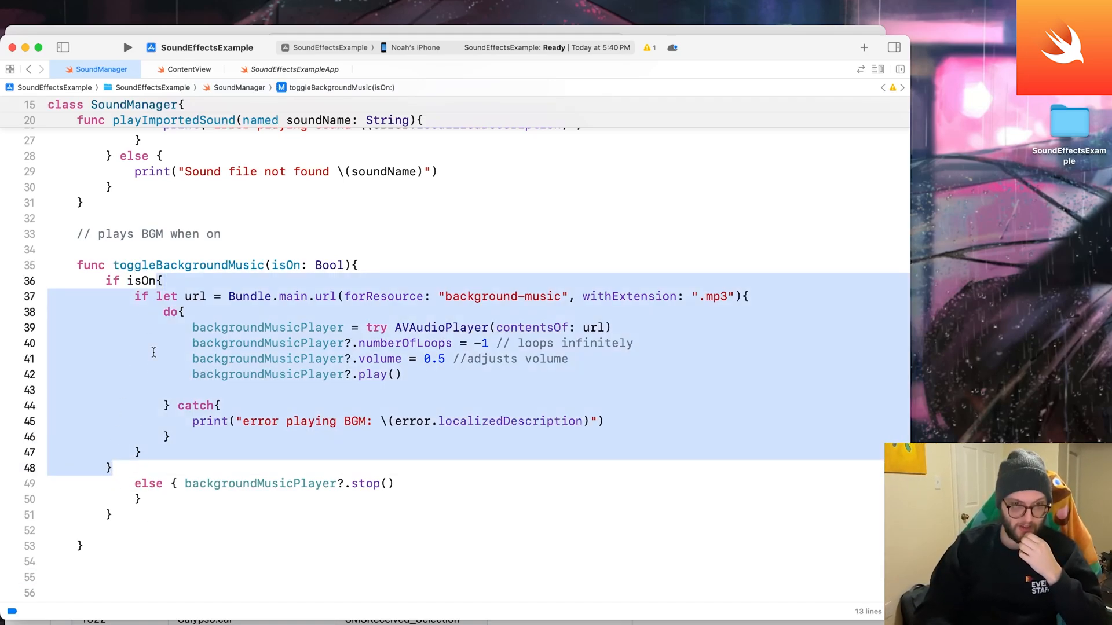
mouse_move(297, 75)
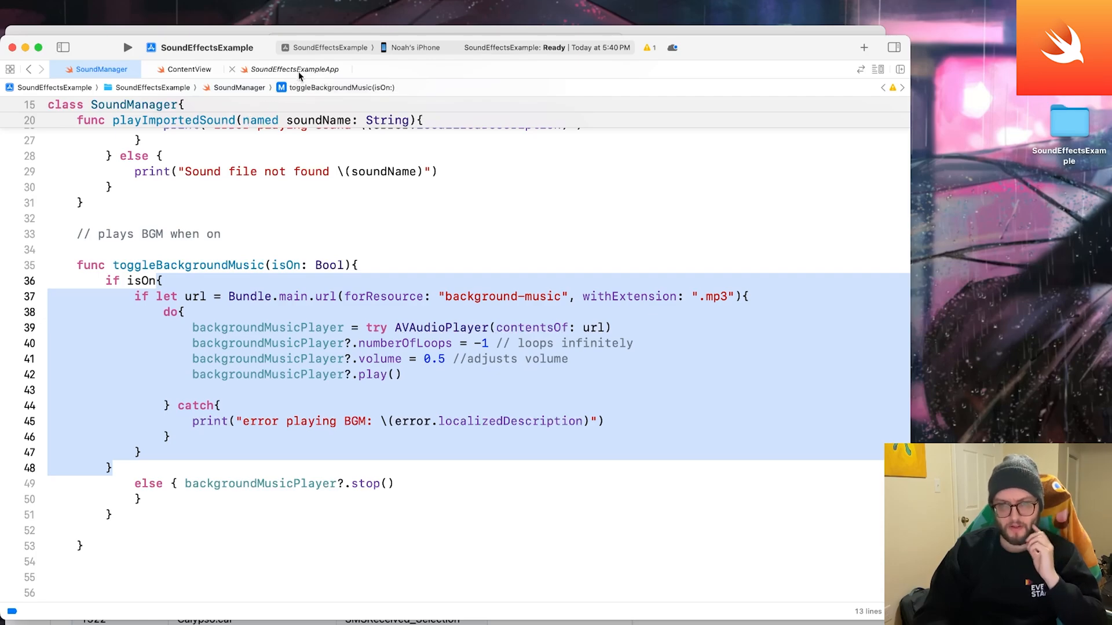
left_click(189, 68)
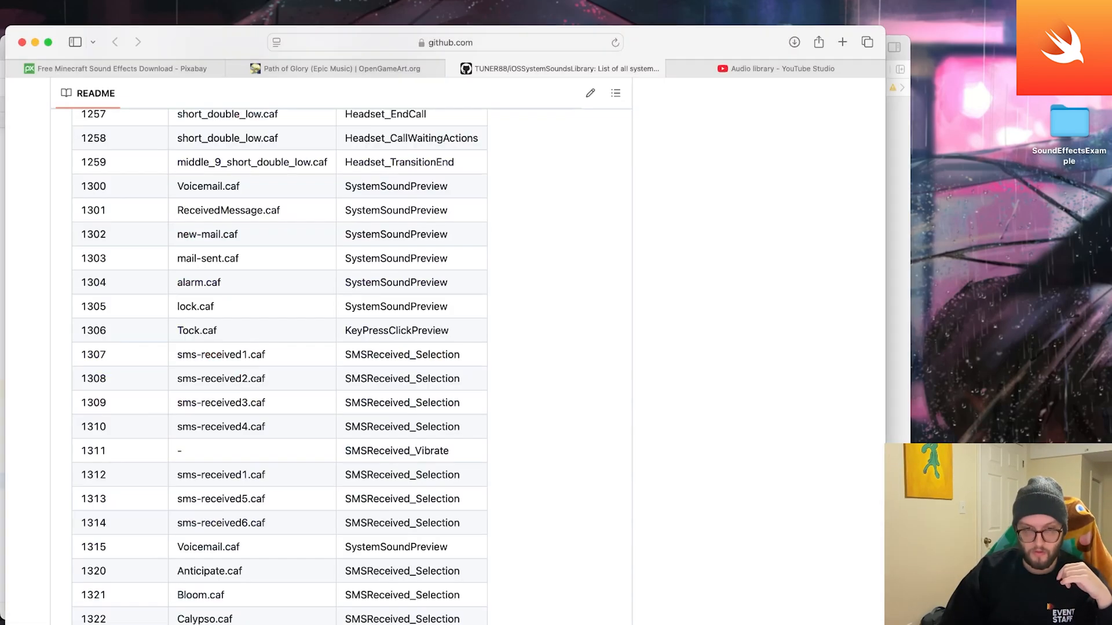
- Go to the YouTube Studio audio library and remove the 'Contains pop' filter
left_click(117, 68)
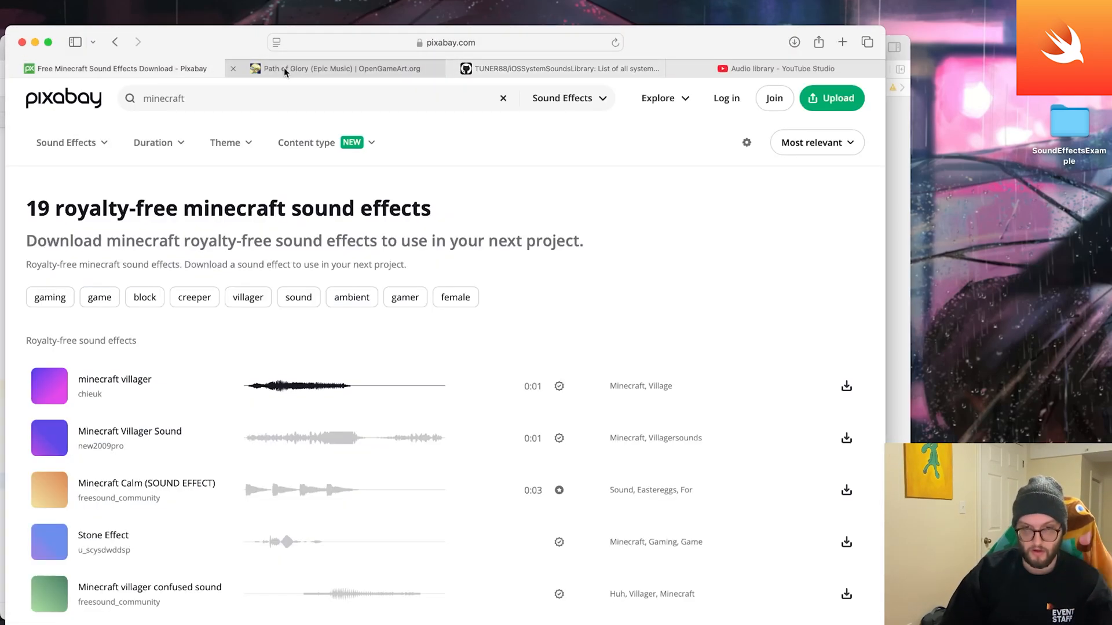
left_click(777, 69)
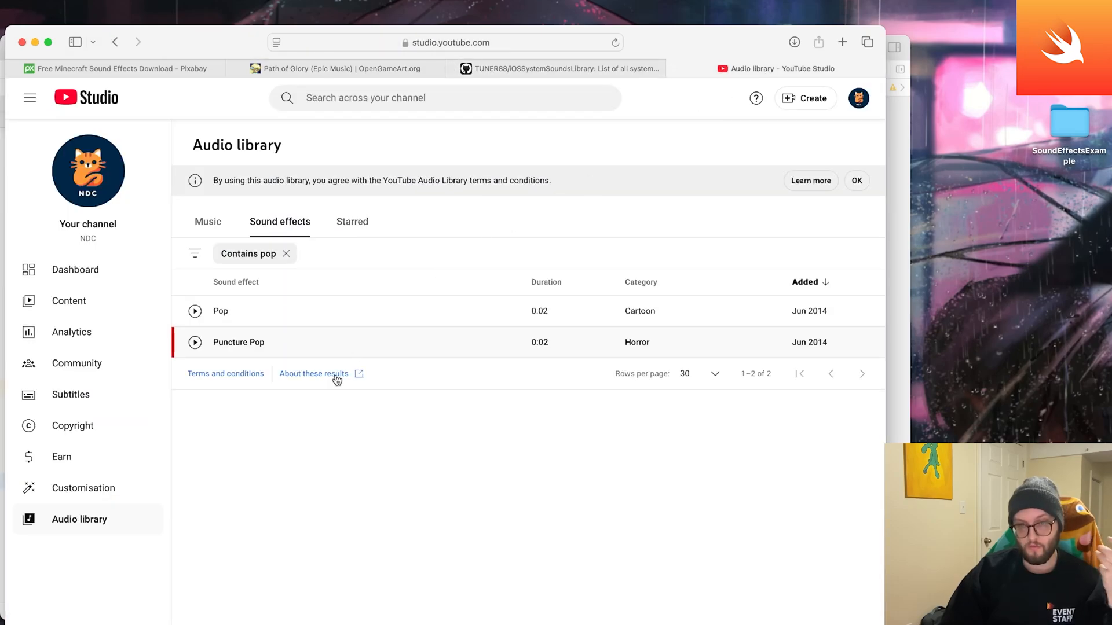
left_click(286, 254)
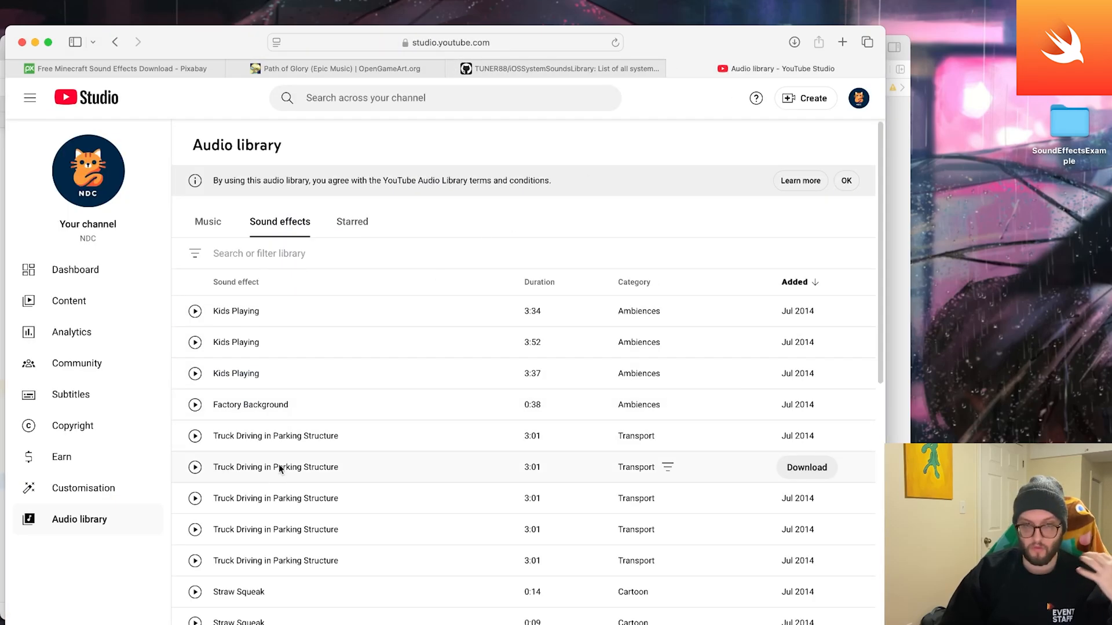
mouse_move(96, 319)
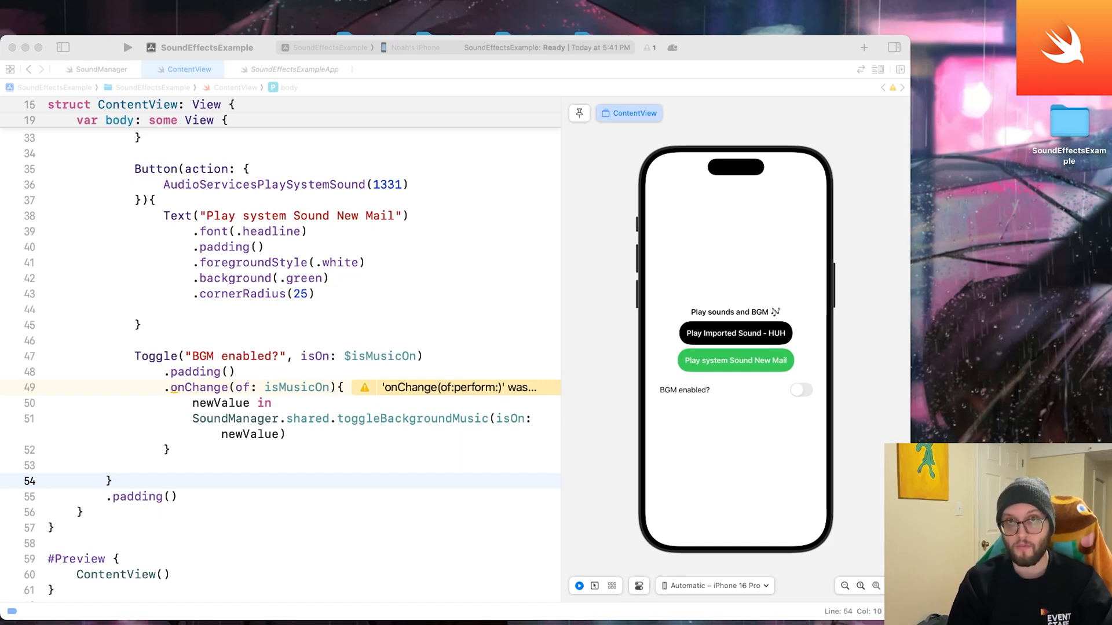
- Switch the BGM enabled? toggle on in the ContentView preview
left_click(801, 390)
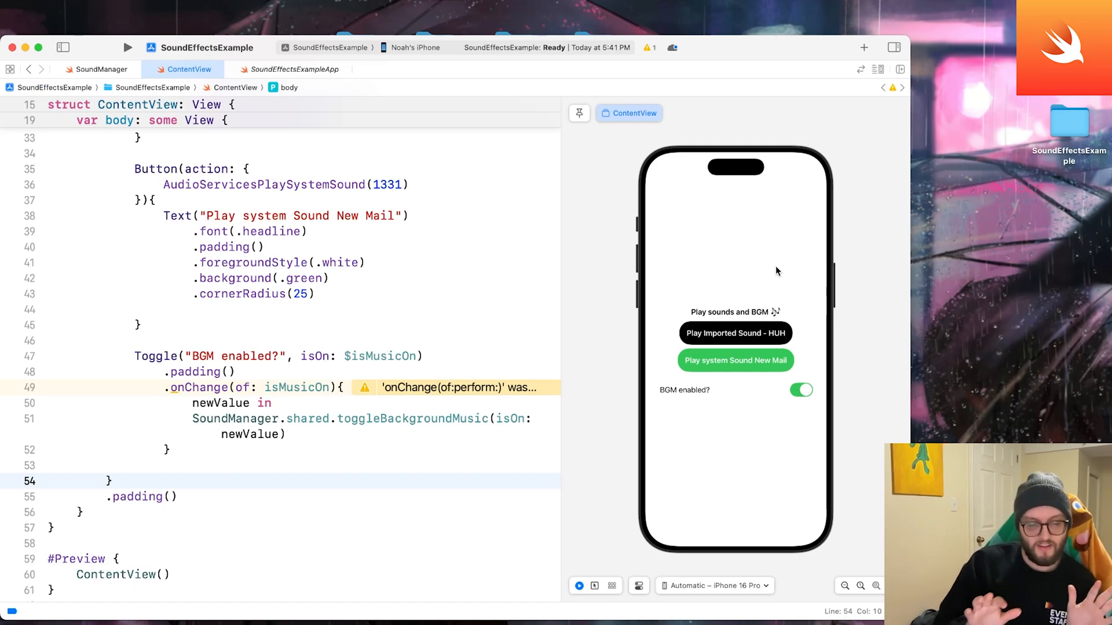